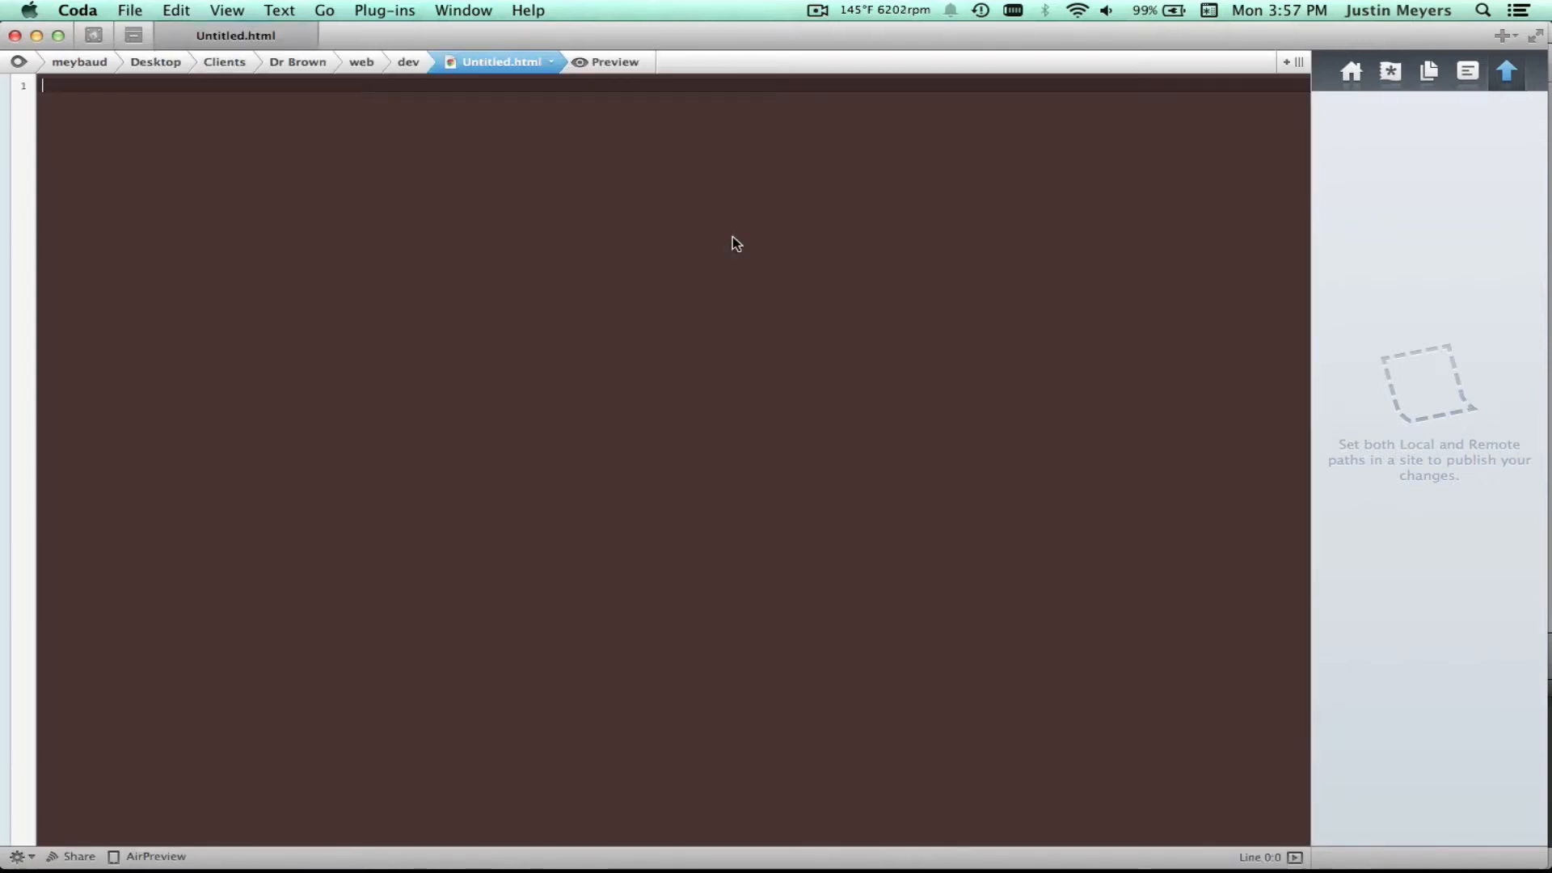
Clear the scratch text and write div#test h1 a { display: block; float: left; color: blue; }
{"action": "type", "text": "asdfl;kj"}
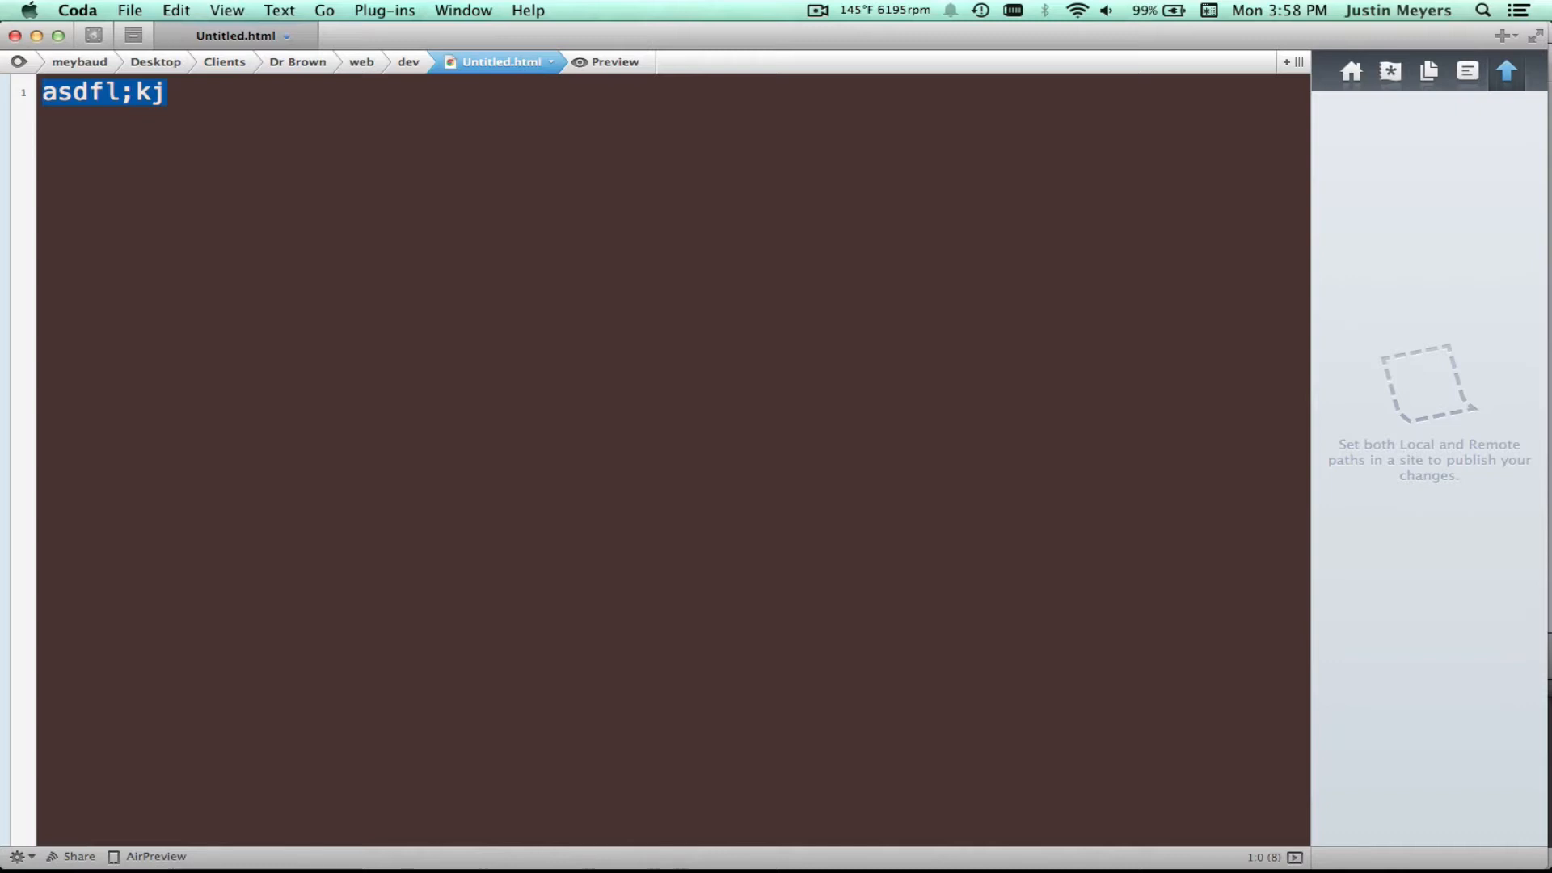
{"action": "key", "text": "Delete"}
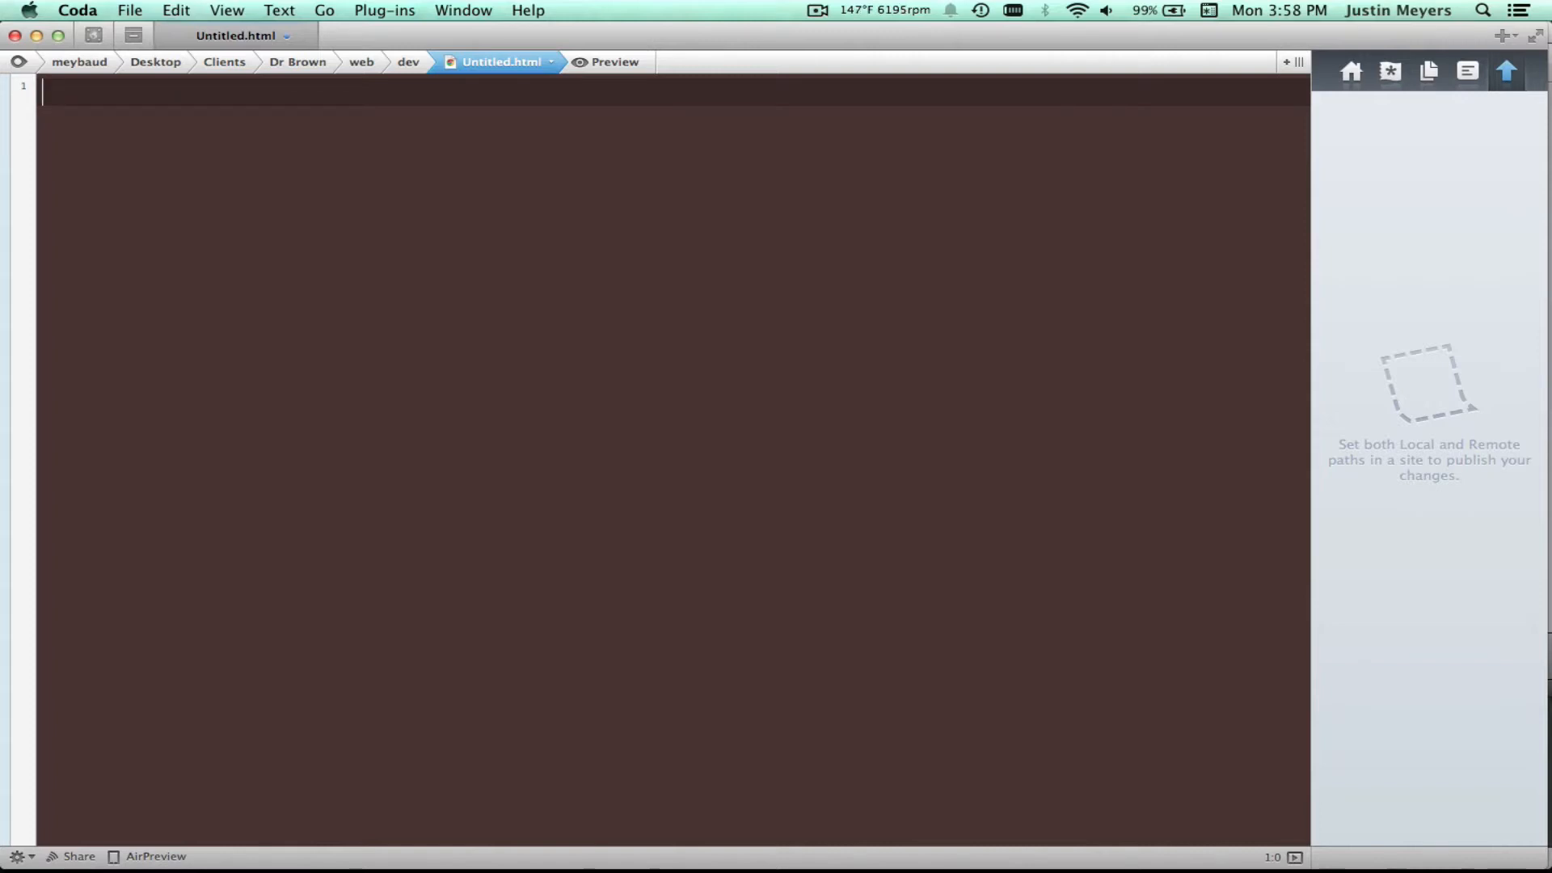
{"action": "type", "text": "div#"}
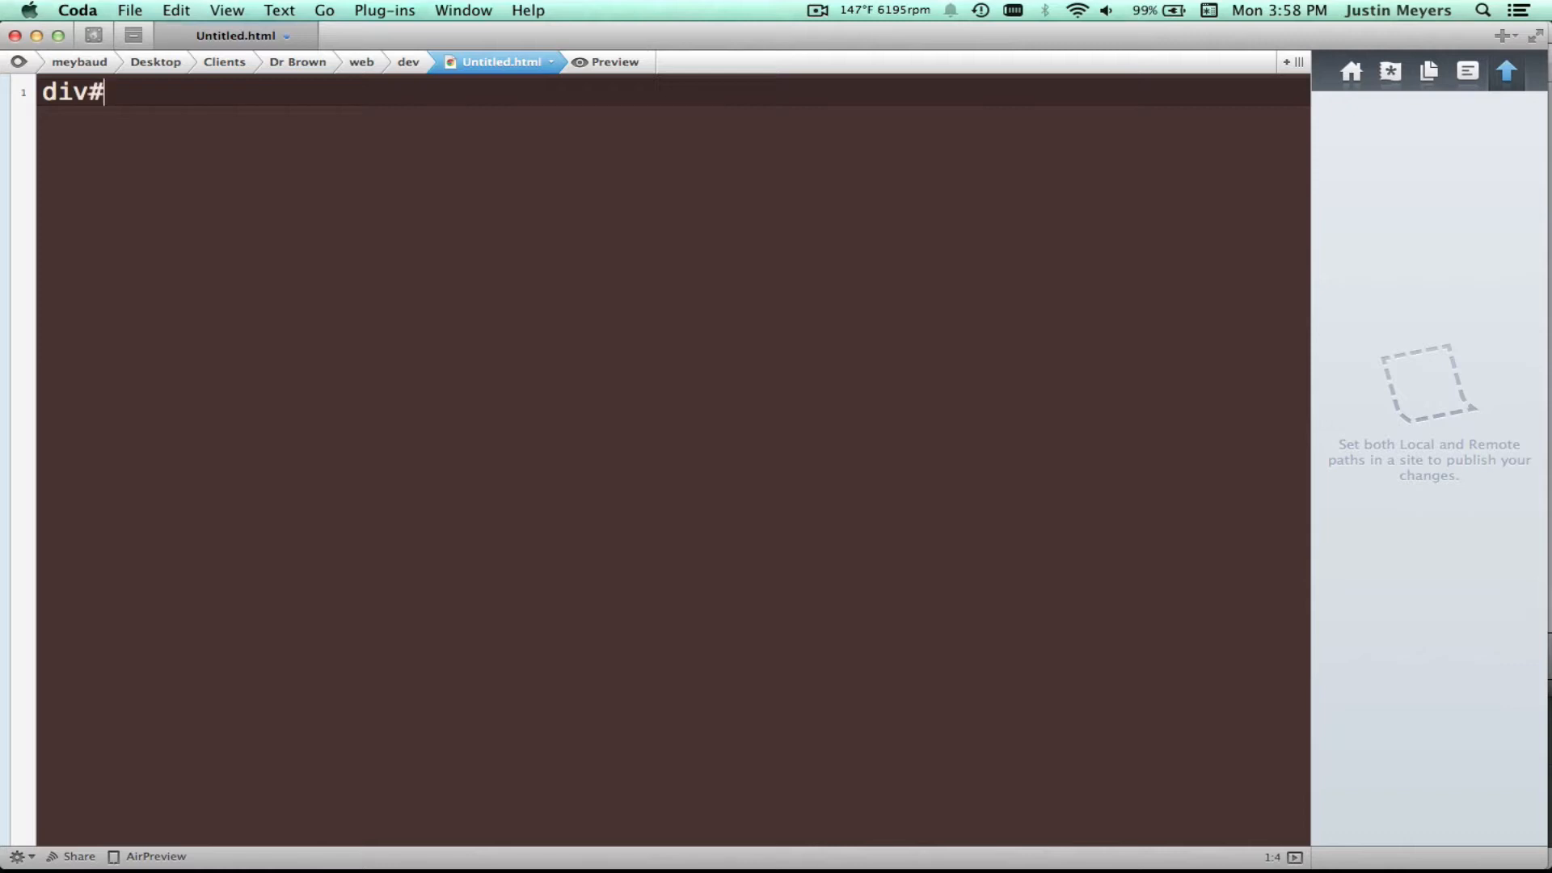
{"action": "type", "text": "test"}
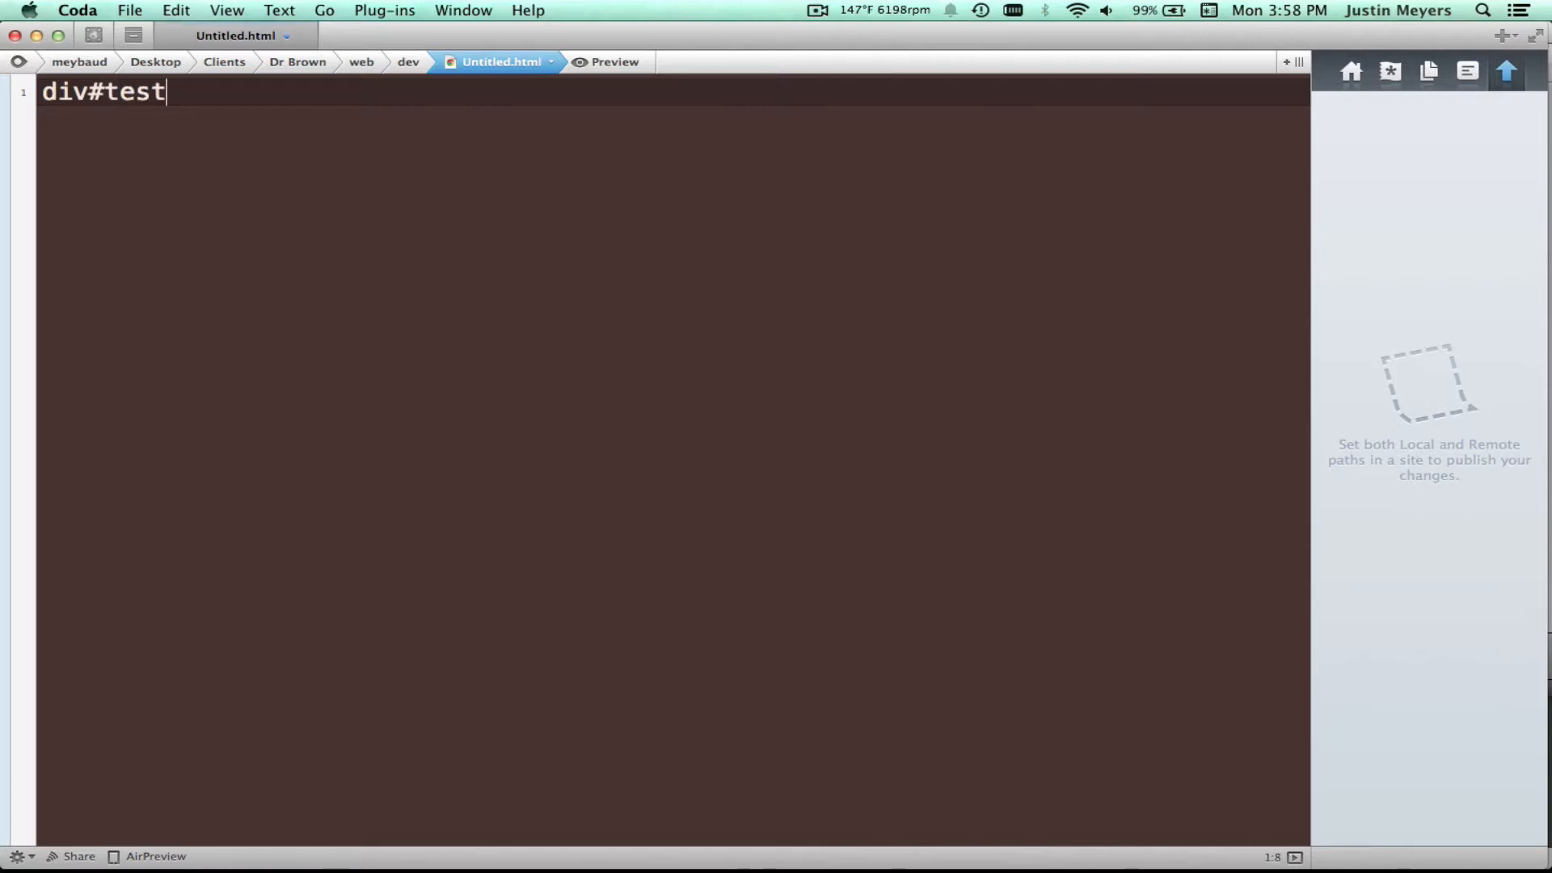
{"action": "type", "text": "h1 a"}
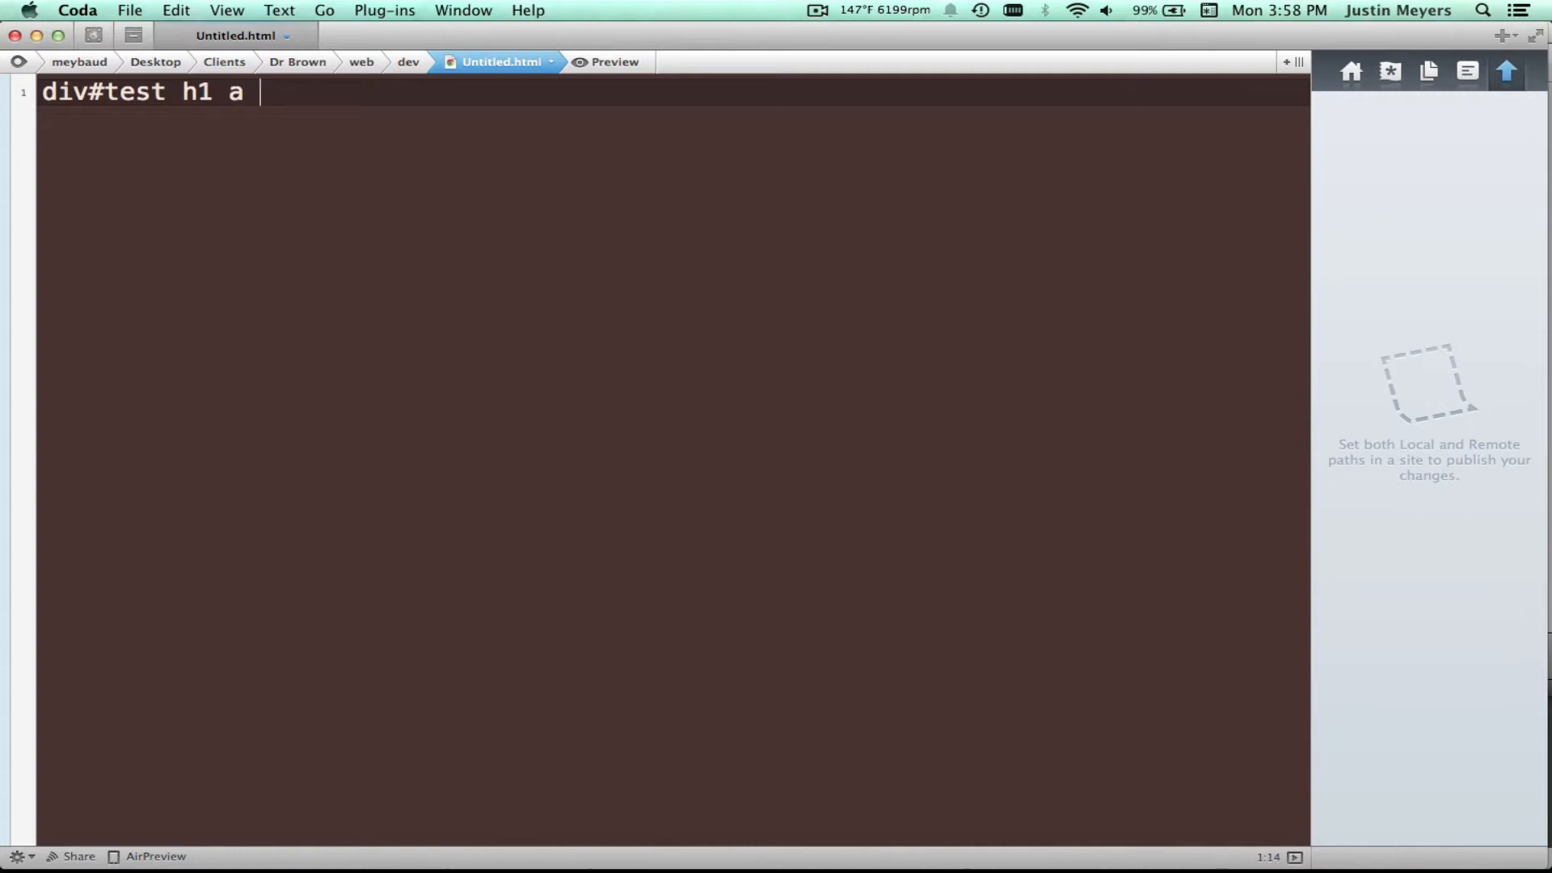
{"action": "type", "text": "{"}
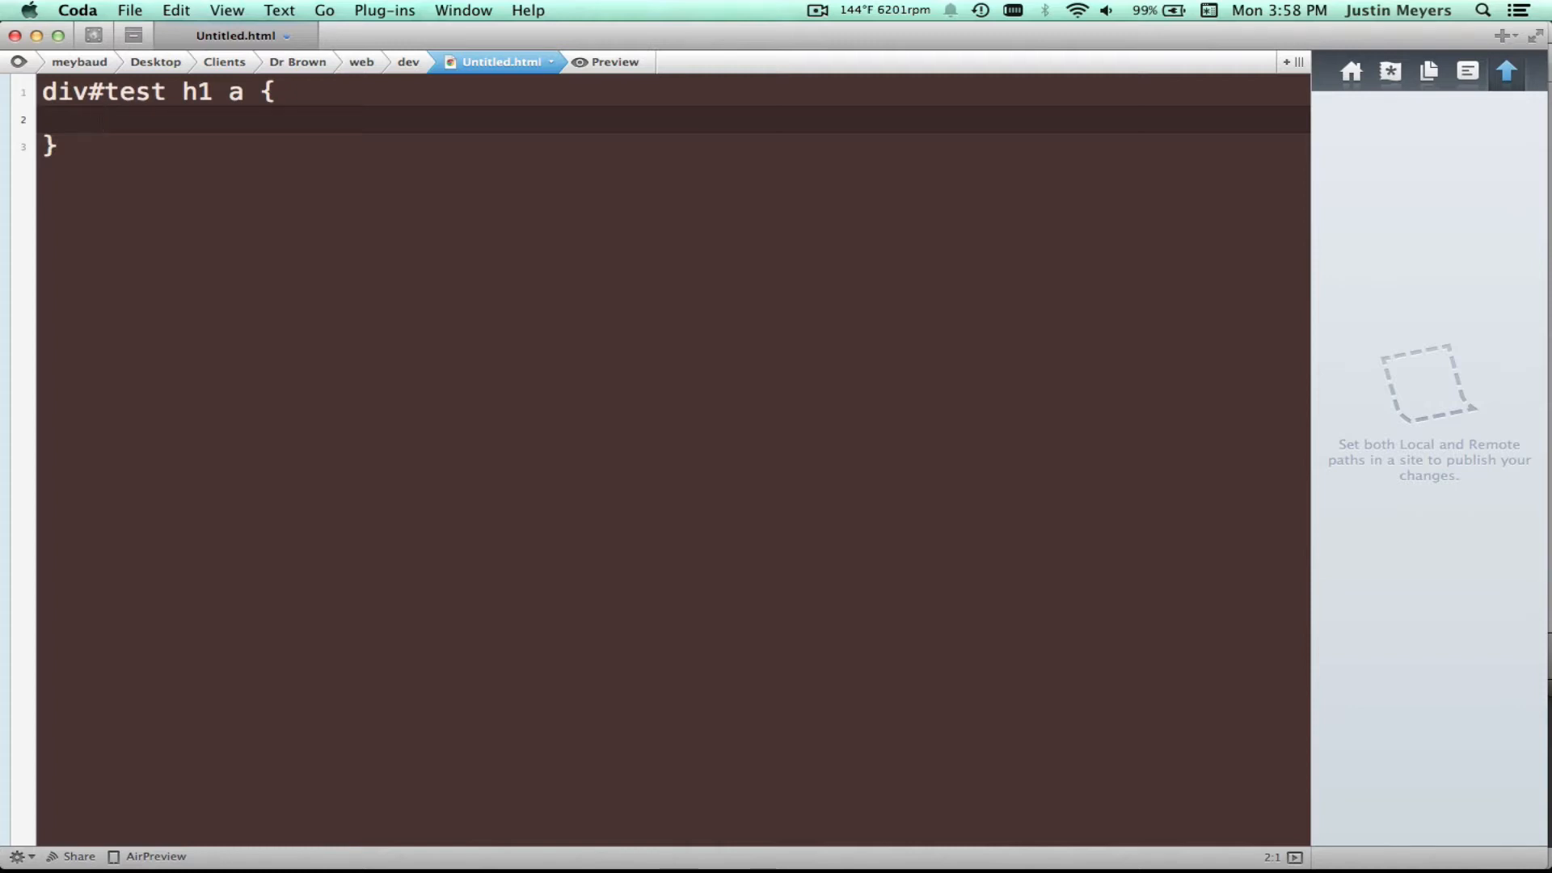
{"action": "type", "text": "display: b"}
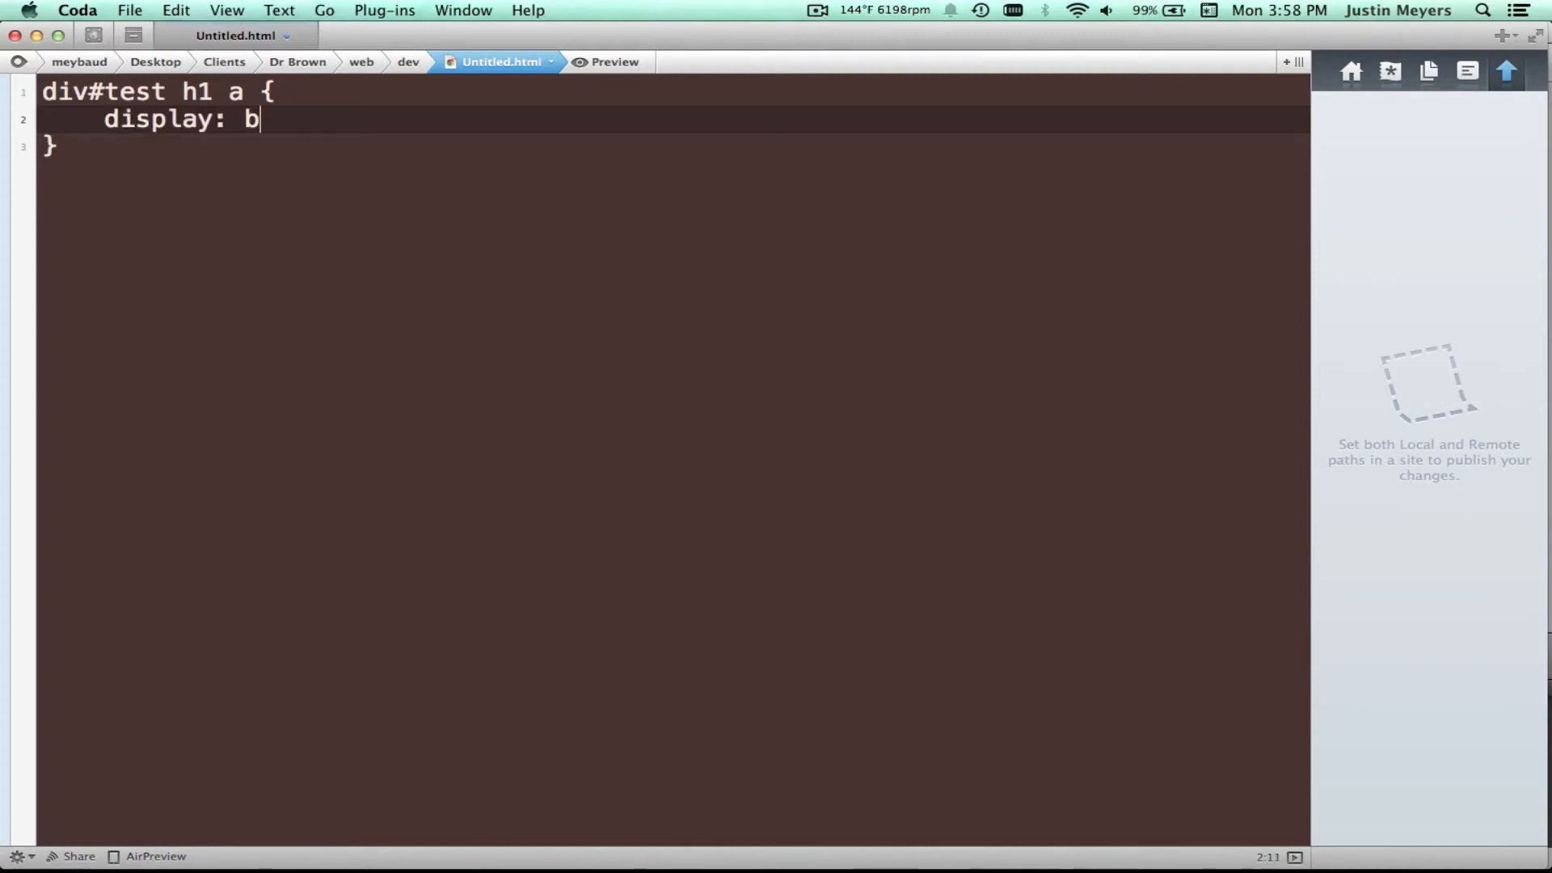
{"action": "type", "text": "lock;"}
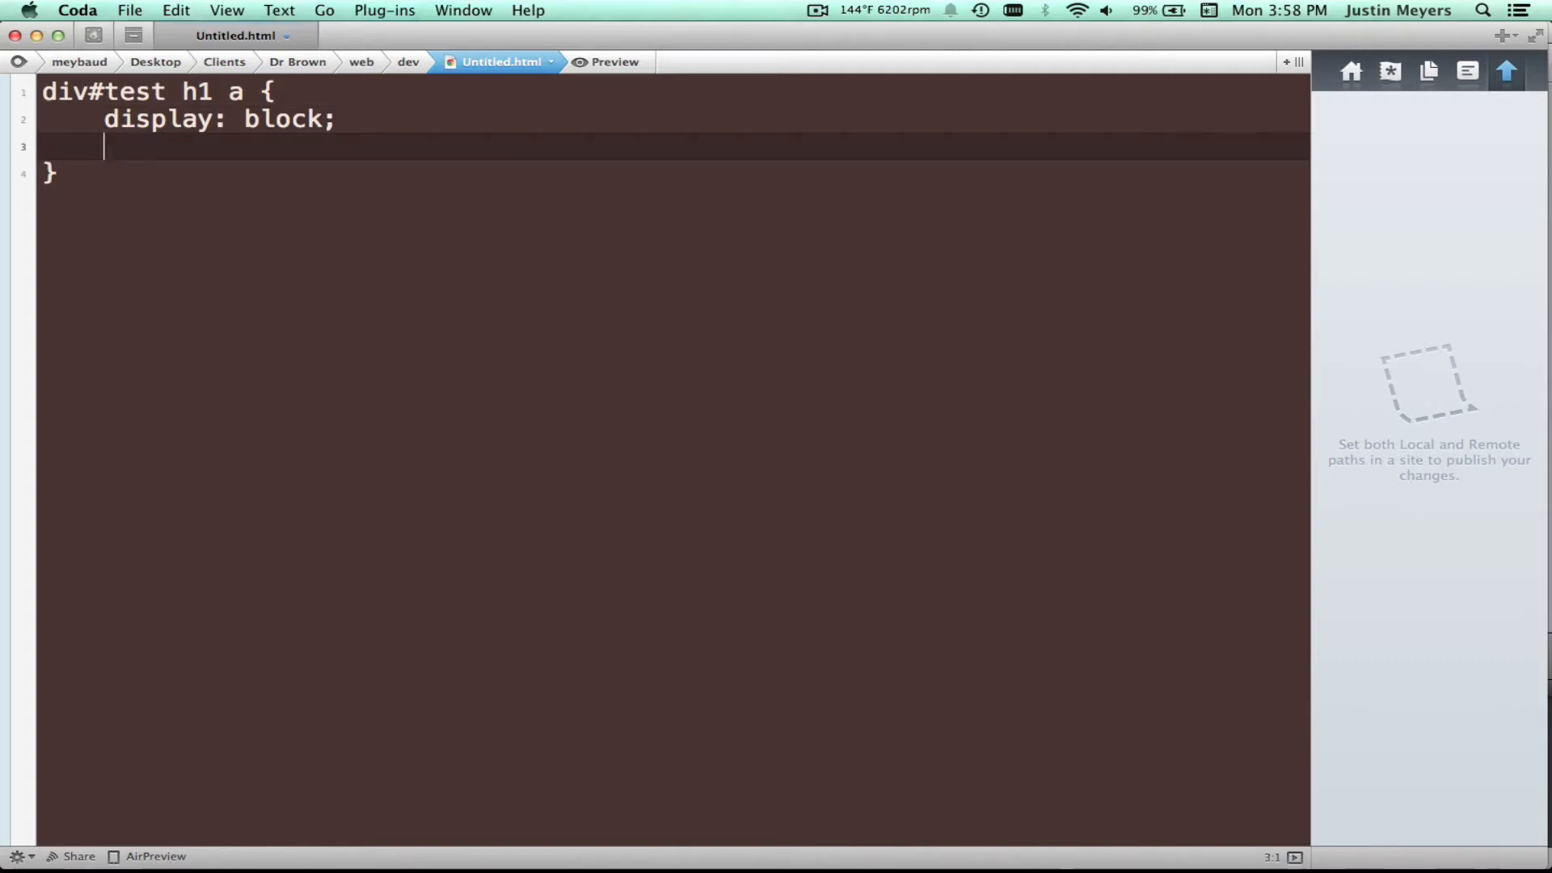
{"action": "type", "text": "float"}
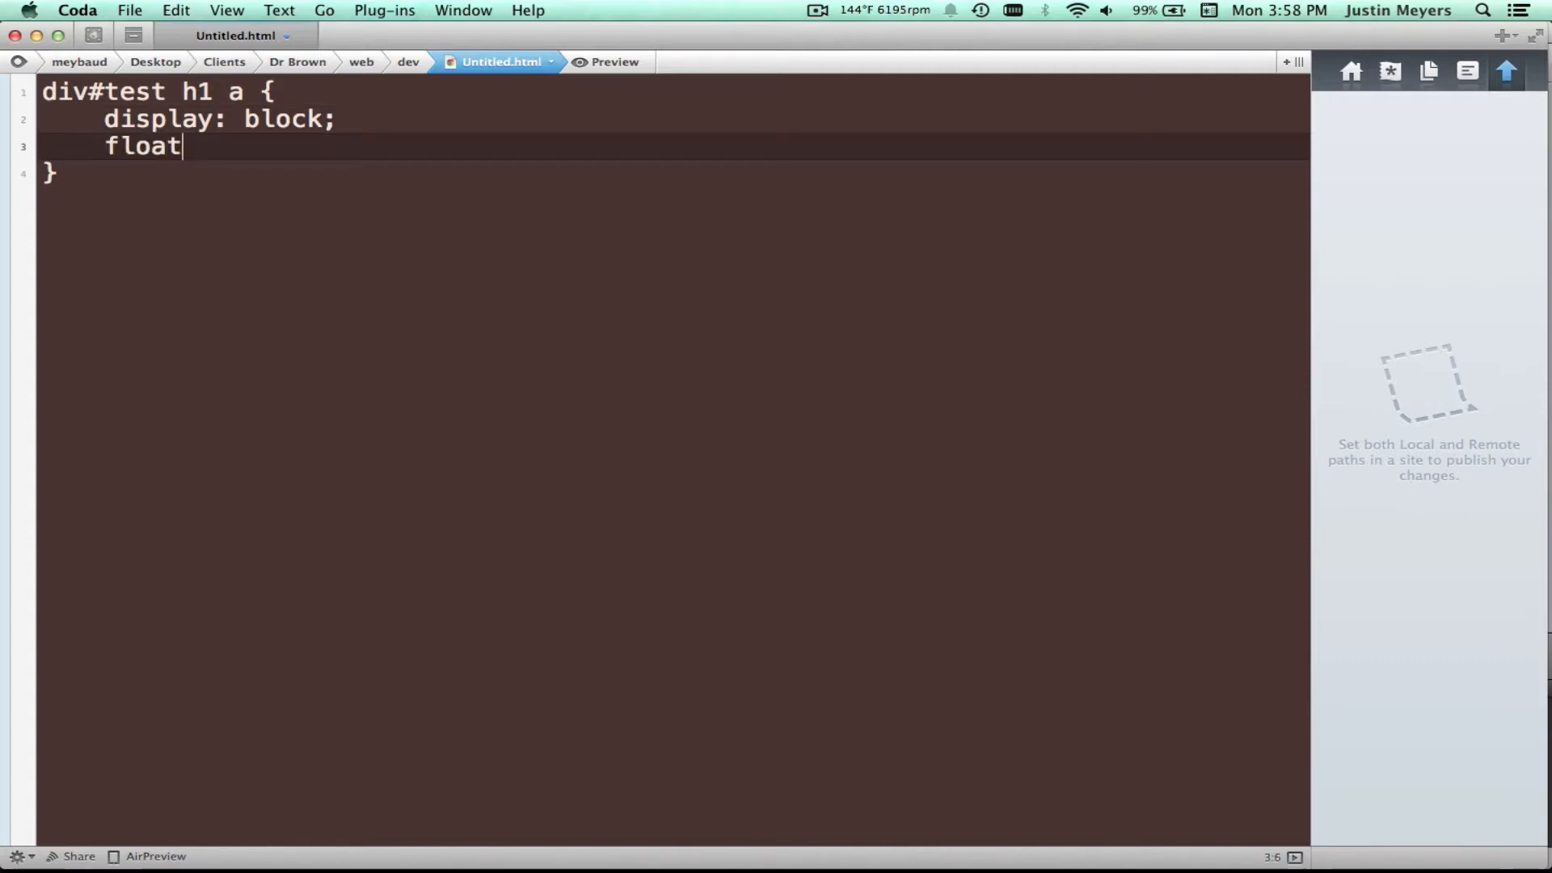
{"action": "type", "text": ": left;"}
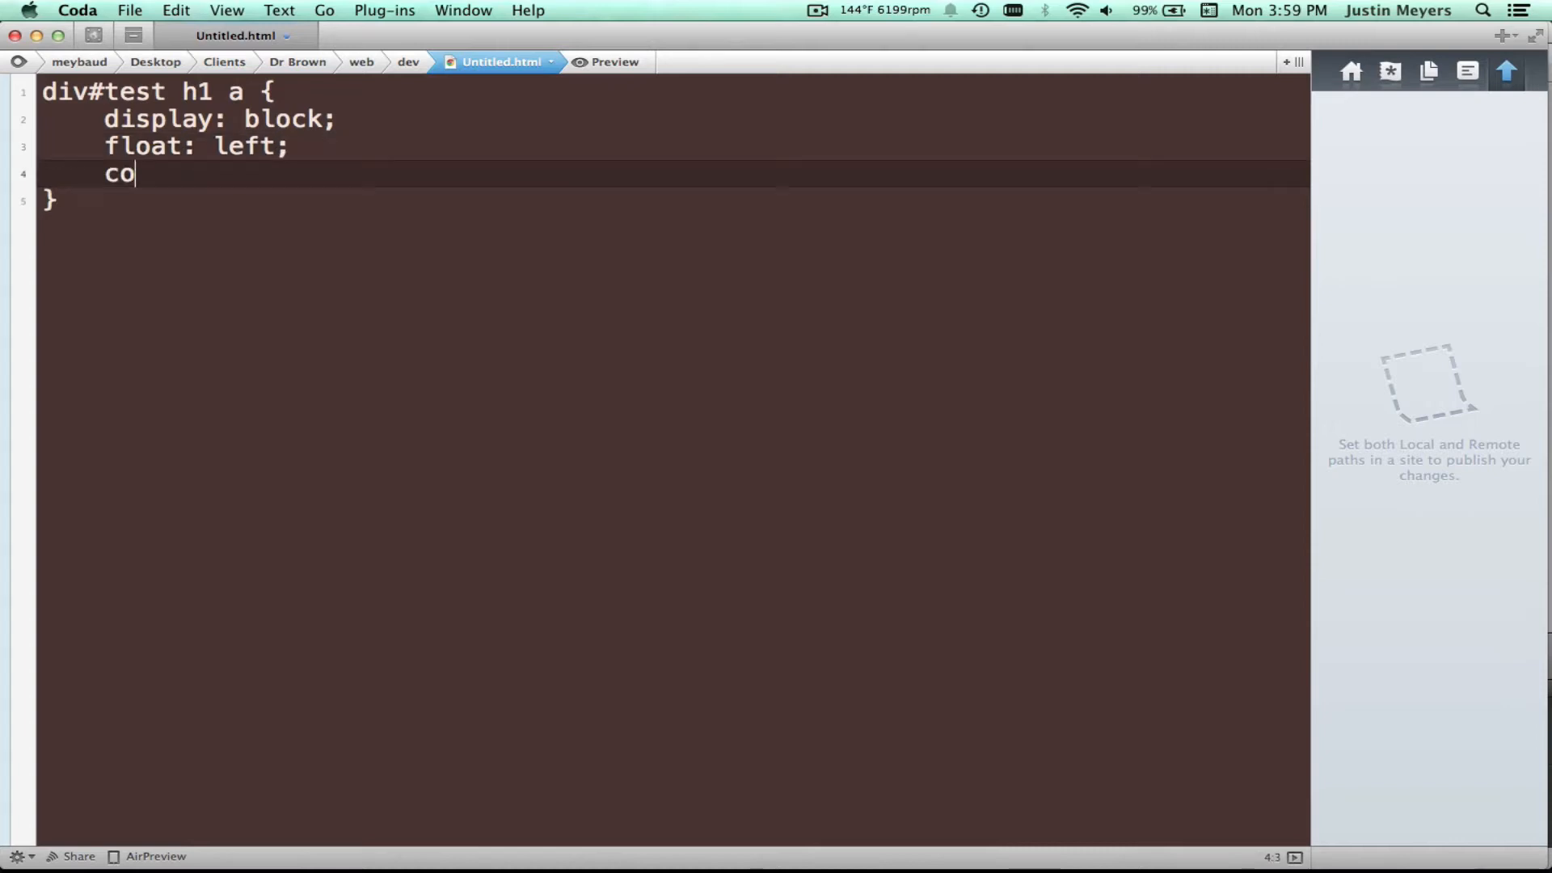
{"action": "type", "text": "lor:"}
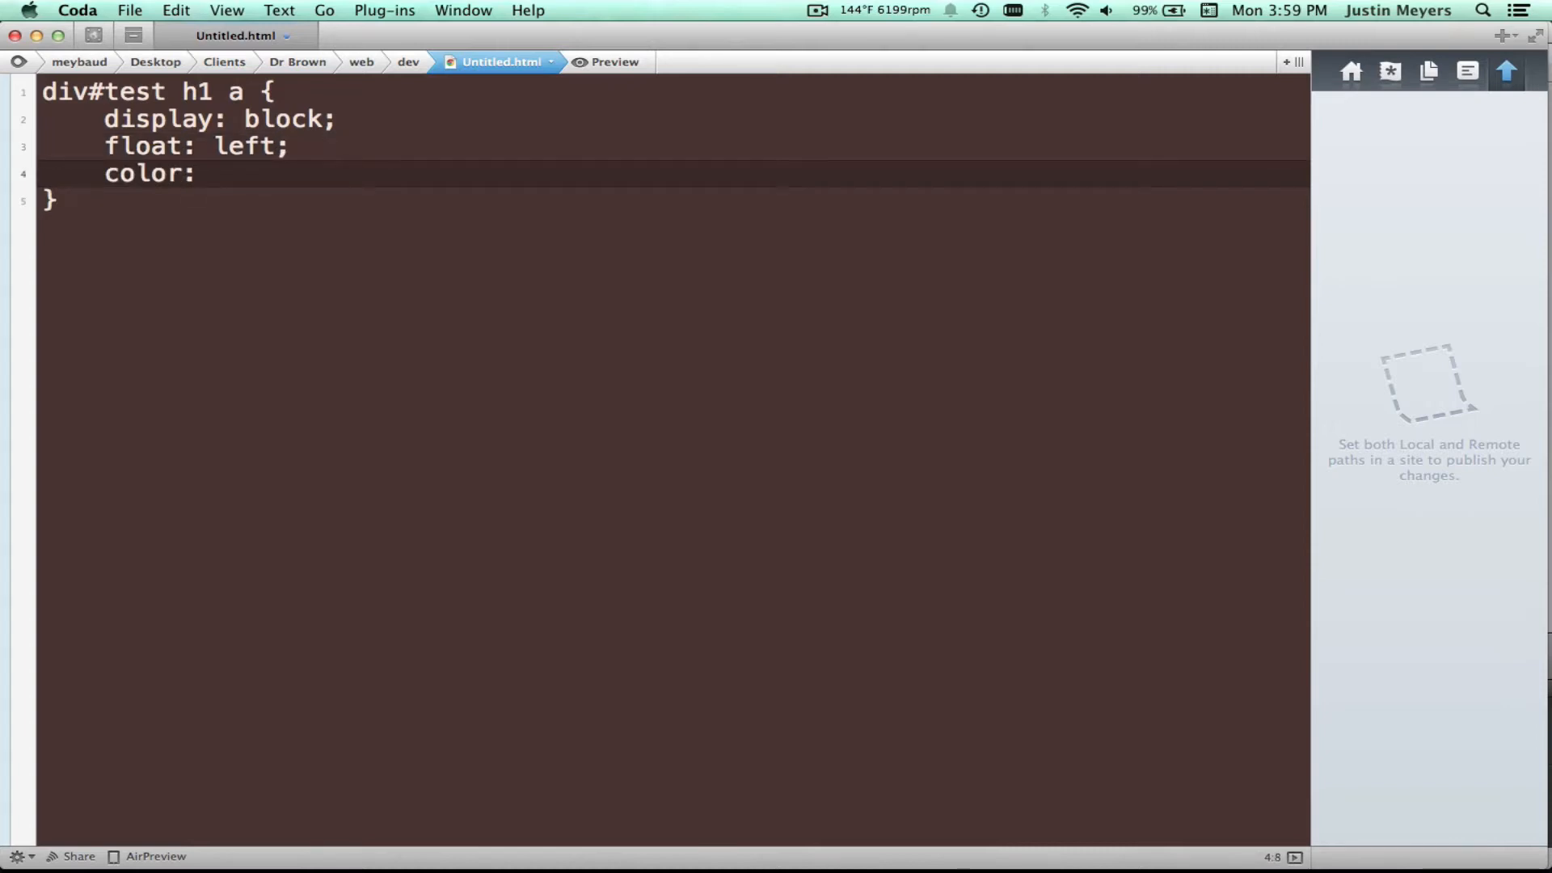
{"action": "type", "text": "blue;"}
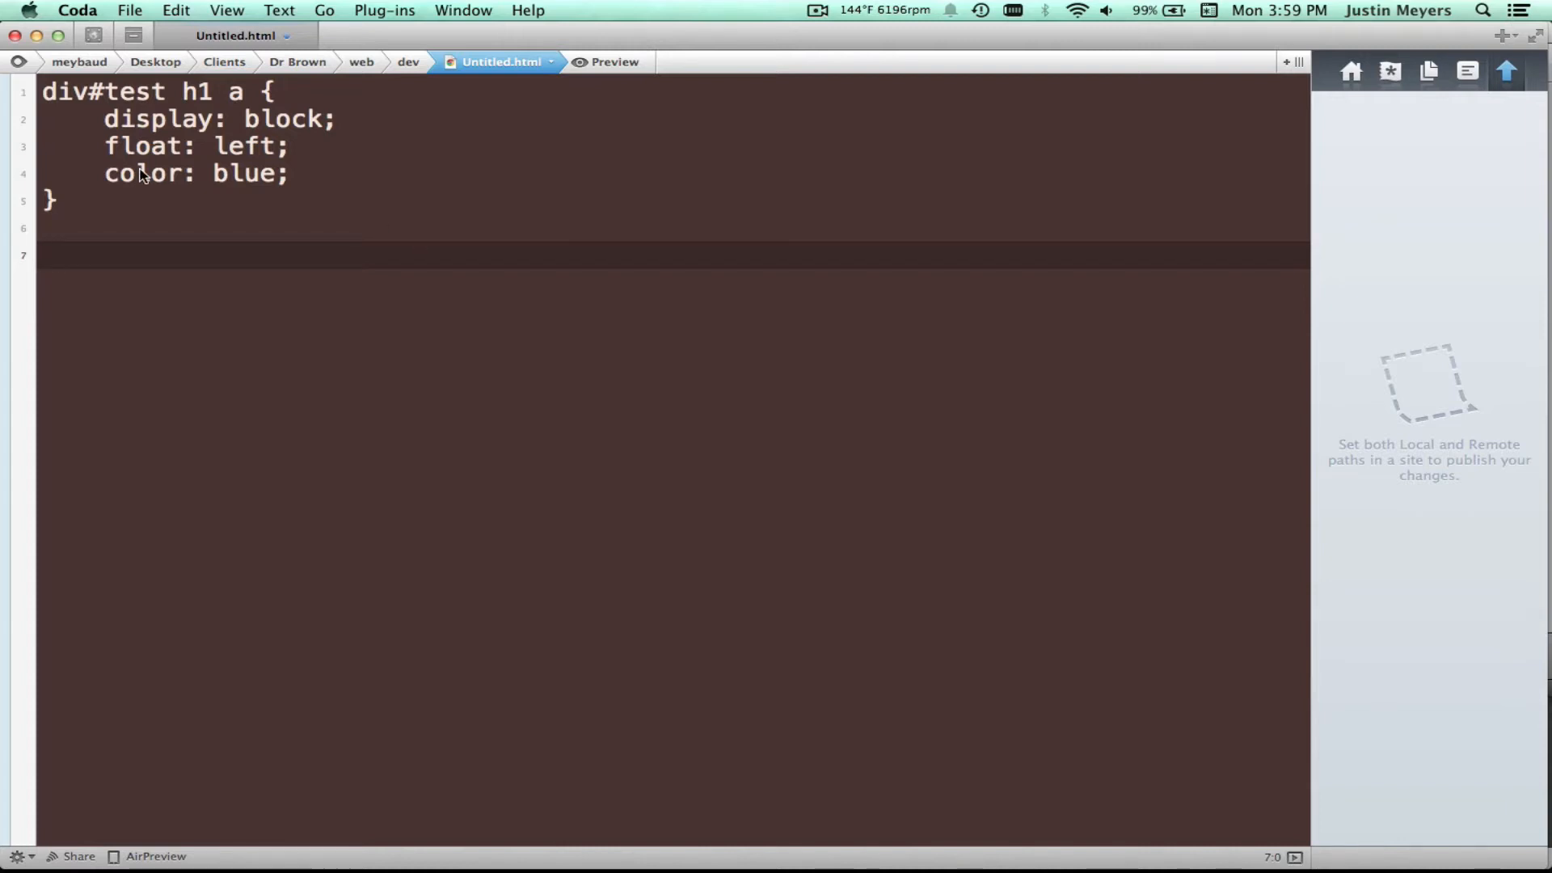
Start a new div#test rule below, comparing its selector with the flat rule's
{"action": "type", "text": "div#"}
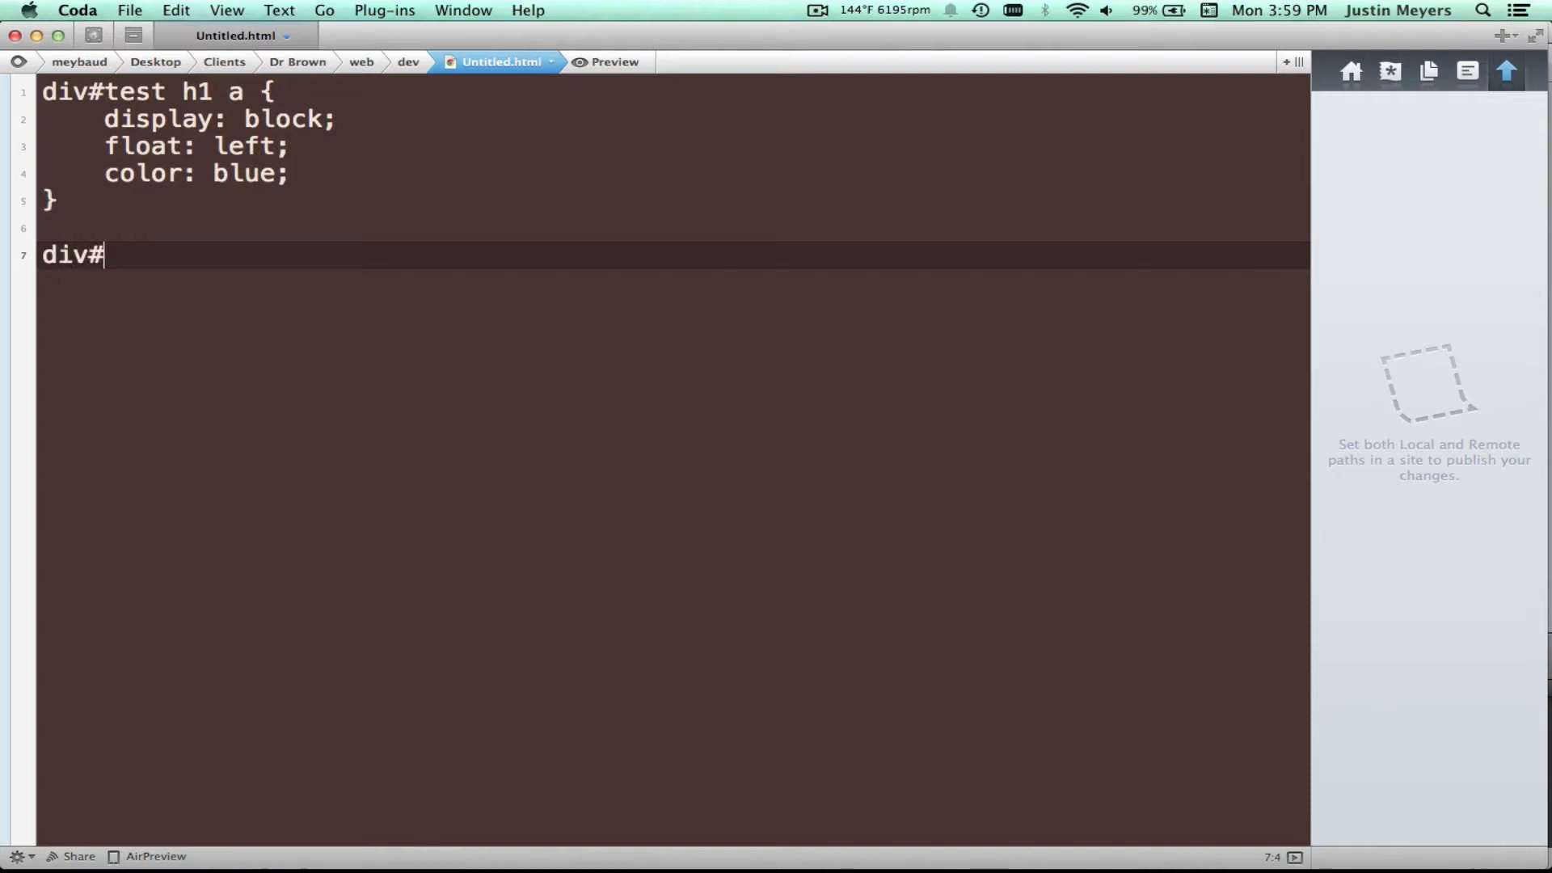
{"action": "type", "text": "test"}
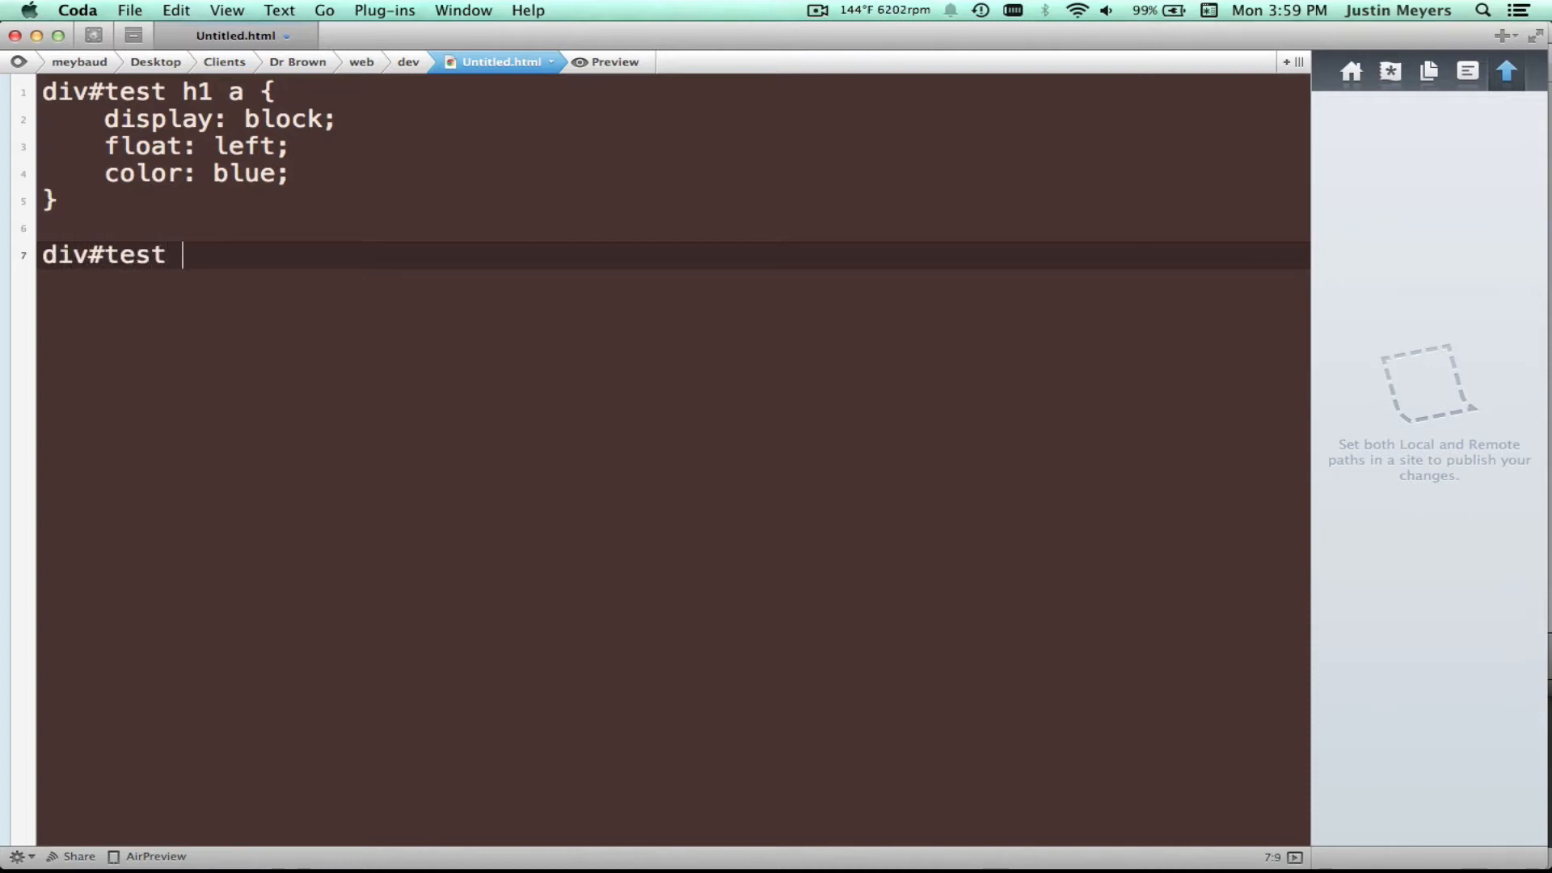
{"action": "type", "text": "{"}
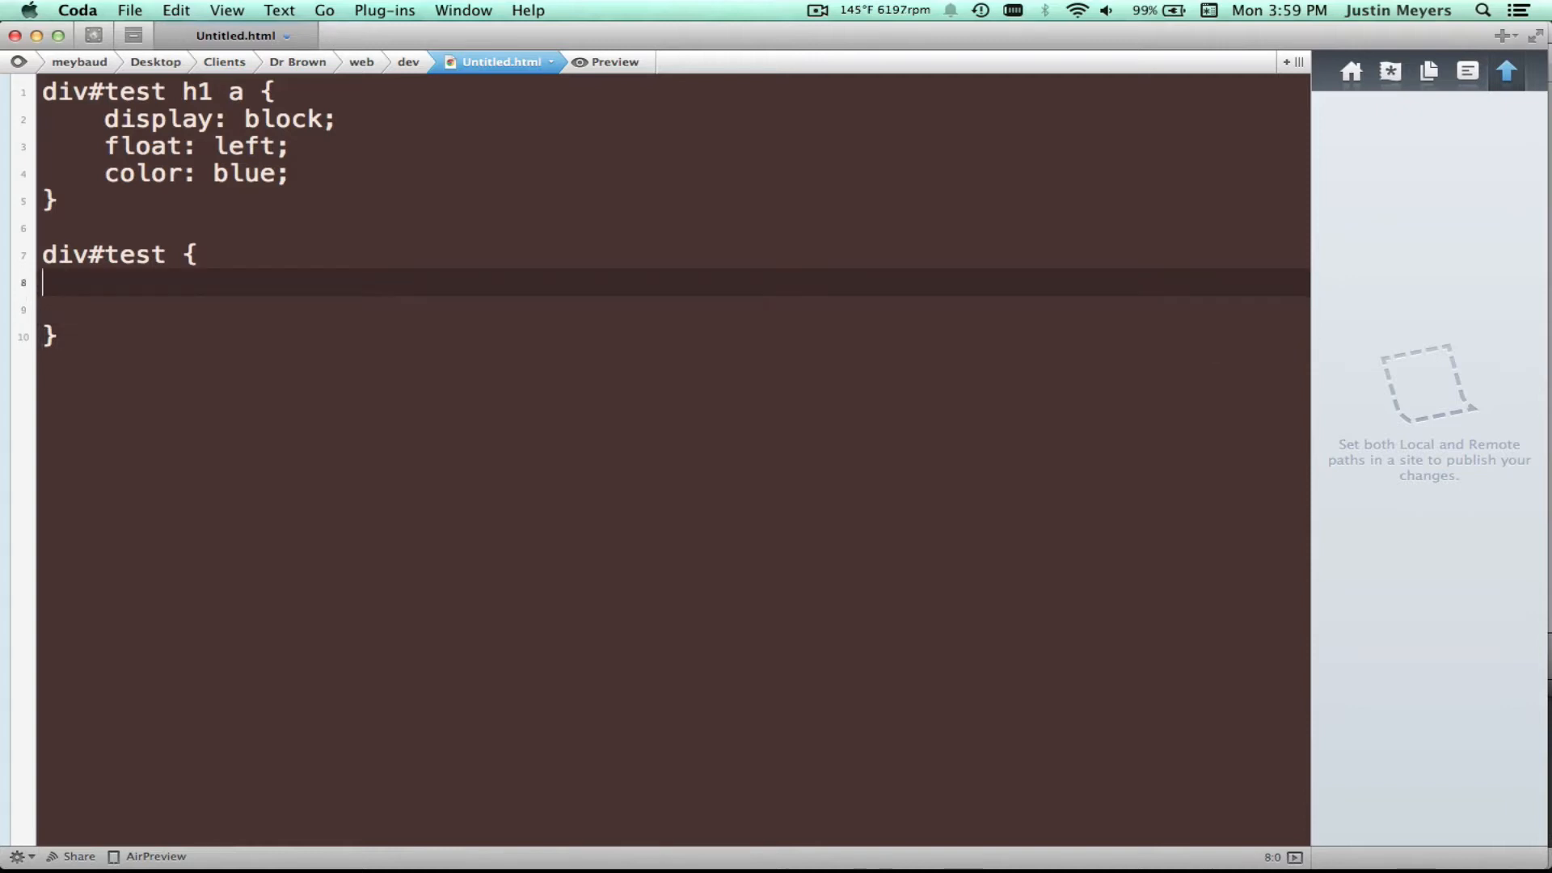
{"action": "key", "text": "tab"}
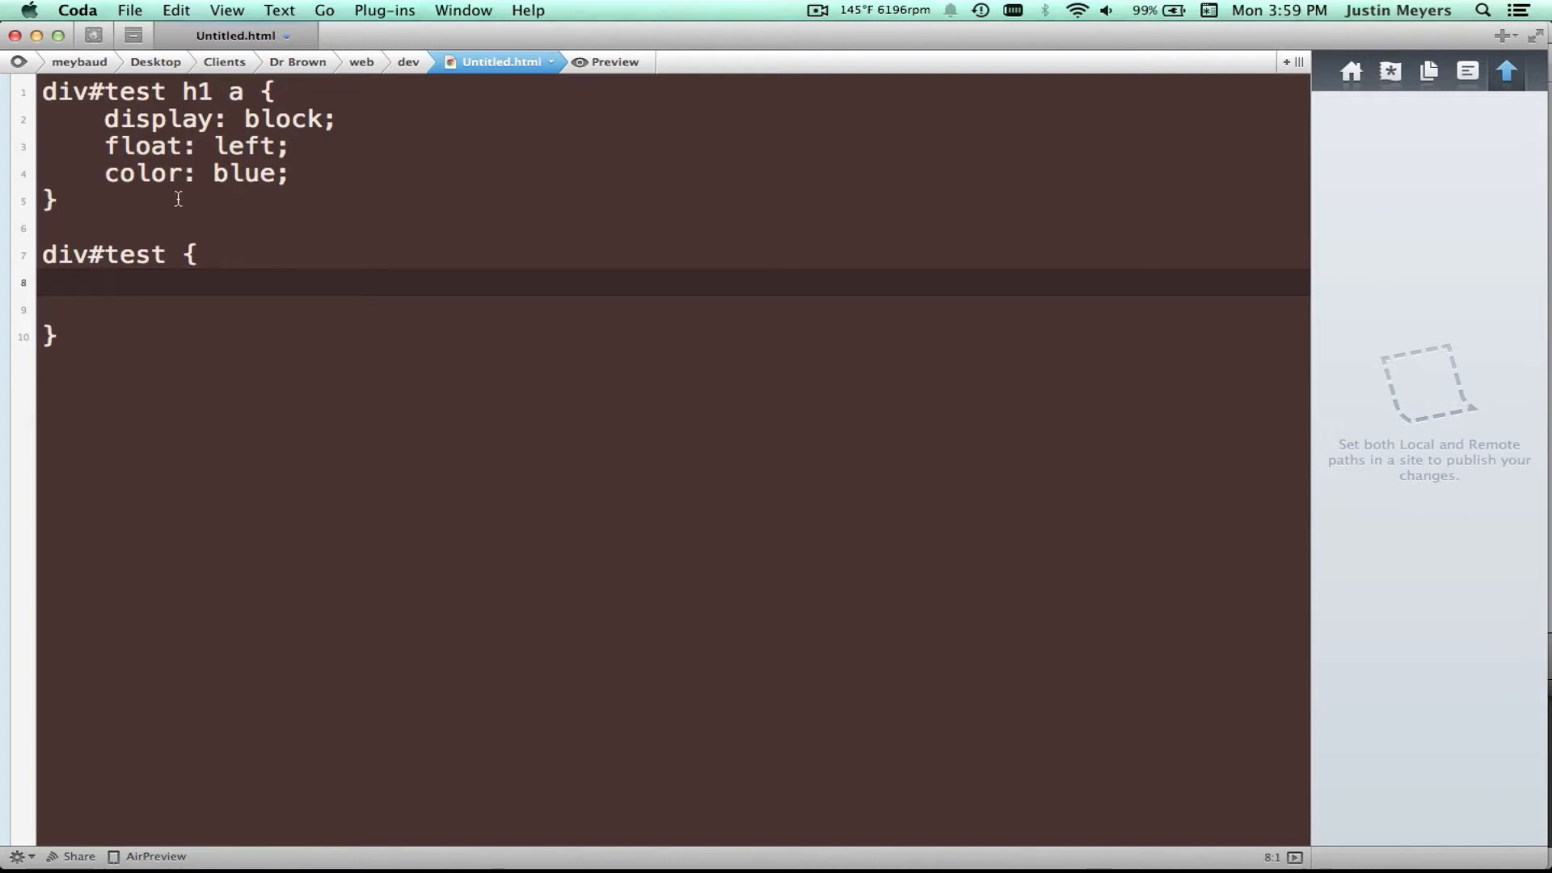
{"action": "double_click", "coordinate": [104, 254]}
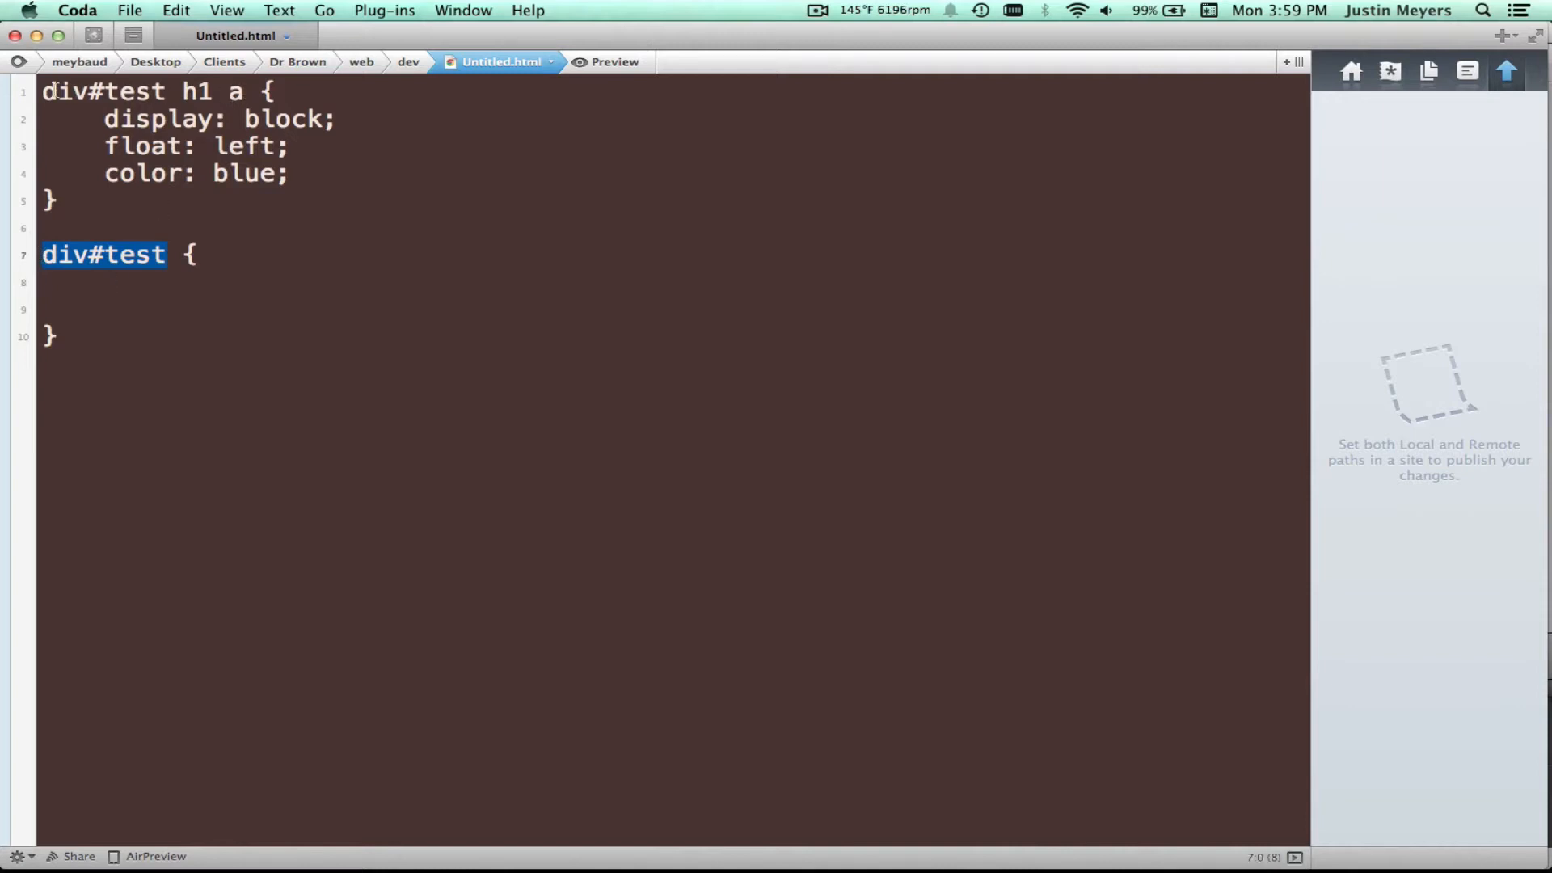
{"action": "double_click", "coordinate": [103, 91]}
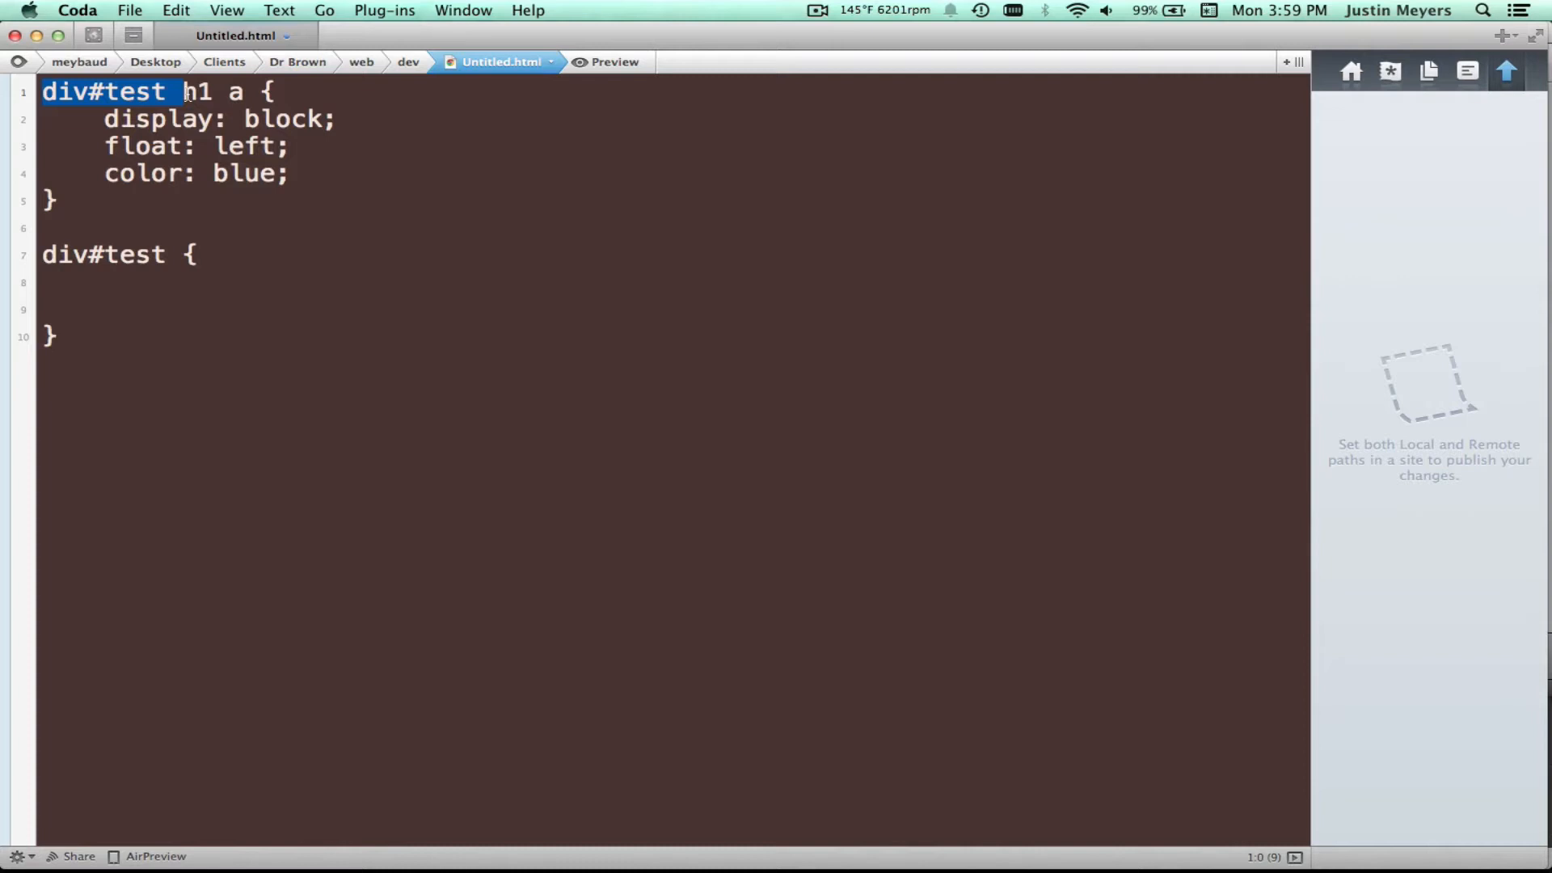
{"action": "left_click", "coordinate": [138, 283]}
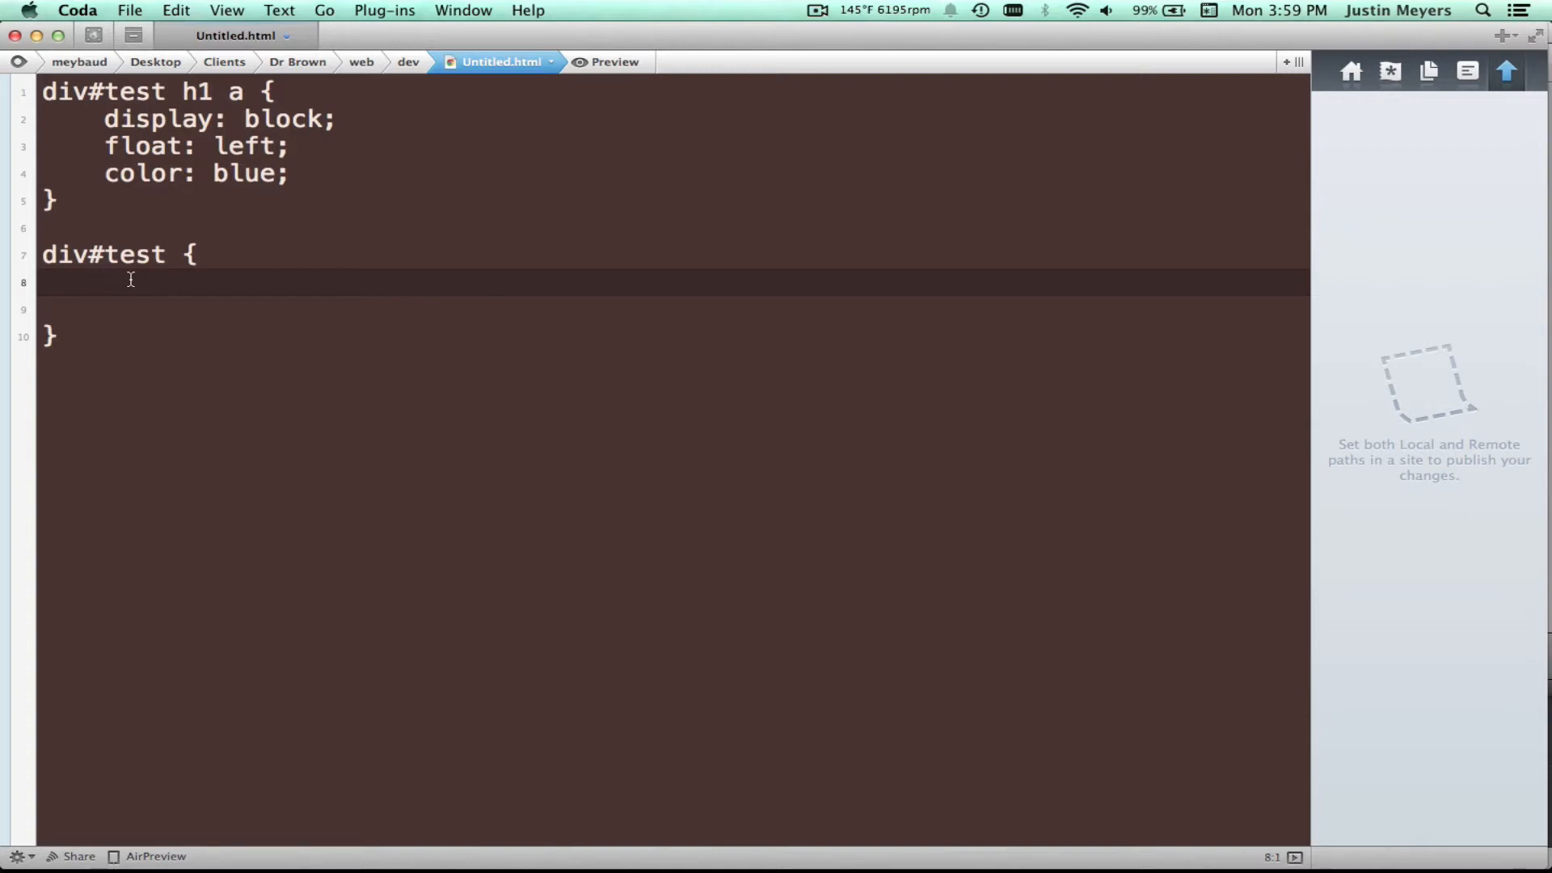
Give div#test background: orange and begin an h1 selector inside it
{"action": "type", "text": "fl"}
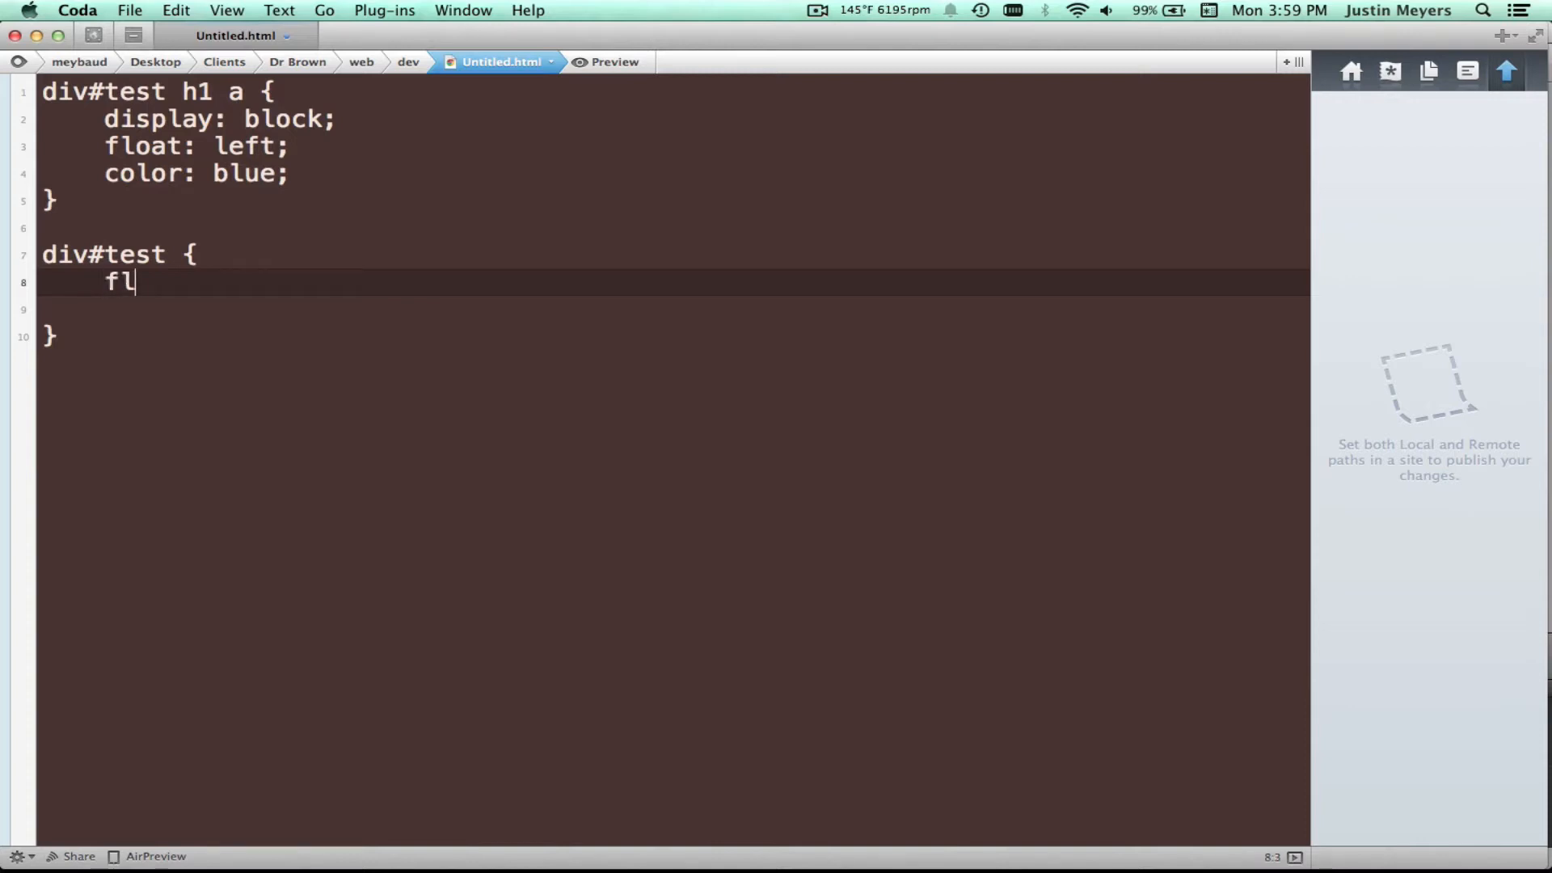
{"action": "type", "text": "backgro"}
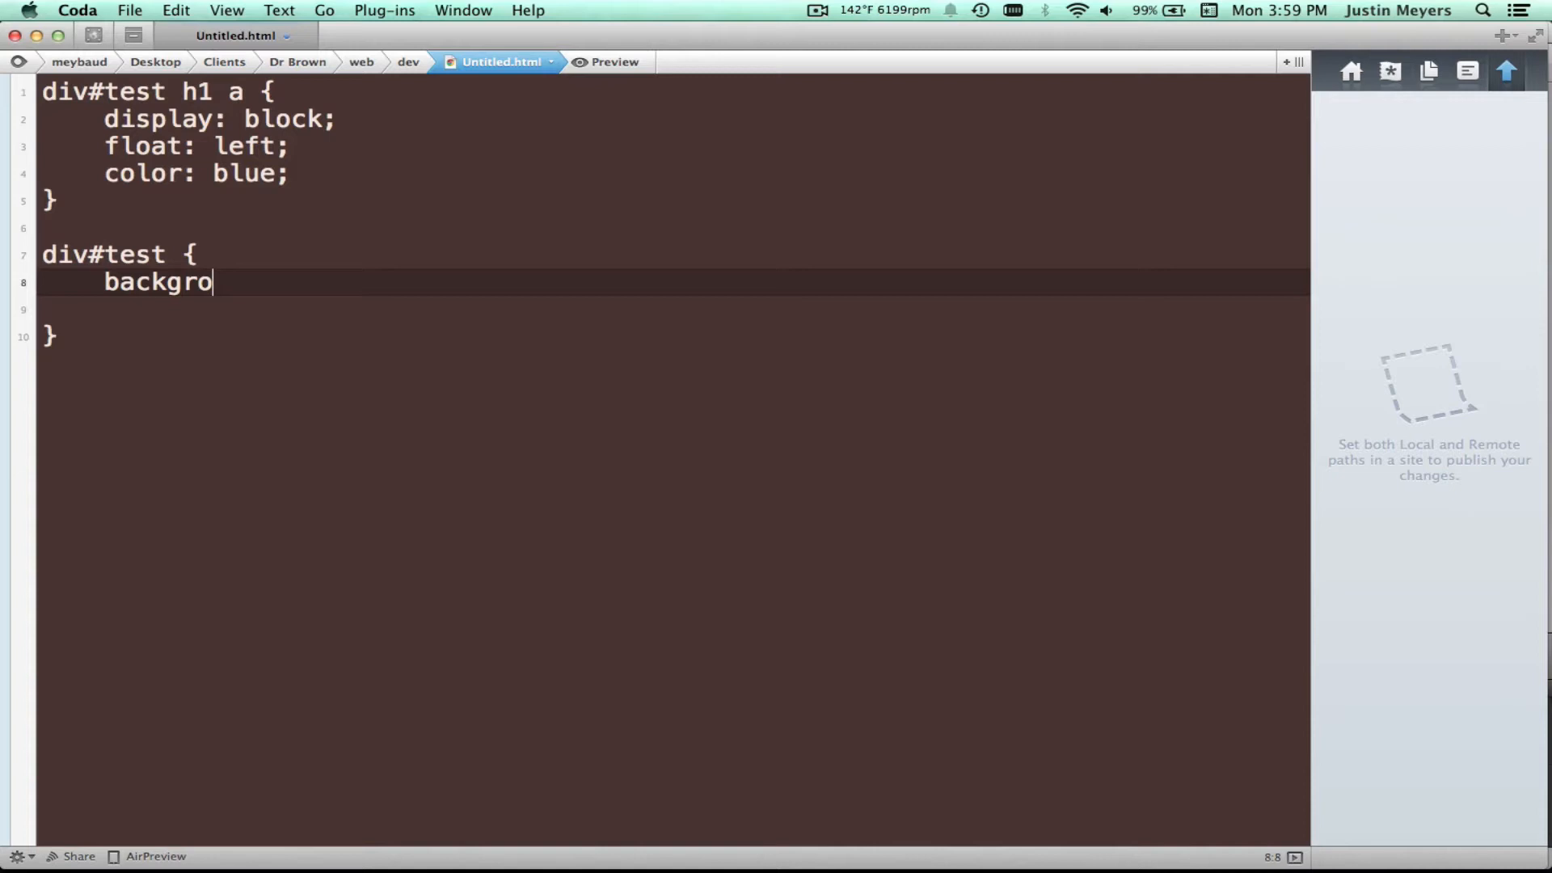
{"action": "type", "text": "und: orange;"}
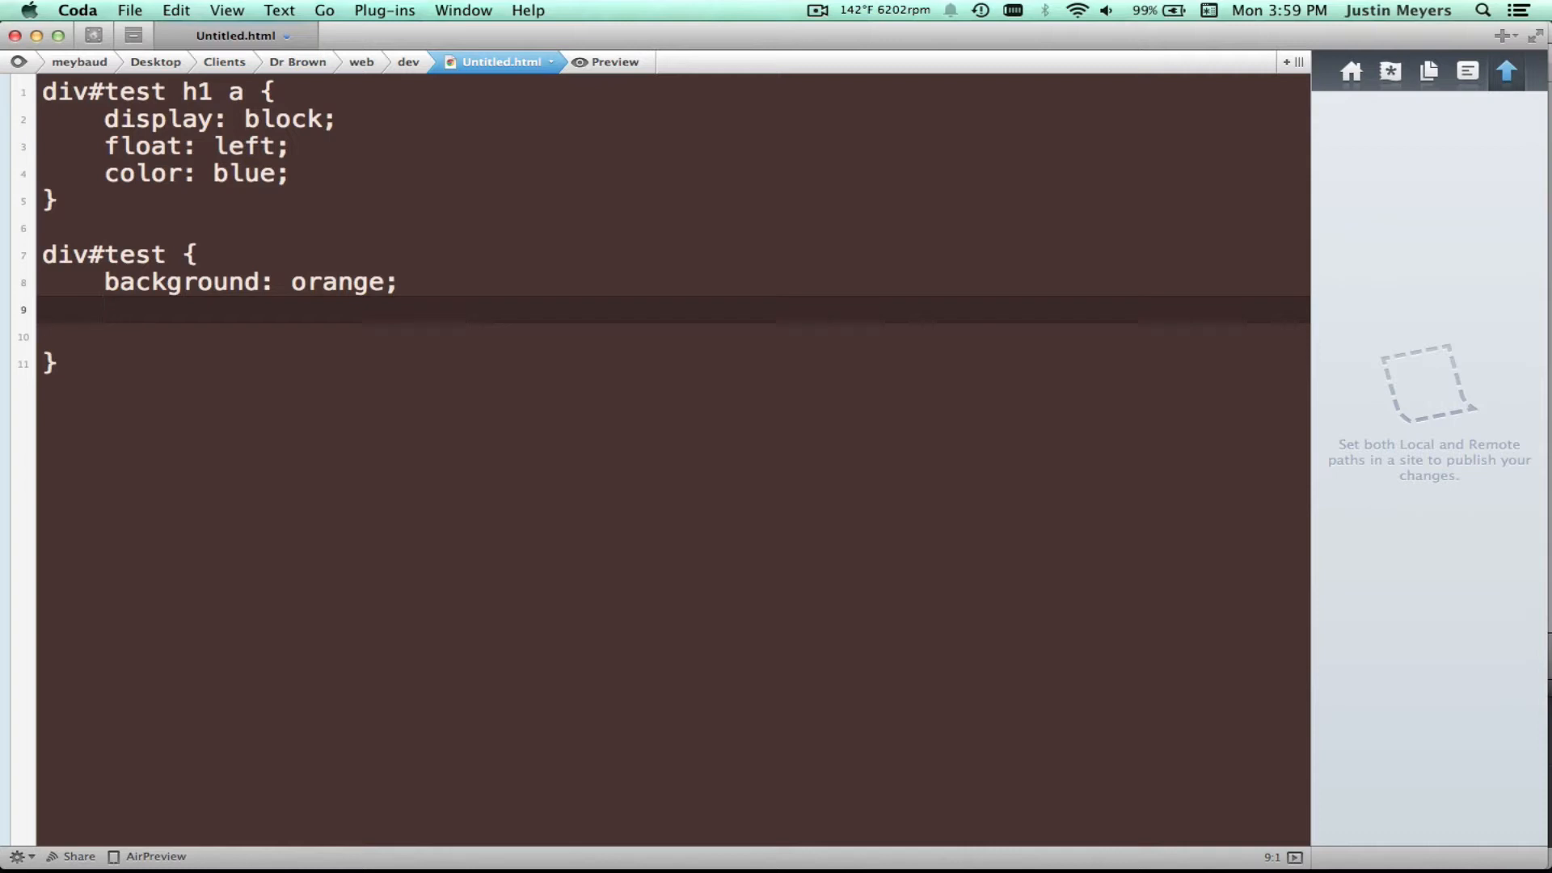
{"action": "type", "text": "h1"}
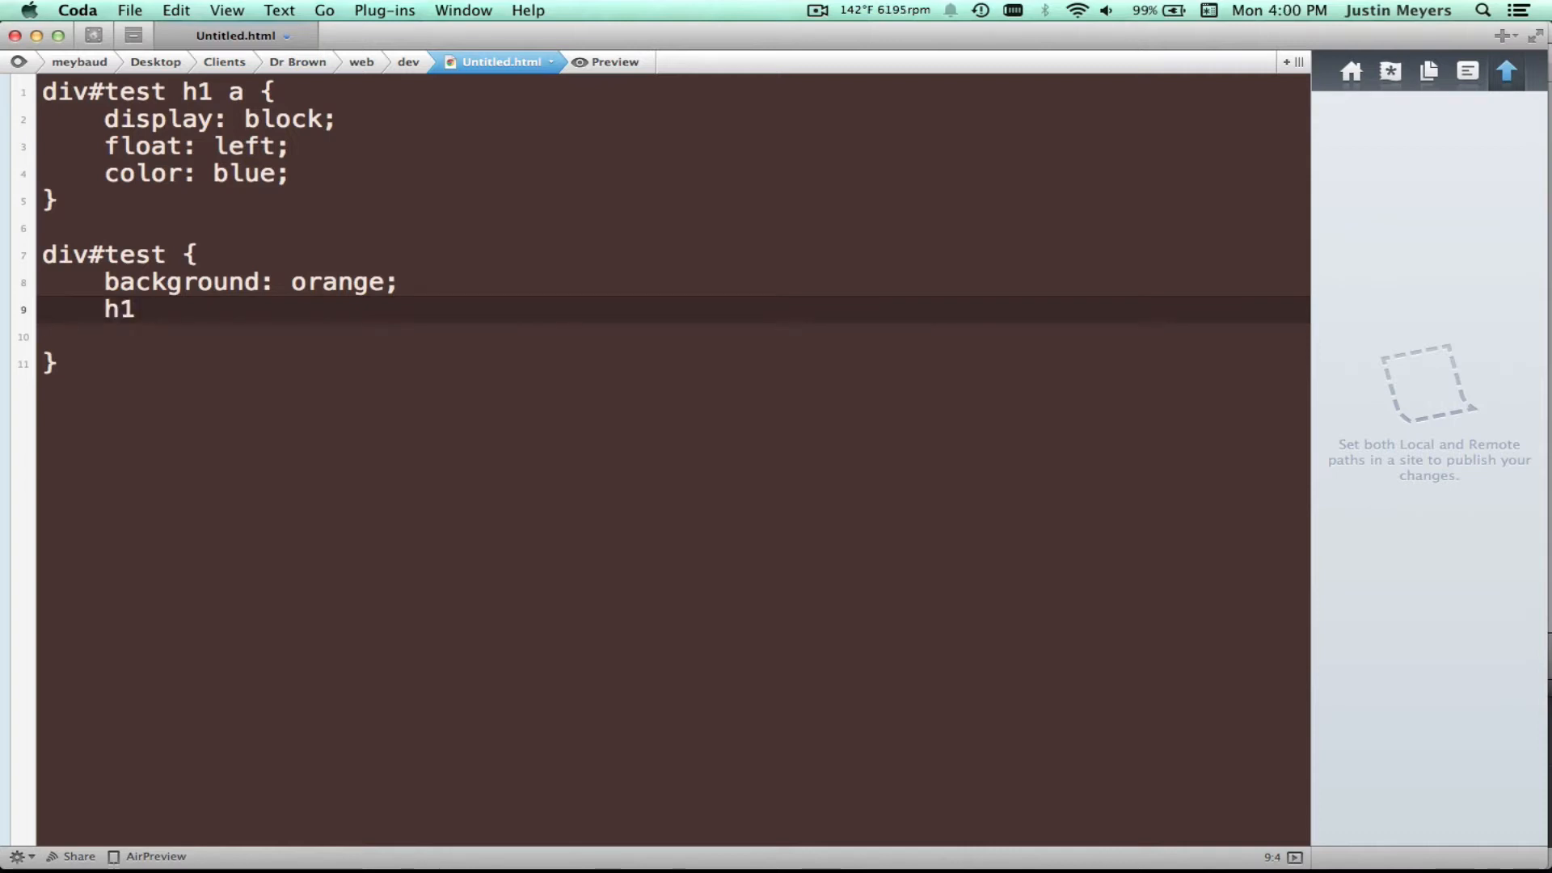
Open the nested h1 block and set its color to pink
{"action": "type", "text": "{"}
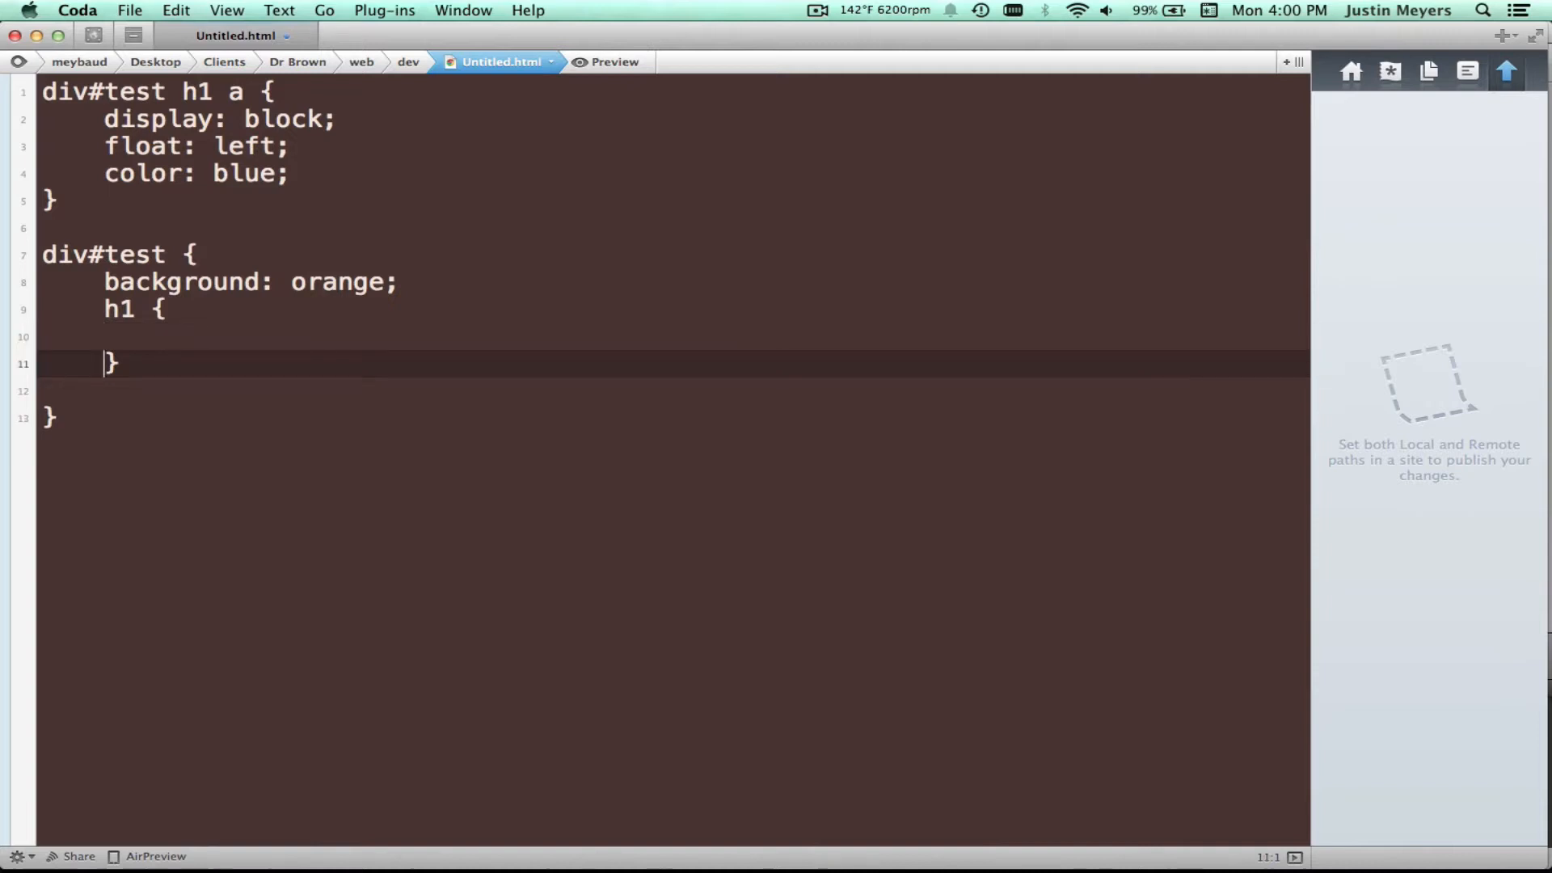
{"action": "type", "text": "co"}
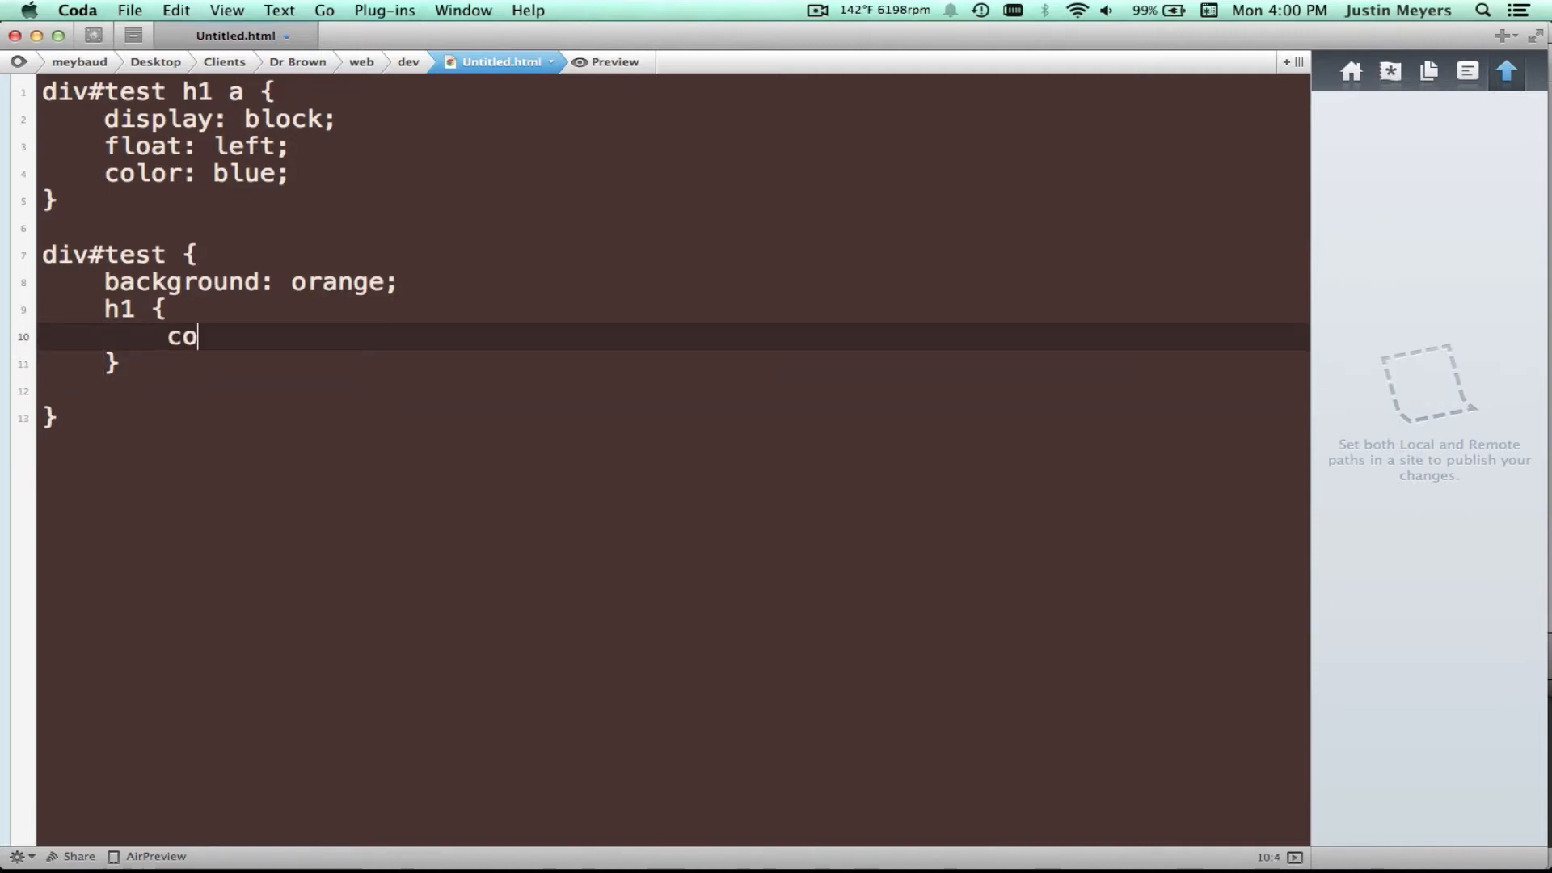
{"action": "type", "text": "lor:"}
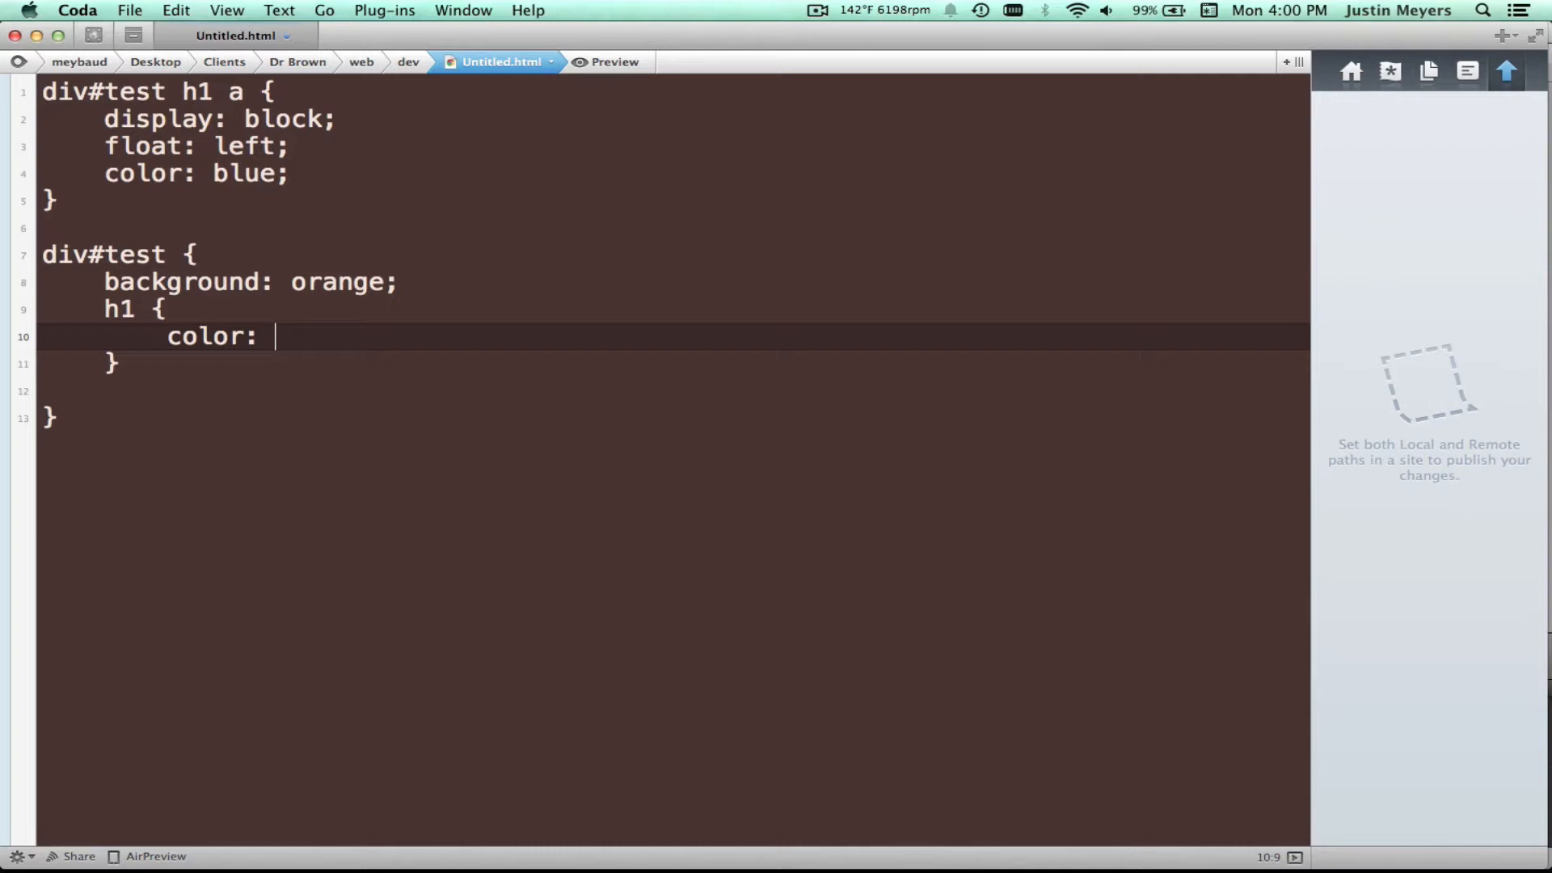
{"action": "type", "text": "pink;"}
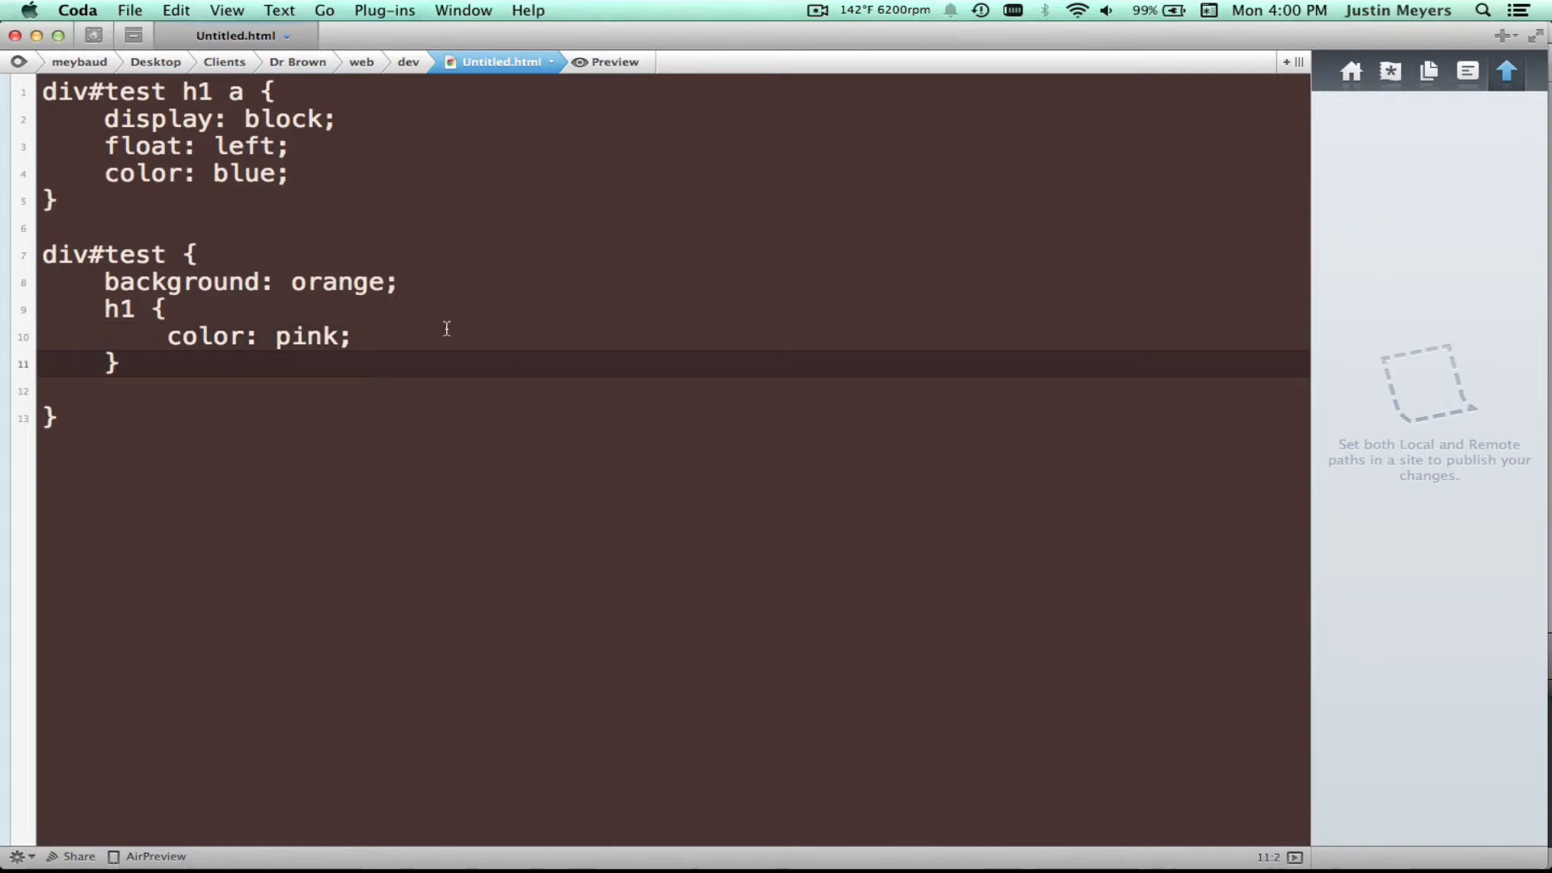
Nest an a block inside h1 with text-decoration: none
{"action": "type", "text": "a {"}
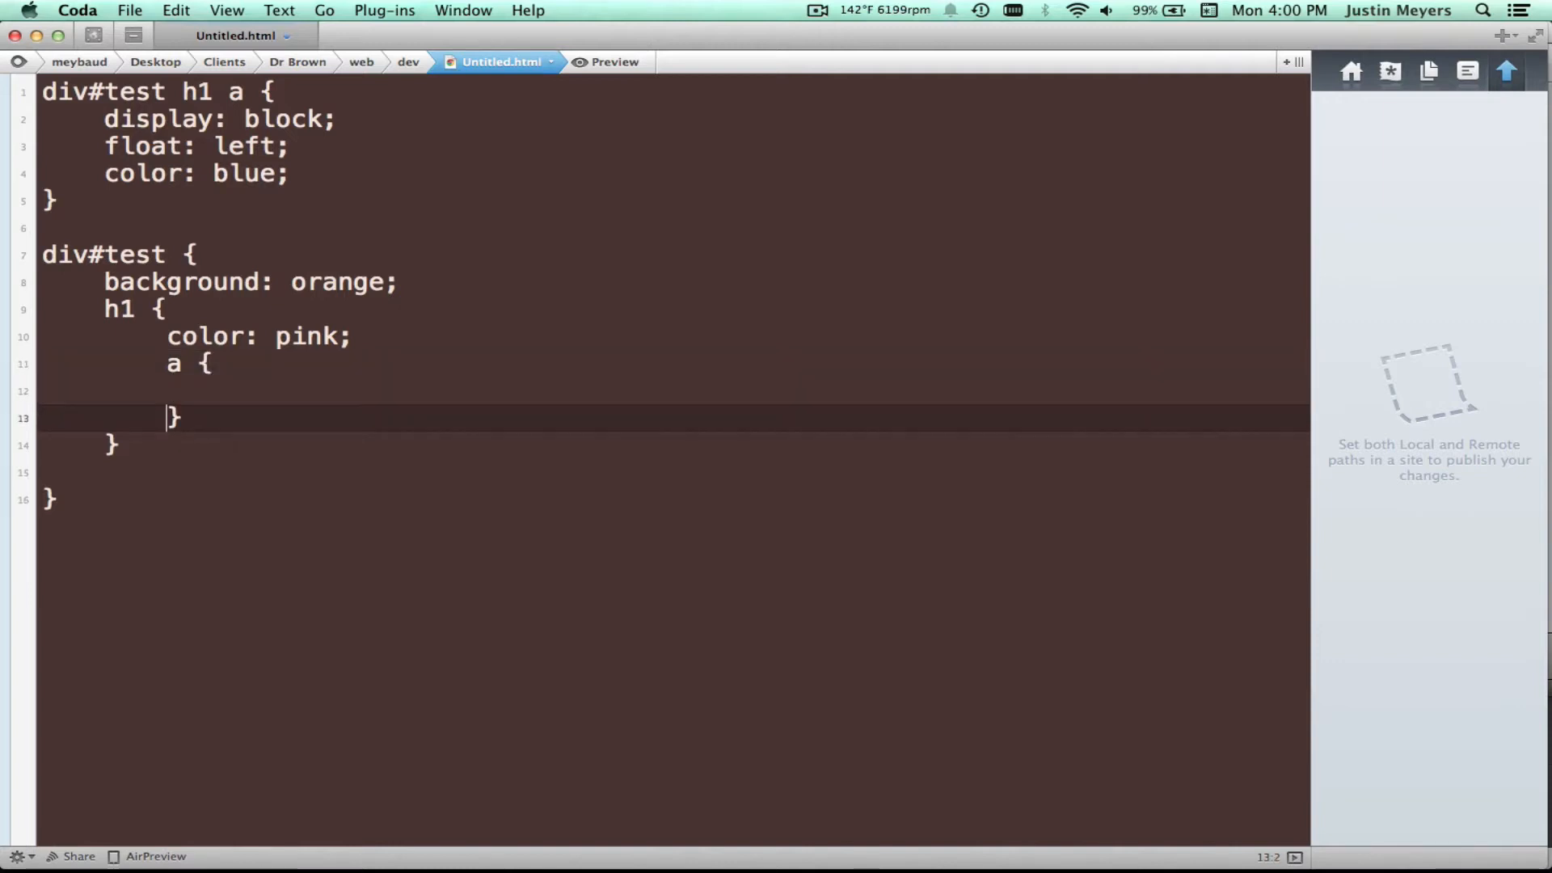
{"action": "type", "text": "col"}
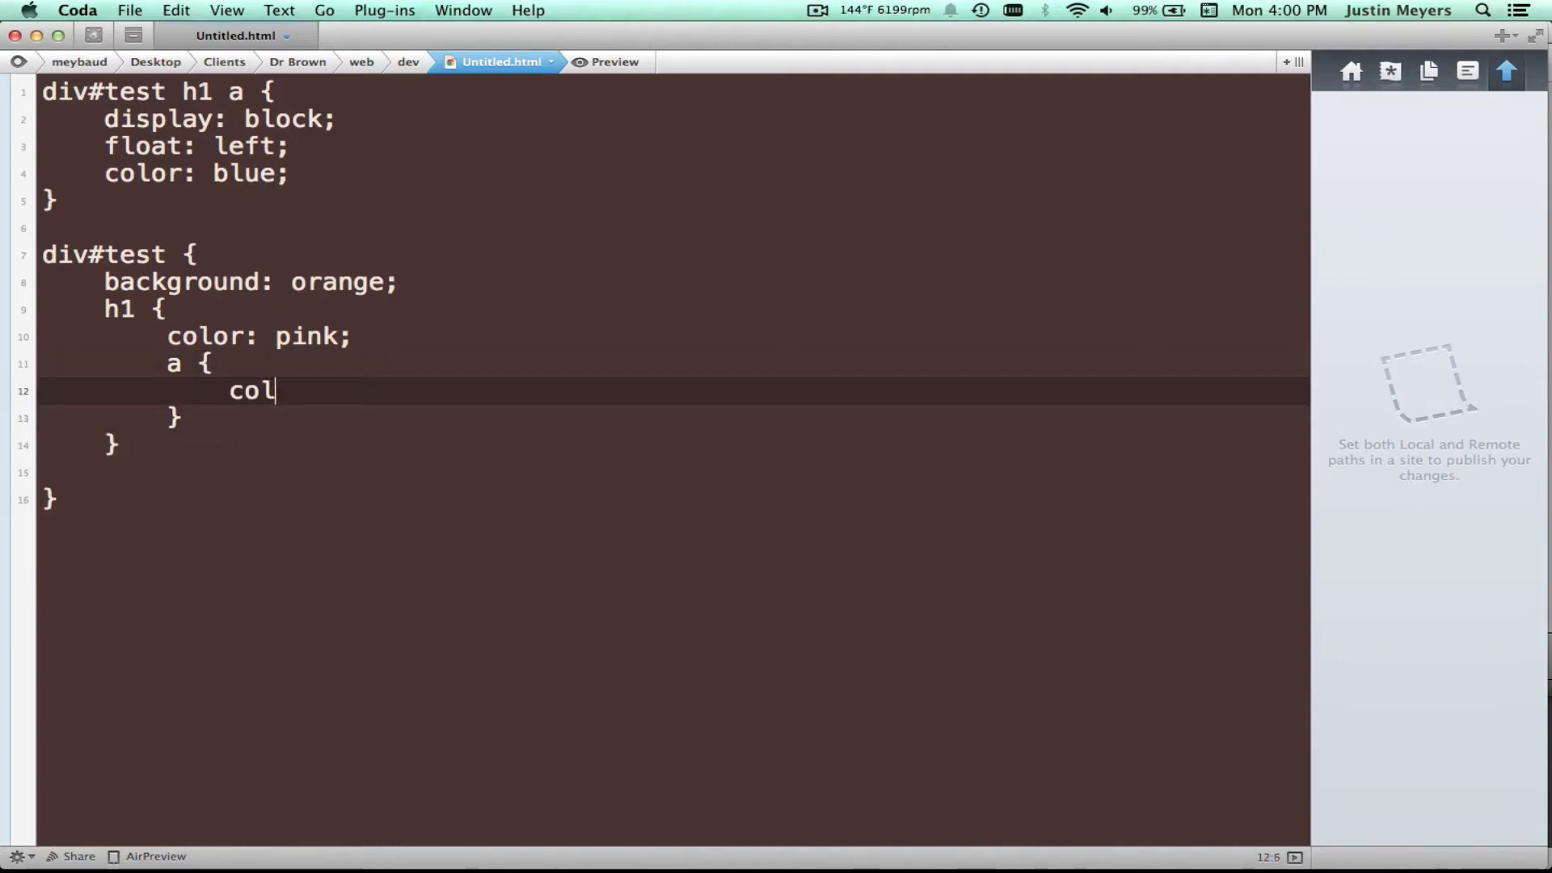
{"action": "key", "text": "backspace"}
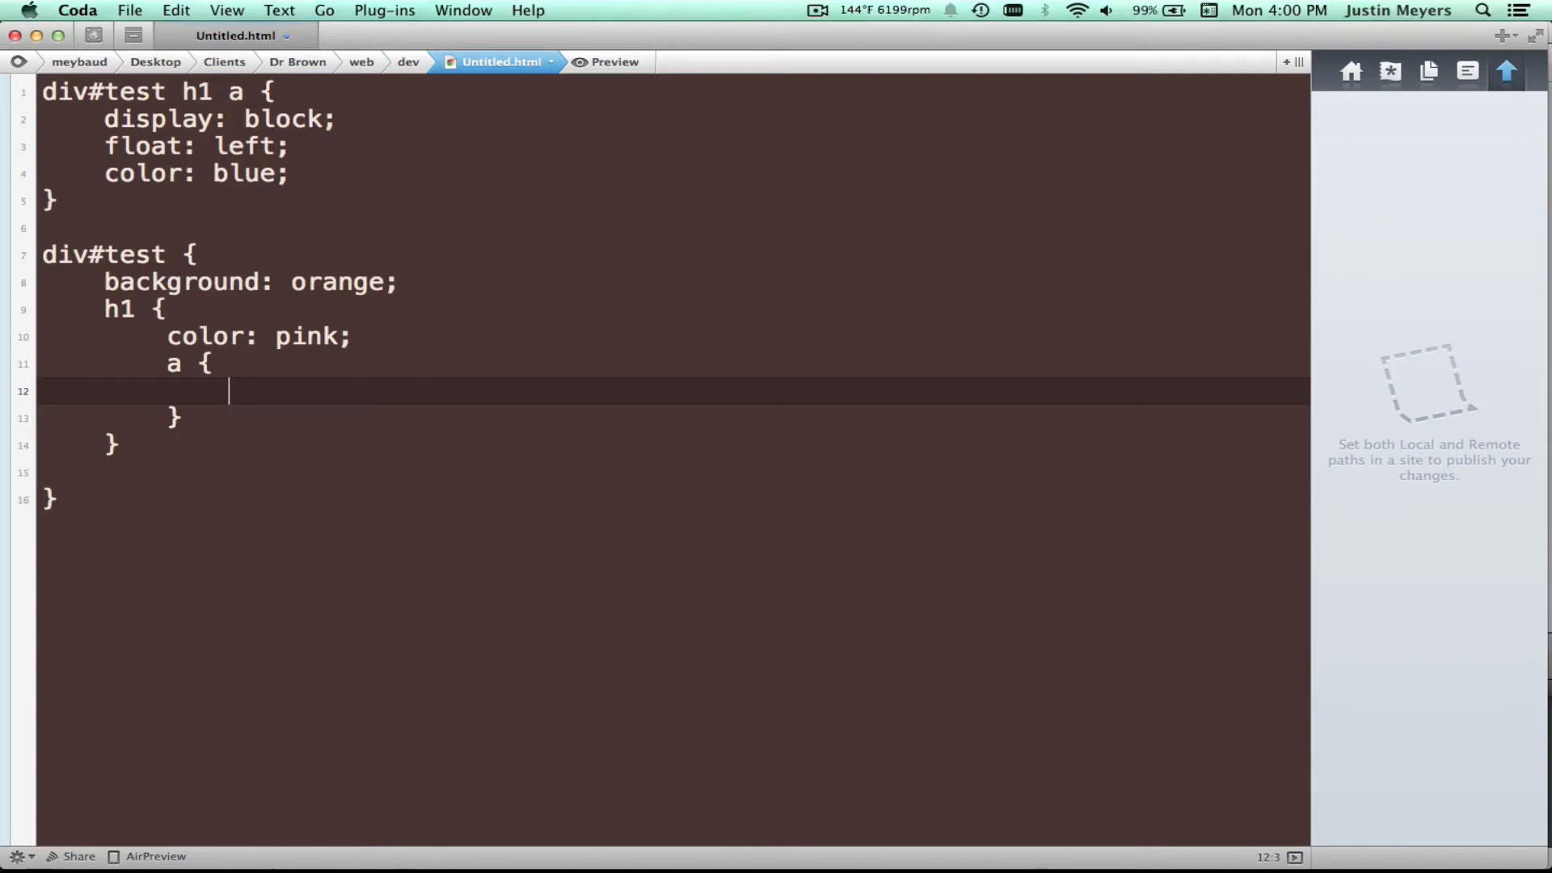
{"action": "type", "text": "te"}
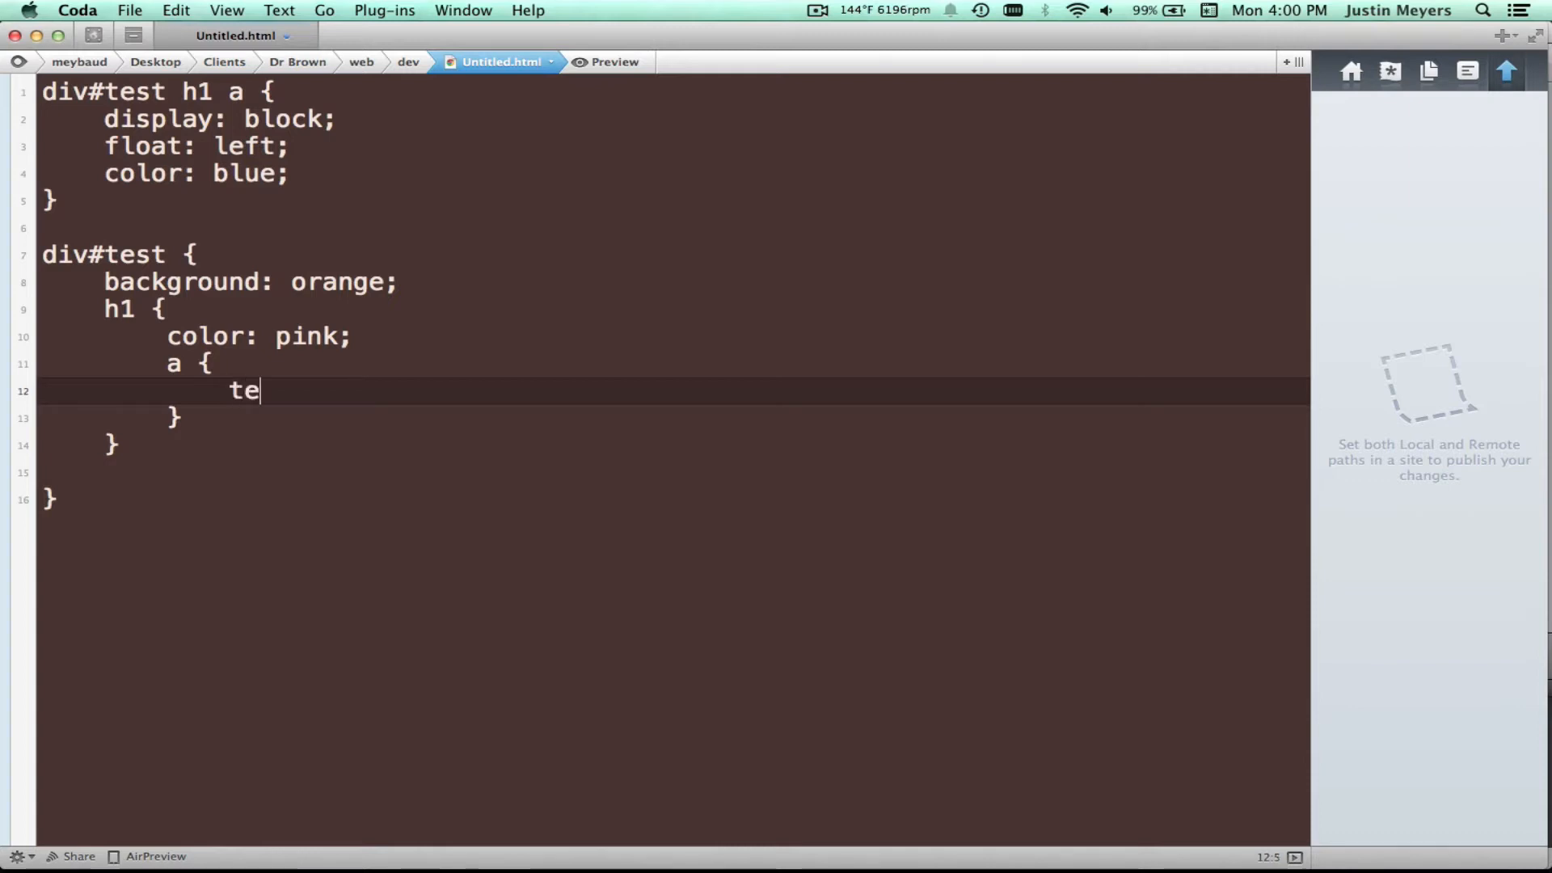
{"action": "type", "text": "xt-decor"}
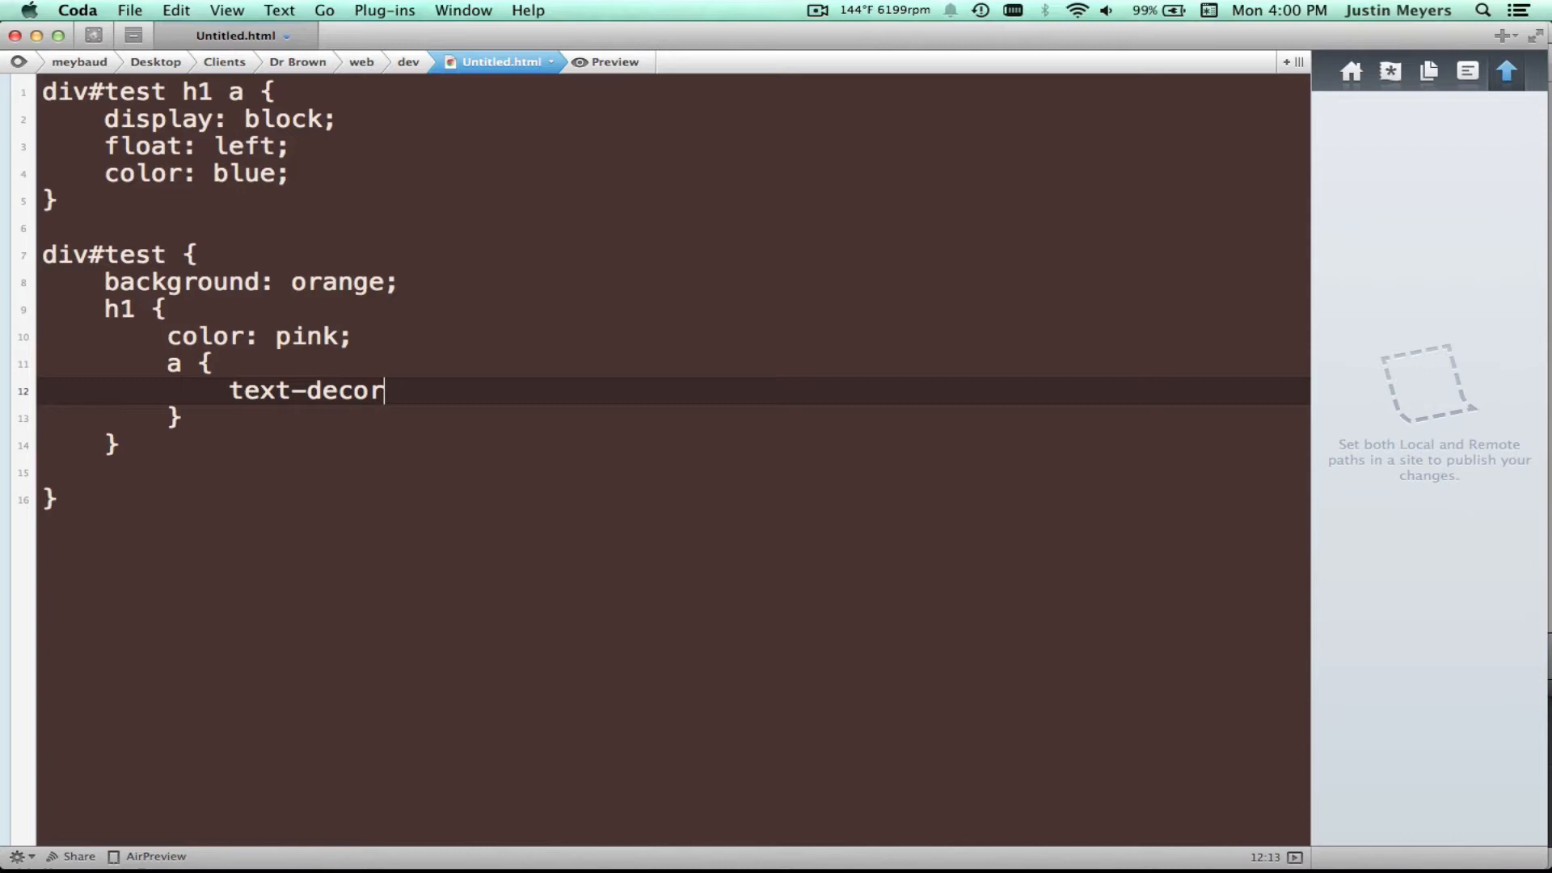
{"action": "type", "text": "ation: none;"}
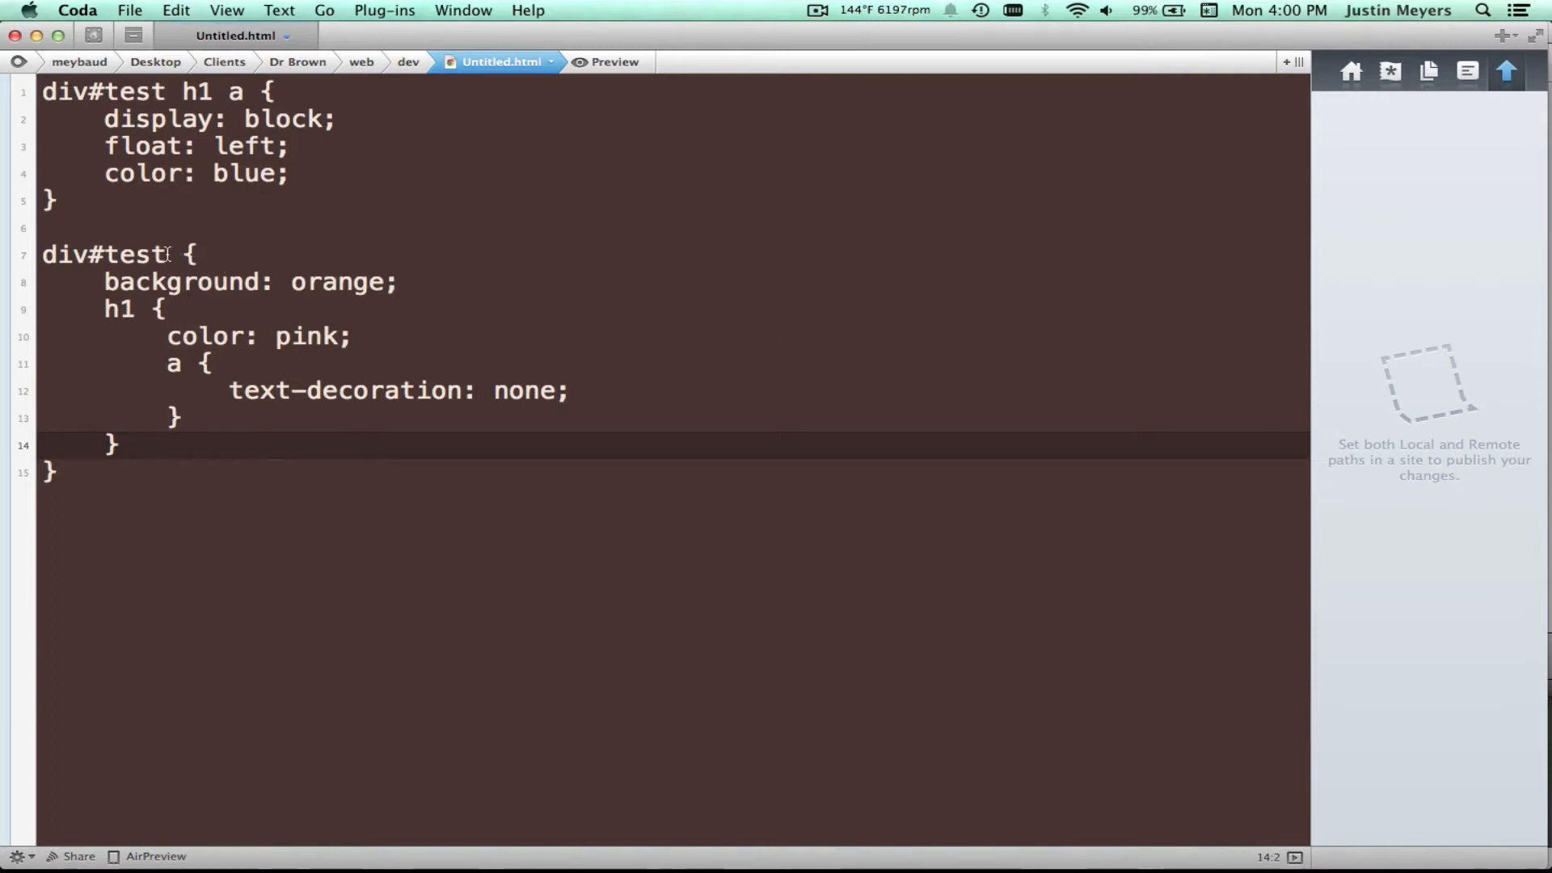
{"action": "double_click", "coordinate": [102, 255]}
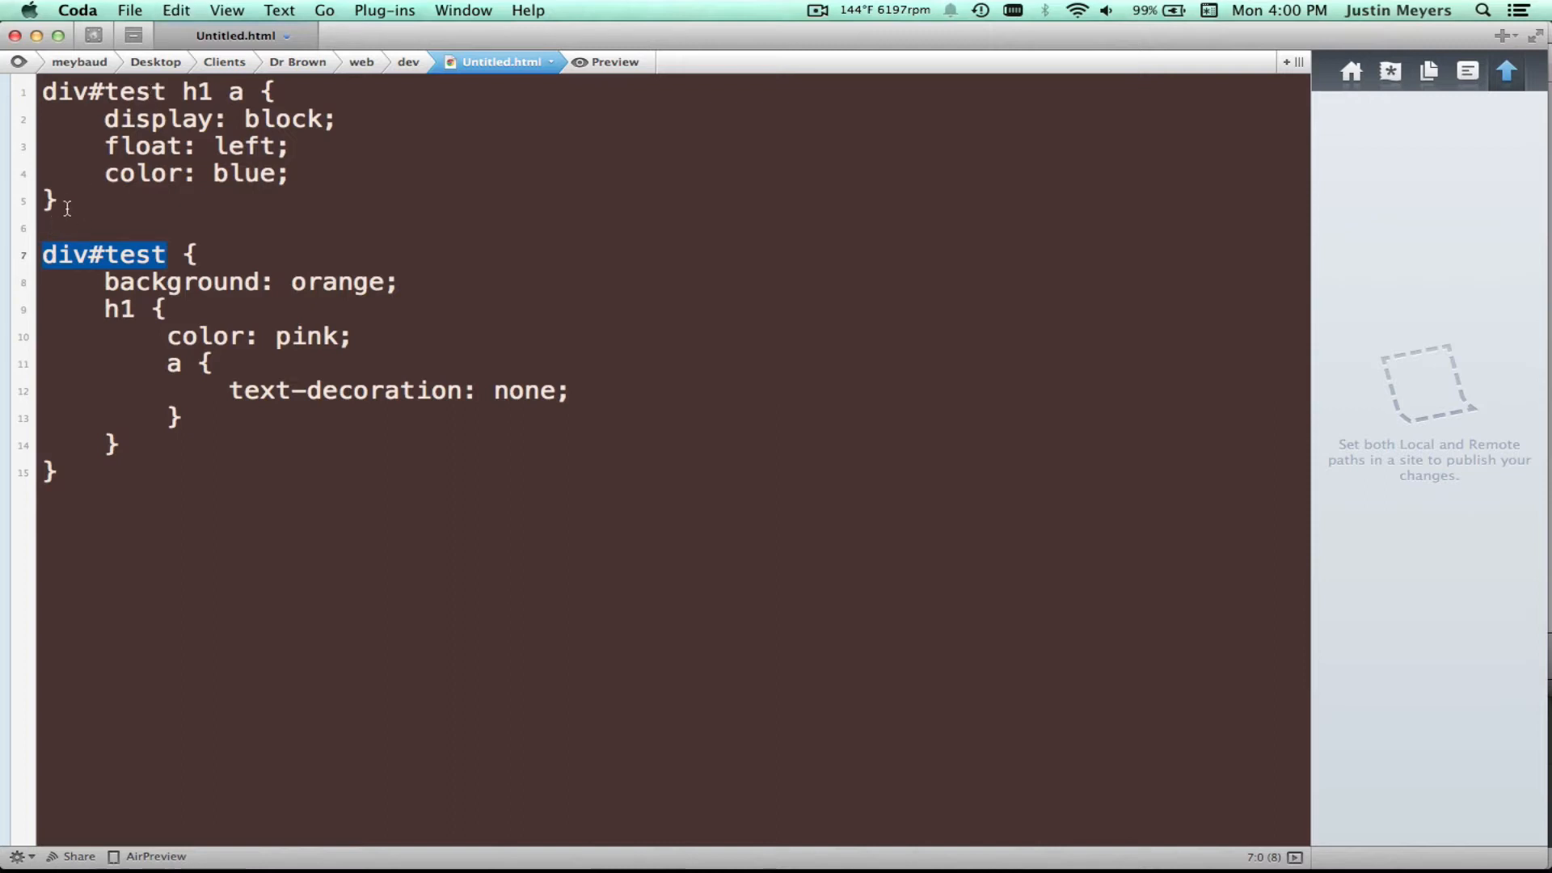
{"action": "left_click", "coordinate": [59, 202]}
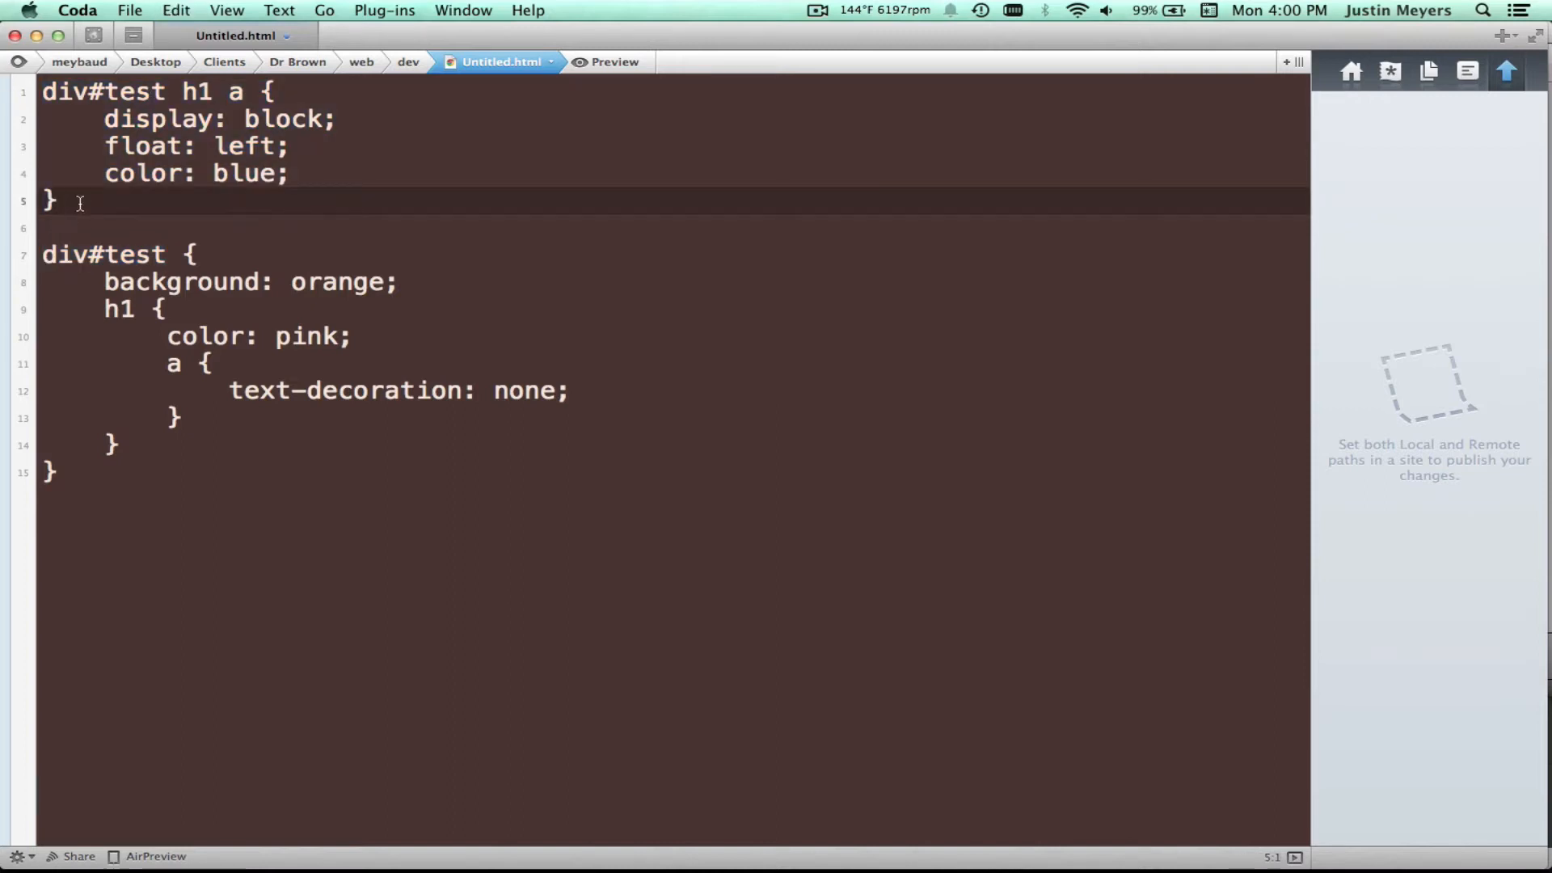
{"action": "type", "text": "div#test {"}
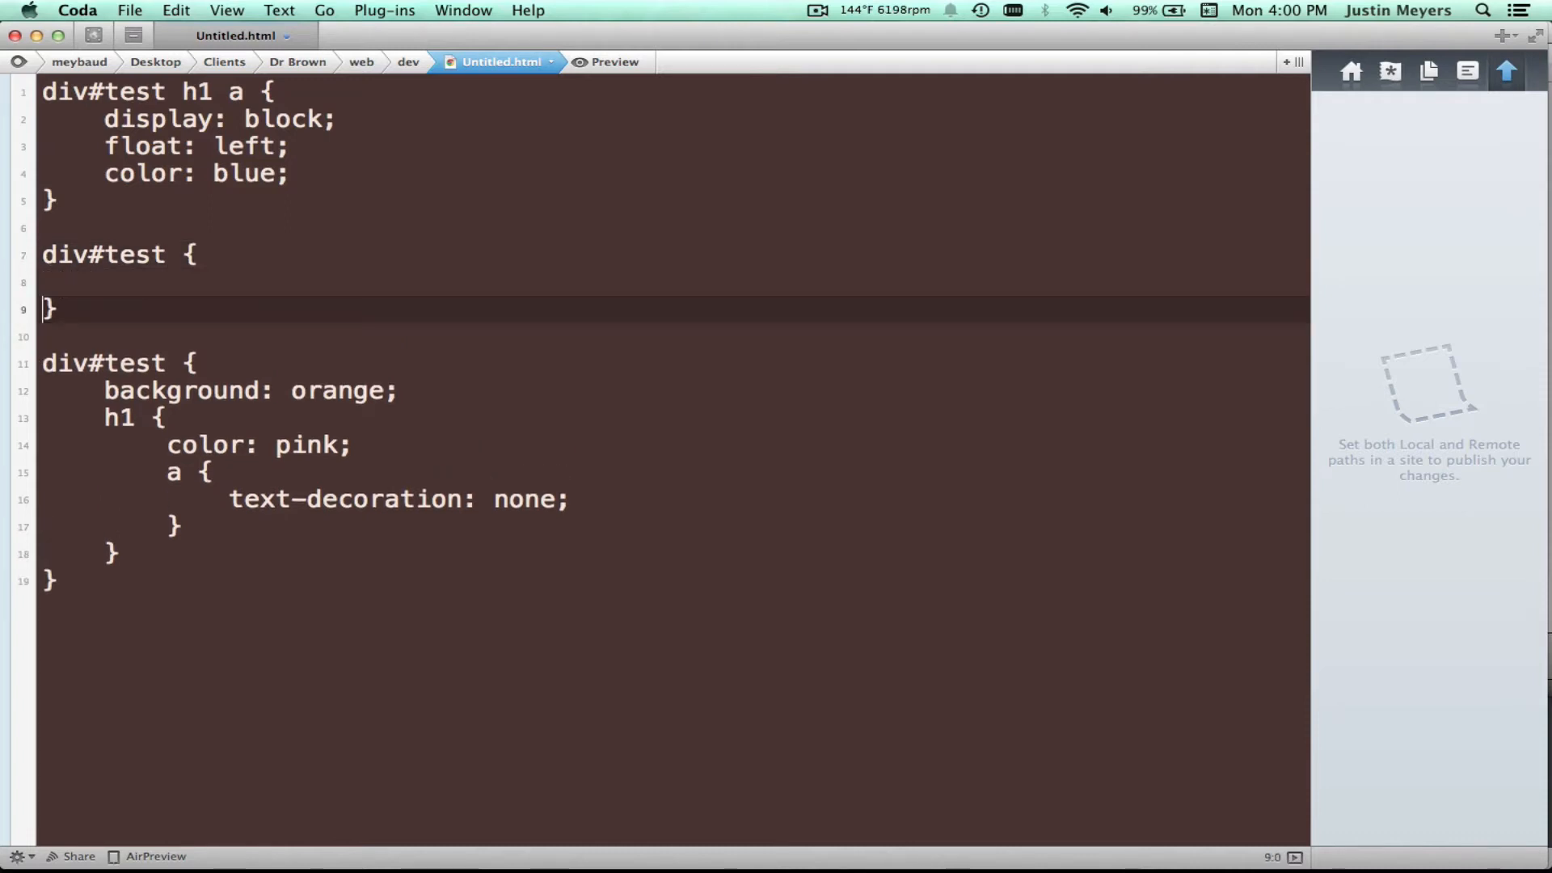
{"action": "type", "text": "background:"}
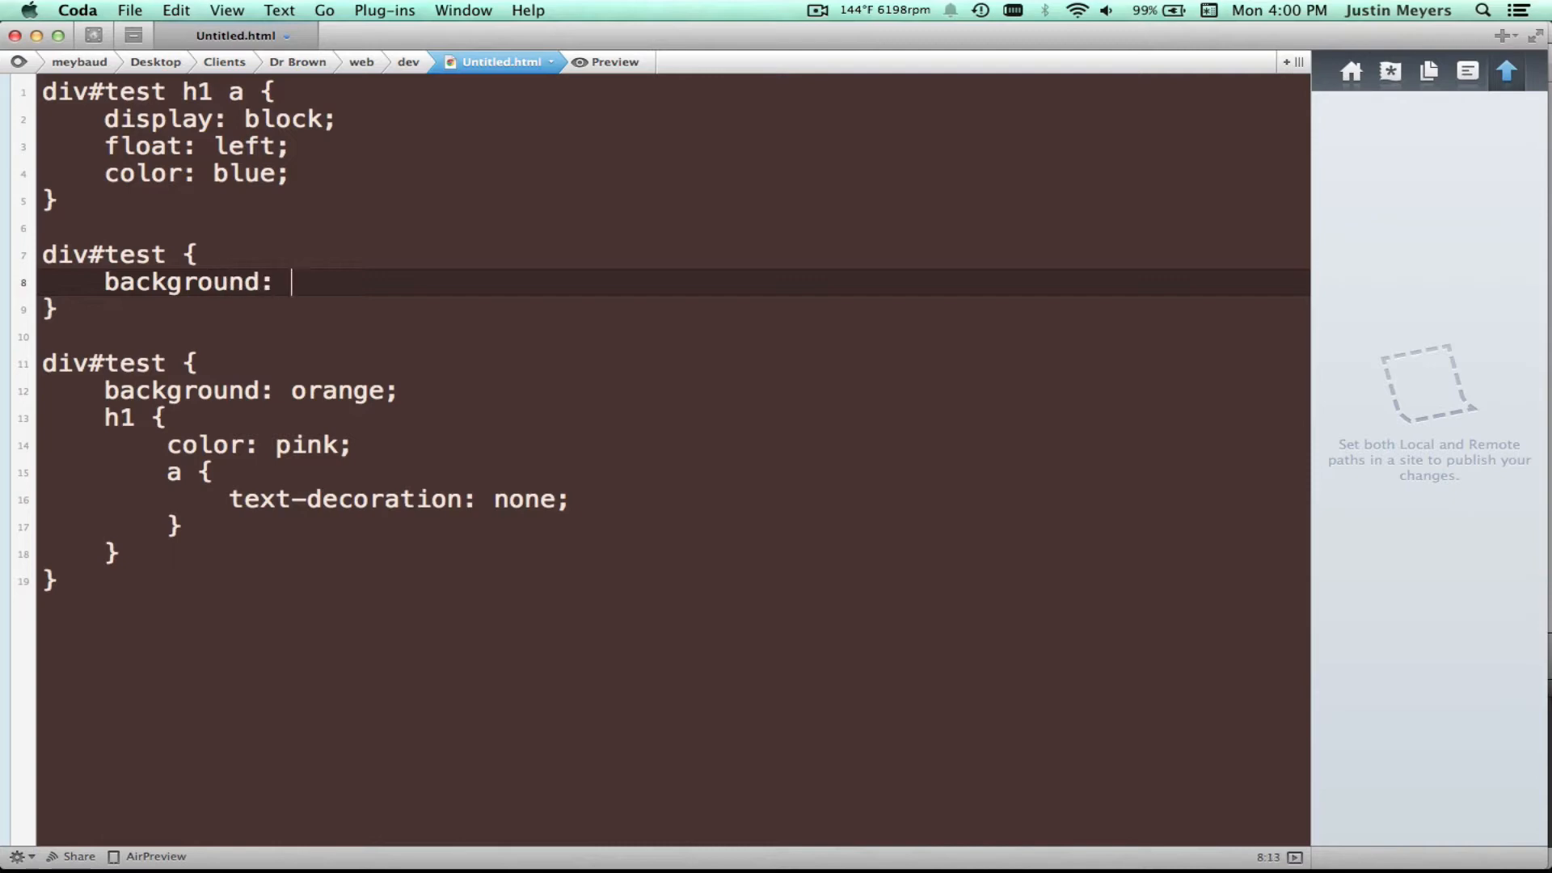
{"action": "type", "text": "orange;"}
{"action": "type", "text": "div#test"}
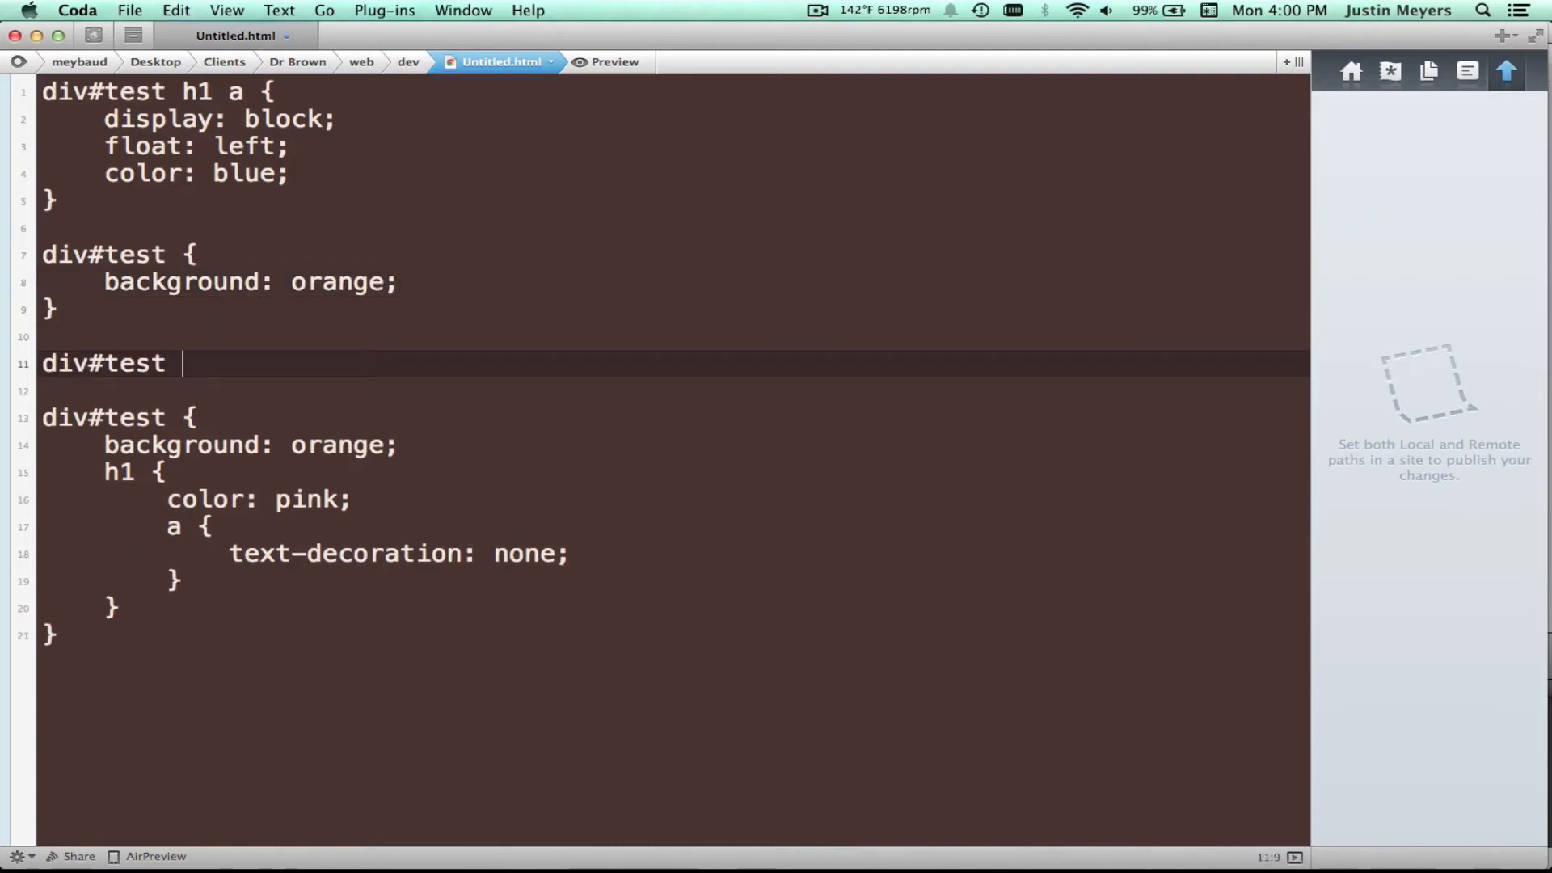
{"action": "type", "text": "h1 }"}
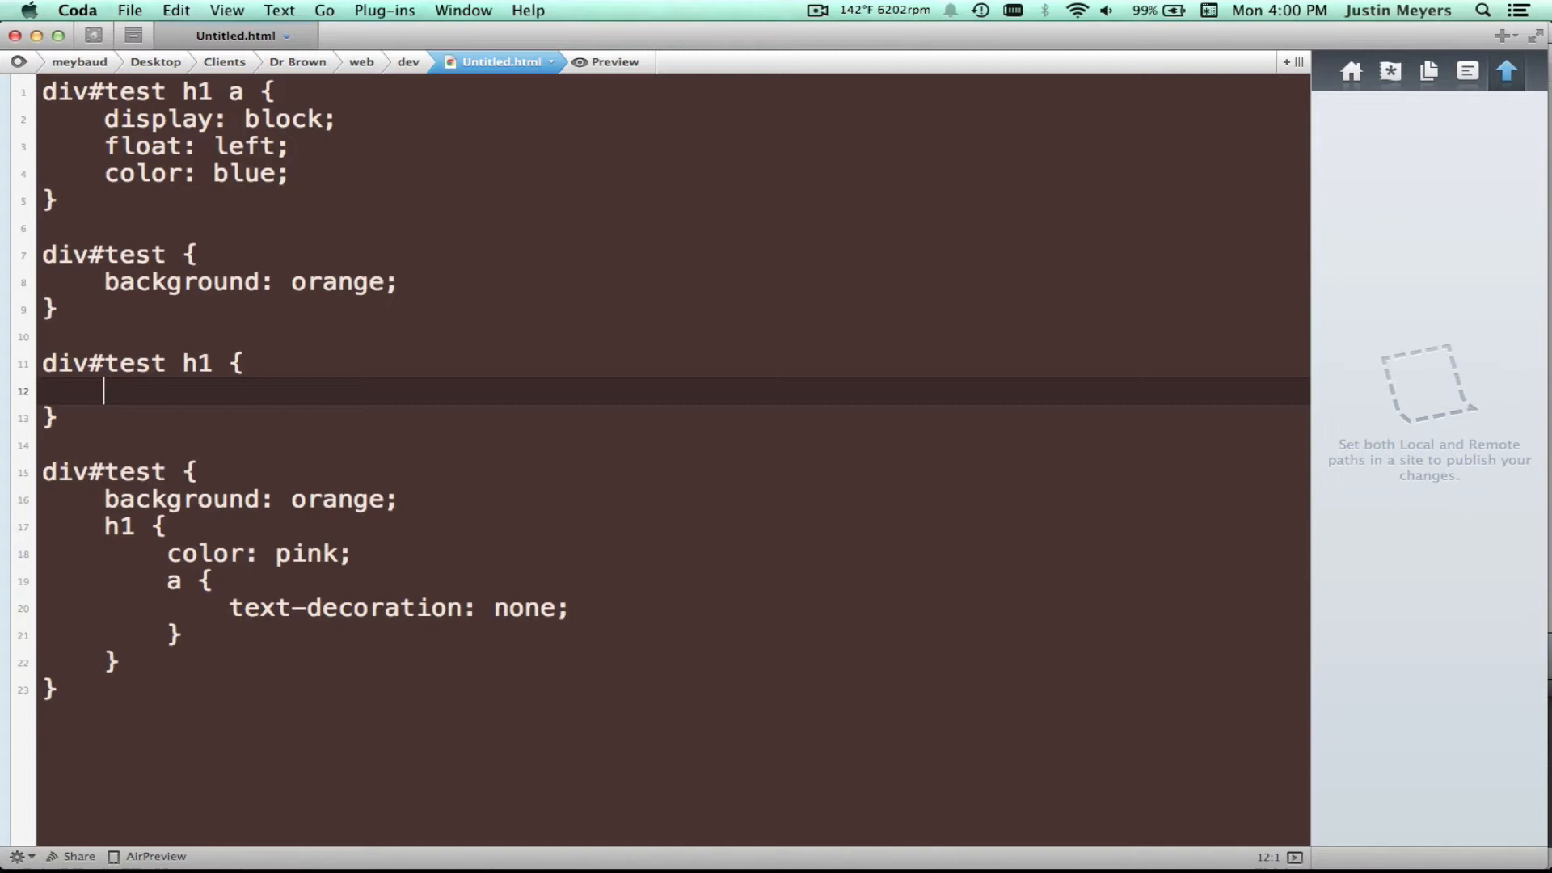
{"action": "type", "text": "color: pink;"}
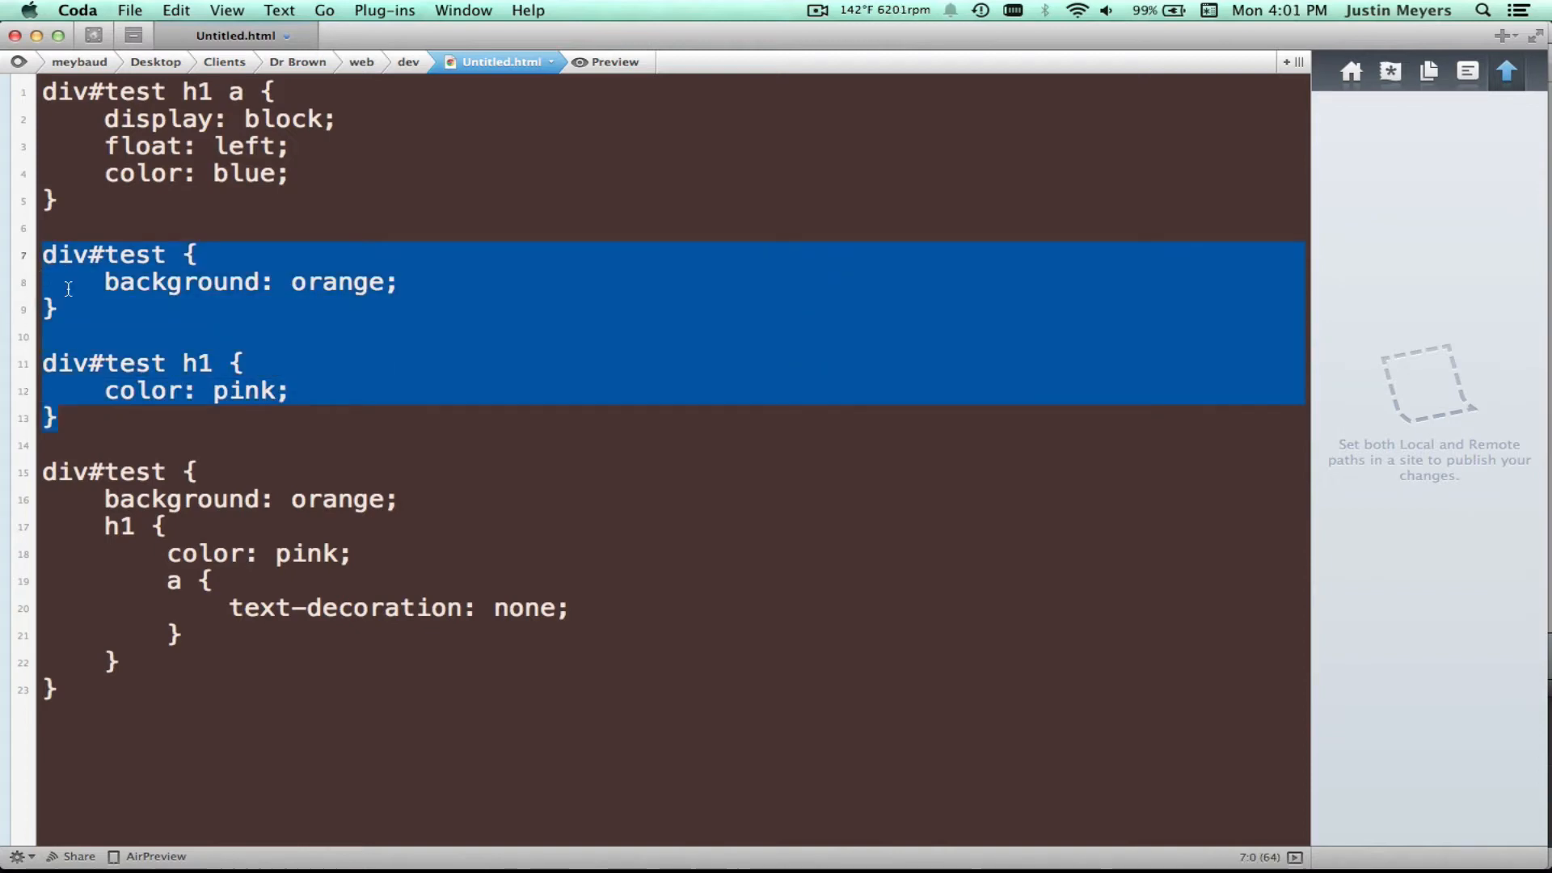
{"action": "left_click", "coordinate": [117, 417]}
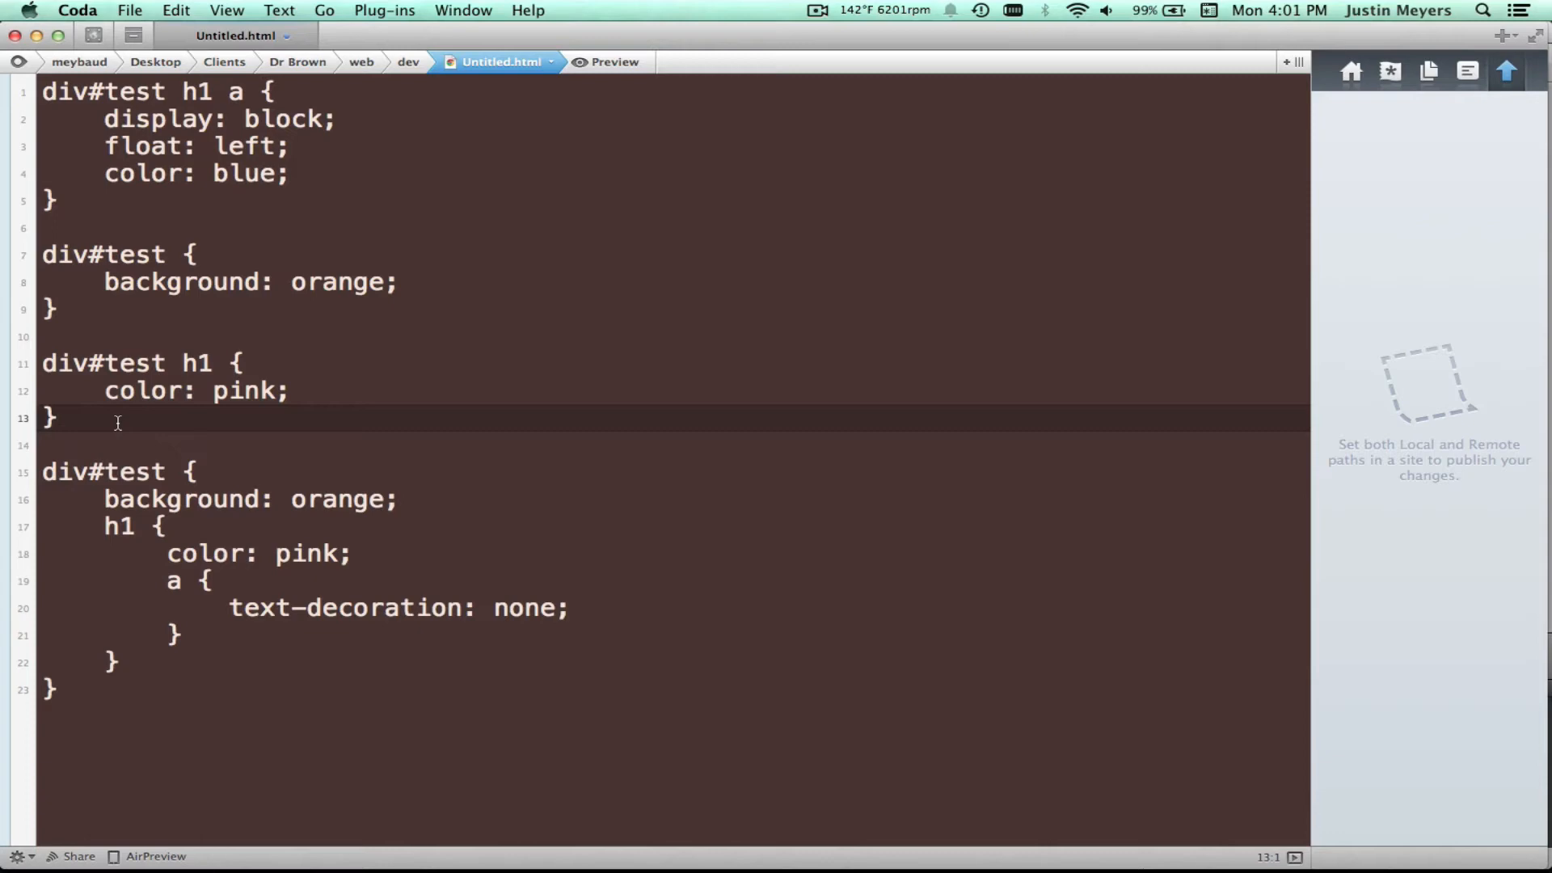
{"action": "key", "text": "Return"}
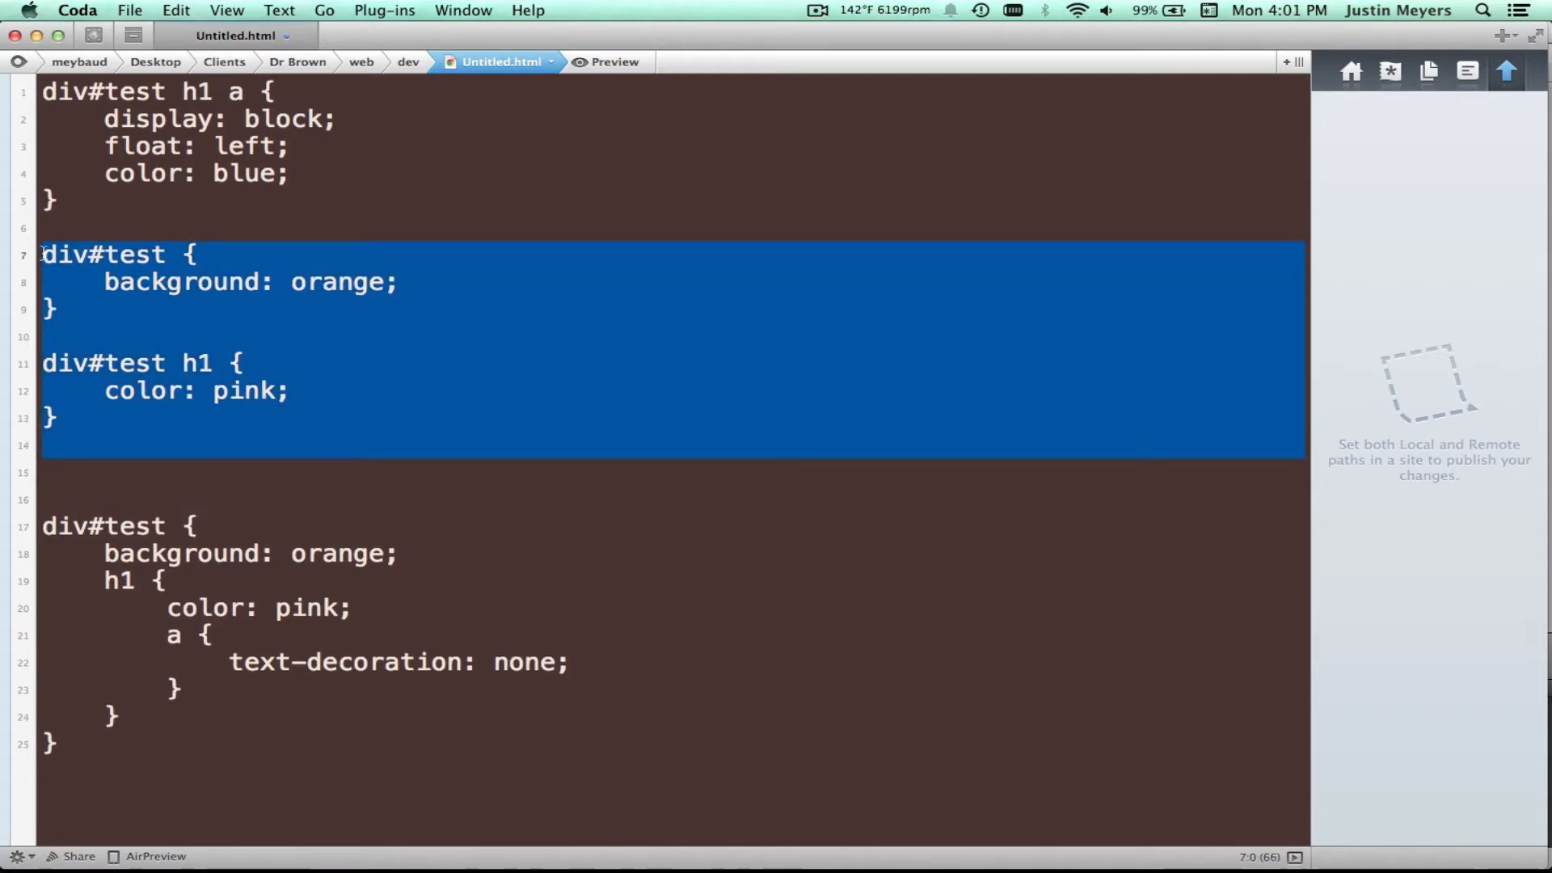
{"action": "key", "text": "Delete"}
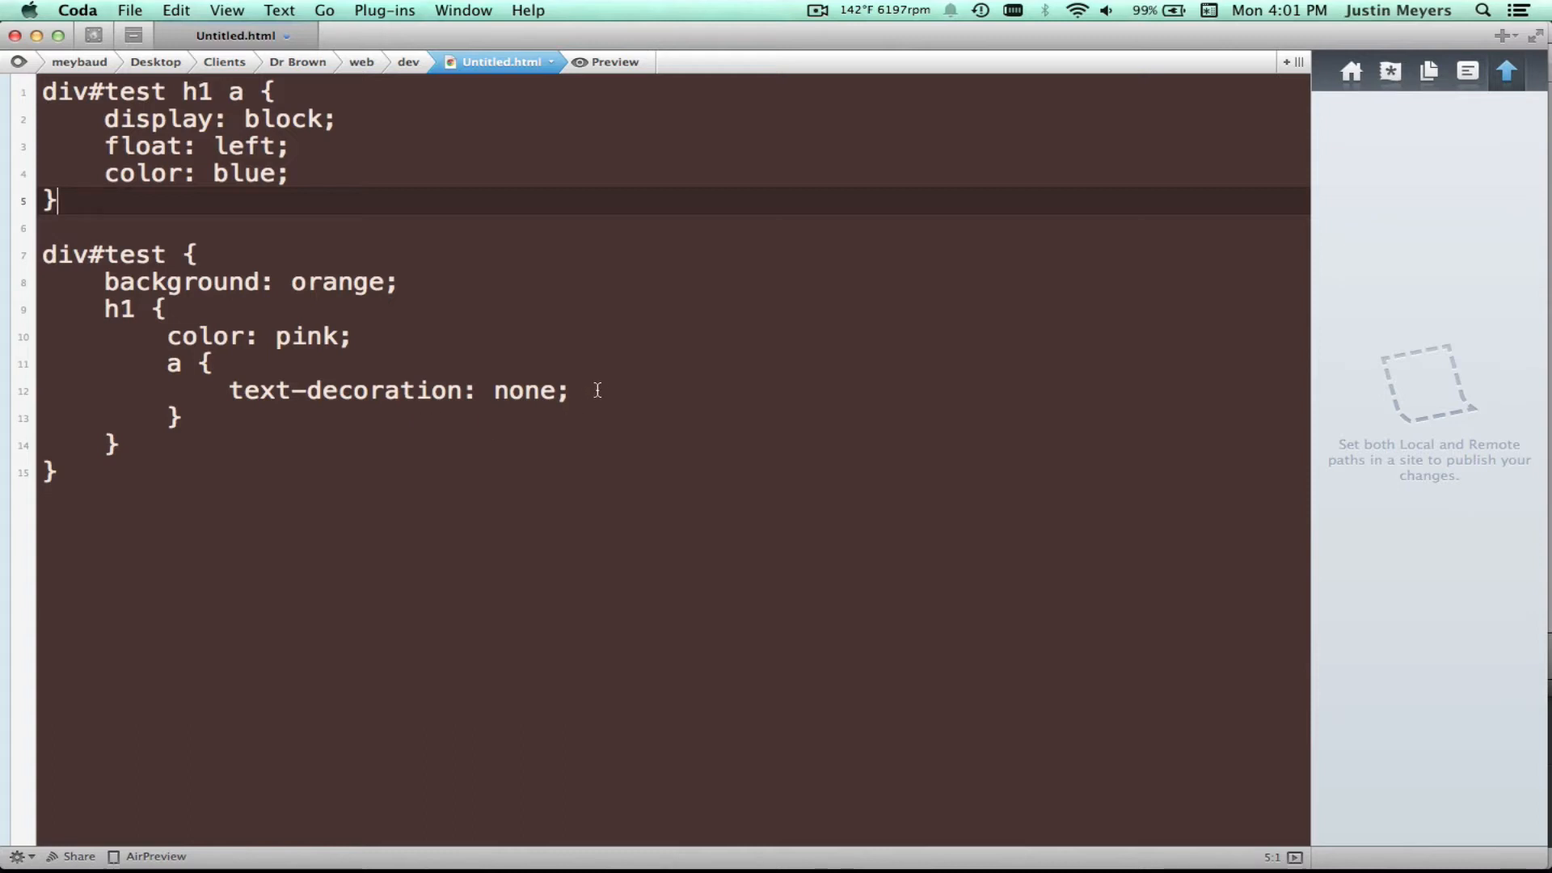
{"action": "mouse_move", "coordinate": [431, 278]}
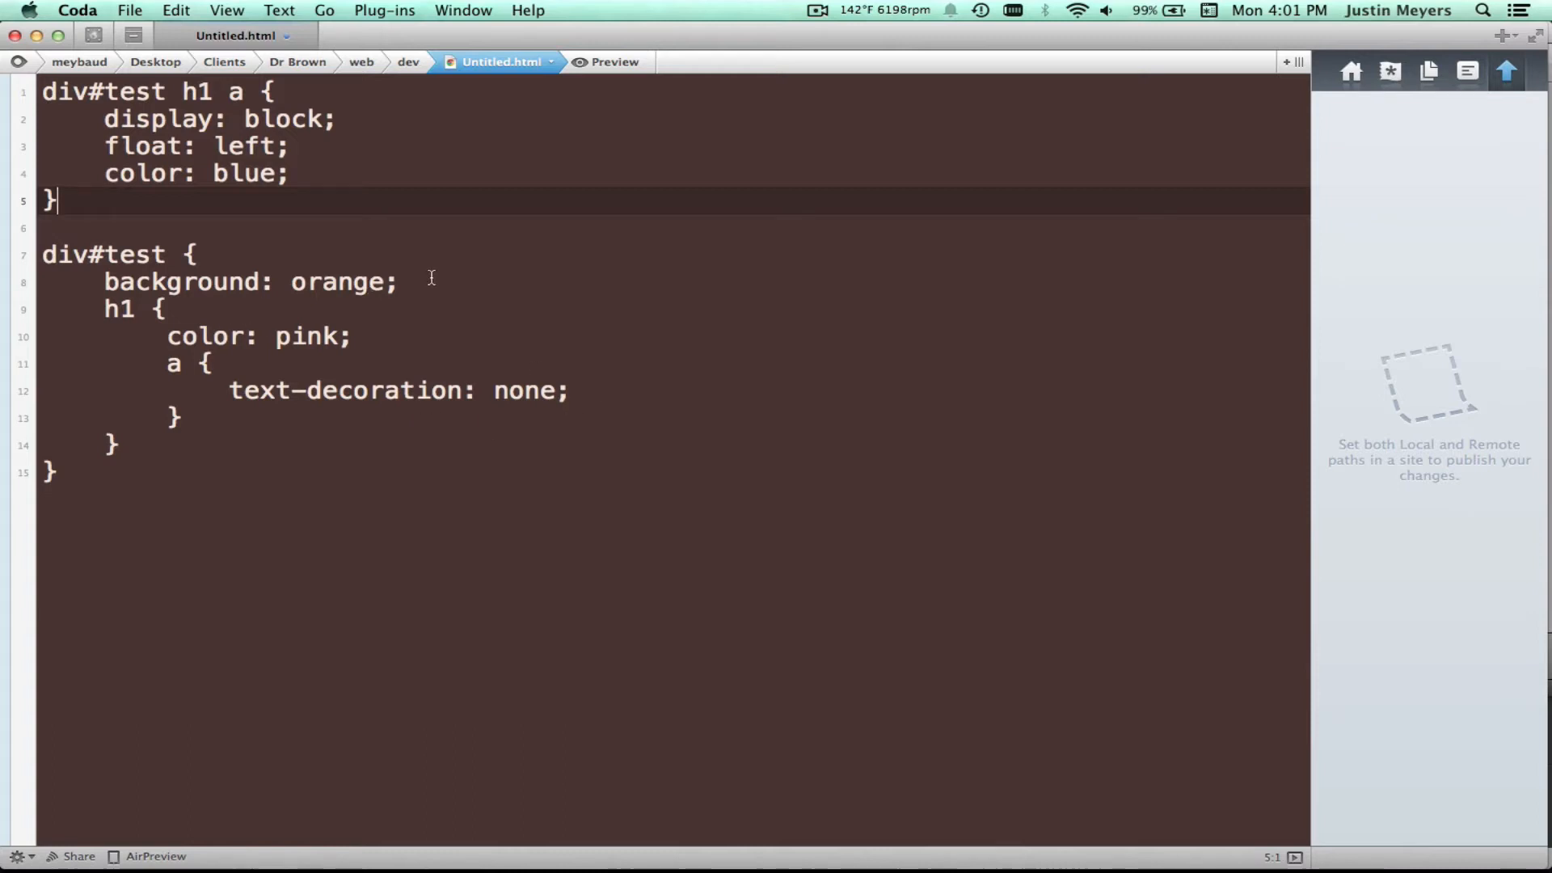
{"action": "left_click", "coordinate": [400, 282]}
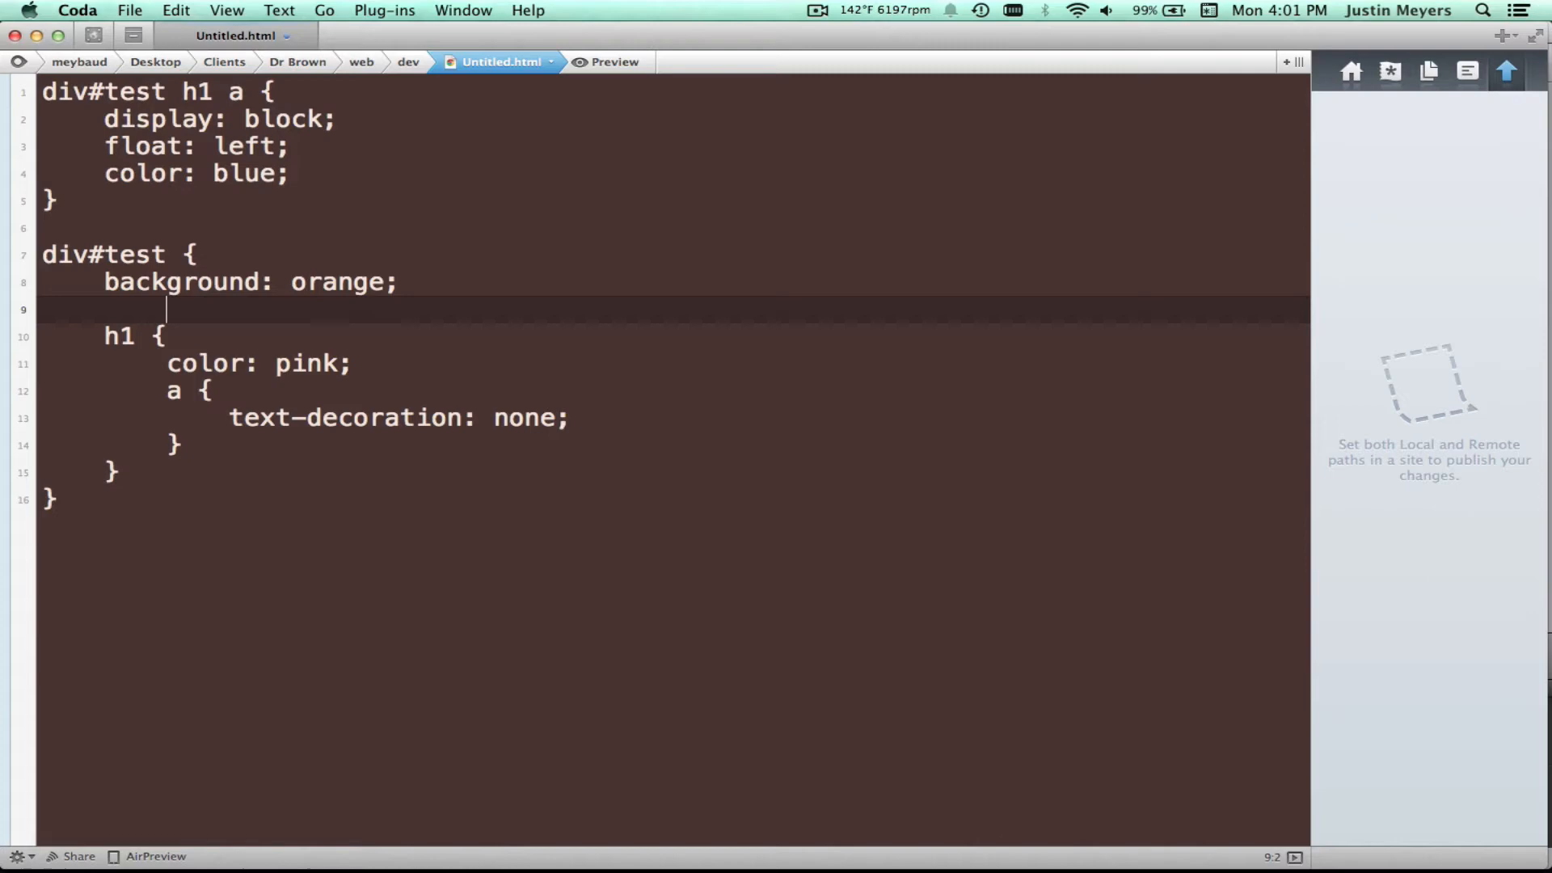
Add nested div#blue, span, div#orange and div#green blocks
{"action": "type", "text": "div#"}
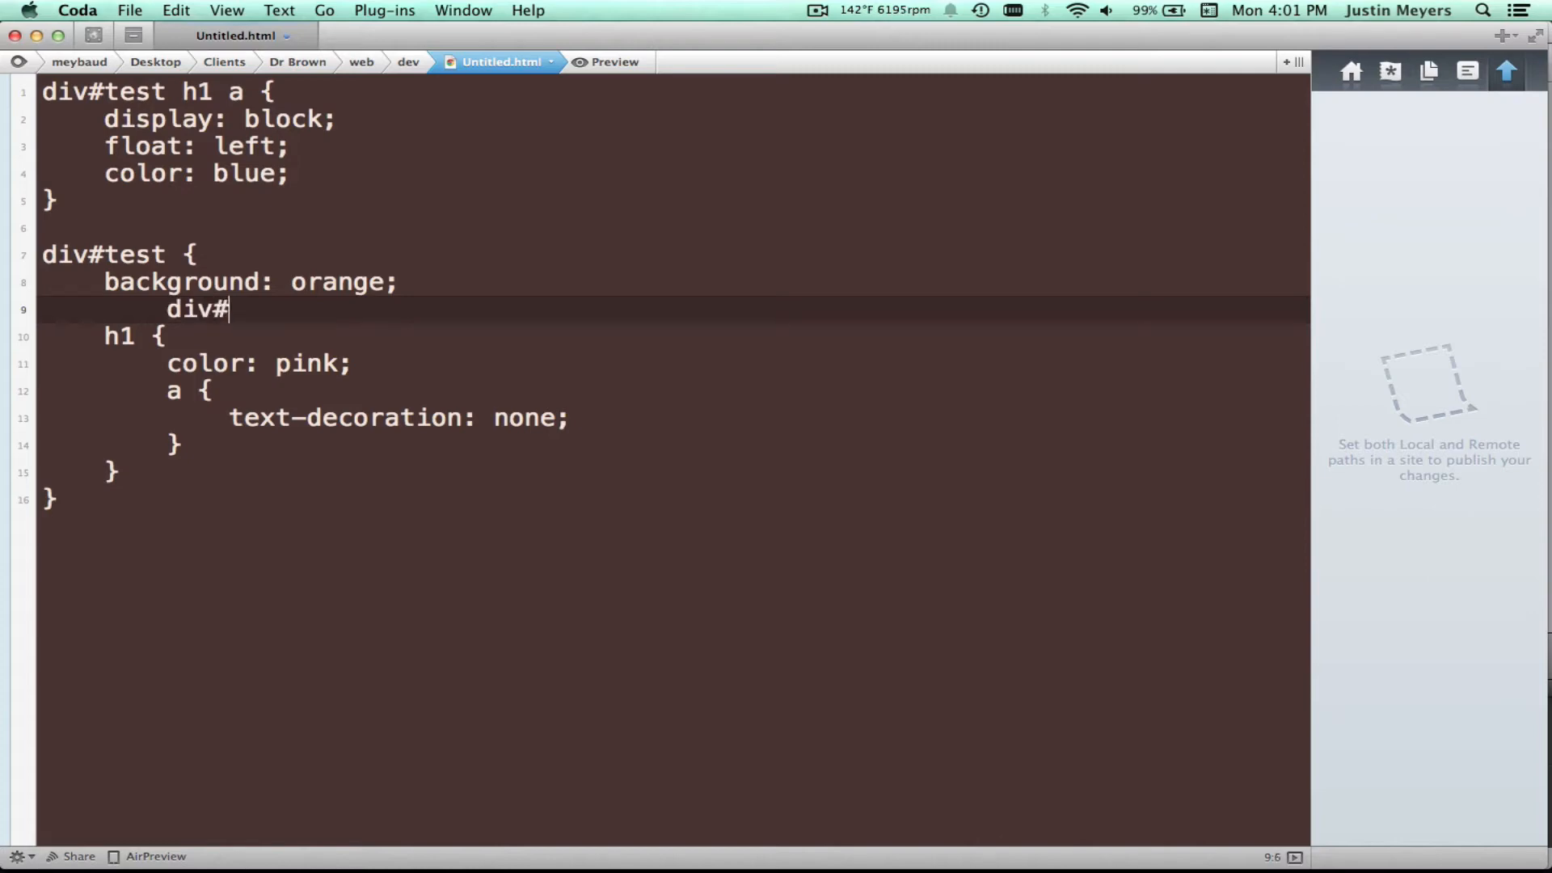
{"action": "type", "text": "blue {"}
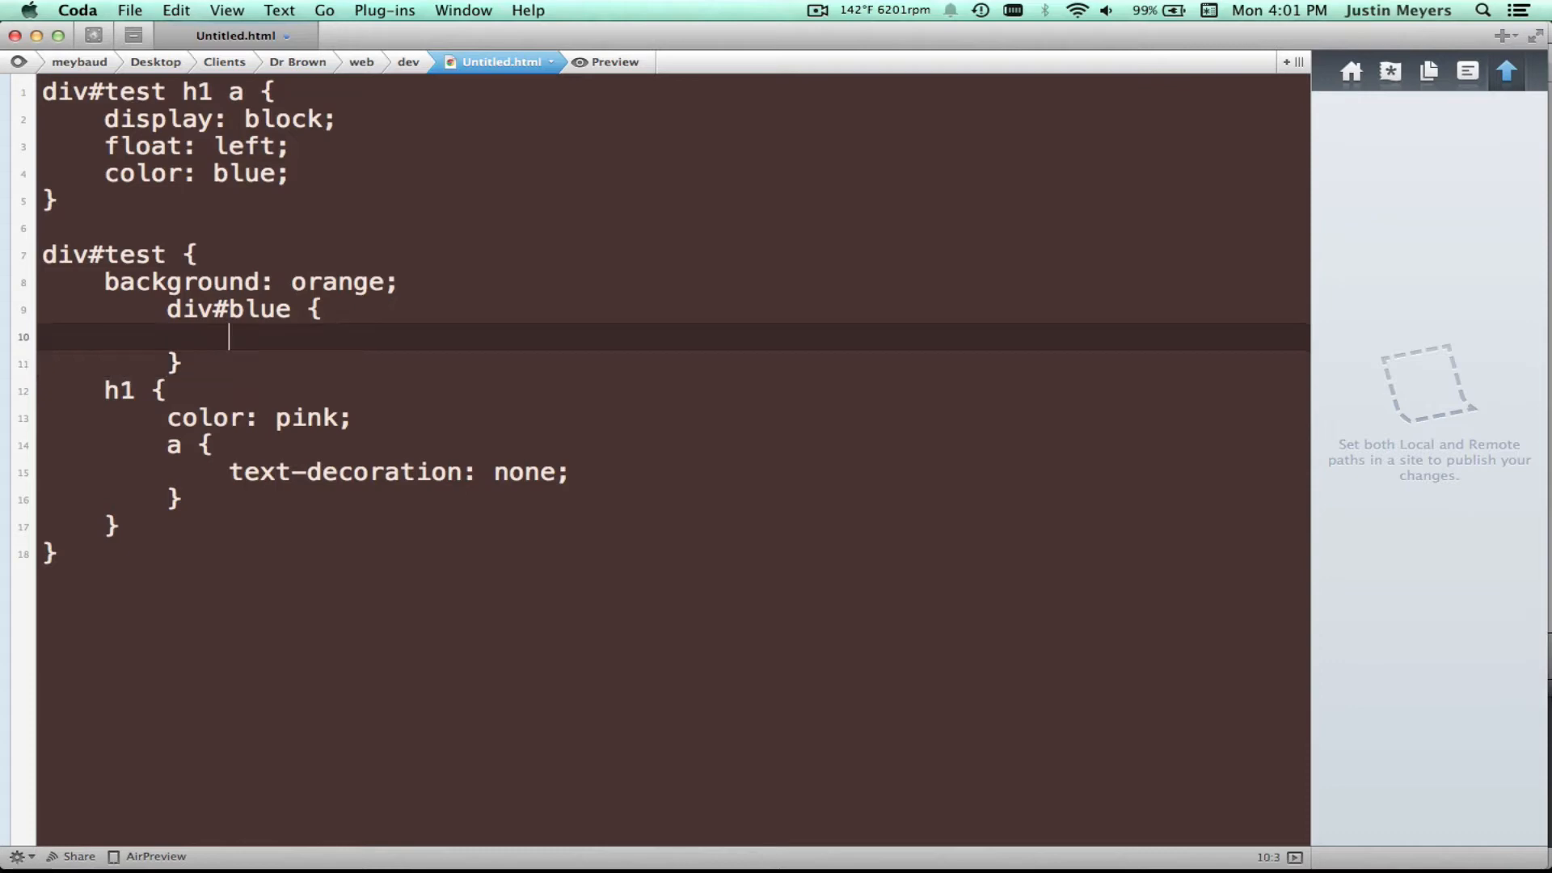
{"action": "type", "text": "span"}
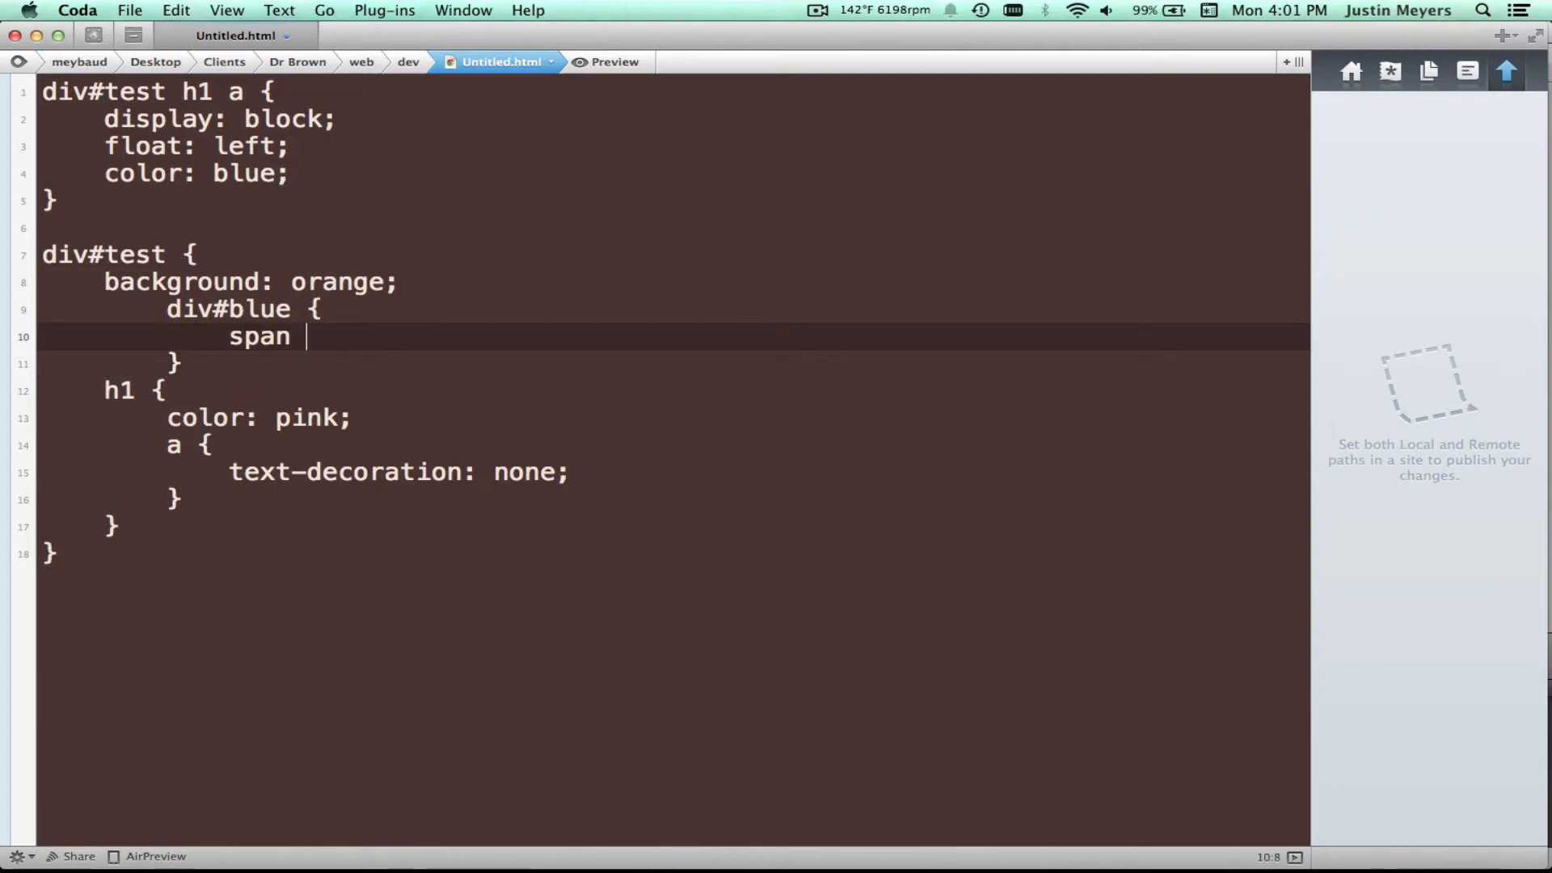
{"action": "type", "text": "{"}
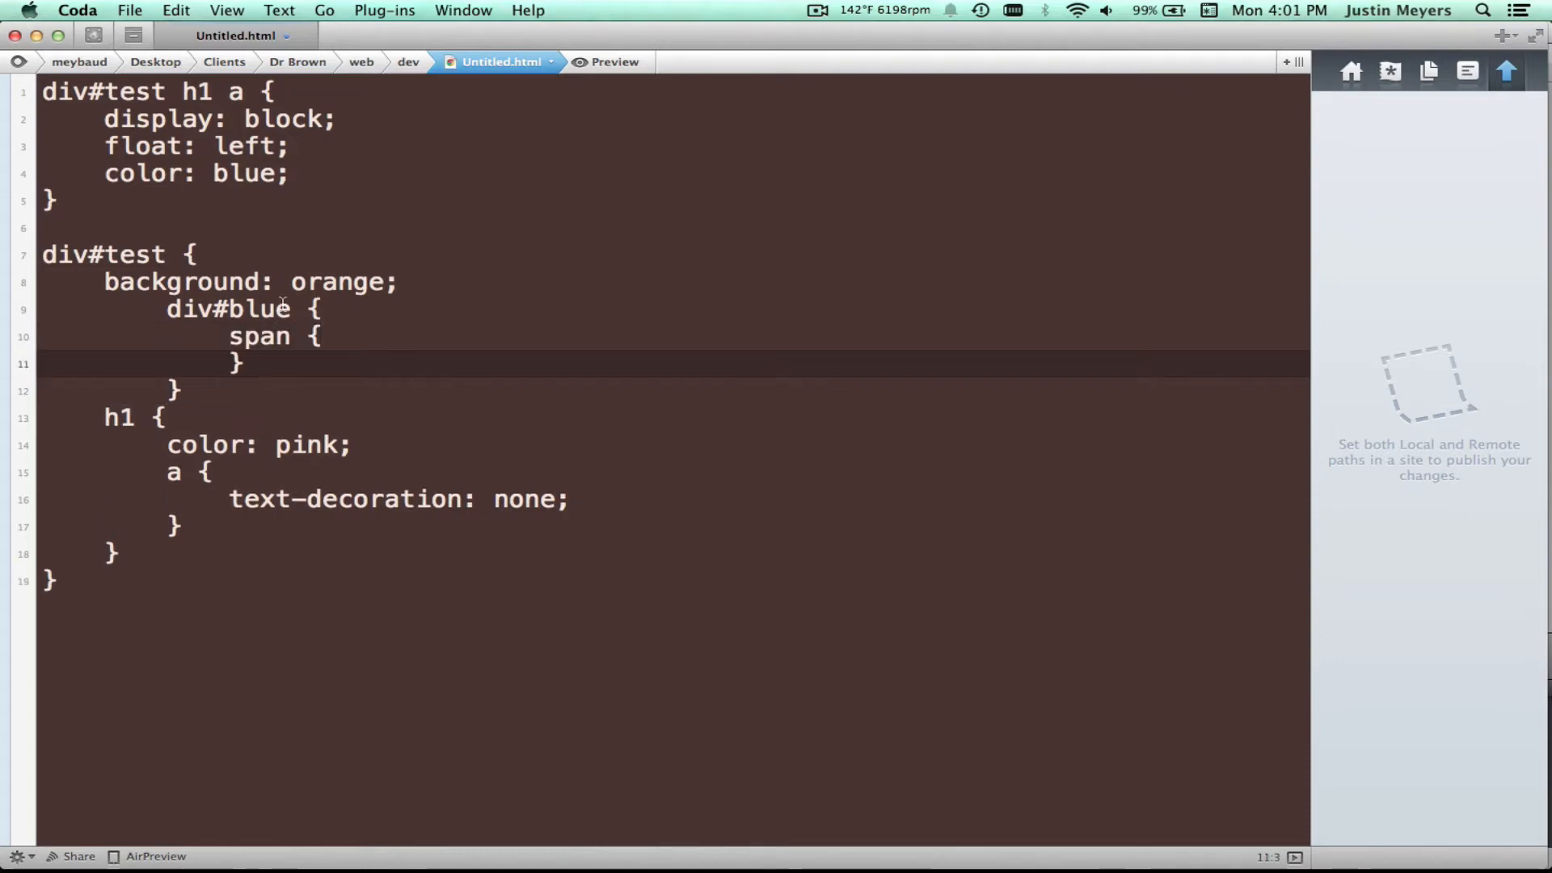
{"action": "type", "text": "div {"}
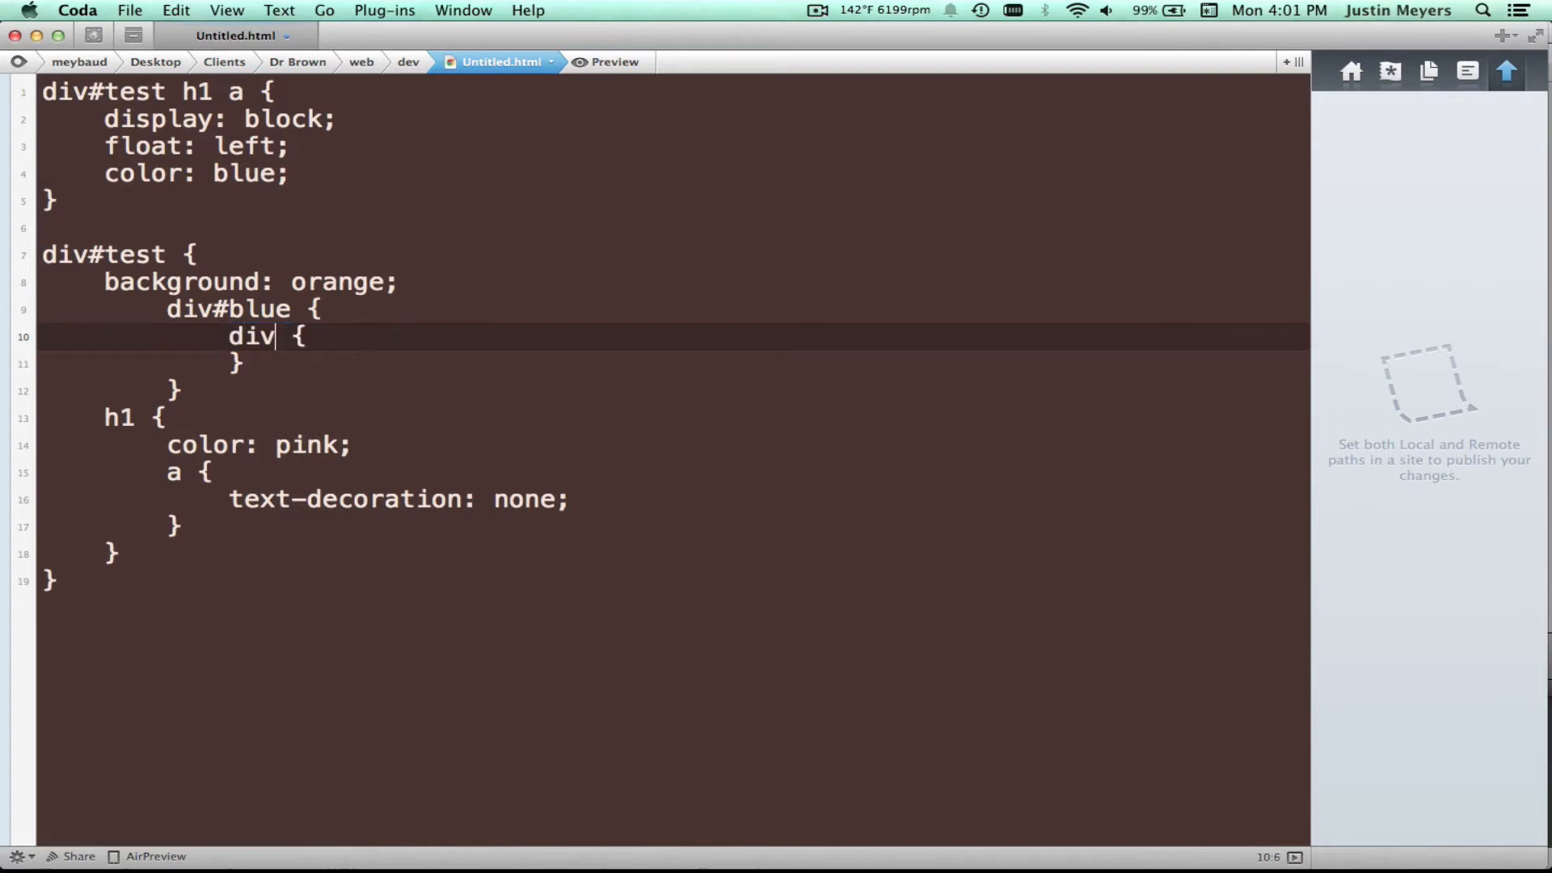
{"action": "type", "text": "#ora"}
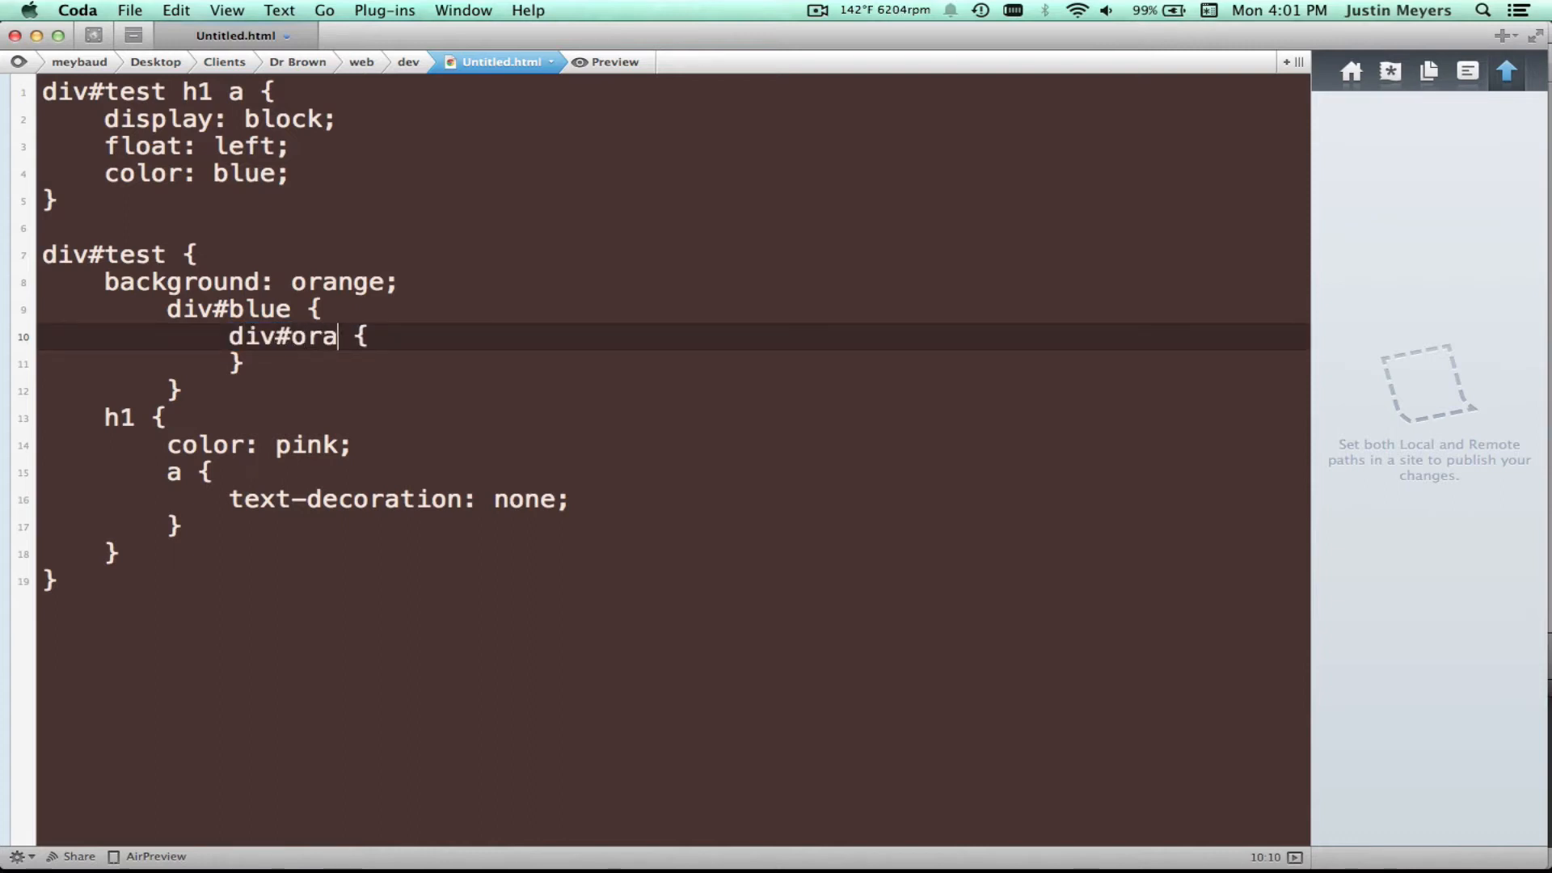
{"action": "type", "text": "nge"}
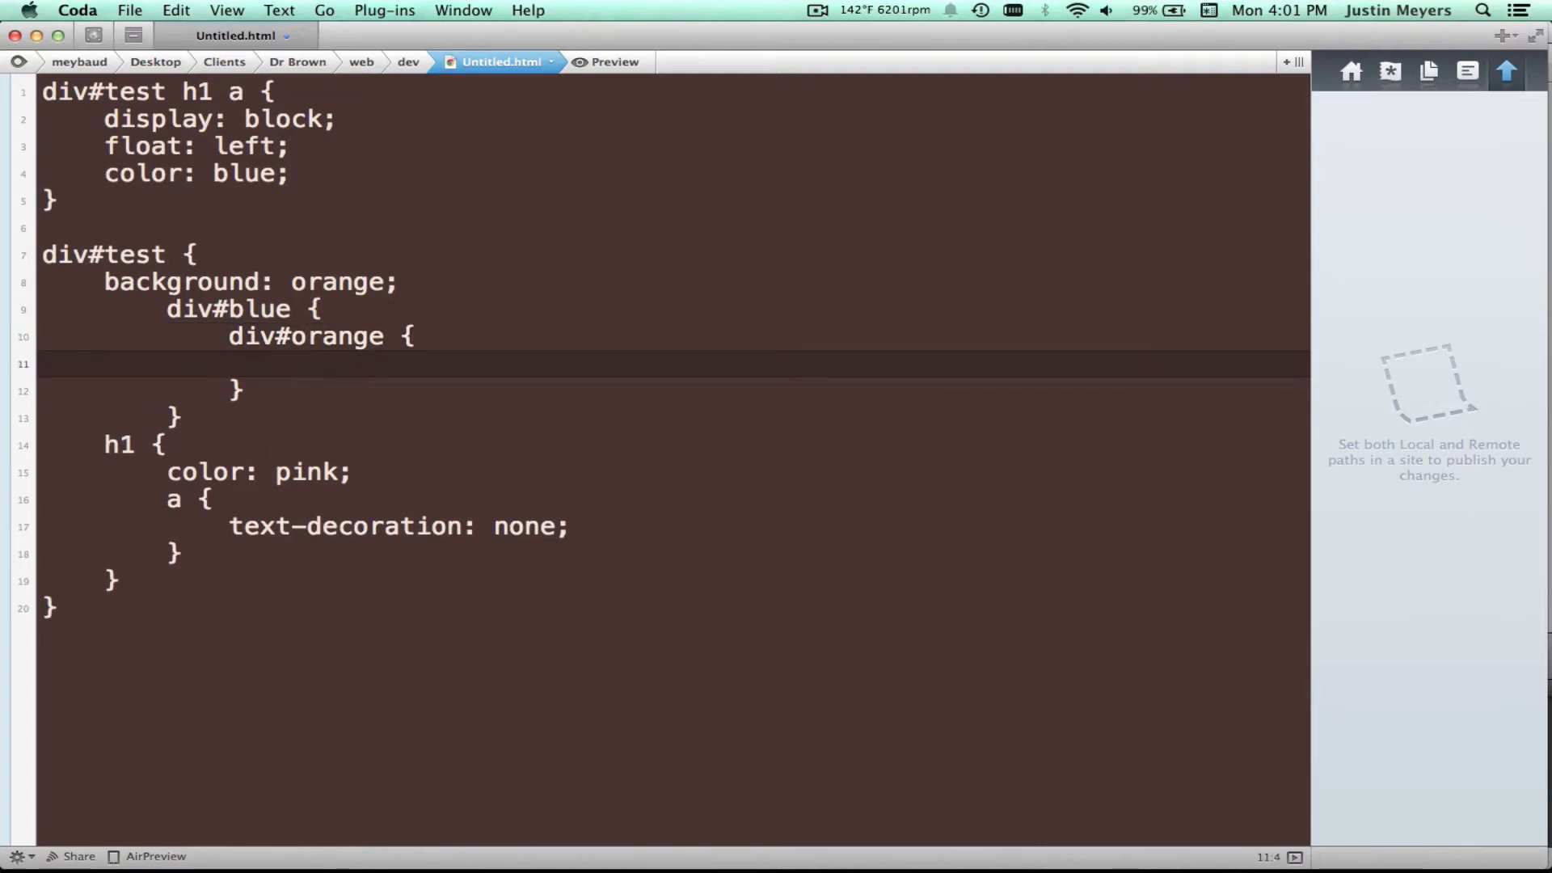
{"action": "type", "text": "div#"}
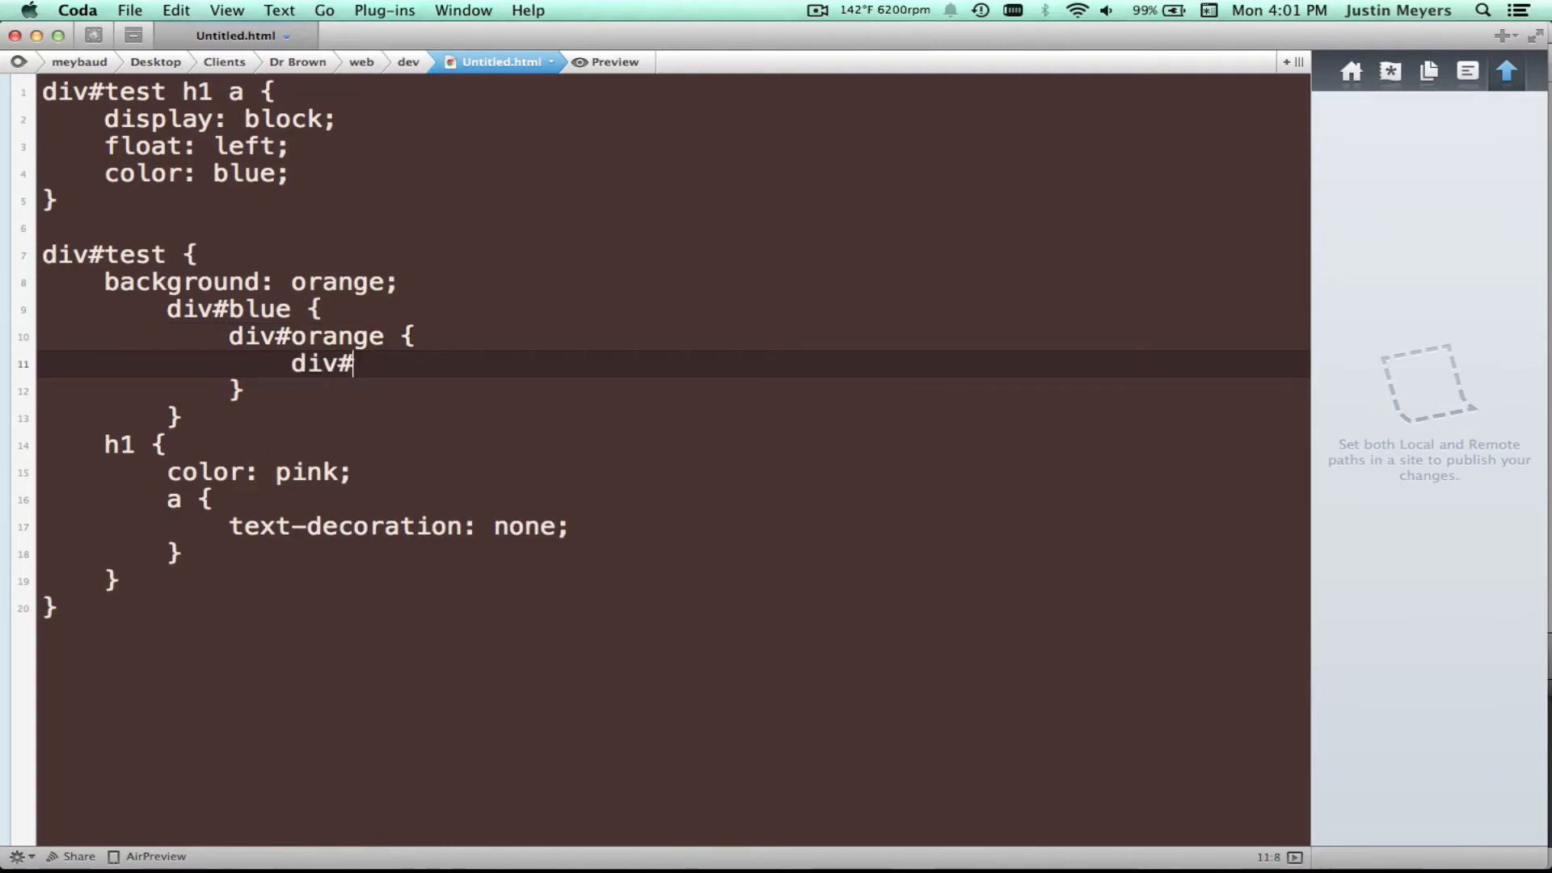
{"action": "type", "text": "green {"}
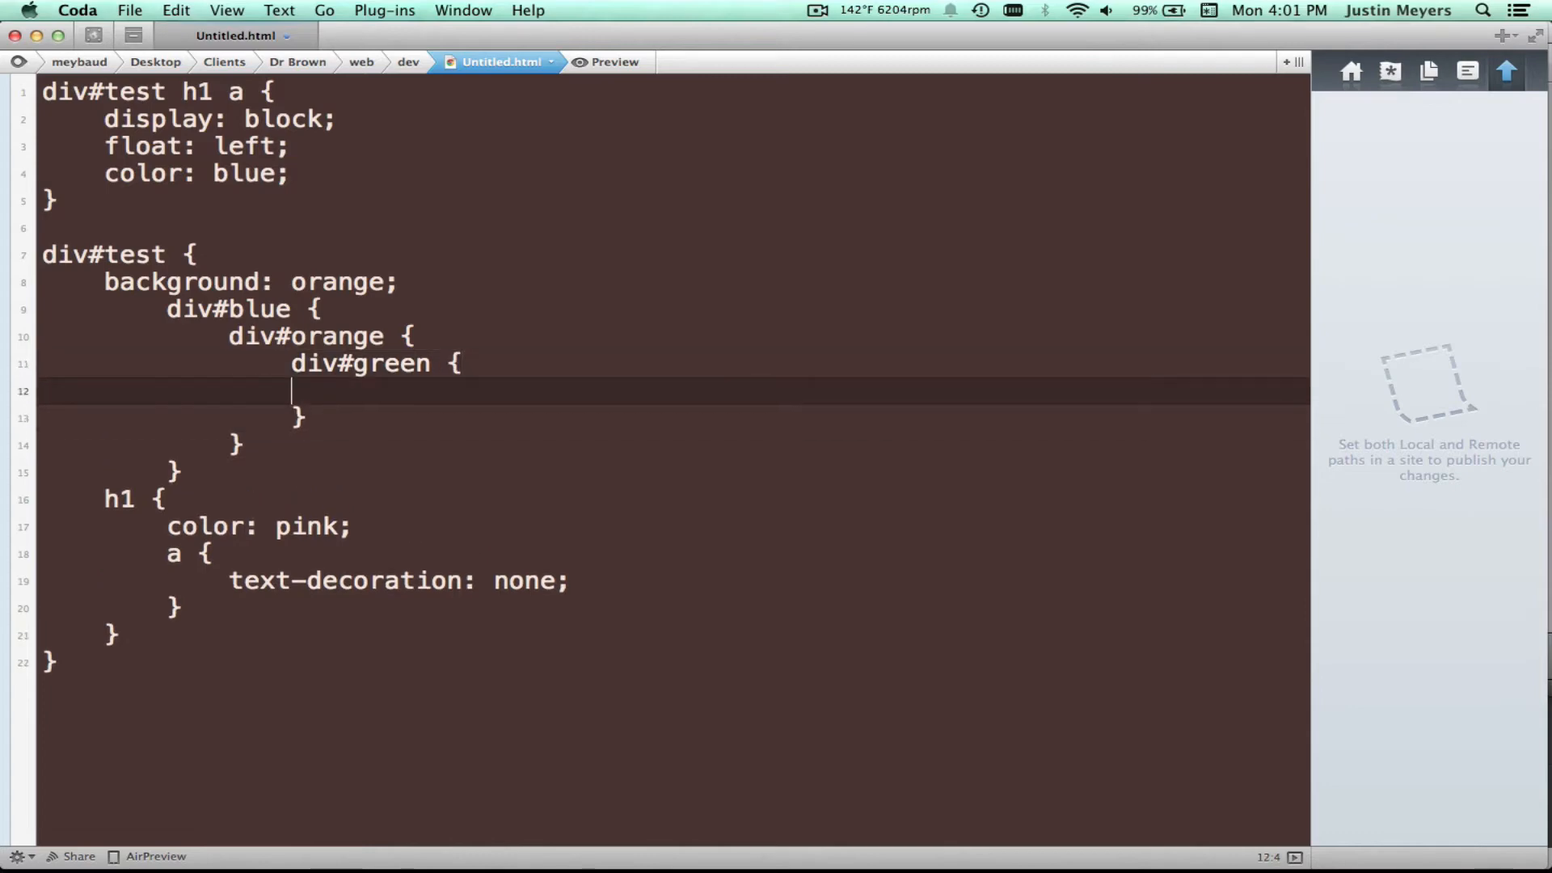
Inside div#green, add a span with color: orange and open an h1 block
{"action": "type", "text": "span {"}
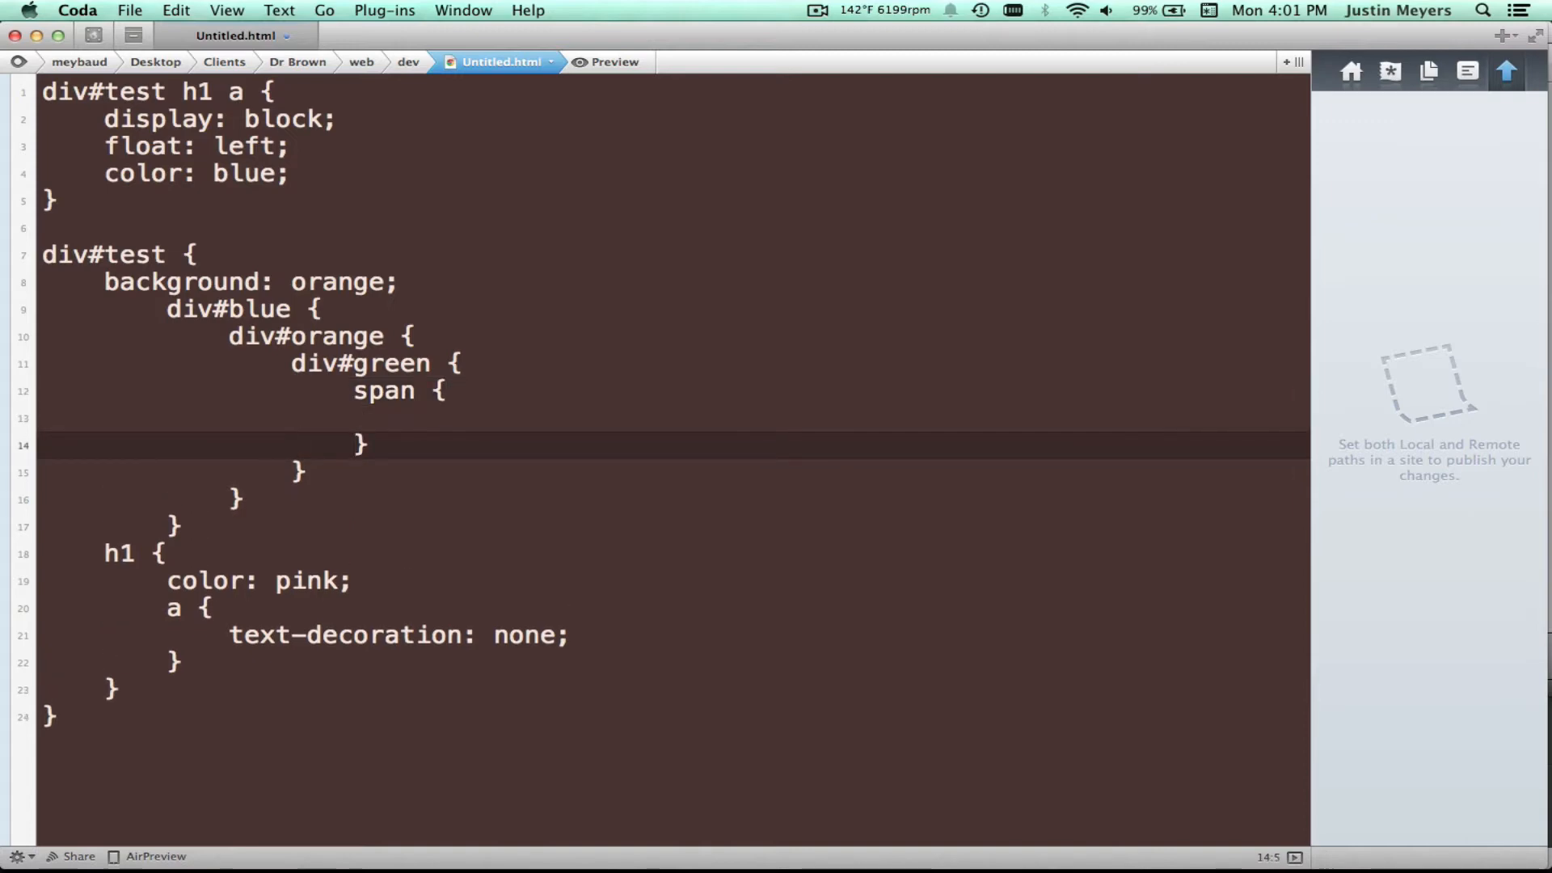
{"action": "type", "text": "color:"}
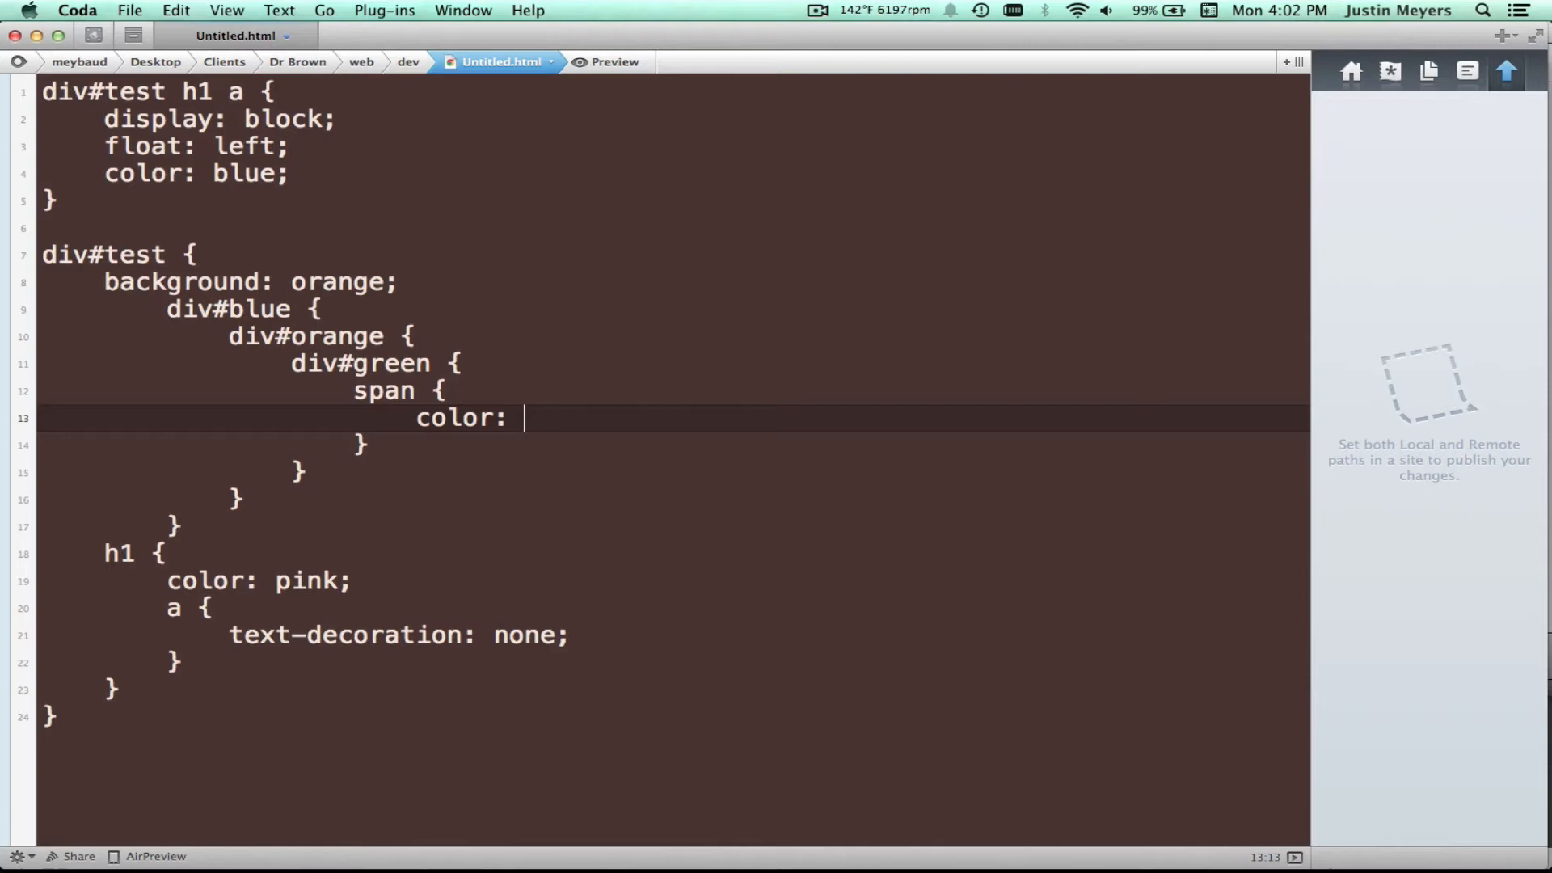
{"action": "type", "text": "orange;"}
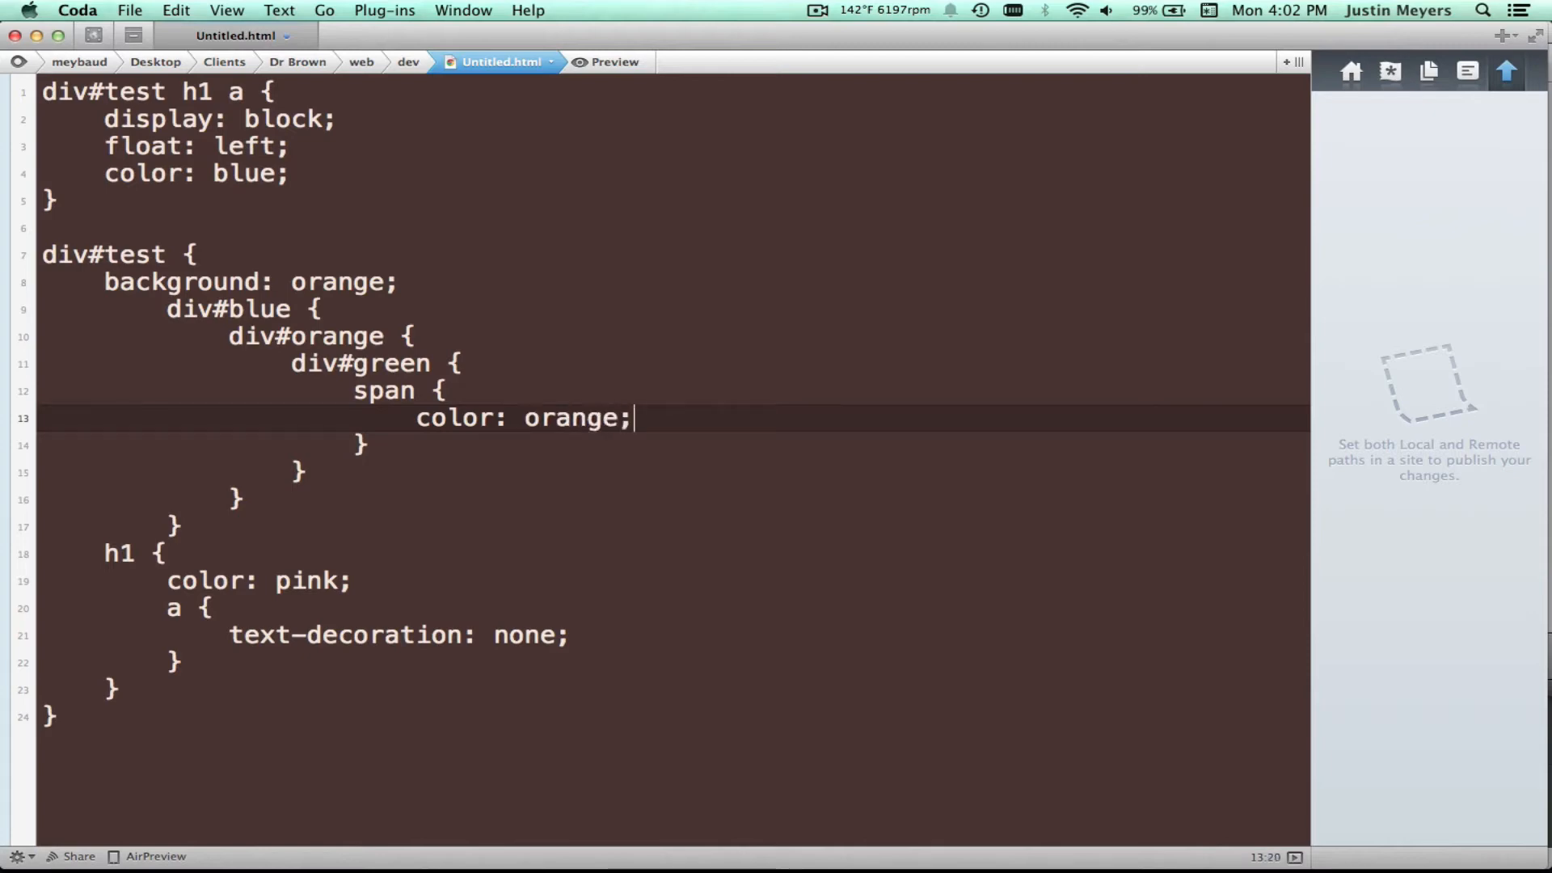
{"action": "type", "text": "h1"}
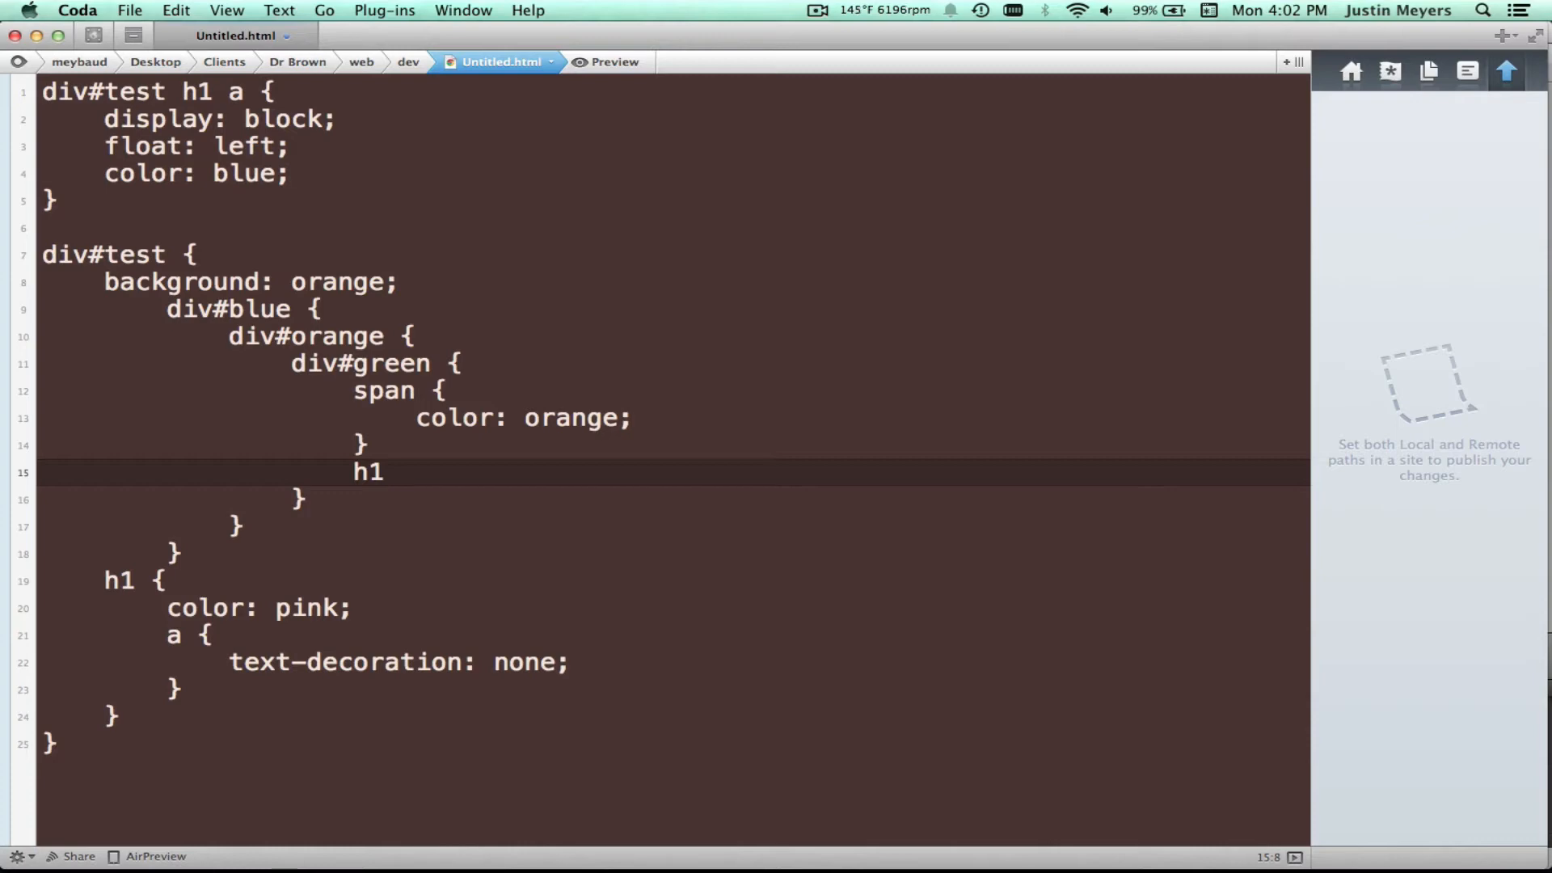
{"action": "type", "text": "{"}
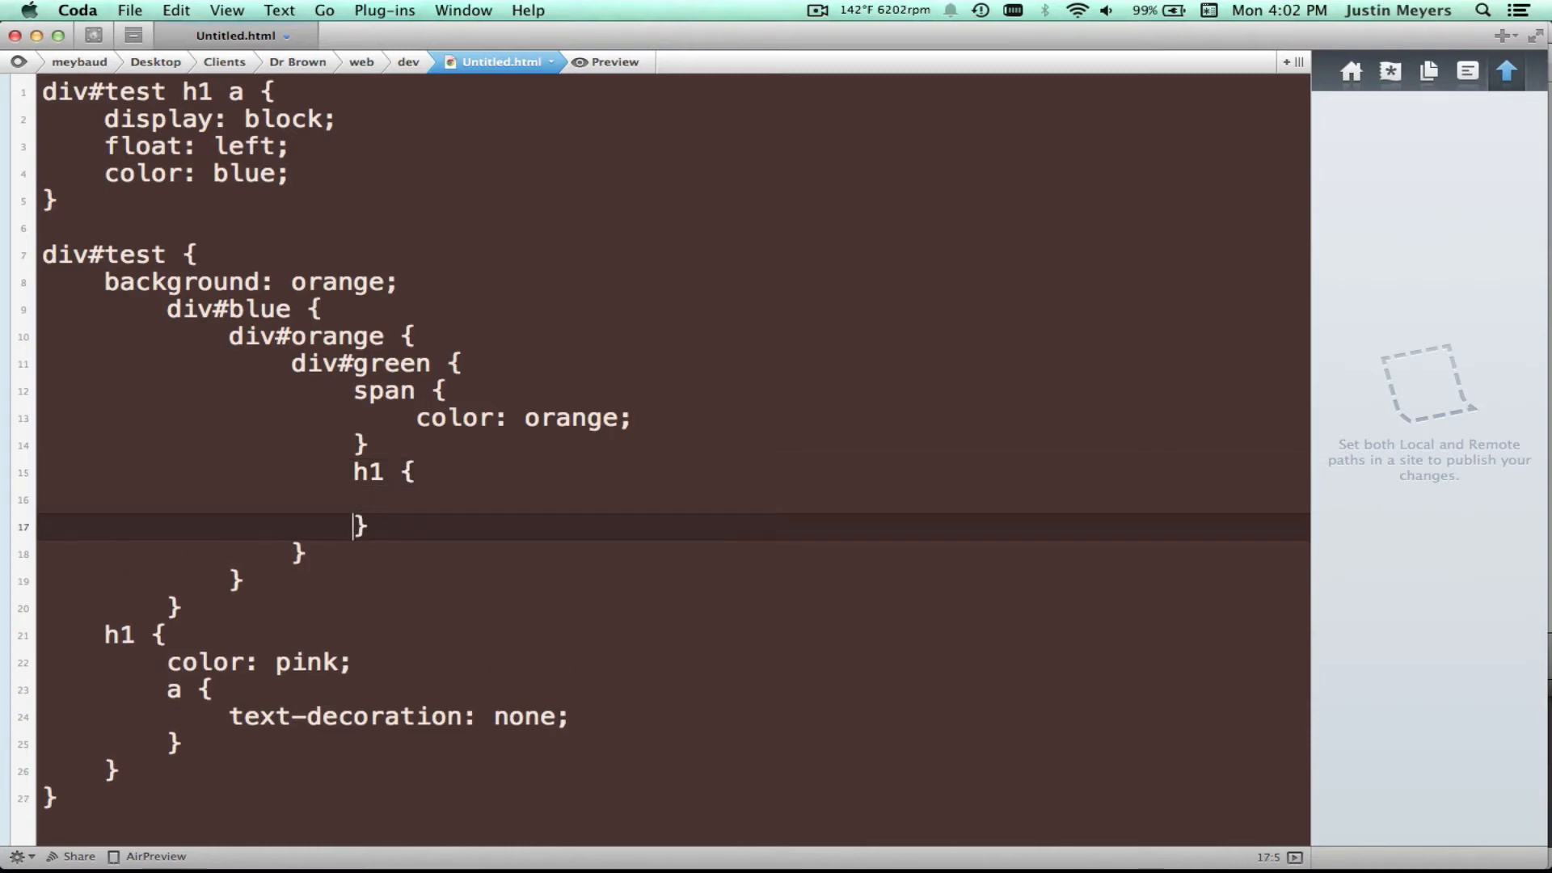
Nest a span in h1 holding an empty &:before {} block and an a block
{"action": "type", "text": "span"}
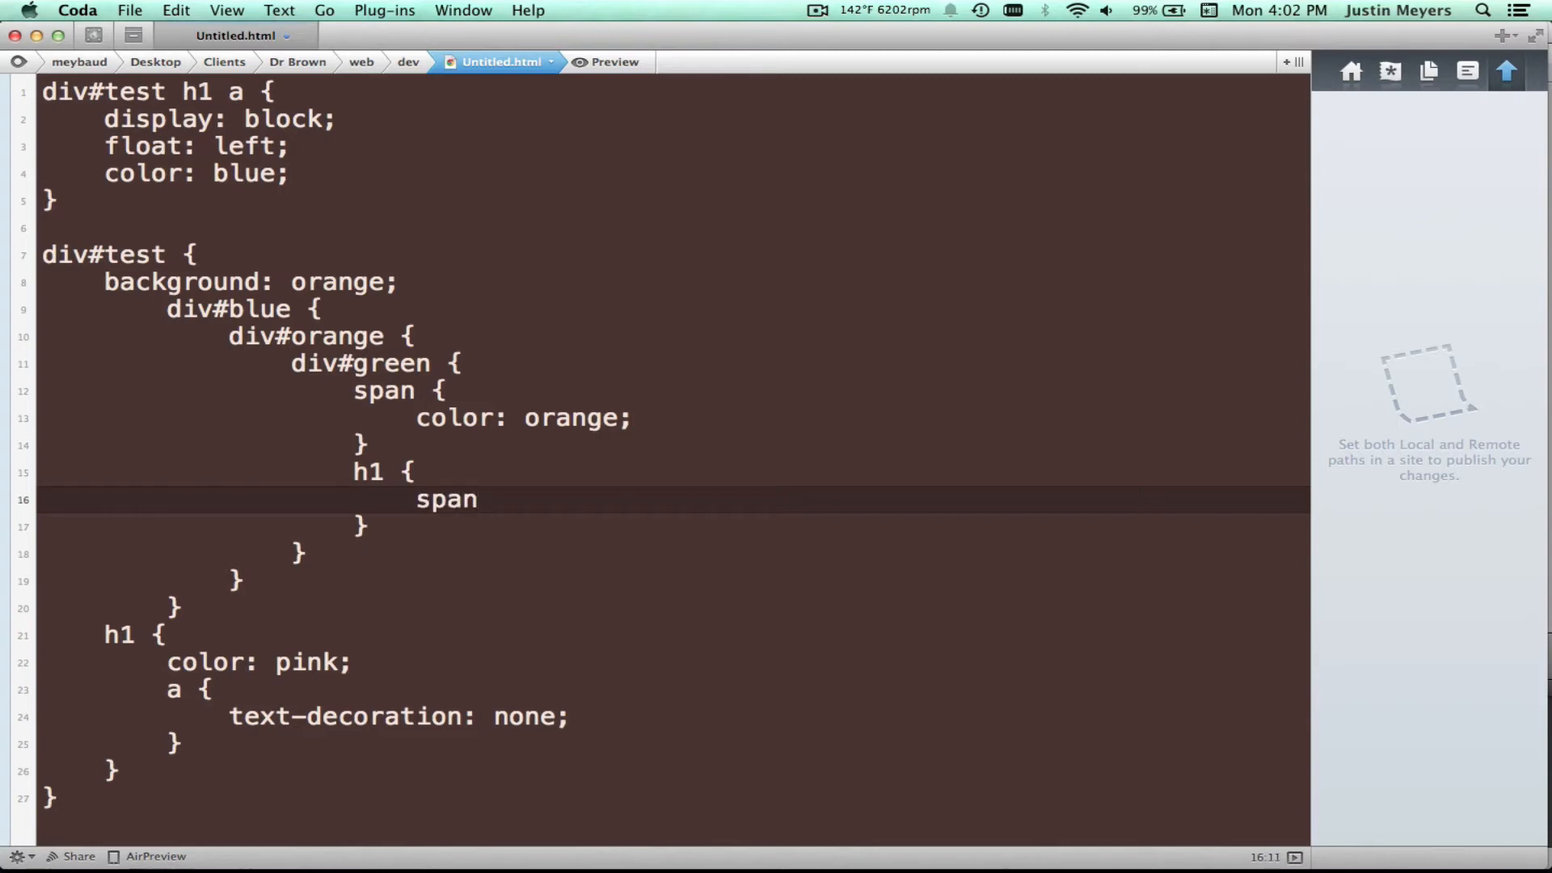
{"action": "type", "text": "{"}
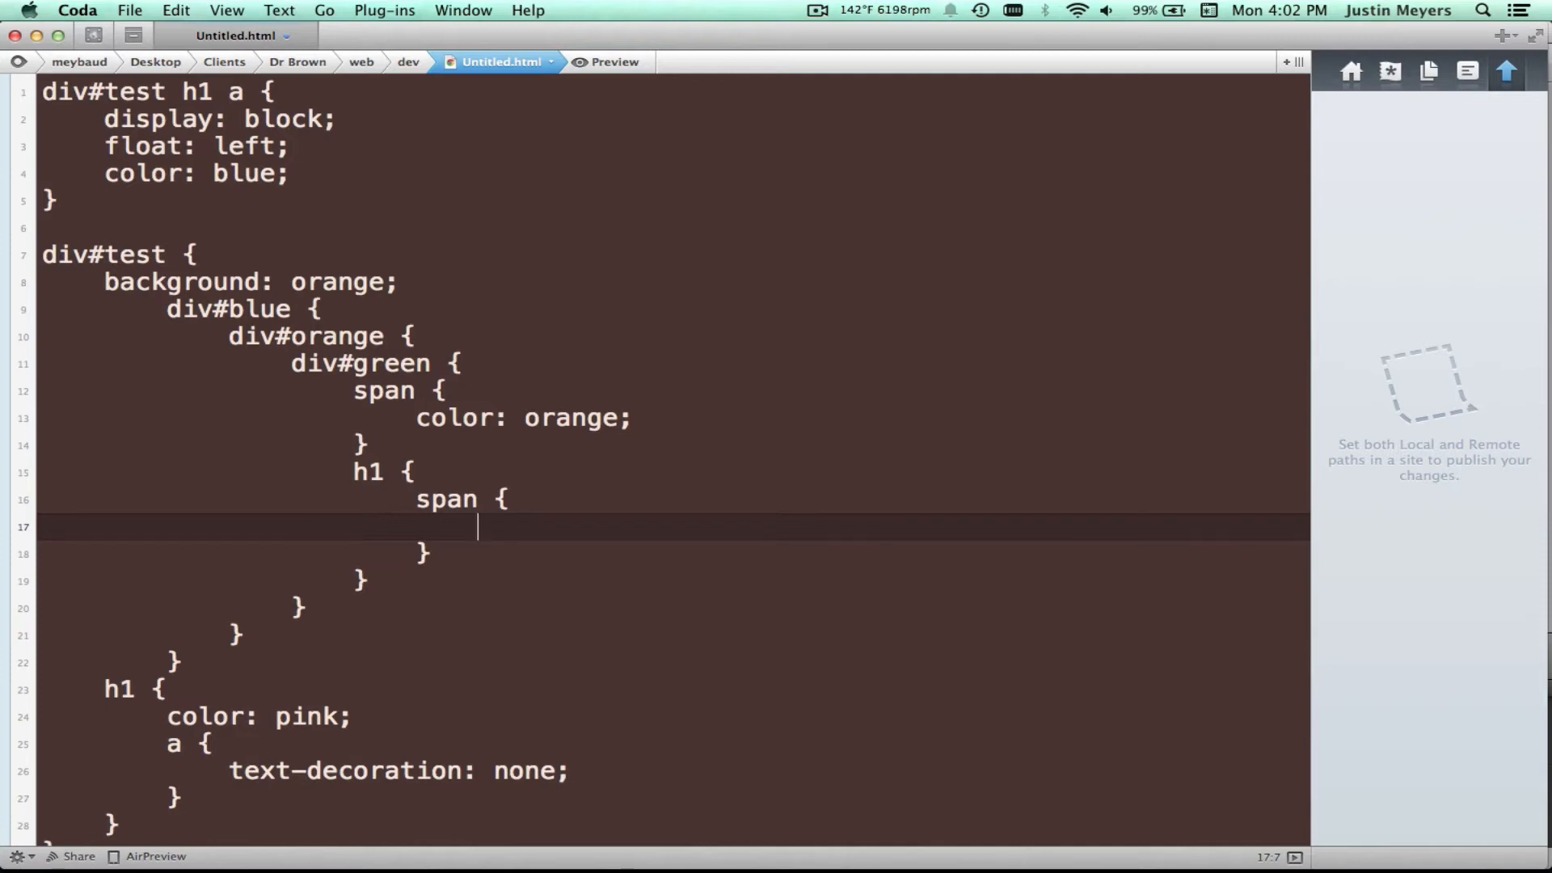
{"action": "type", "text": "&:"}
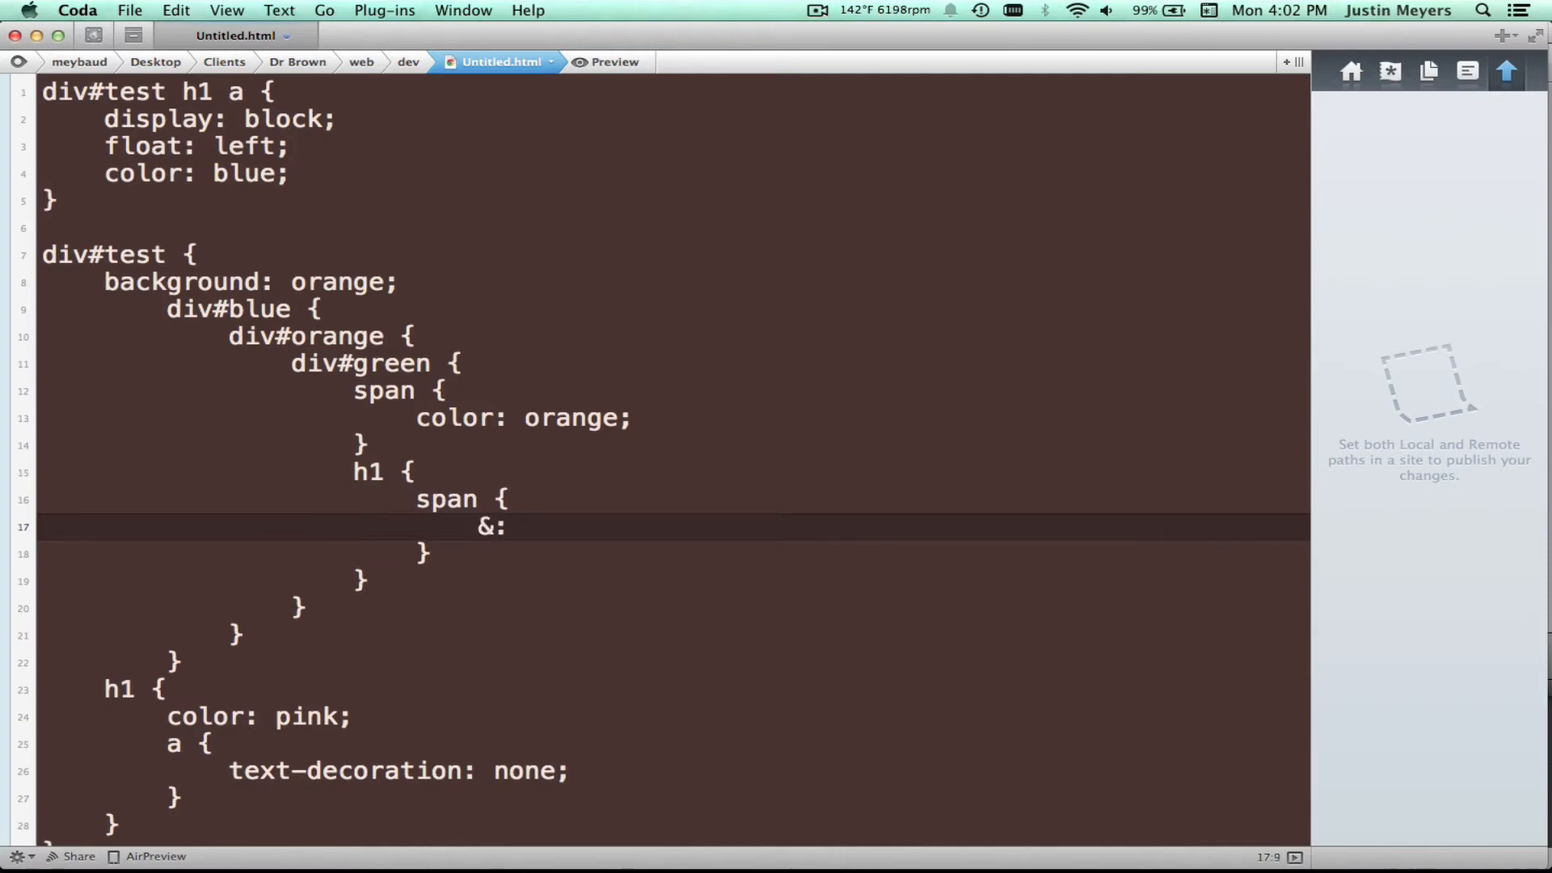
{"action": "type", "text": "before {}"}
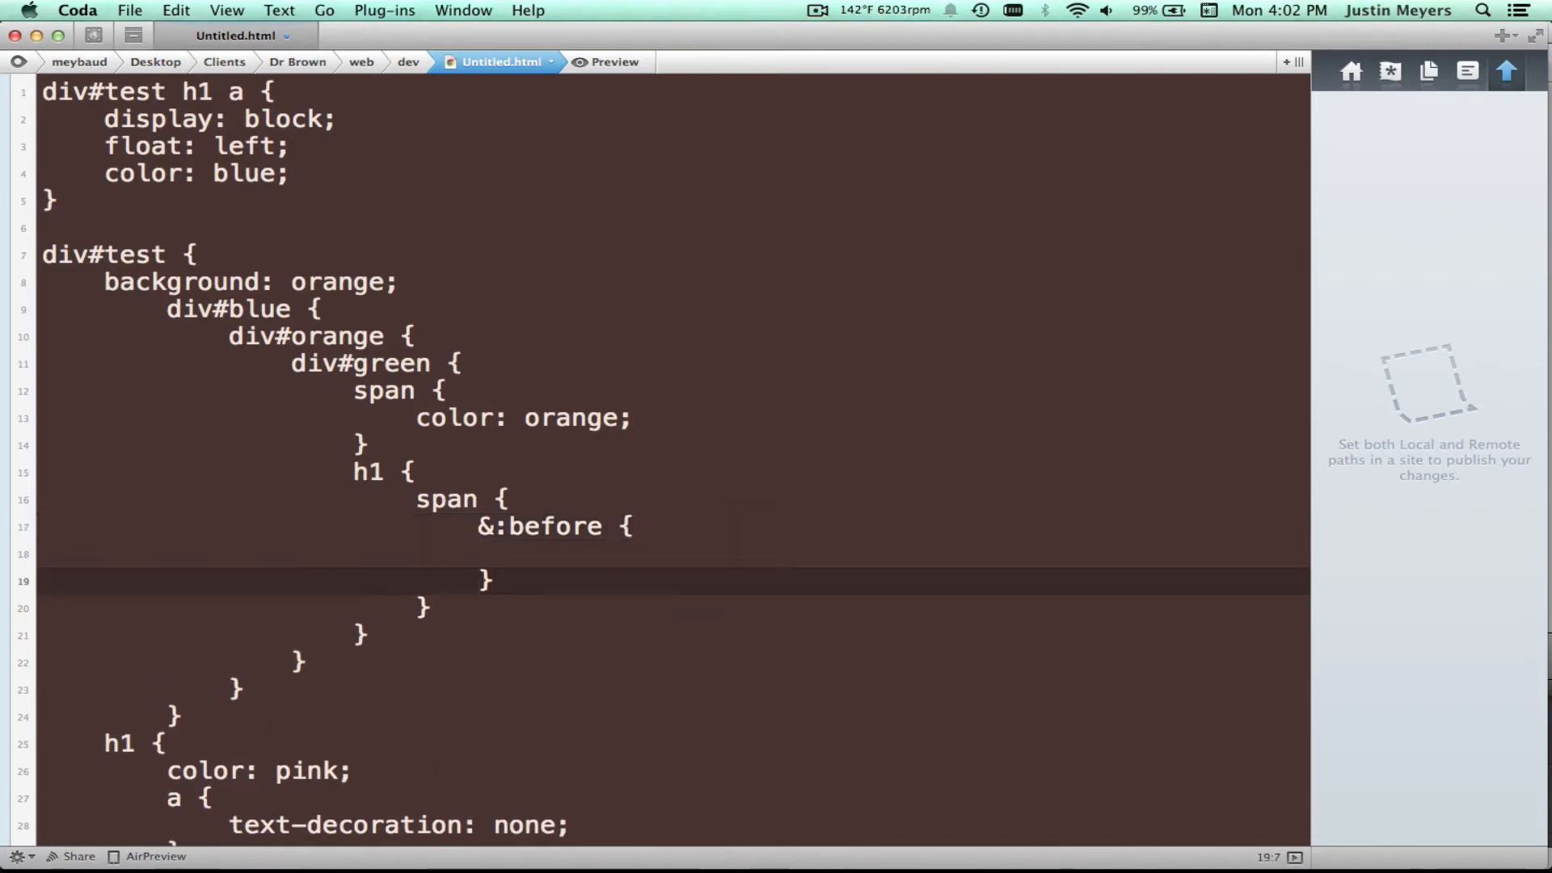
{"action": "type", "text": "a"}
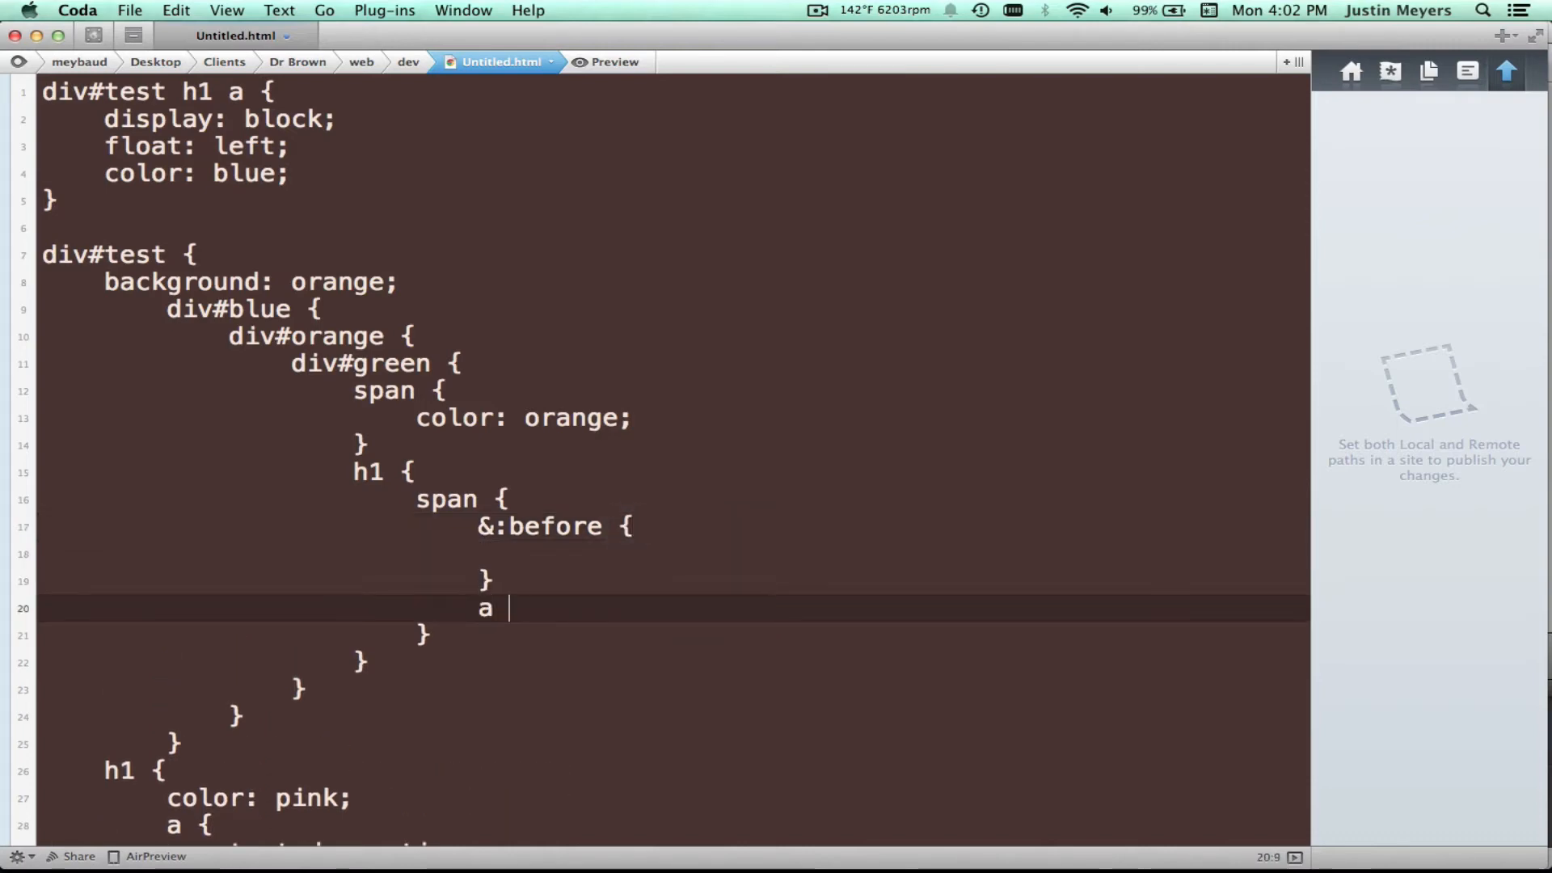
{"action": "type", "text": "{"}
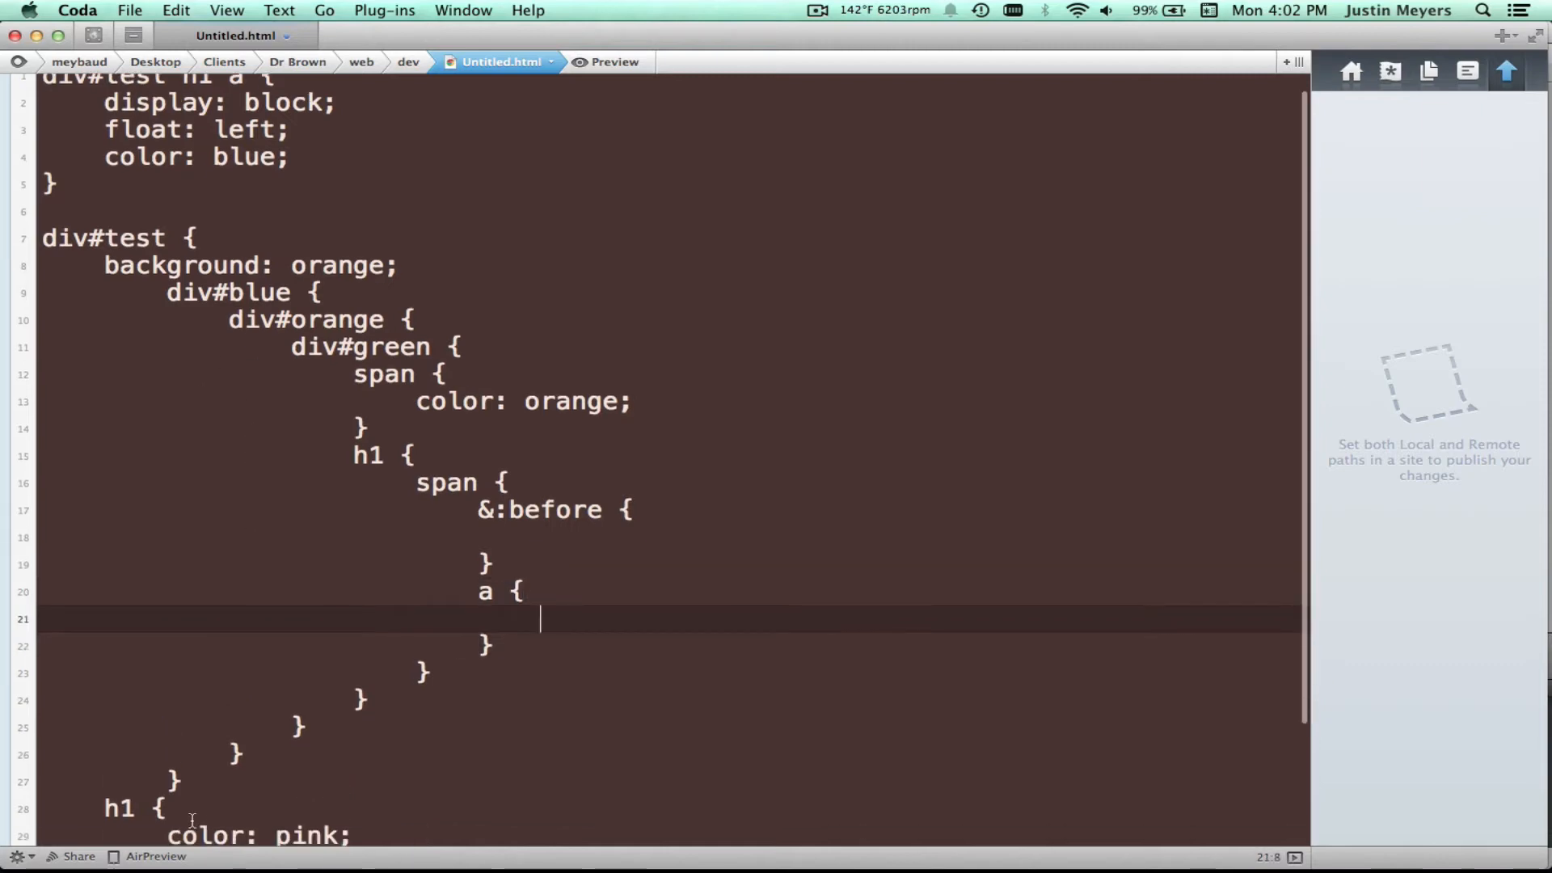
Return to the top and place the cursor after the flat div#test h1 a rule
{"action": "left_click_drag", "start_coordinate": [228, 319], "coordinate": [178, 780]}
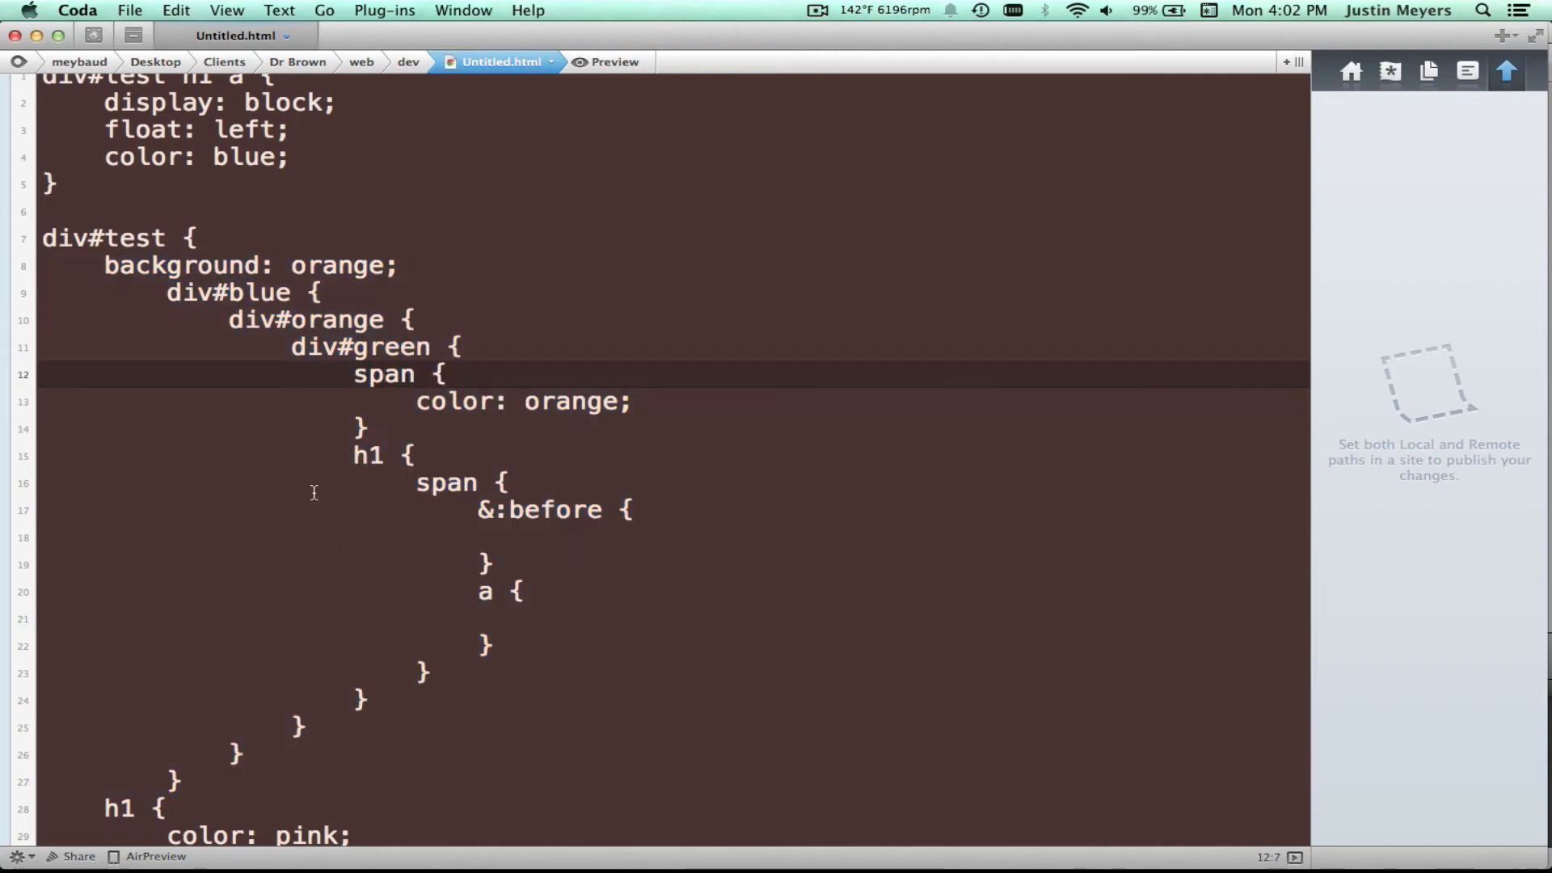
{"action": "scroll", "scroll_direction": "down", "scroll_amount": 3}
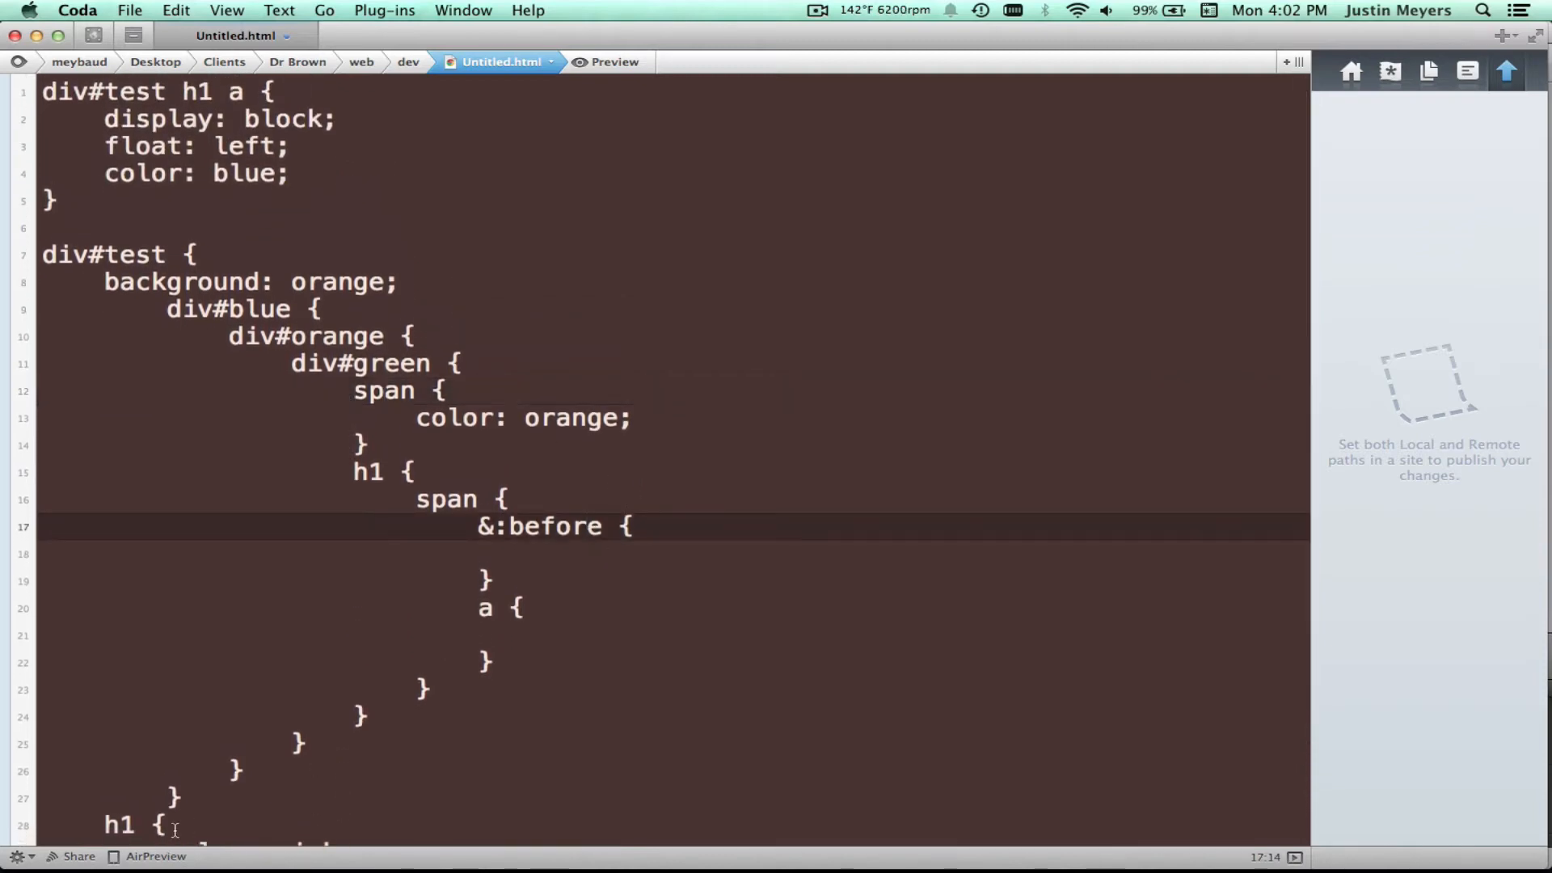
{"action": "left_click_drag", "start_coordinate": [105, 281], "coordinate": [178, 797]}
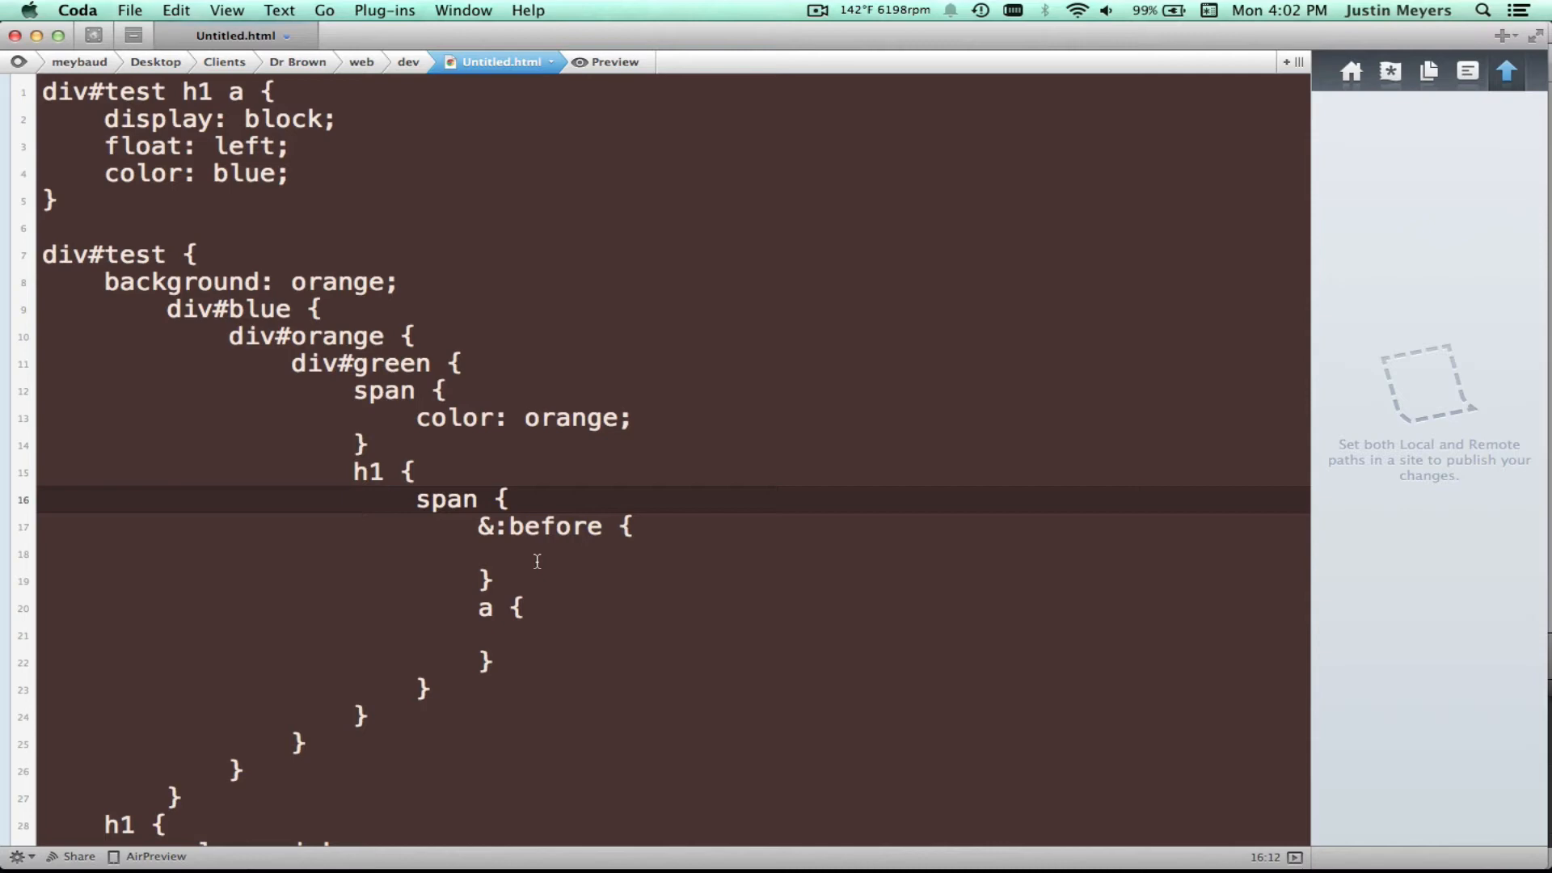
{"action": "double_click", "coordinate": [539, 525]}
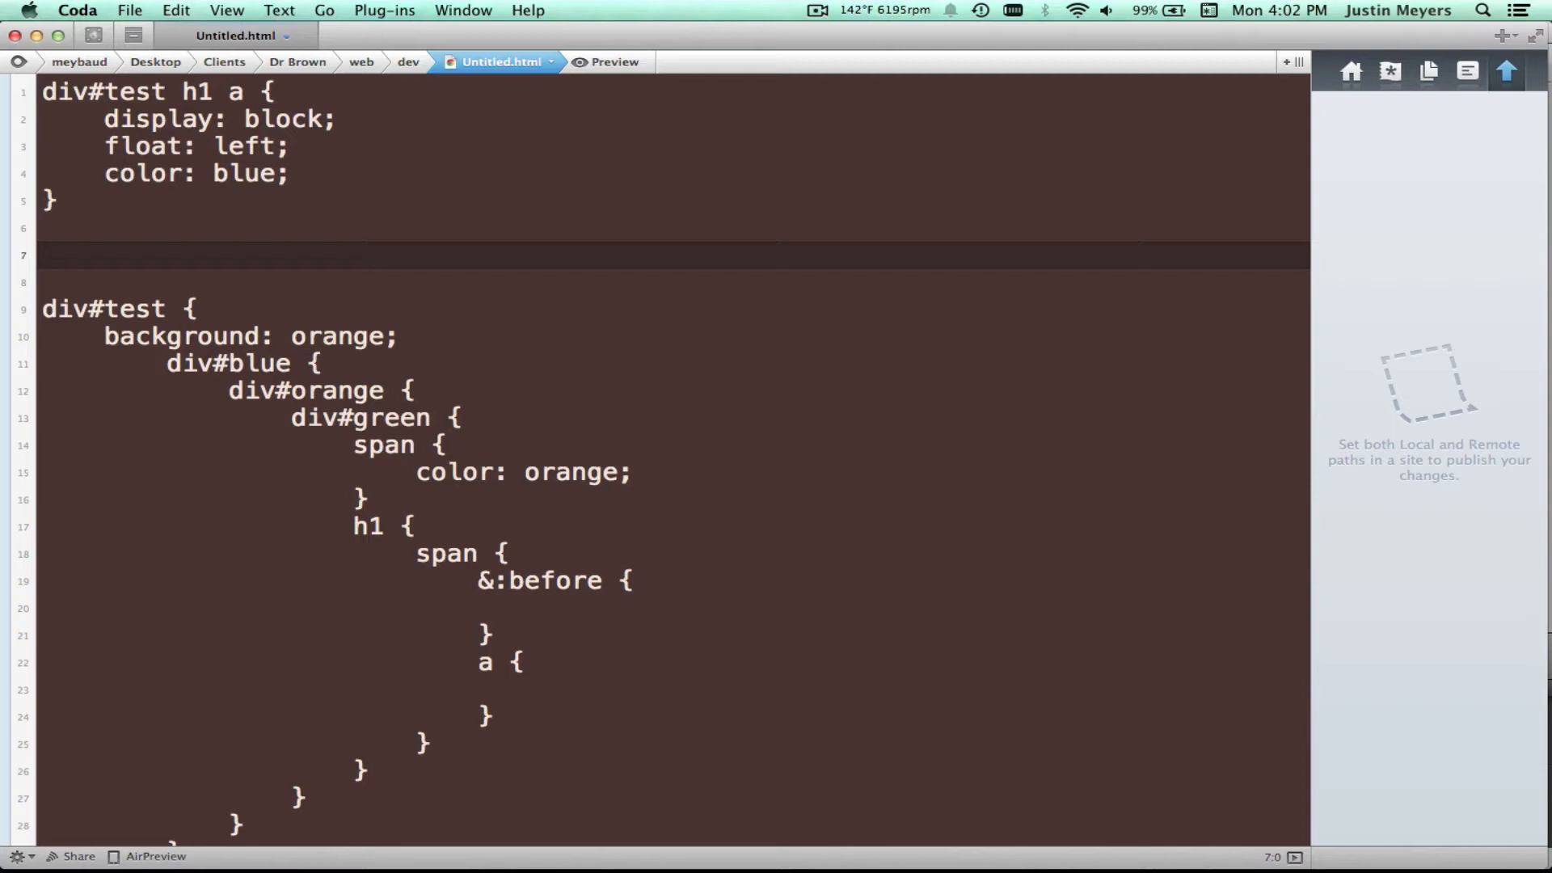
Type a div# selector on the new line, then erase it
{"action": "type", "text": "div"}
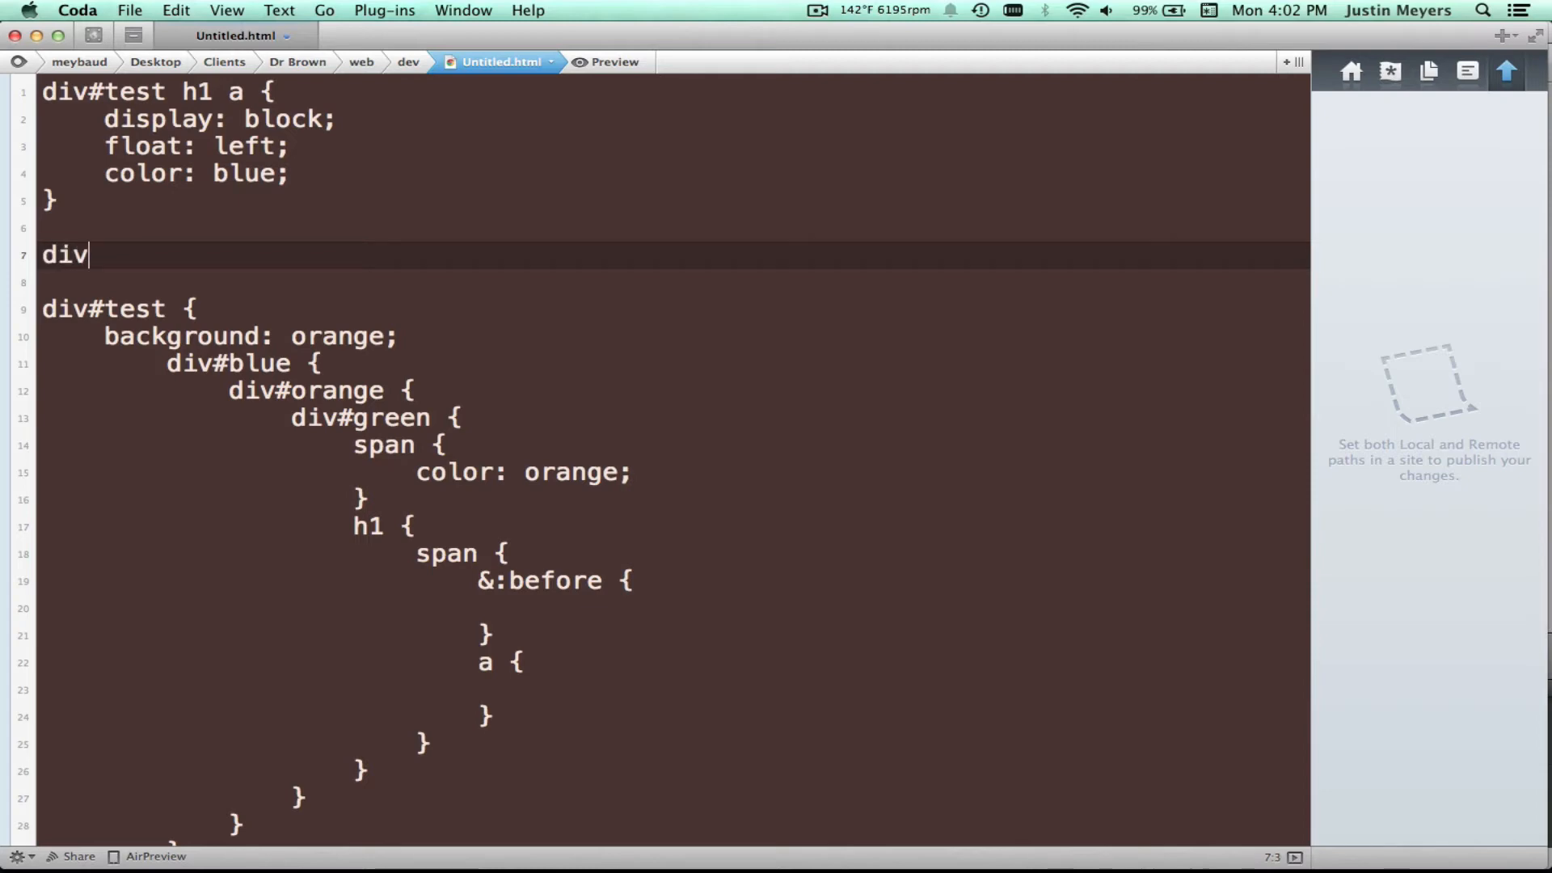
{"action": "type", "text": "#"}
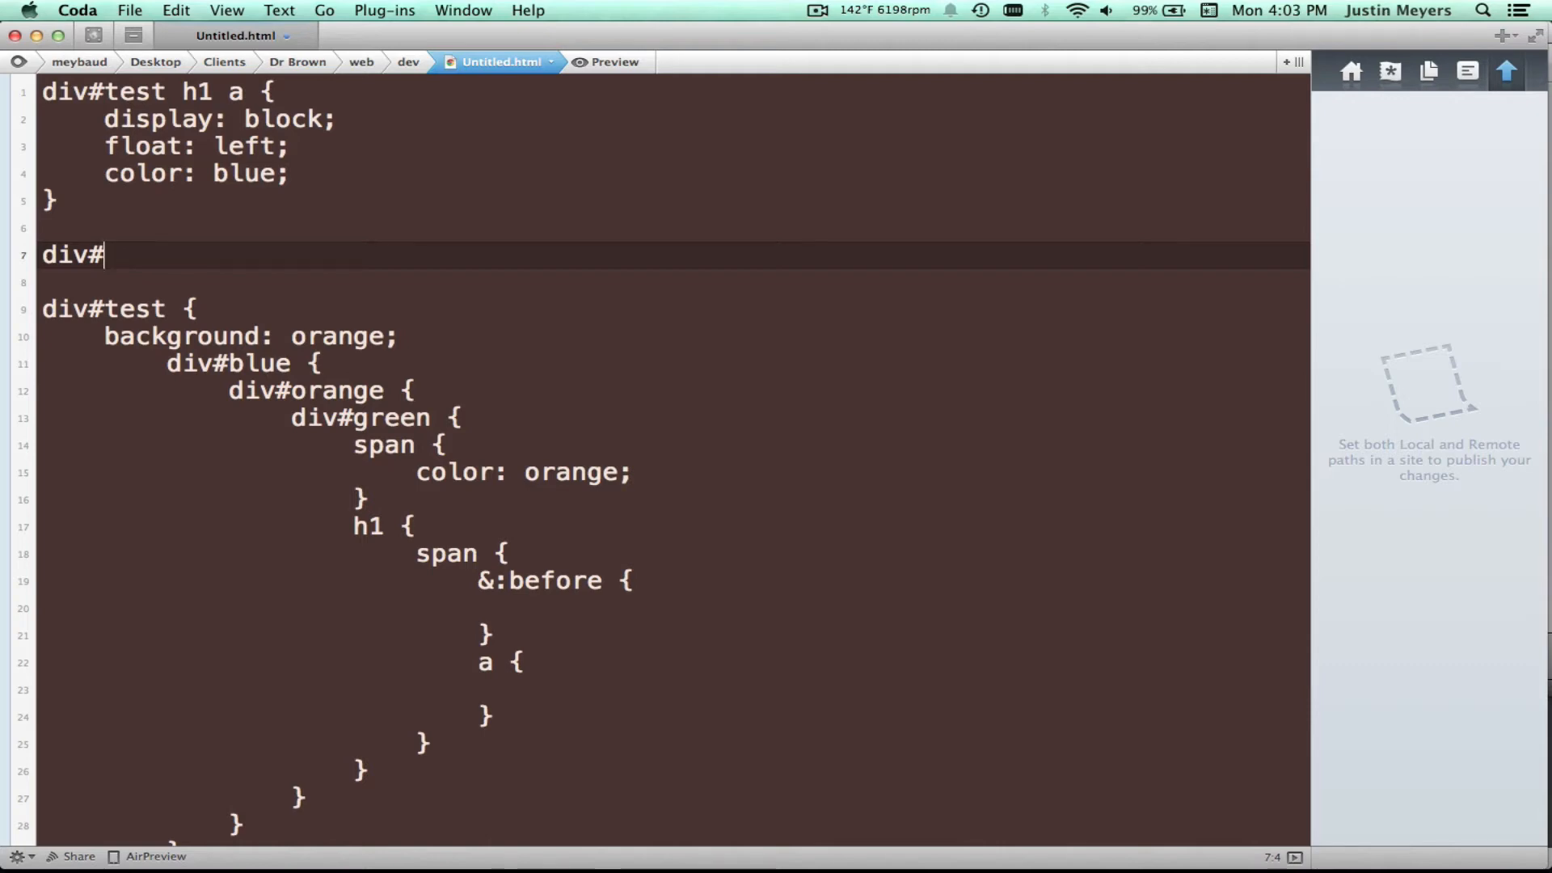
{"action": "key", "text": "backspace"}
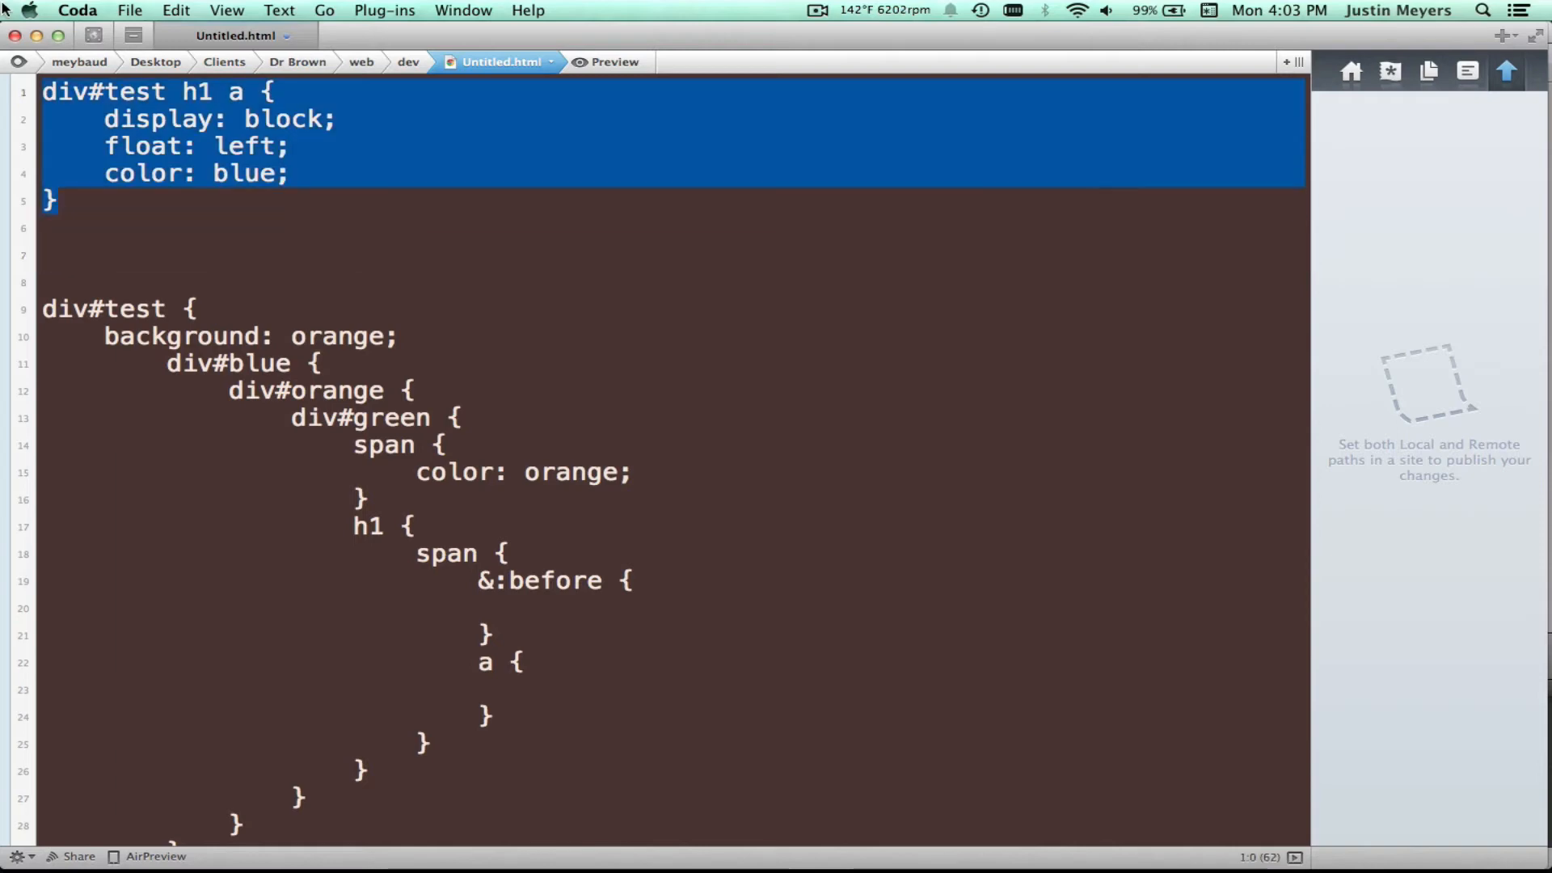
{"action": "mouse_move", "coordinate": [397, 259]}
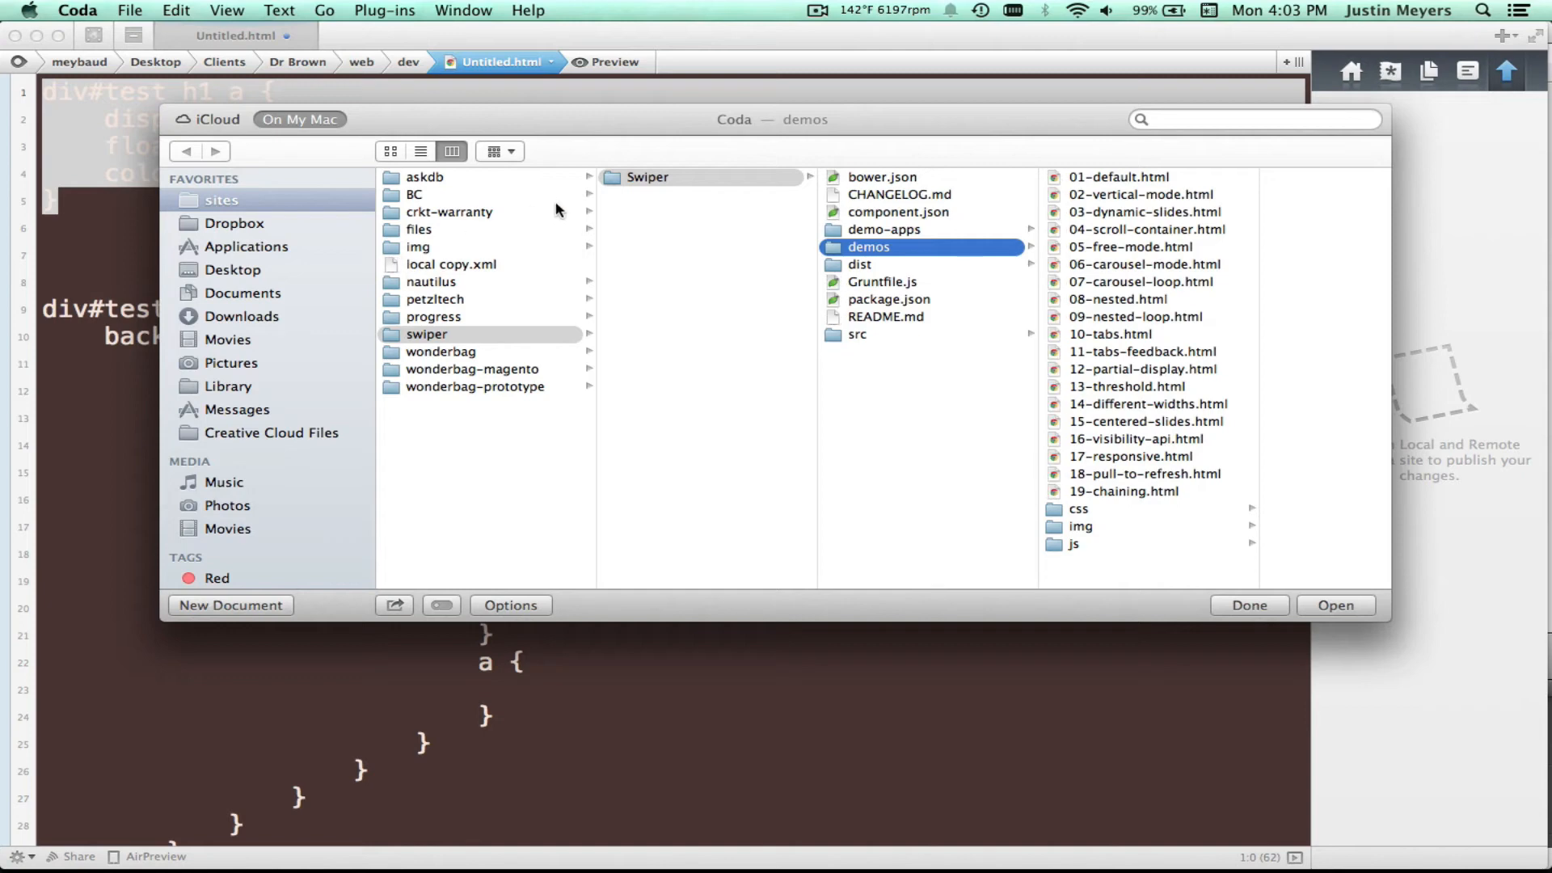
Open style.css from the askdb project's assets/css folder
{"action": "left_click", "coordinate": [424, 177]}
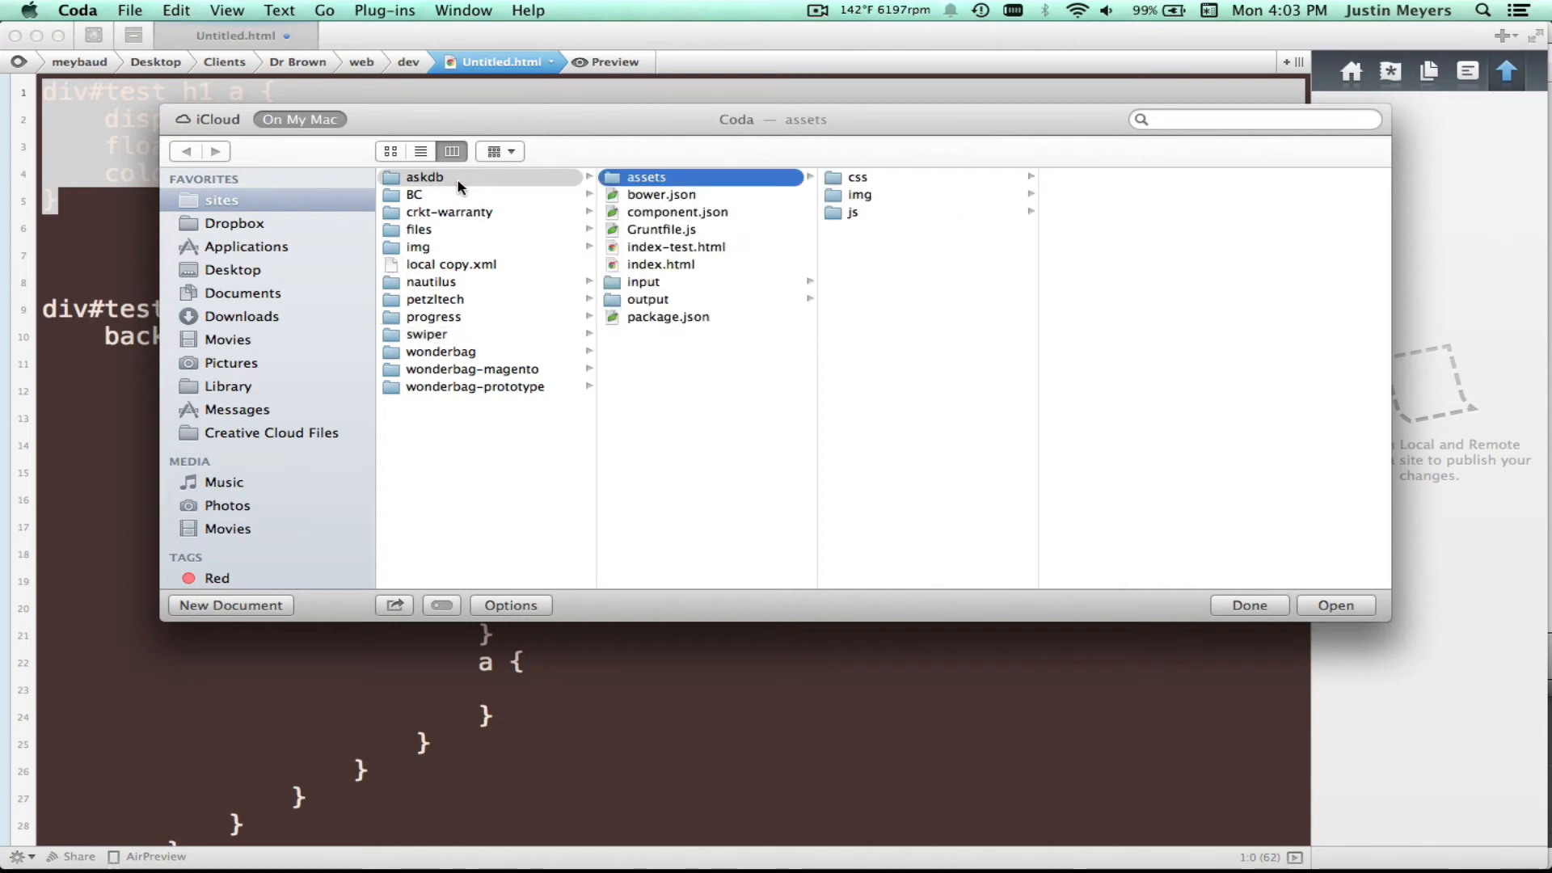
{"action": "left_click", "coordinate": [857, 177]}
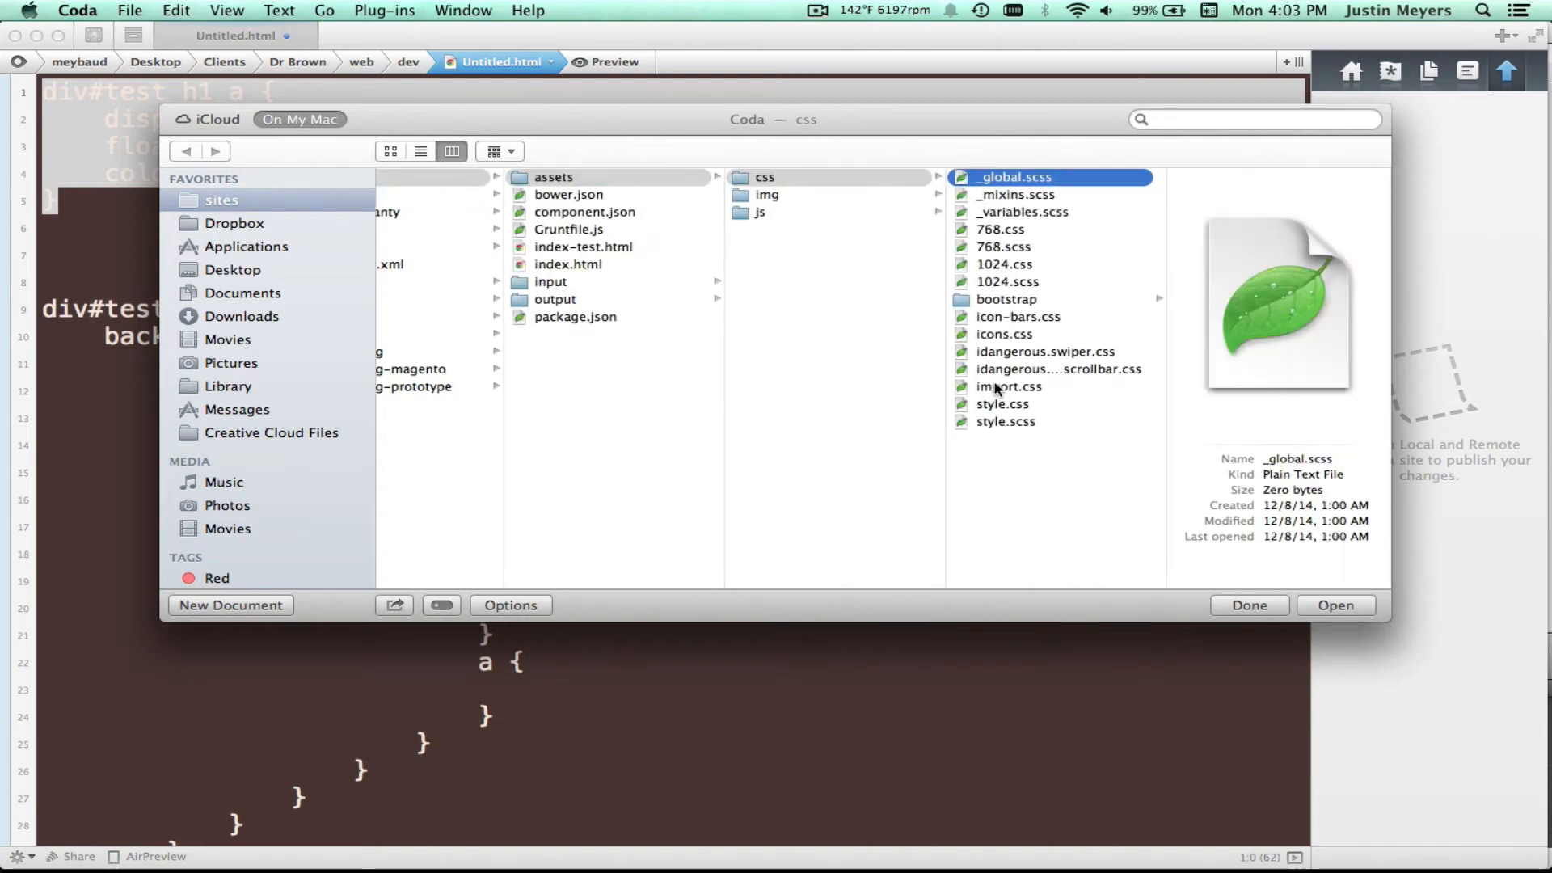
{"action": "left_click", "coordinate": [1005, 420]}
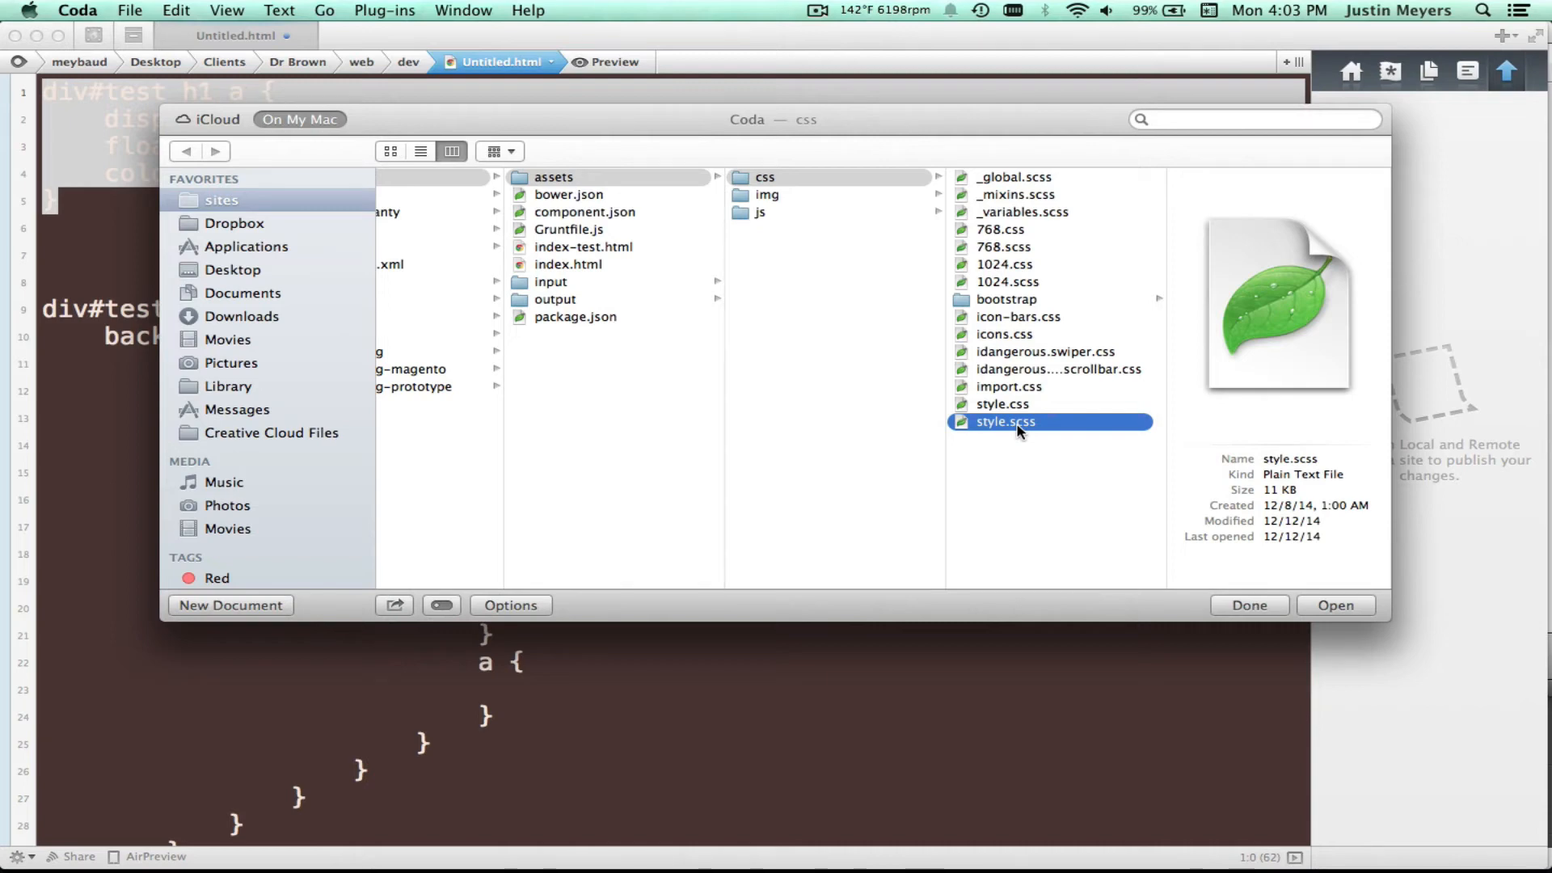
{"action": "left_click", "coordinate": [1002, 404]}
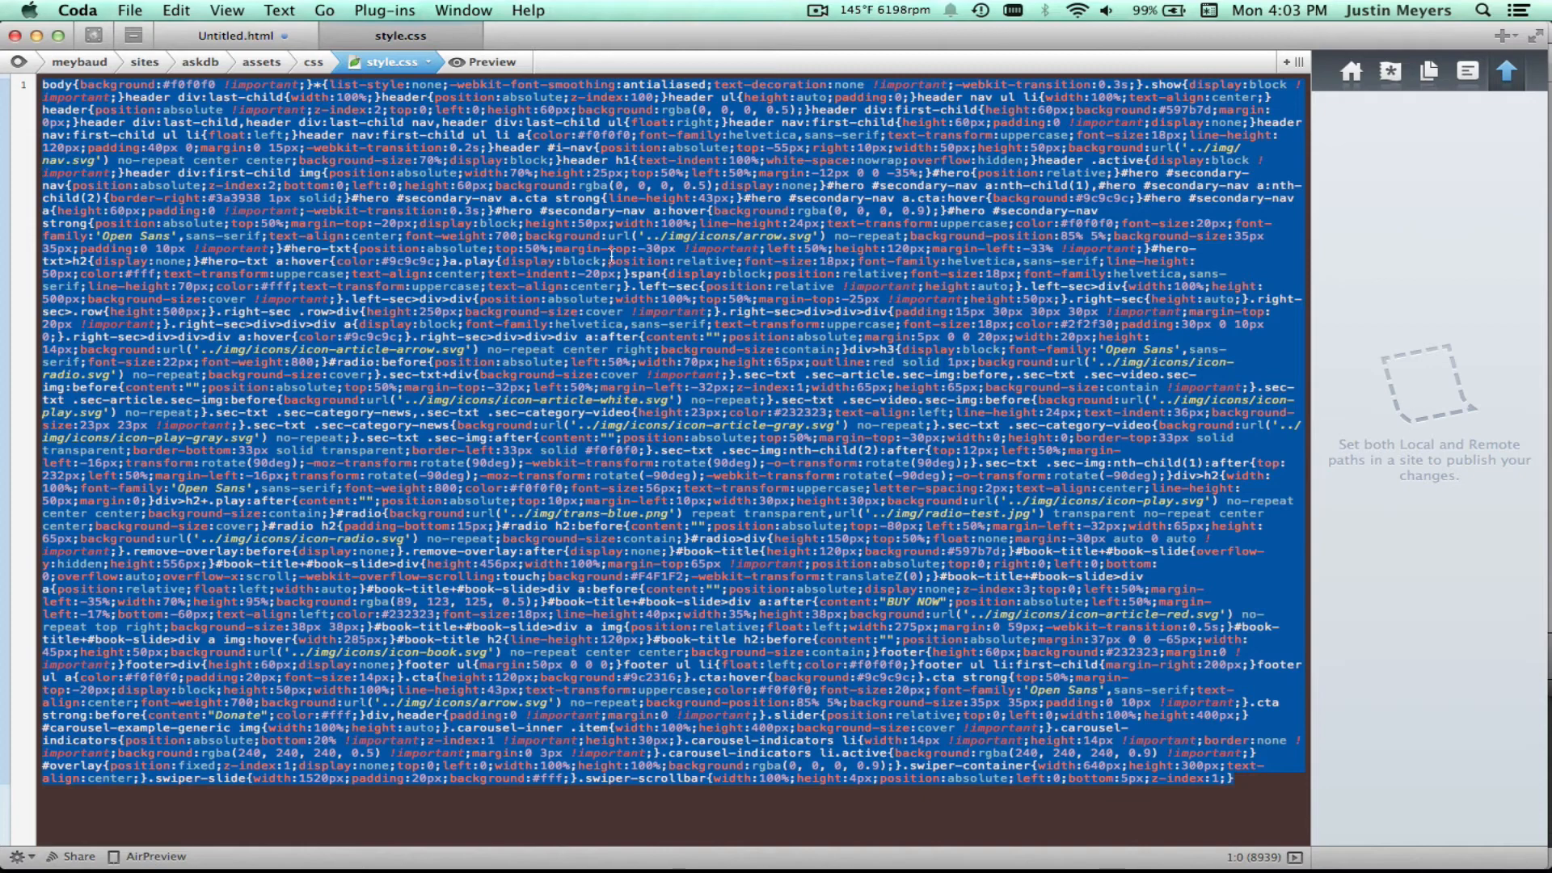
{"action": "mouse_move", "coordinate": [797, 426]}
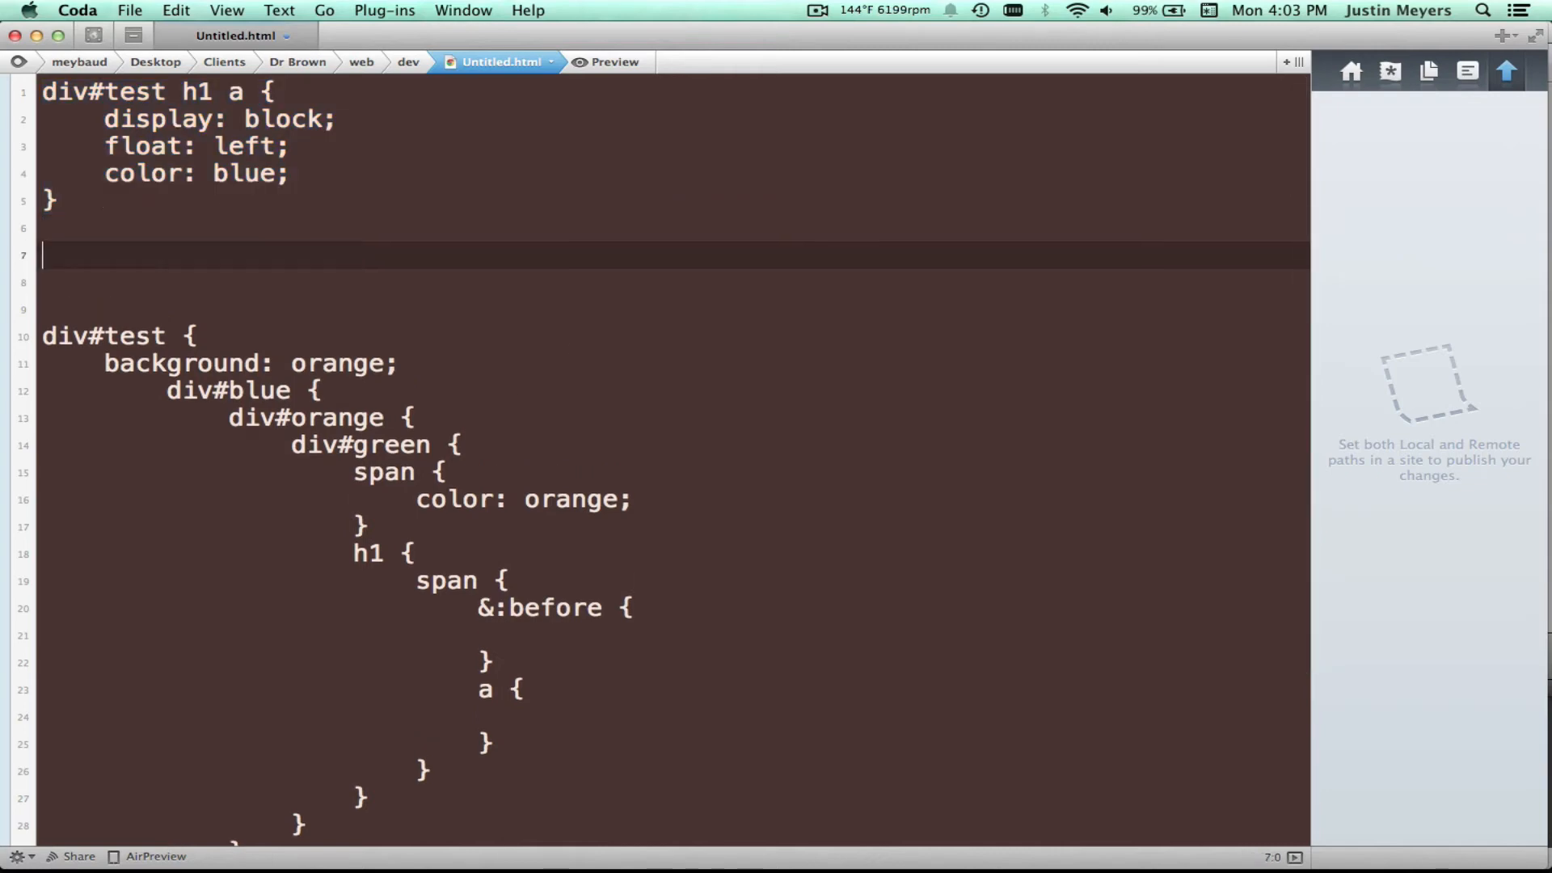
Write the flat rule div#test div#blue div#orange div#green span span:before {}
{"action": "type", "text": "div#"}
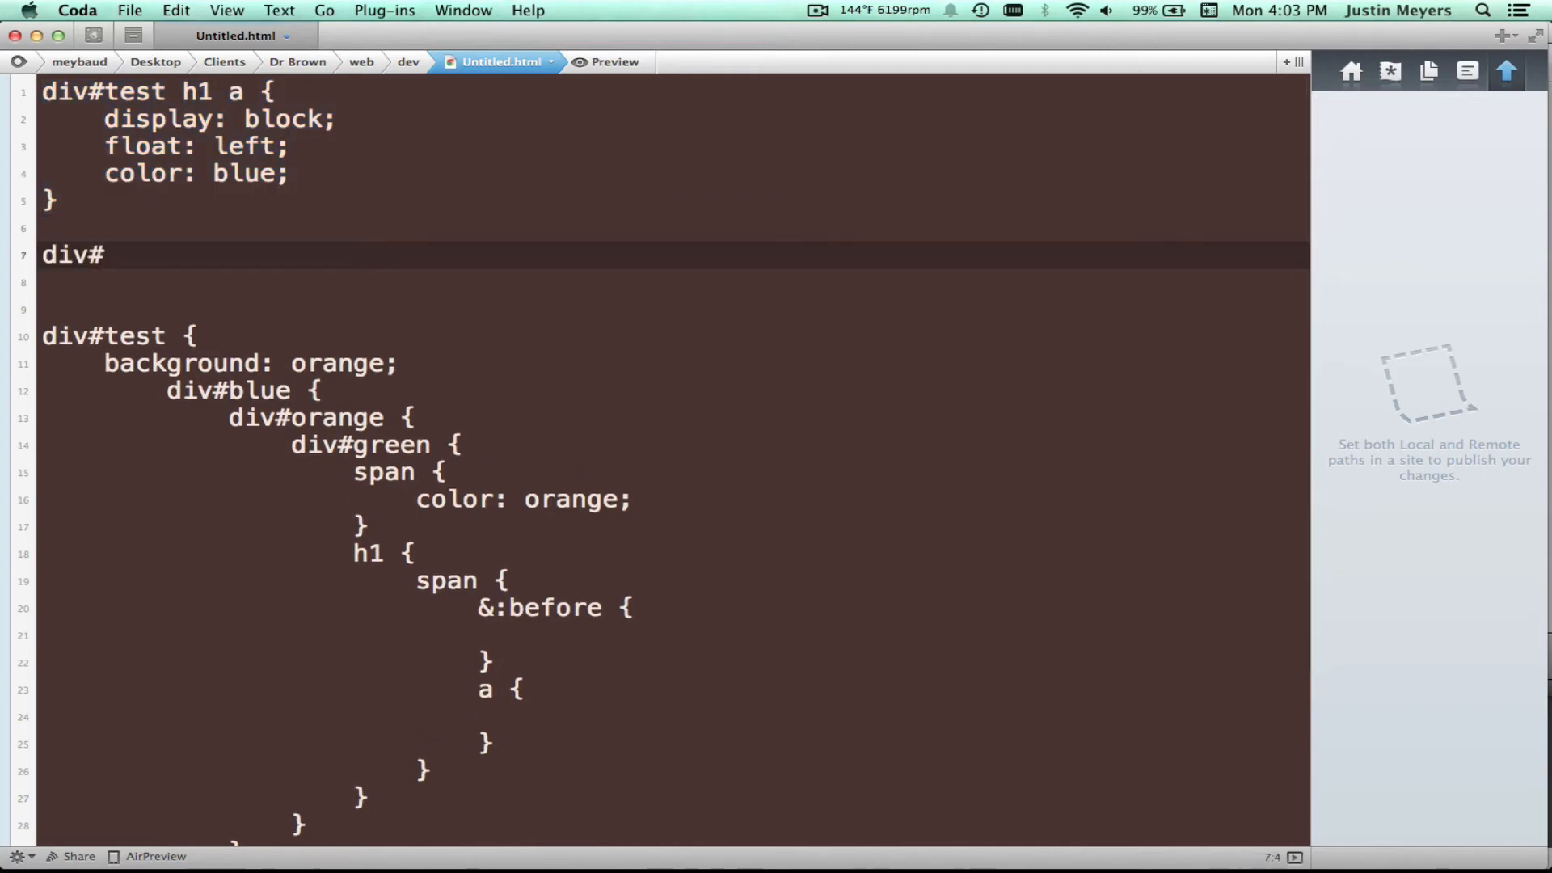
{"action": "type", "text": "test"}
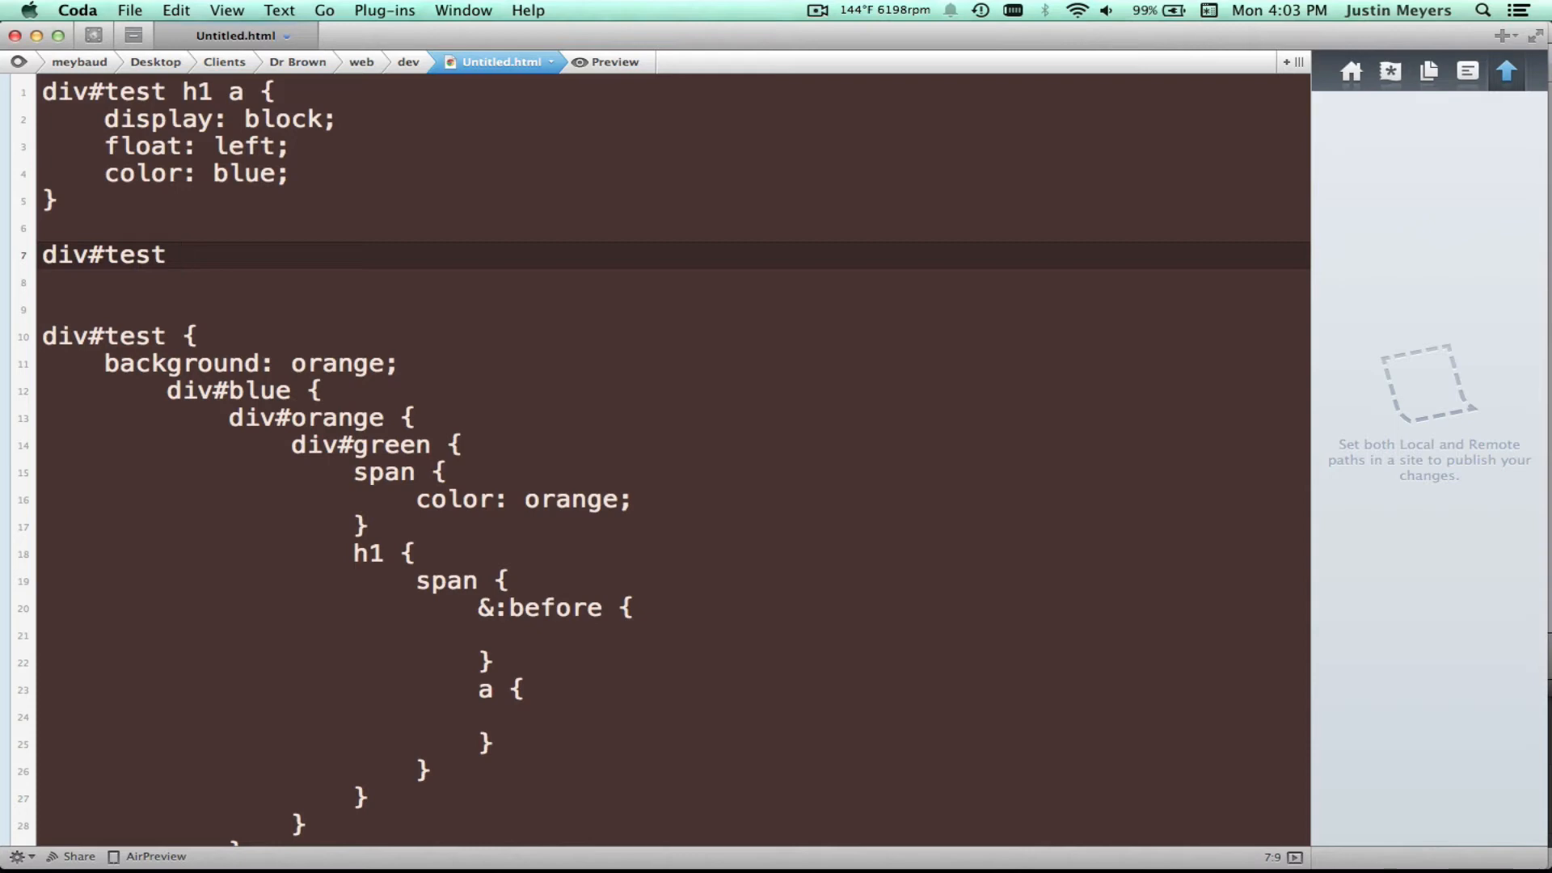
{"action": "type", "text": "div#blue di"}
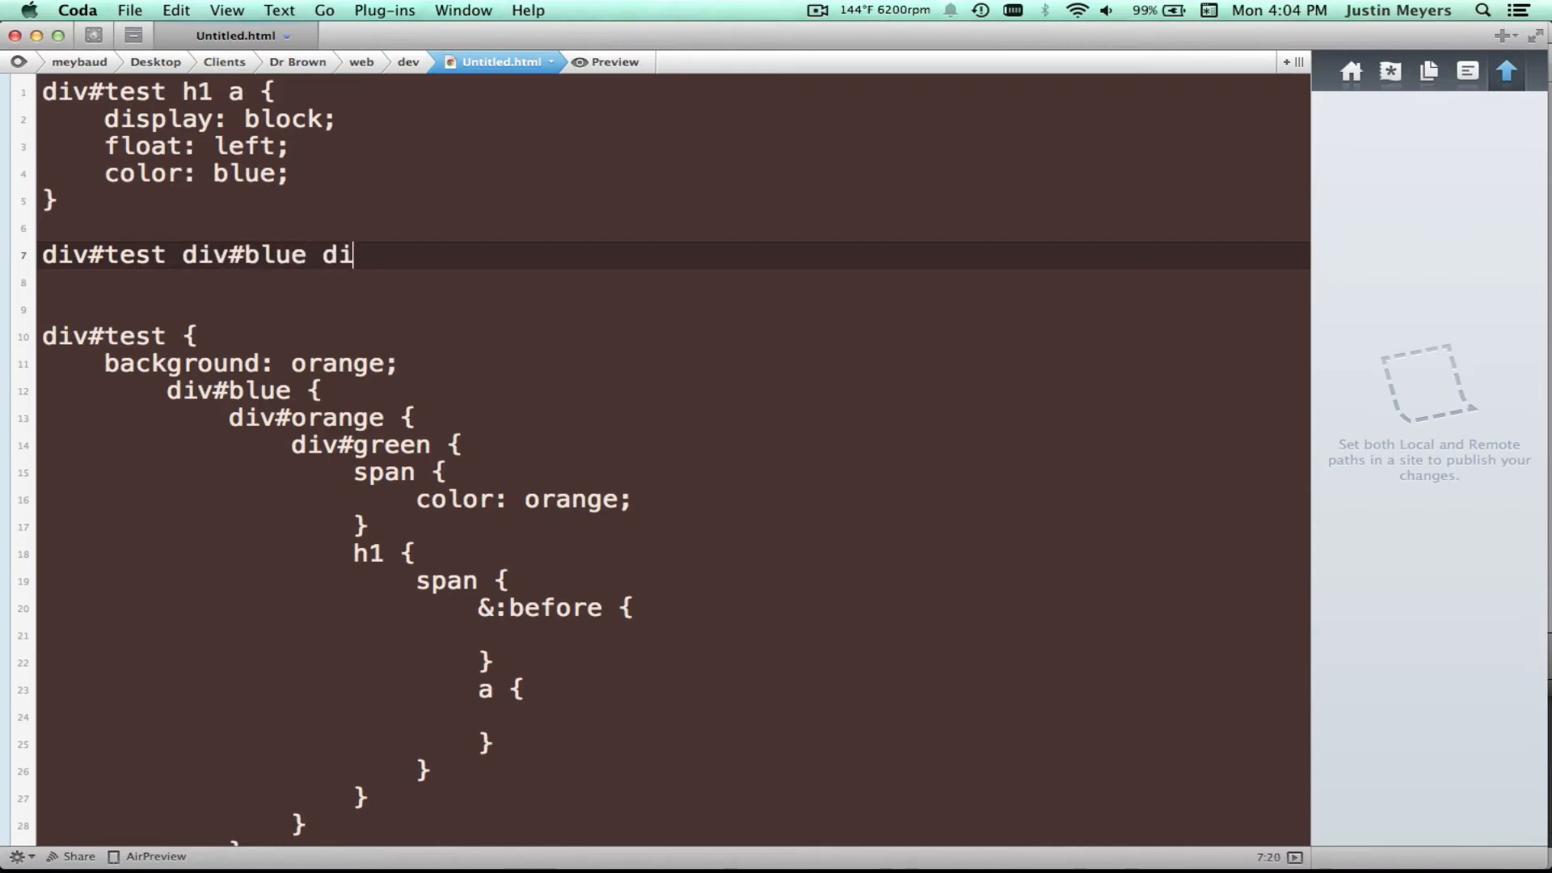
{"action": "type", "text": "v#orange"}
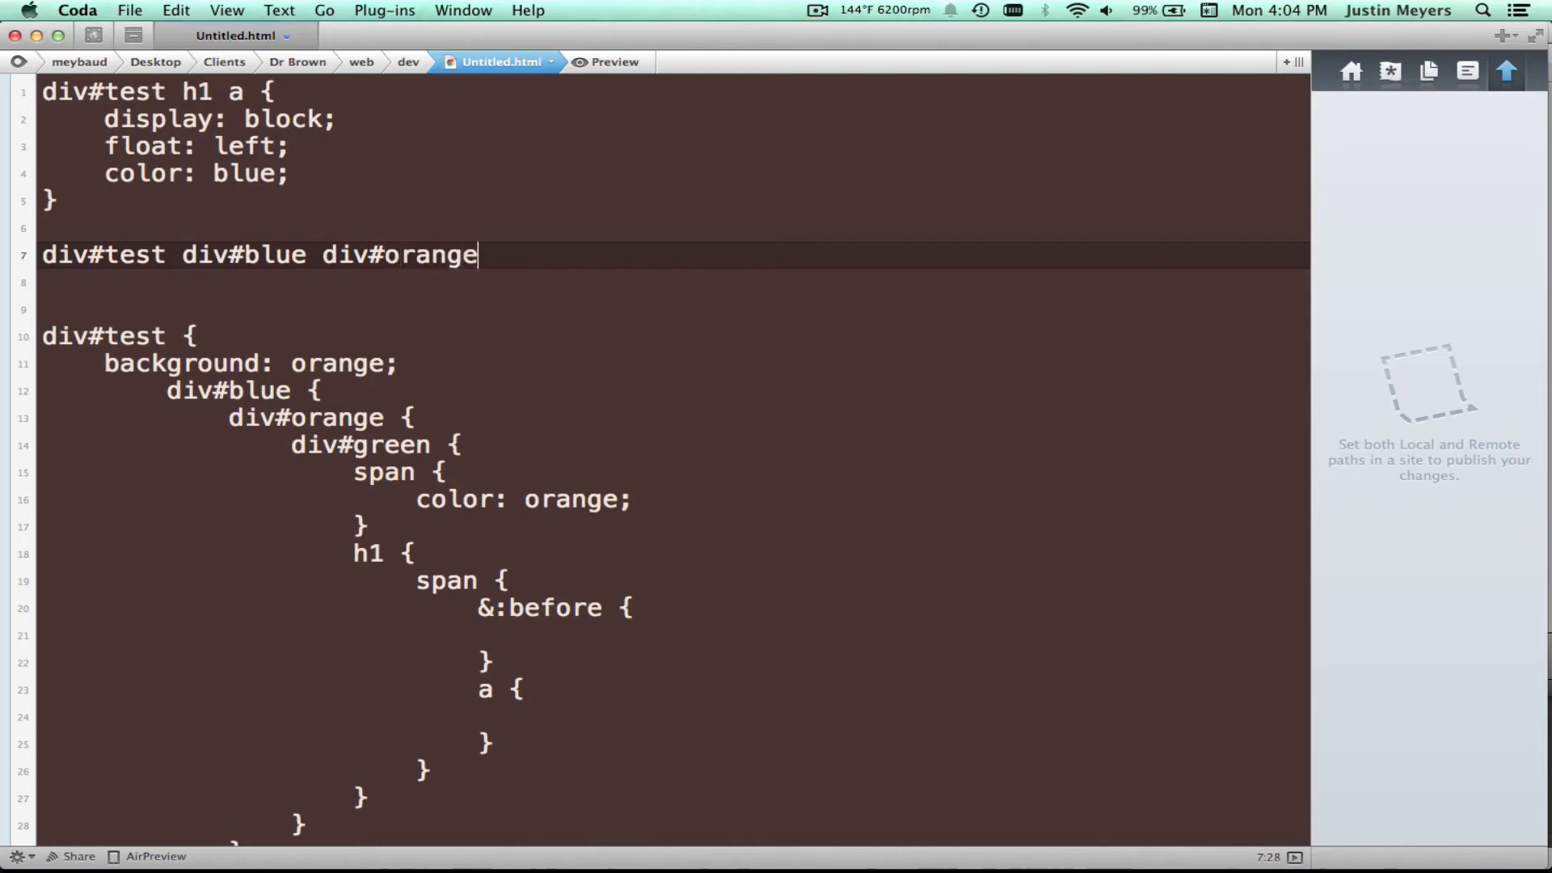
{"action": "type", "text": "div"}
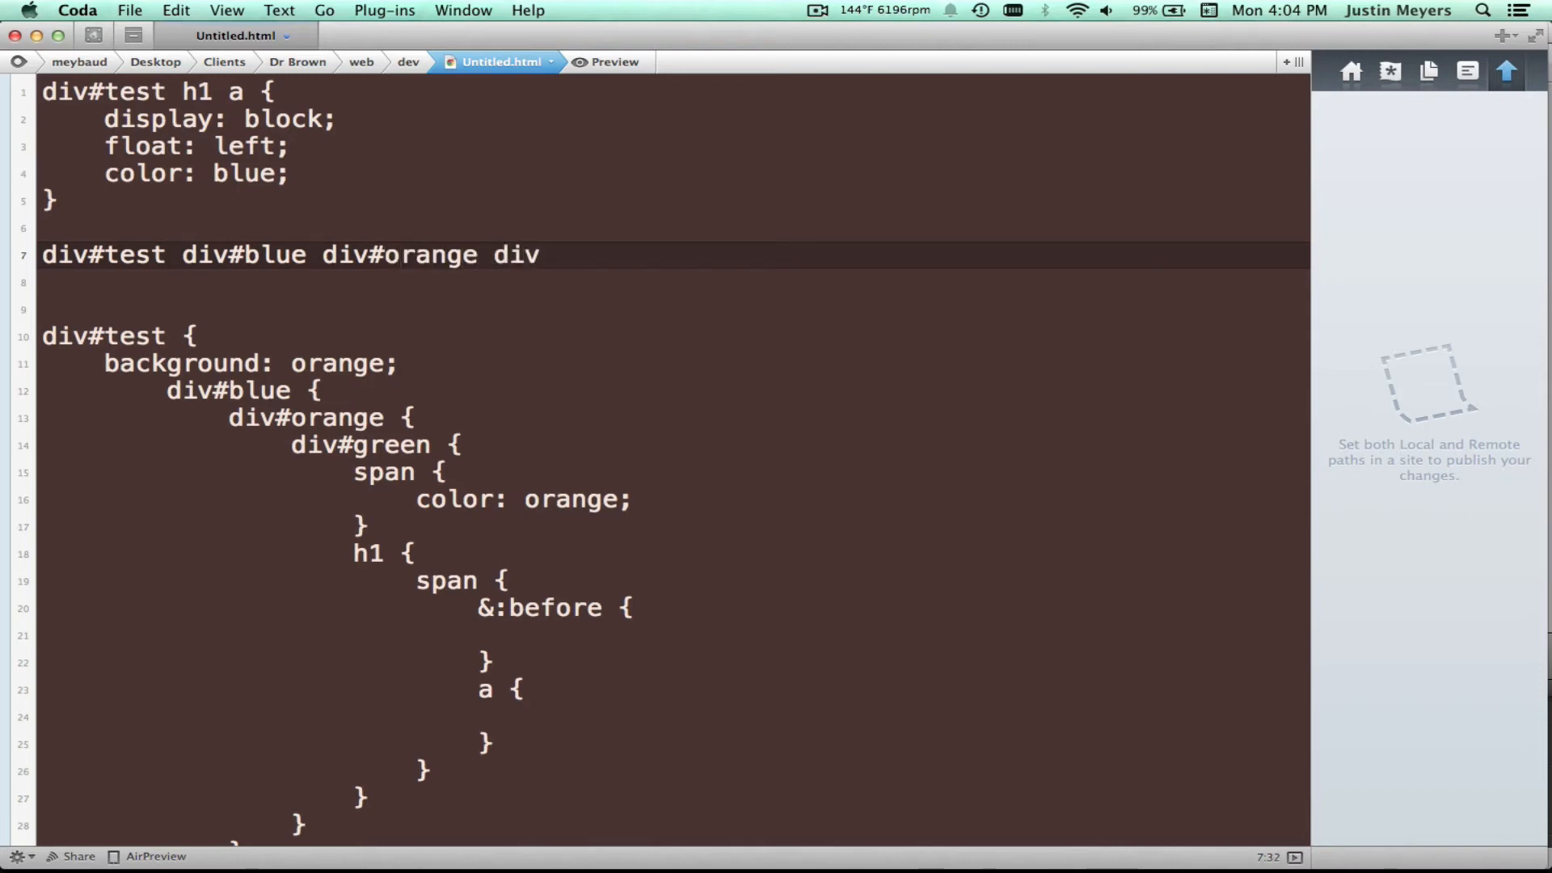
{"action": "type", "text": "#green"}
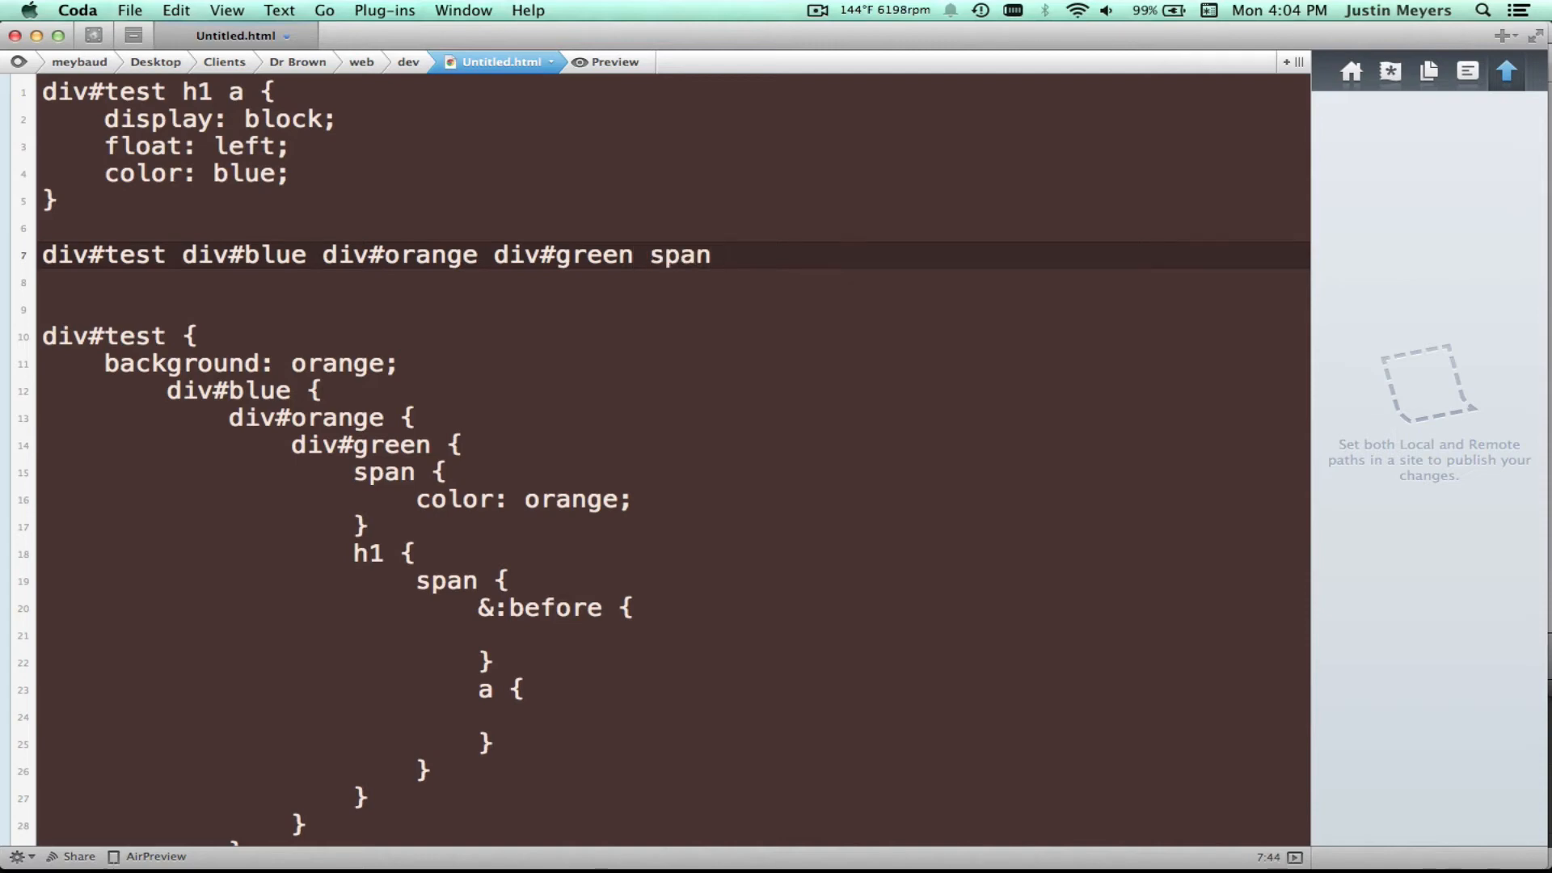
{"action": "type", "text": "span"}
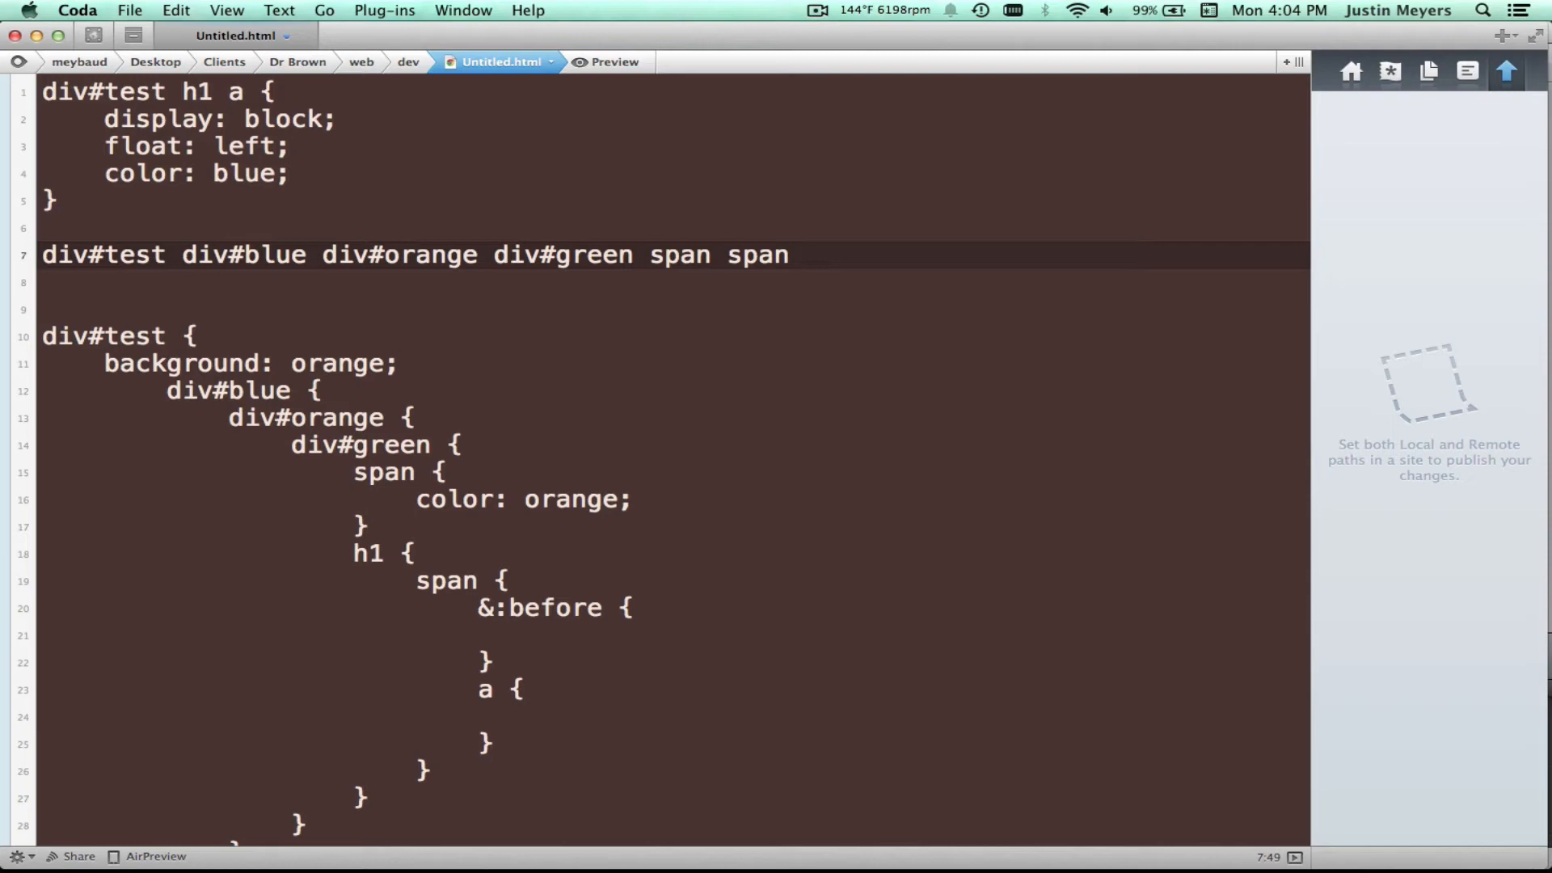
{"action": "type", "text": ":b"}
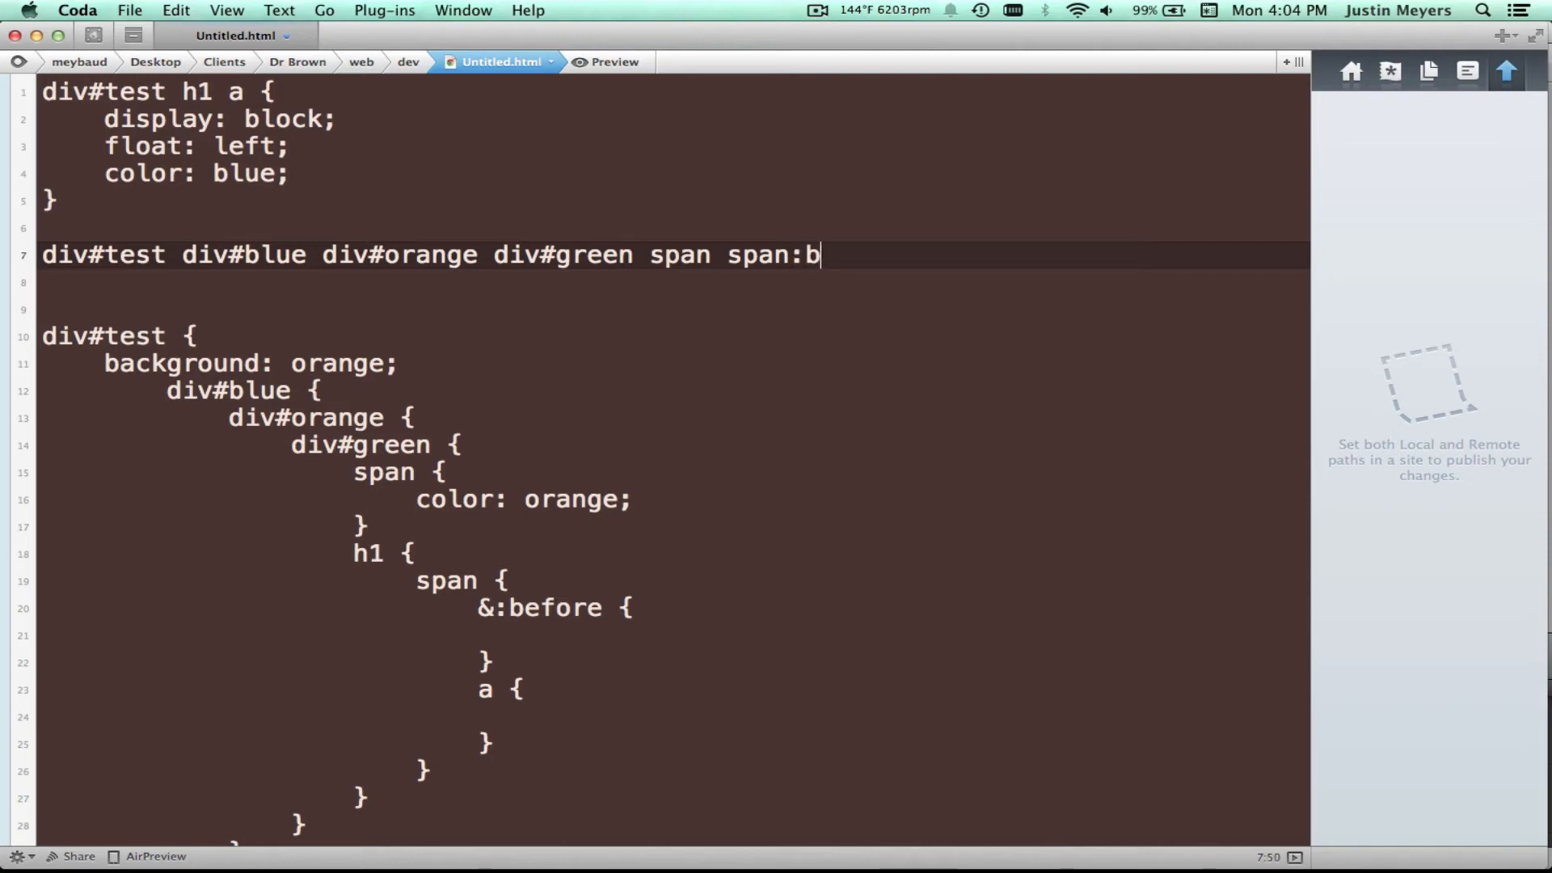
{"action": "type", "text": "efore {}"}
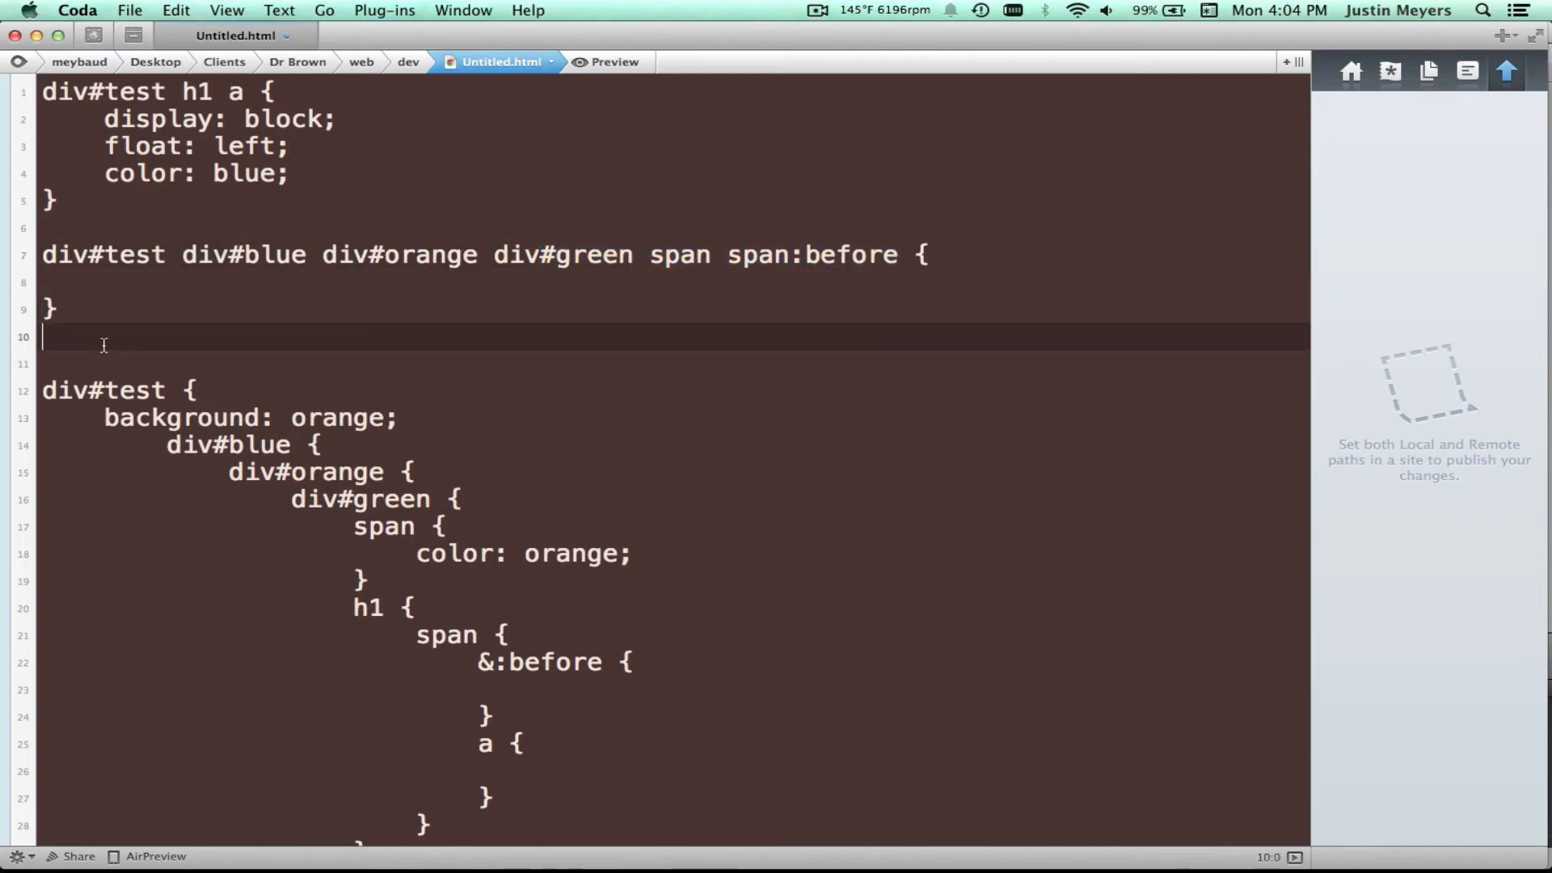
Type the short div#test span:before selector below it
{"action": "type", "text": "div#te"}
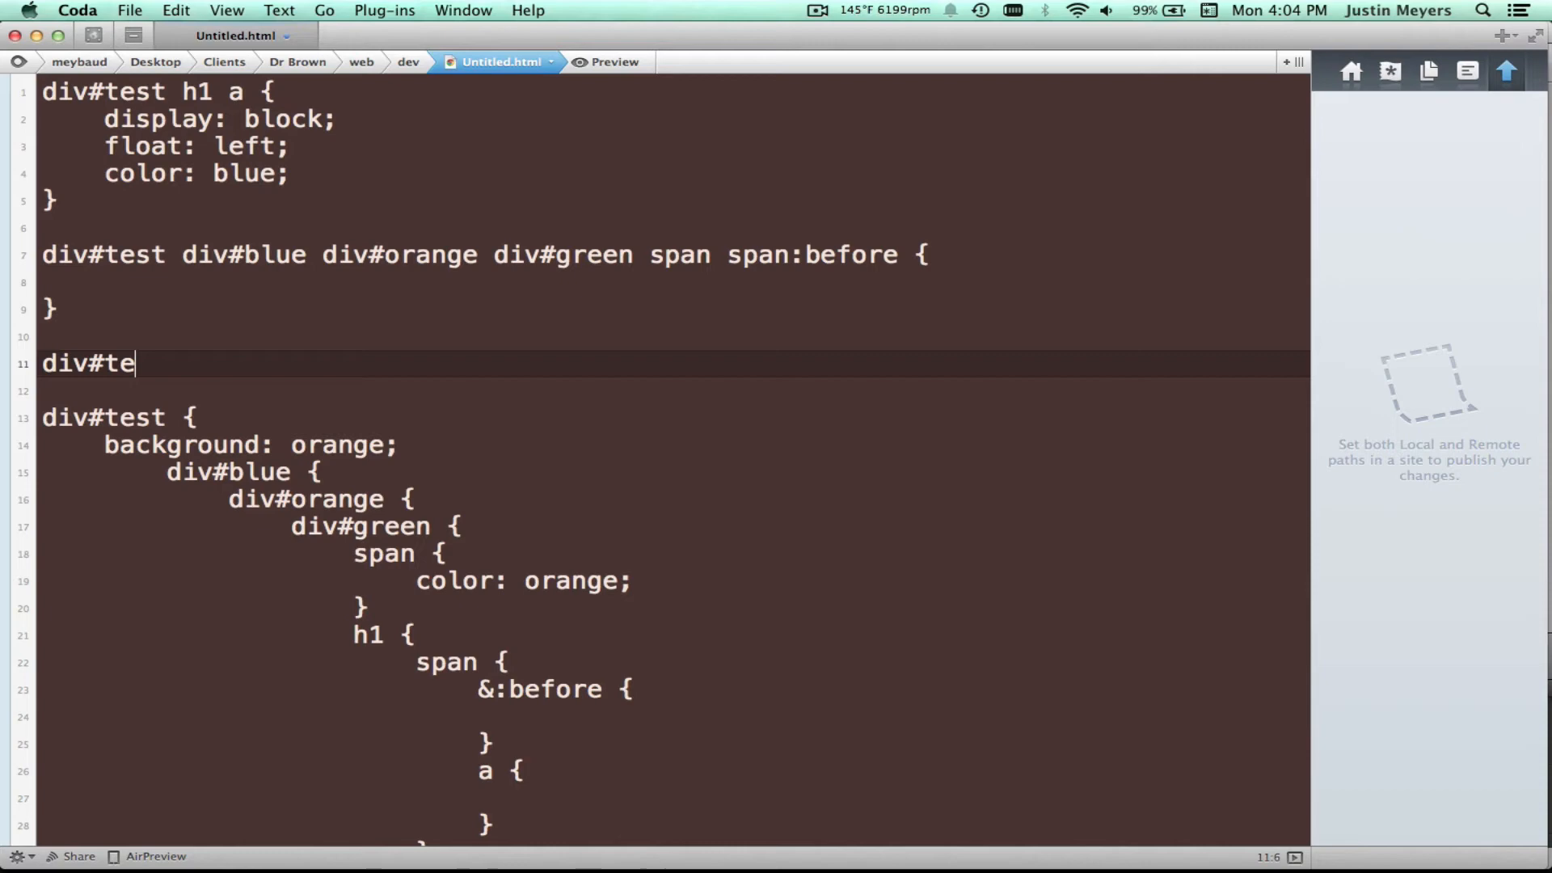
{"action": "type", "text": "st span"}
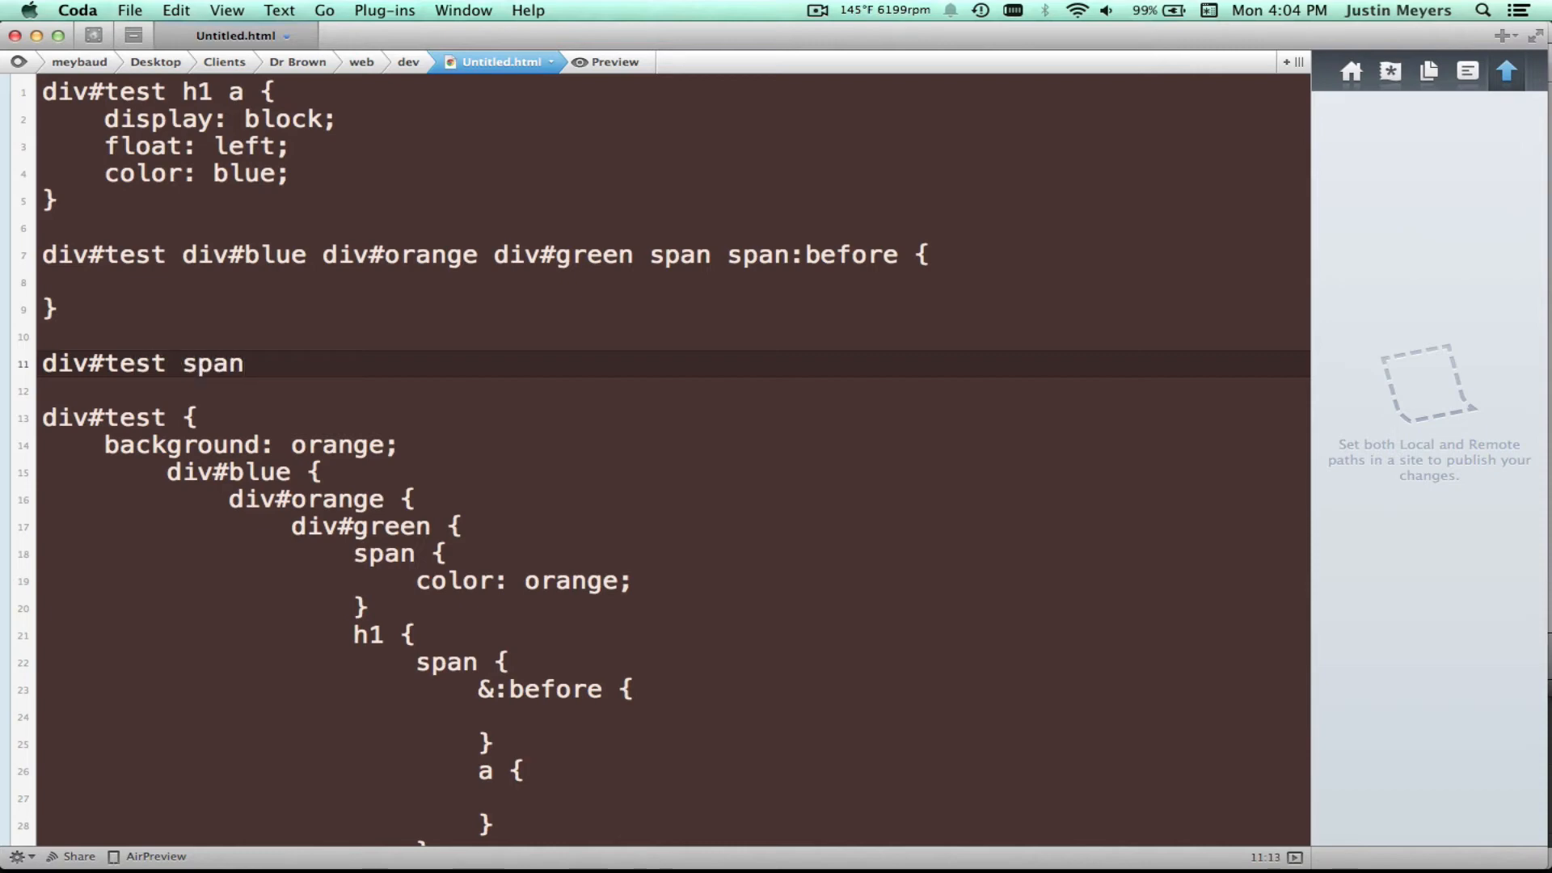
{"action": "type", "text": ":before"}
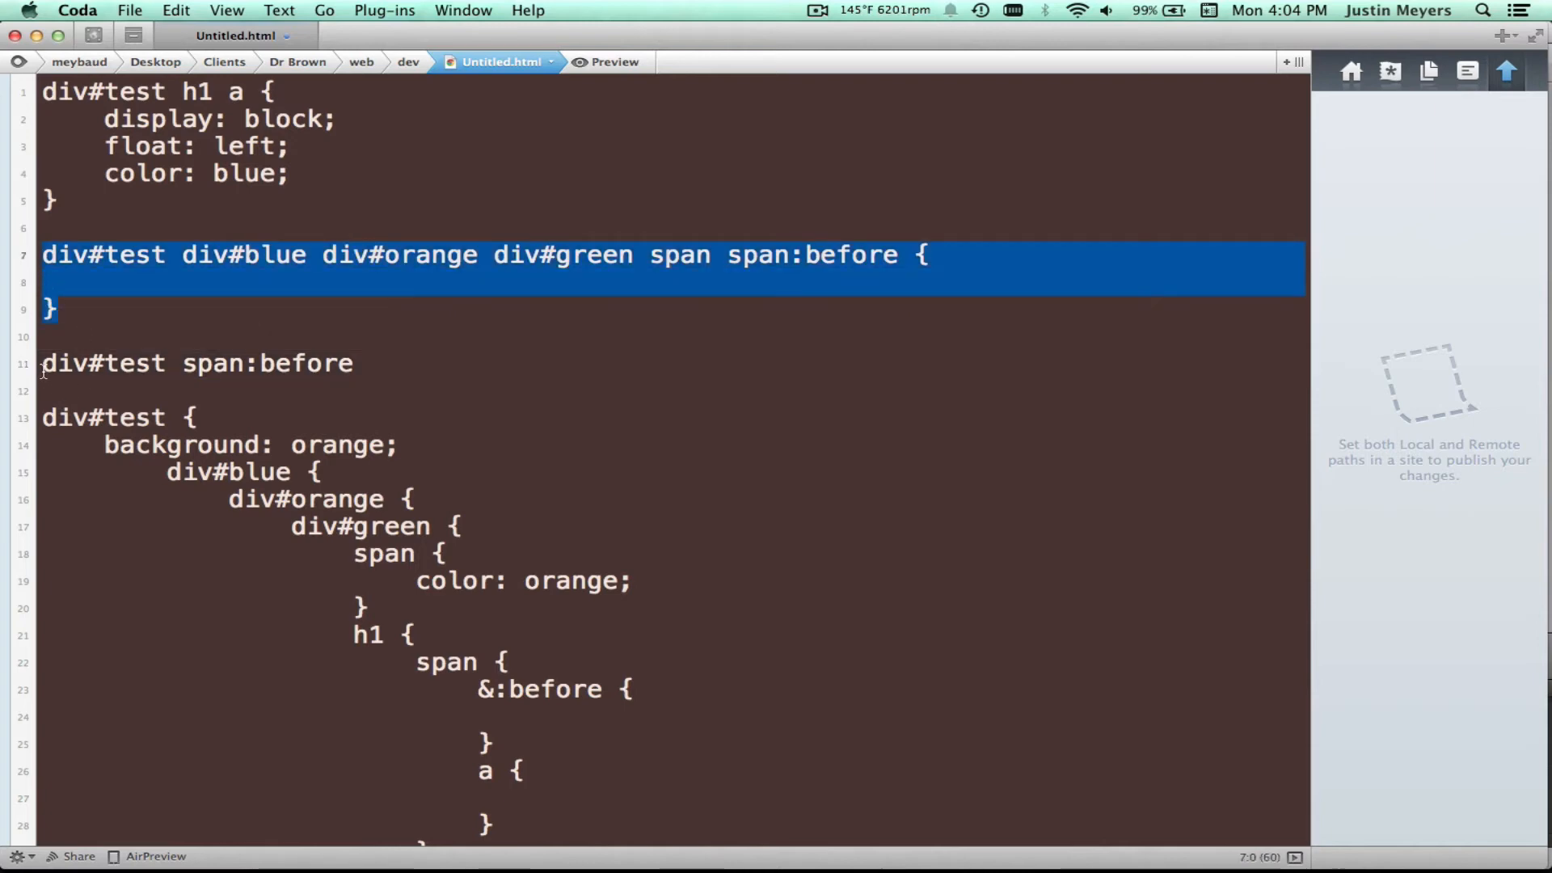
Select the two written-out span:before selector lines for deletion
{"action": "left_click", "coordinate": [371, 363]}
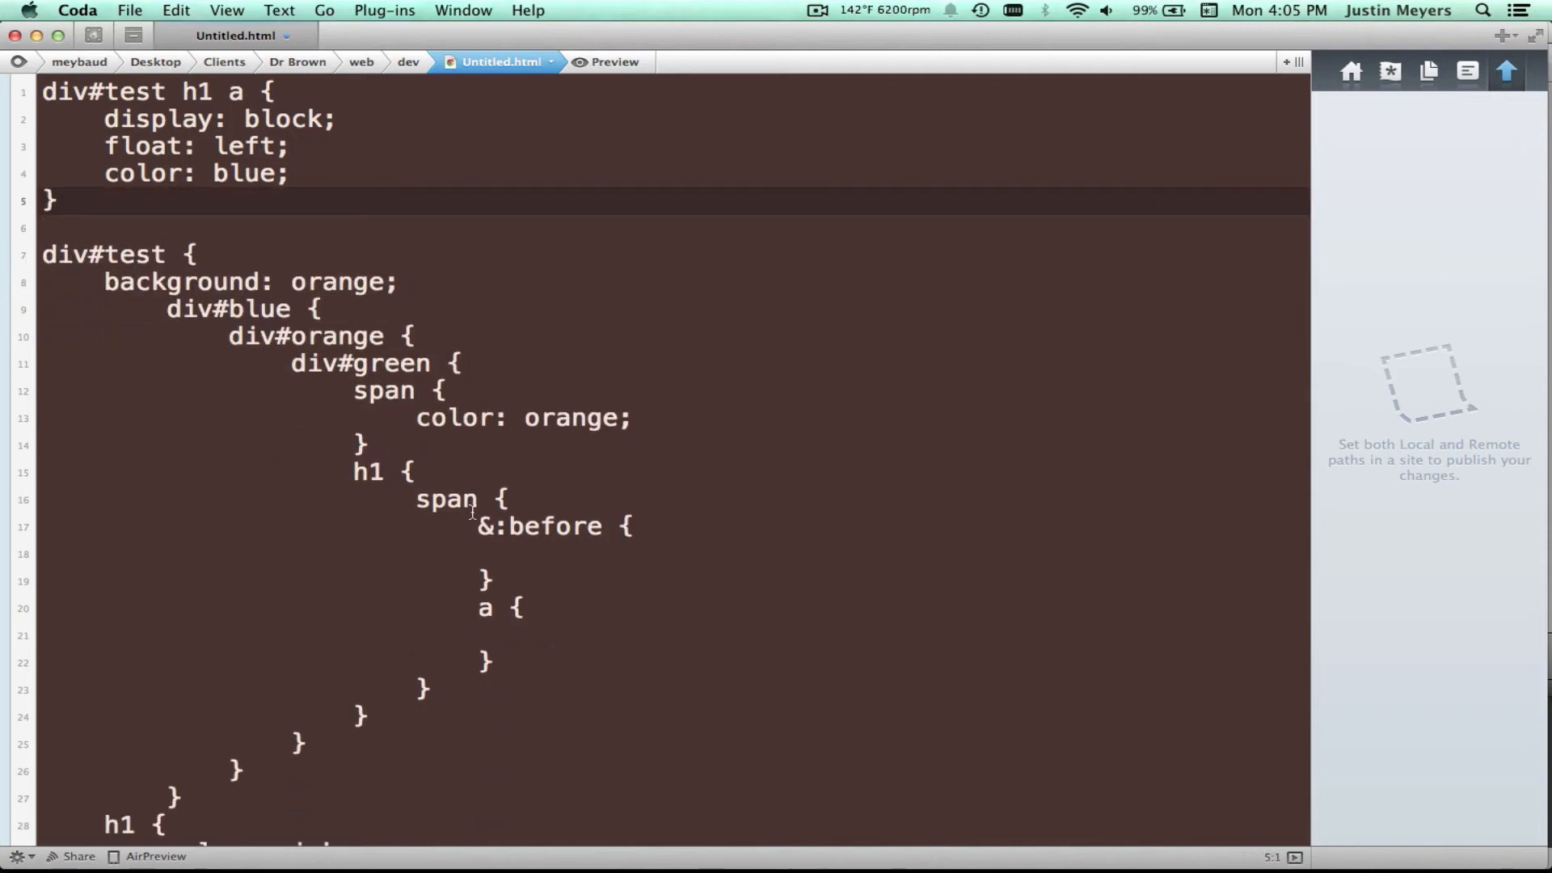
Delete the nested div#blue block and highlight the div#test { opening line
{"action": "scroll", "scroll_direction": "down", "scroll_amount": 3}
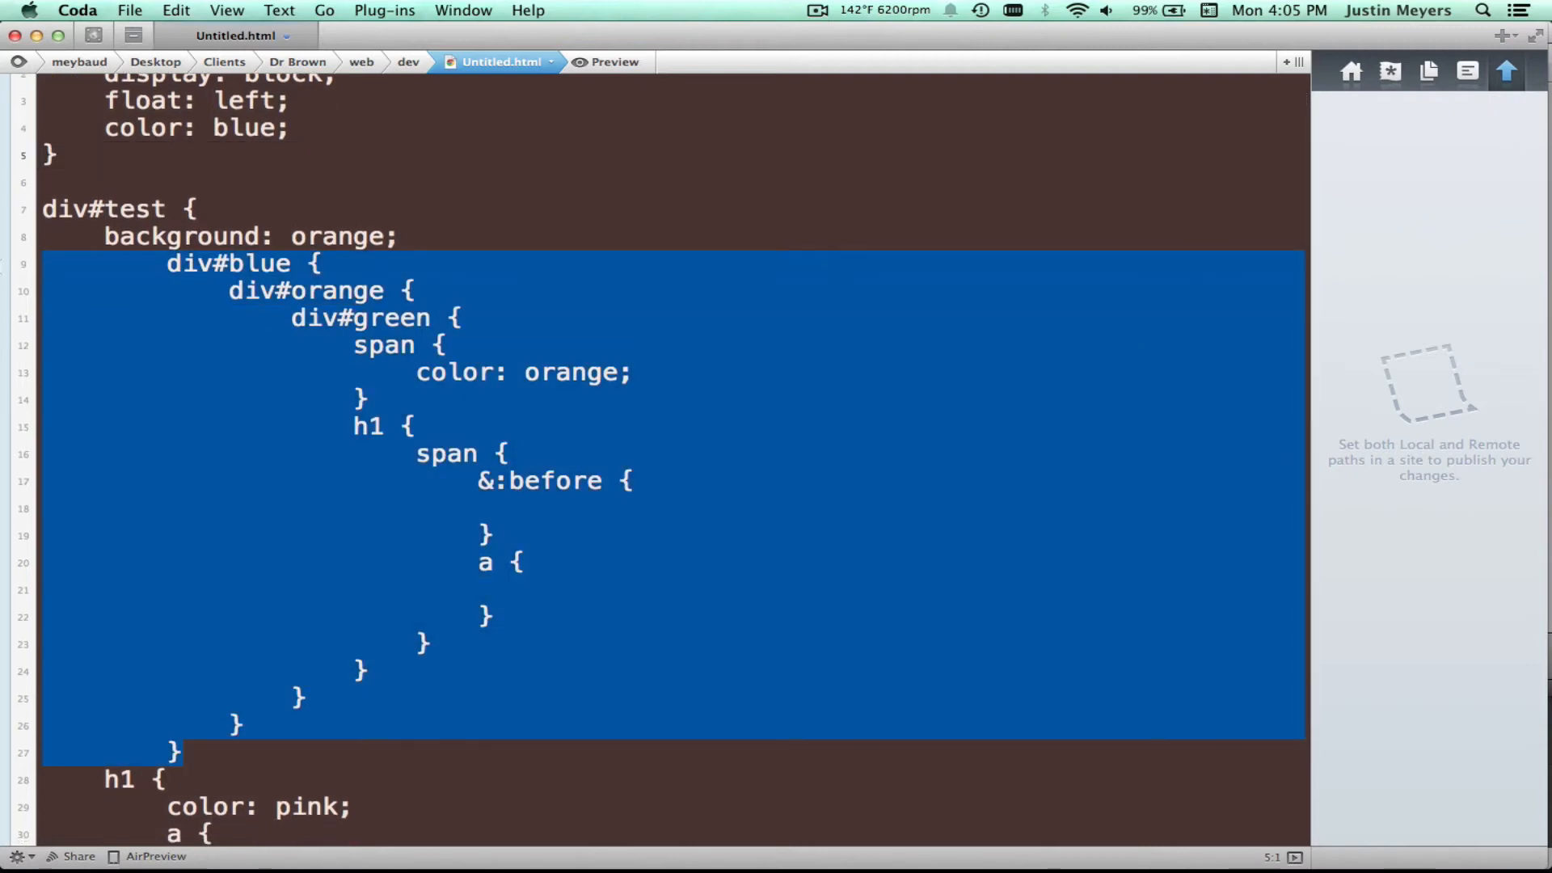
{"action": "key", "text": "delete"}
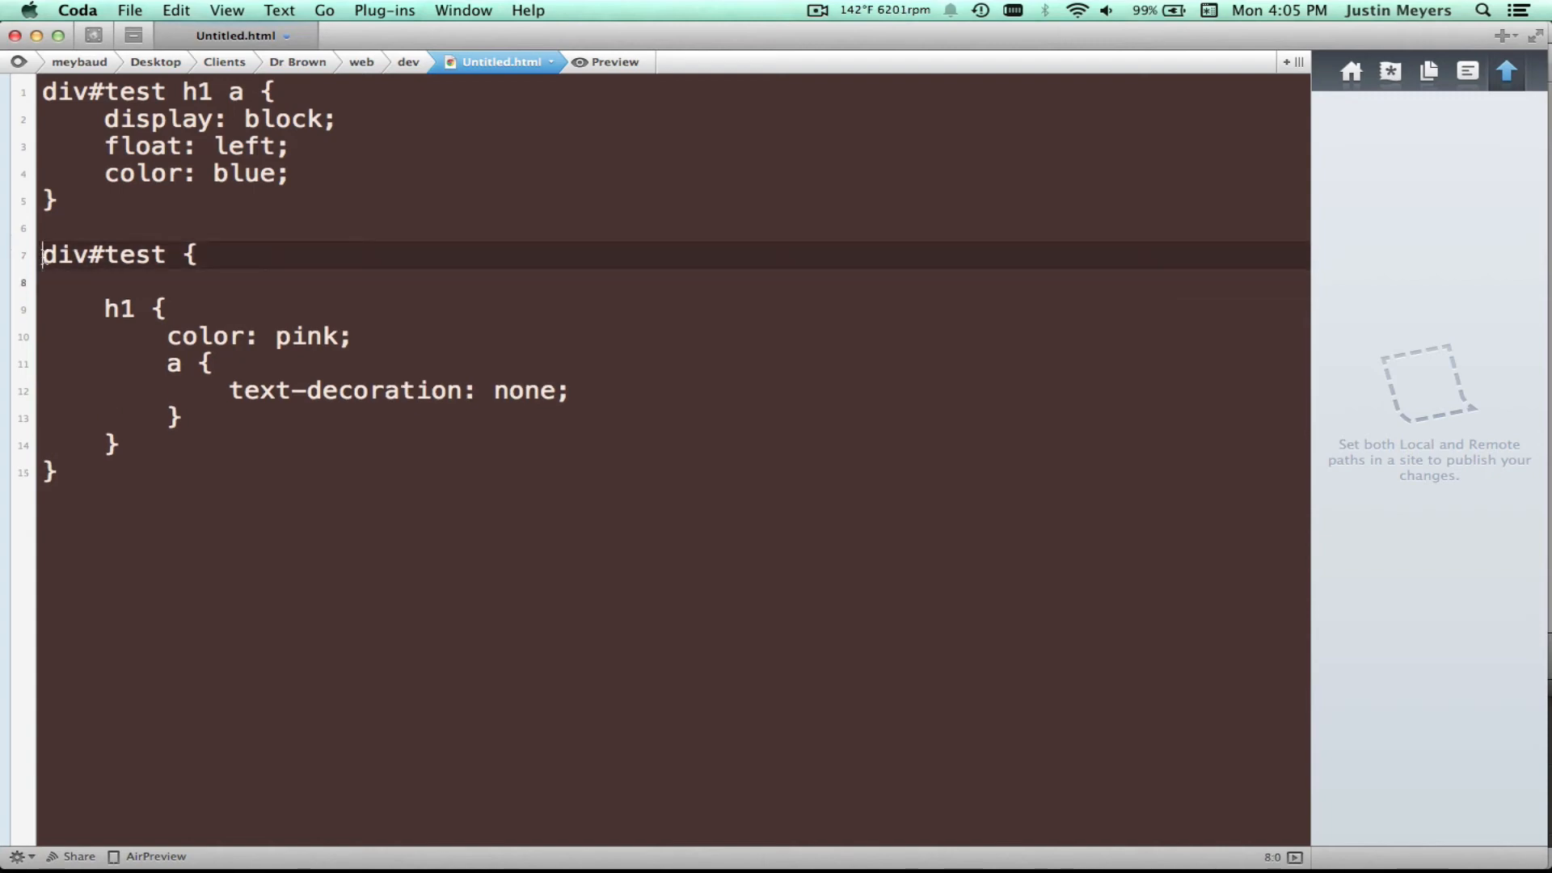
{"action": "double_click", "coordinate": [104, 255]}
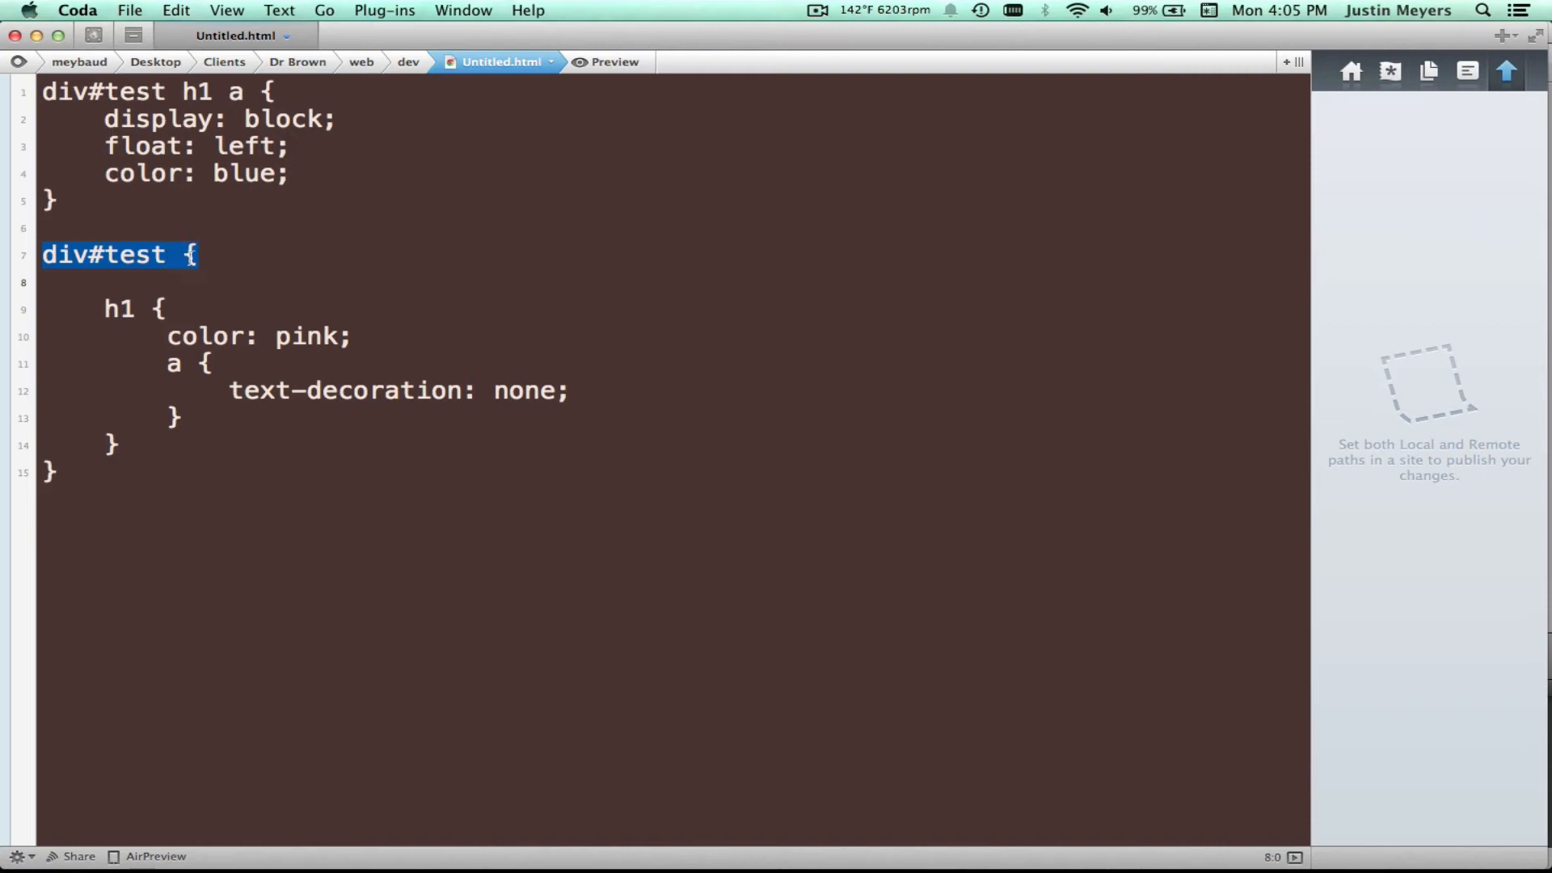
{"action": "left_click_drag", "start_coordinate": [195, 255], "coordinate": [168, 308]}
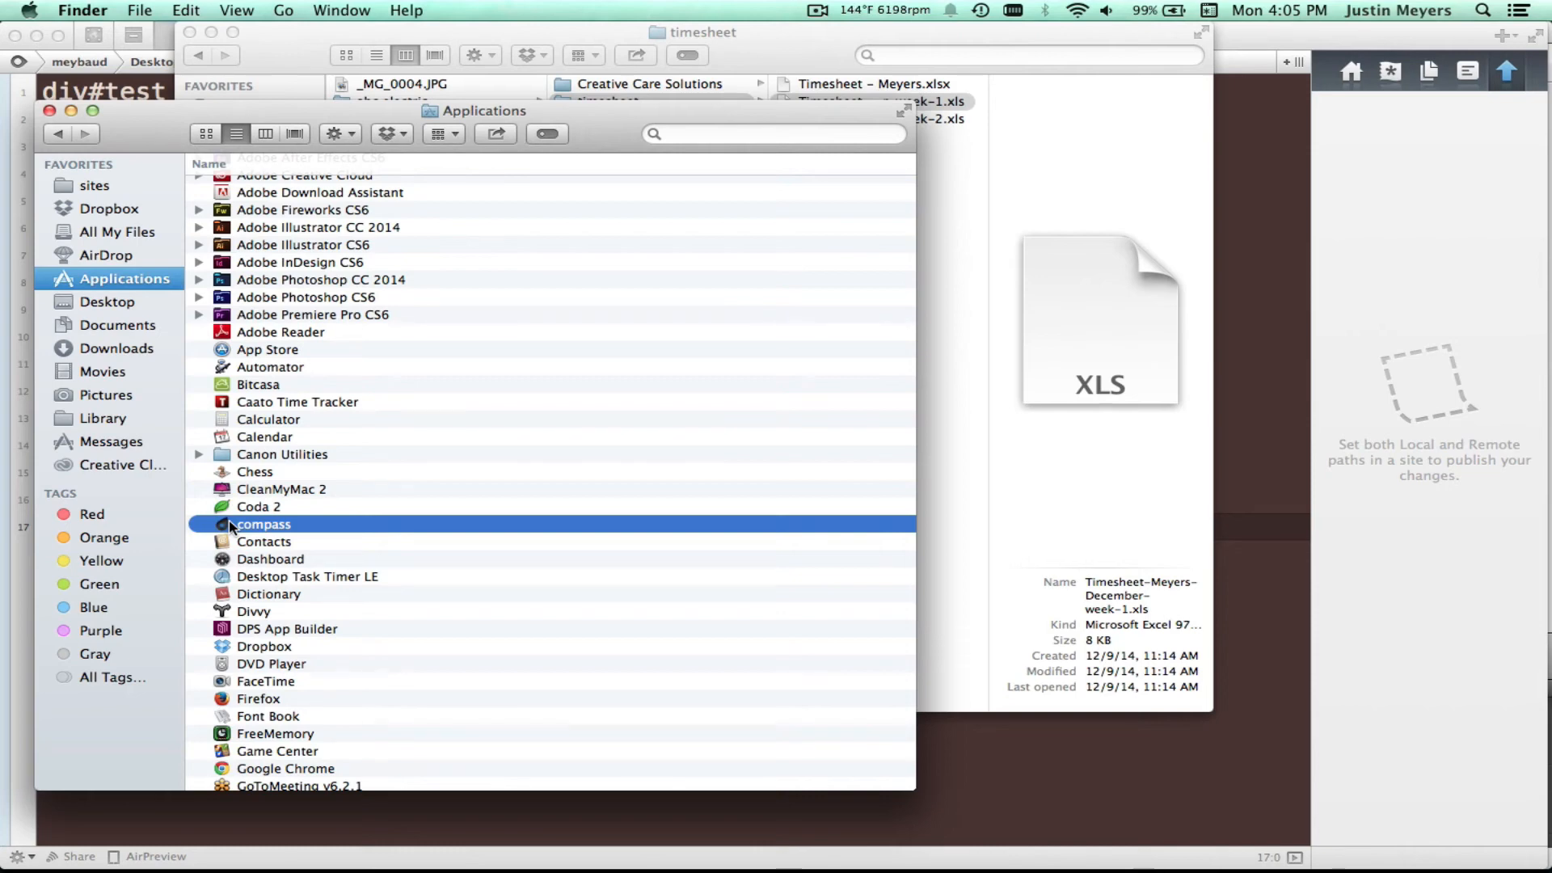
Launch Compass.app and dismiss its welcome notice with 'Never show again' checked
{"action": "double_click", "coordinate": [265, 524]}
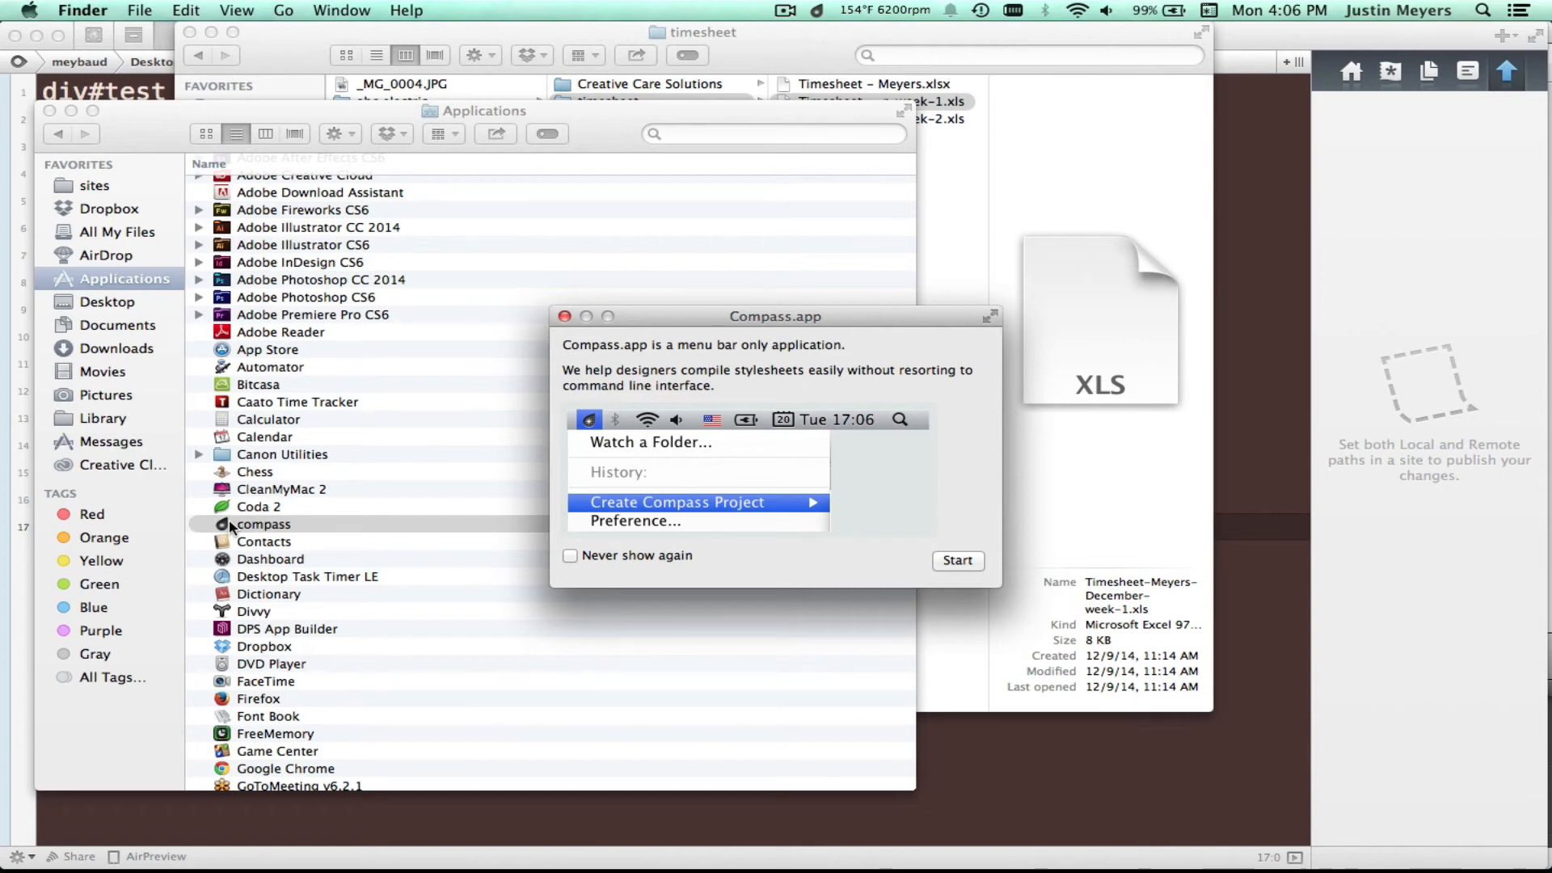
{"action": "left_click_drag", "start_coordinate": [776, 316], "coordinate": [948, 326]}
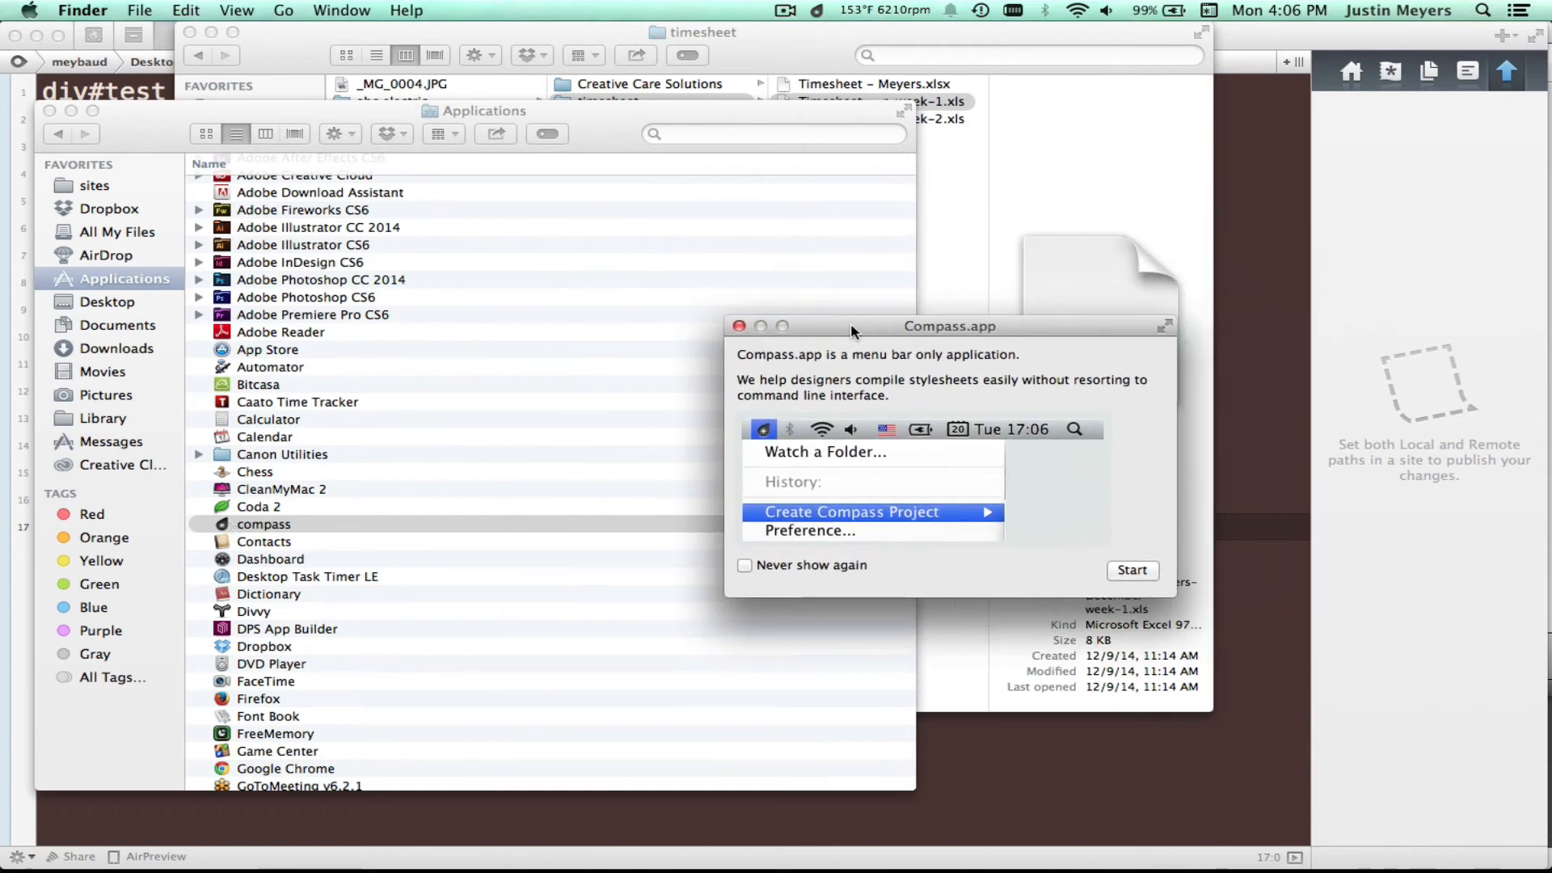
{"action": "left_click_drag", "start_coordinate": [851, 325], "coordinate": [1024, 400]}
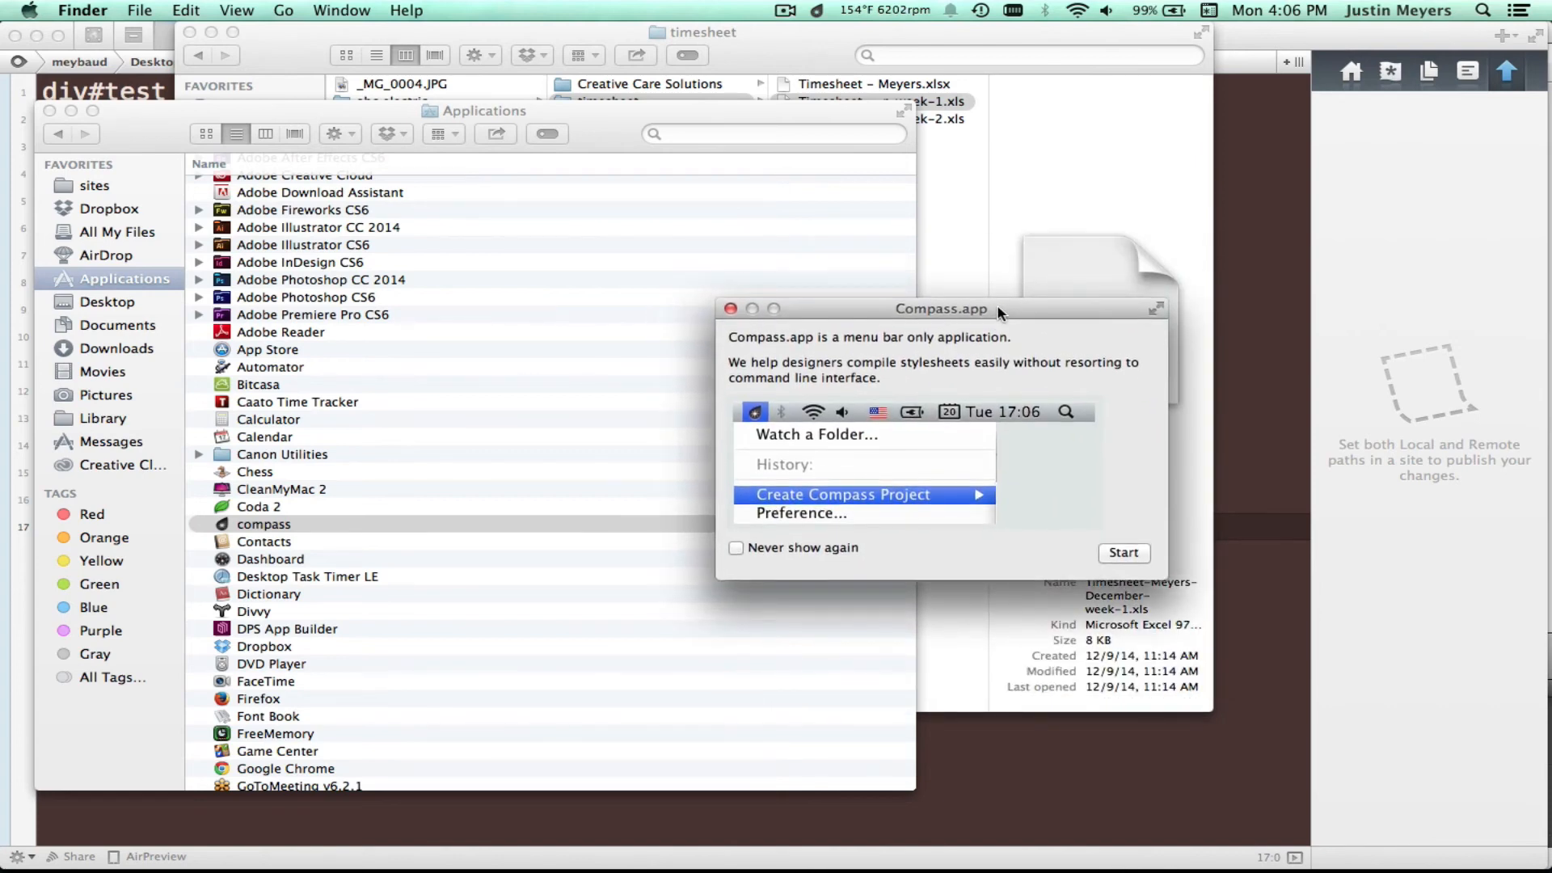
{"action": "mouse_move", "coordinate": [950, 565]}
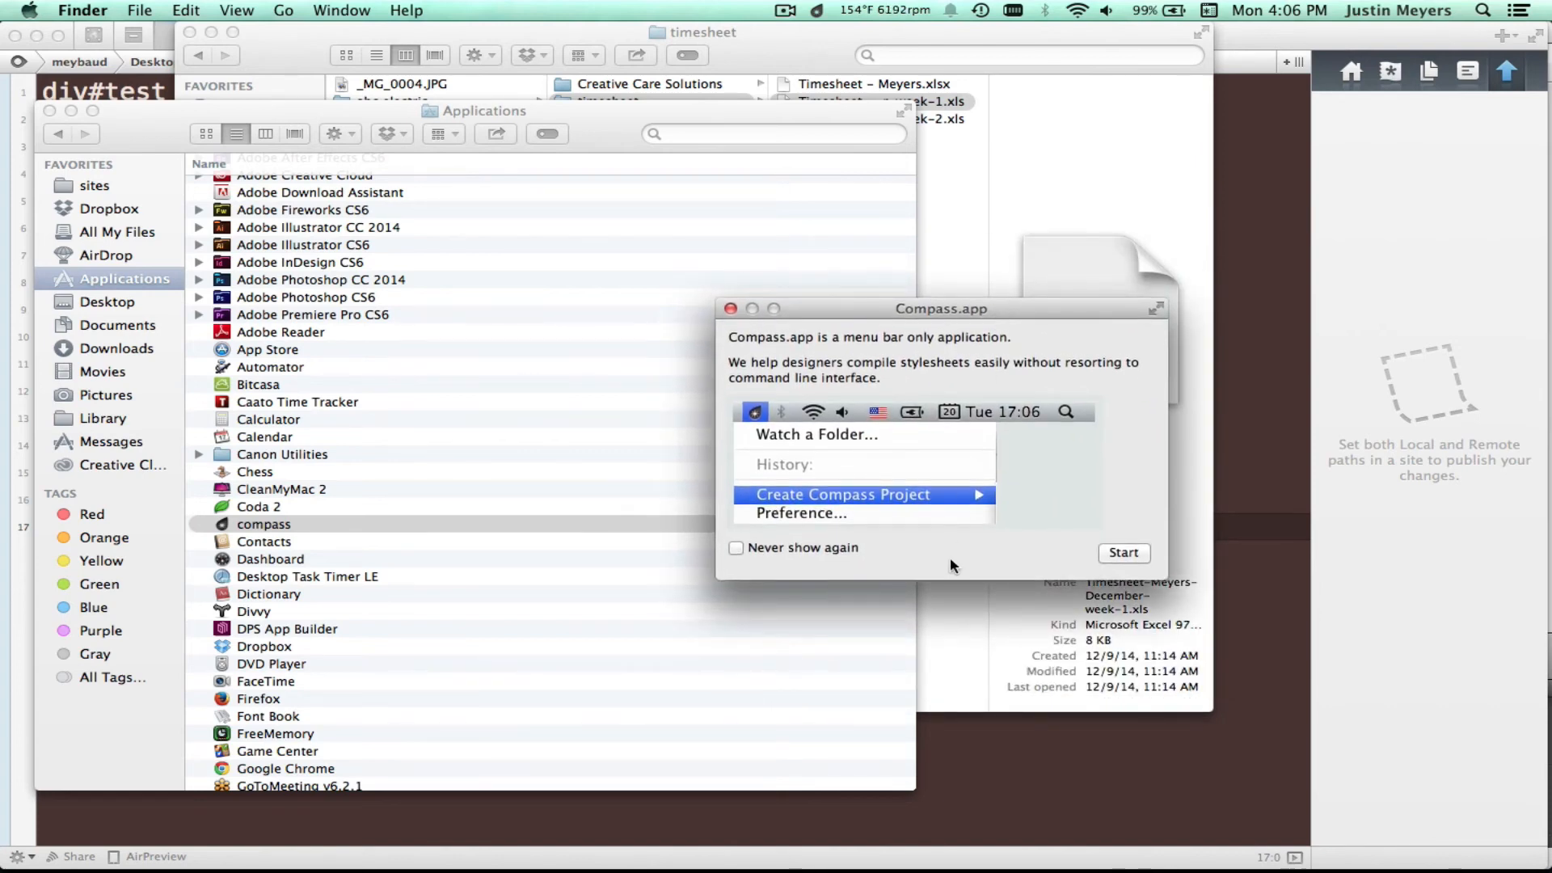
{"action": "left_click", "coordinate": [735, 547]}
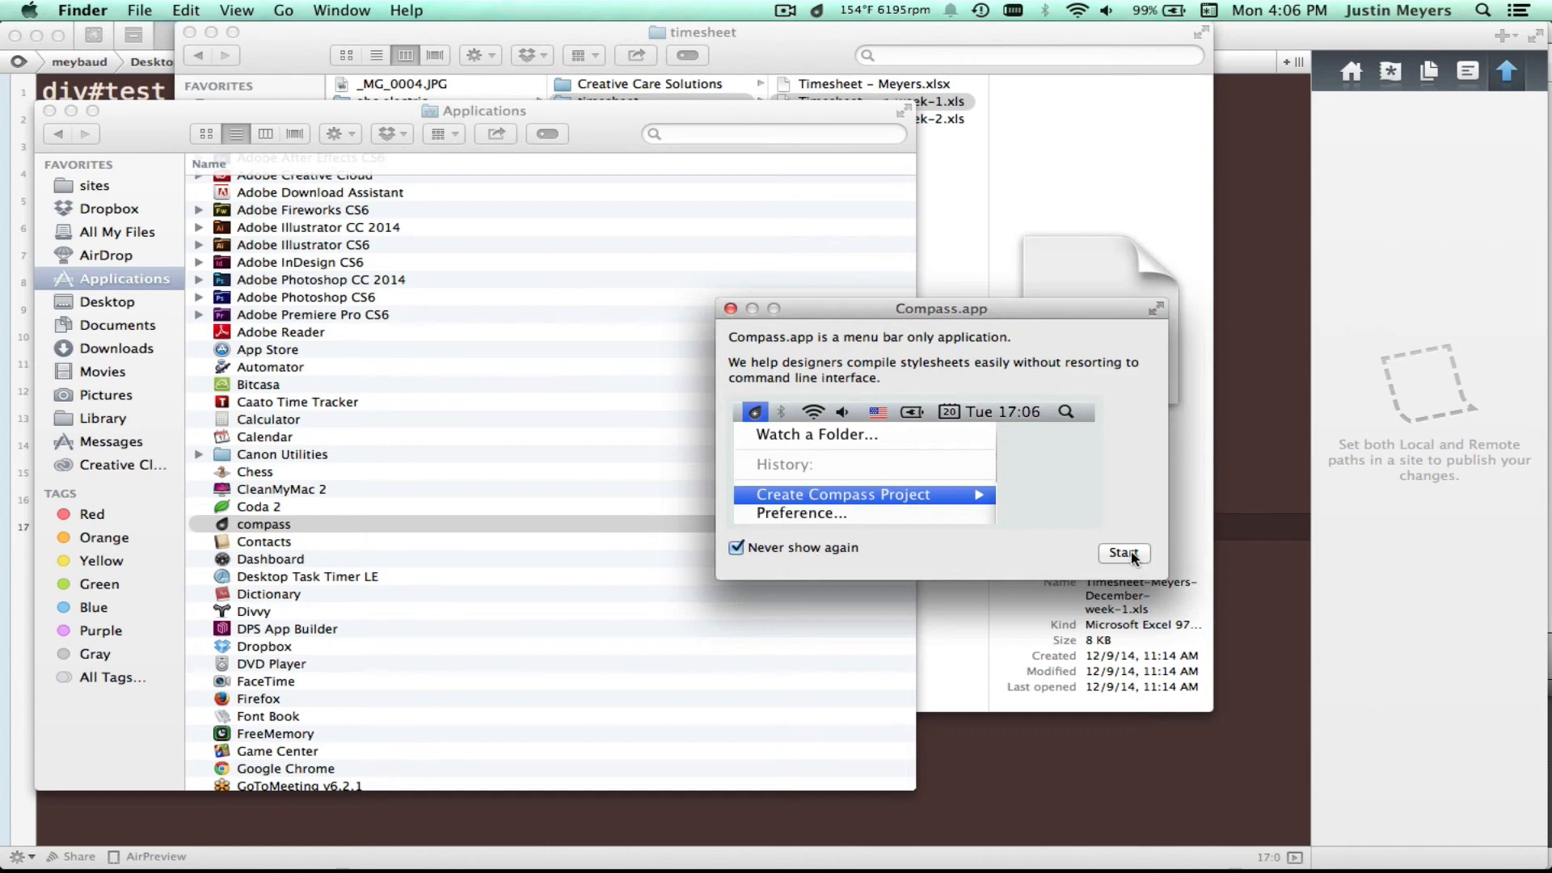
{"action": "left_click", "coordinate": [1121, 552]}
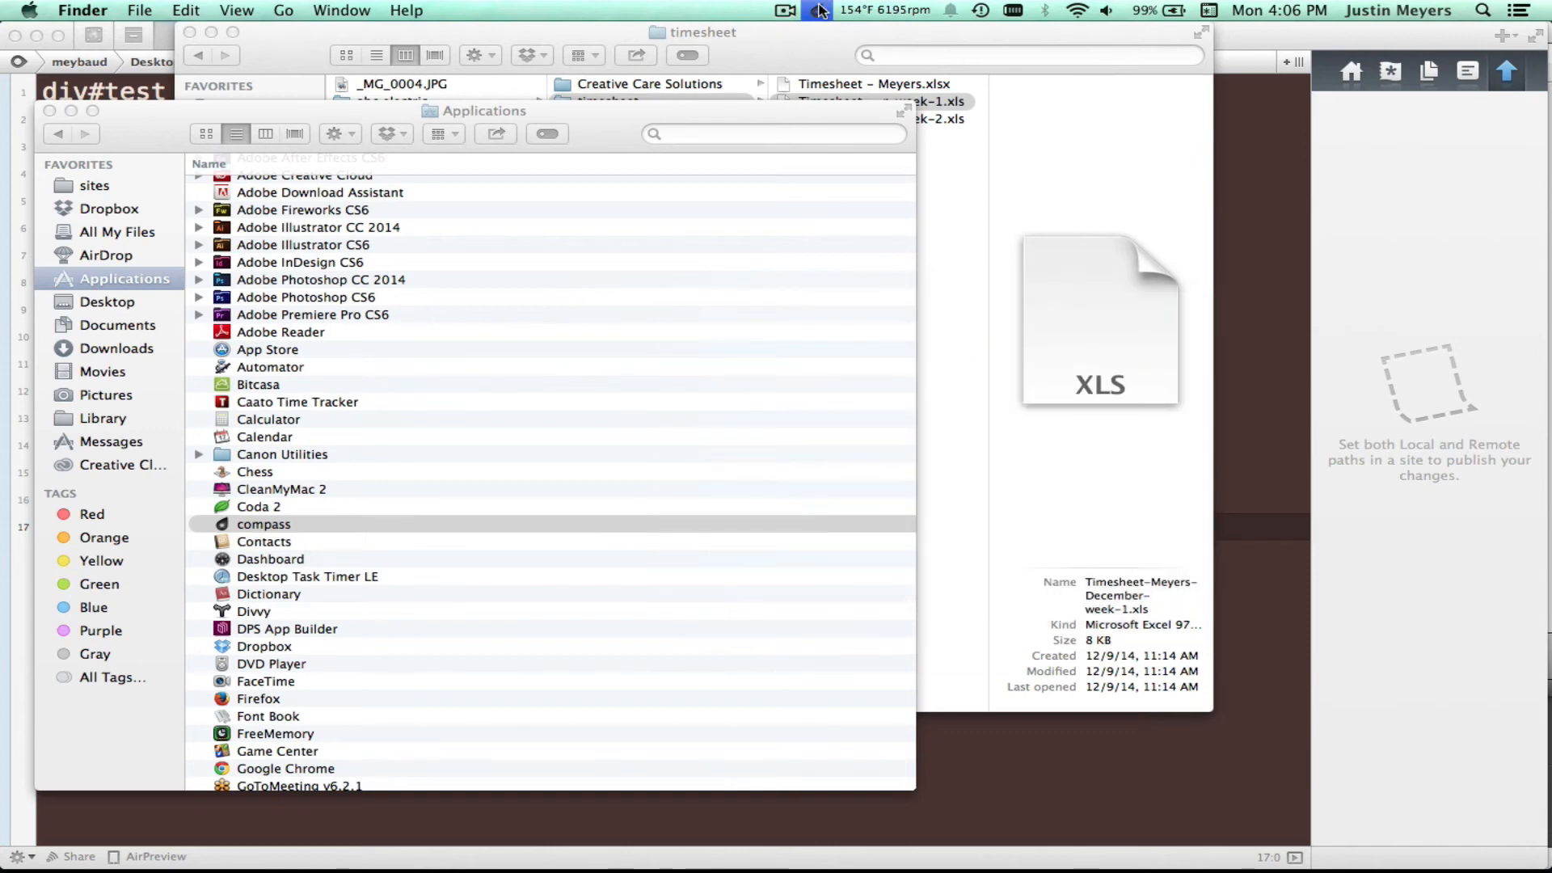
Select the petzltech folder in sites and confirm it as Compass's watched folder
{"action": "left_click", "coordinate": [817, 9]}
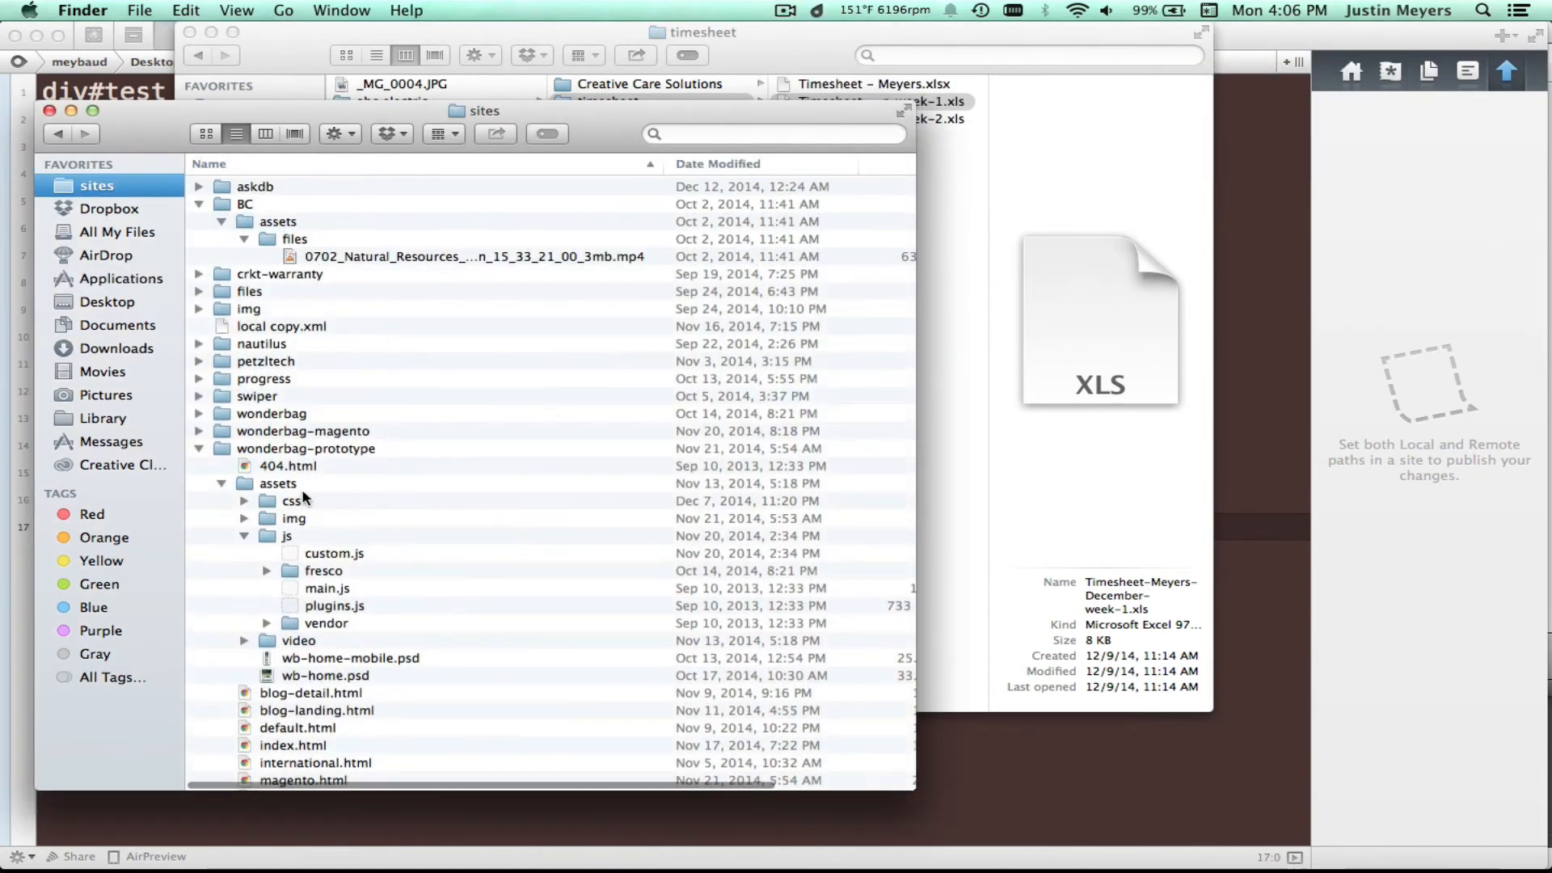
{"action": "left_click", "coordinate": [198, 448]}
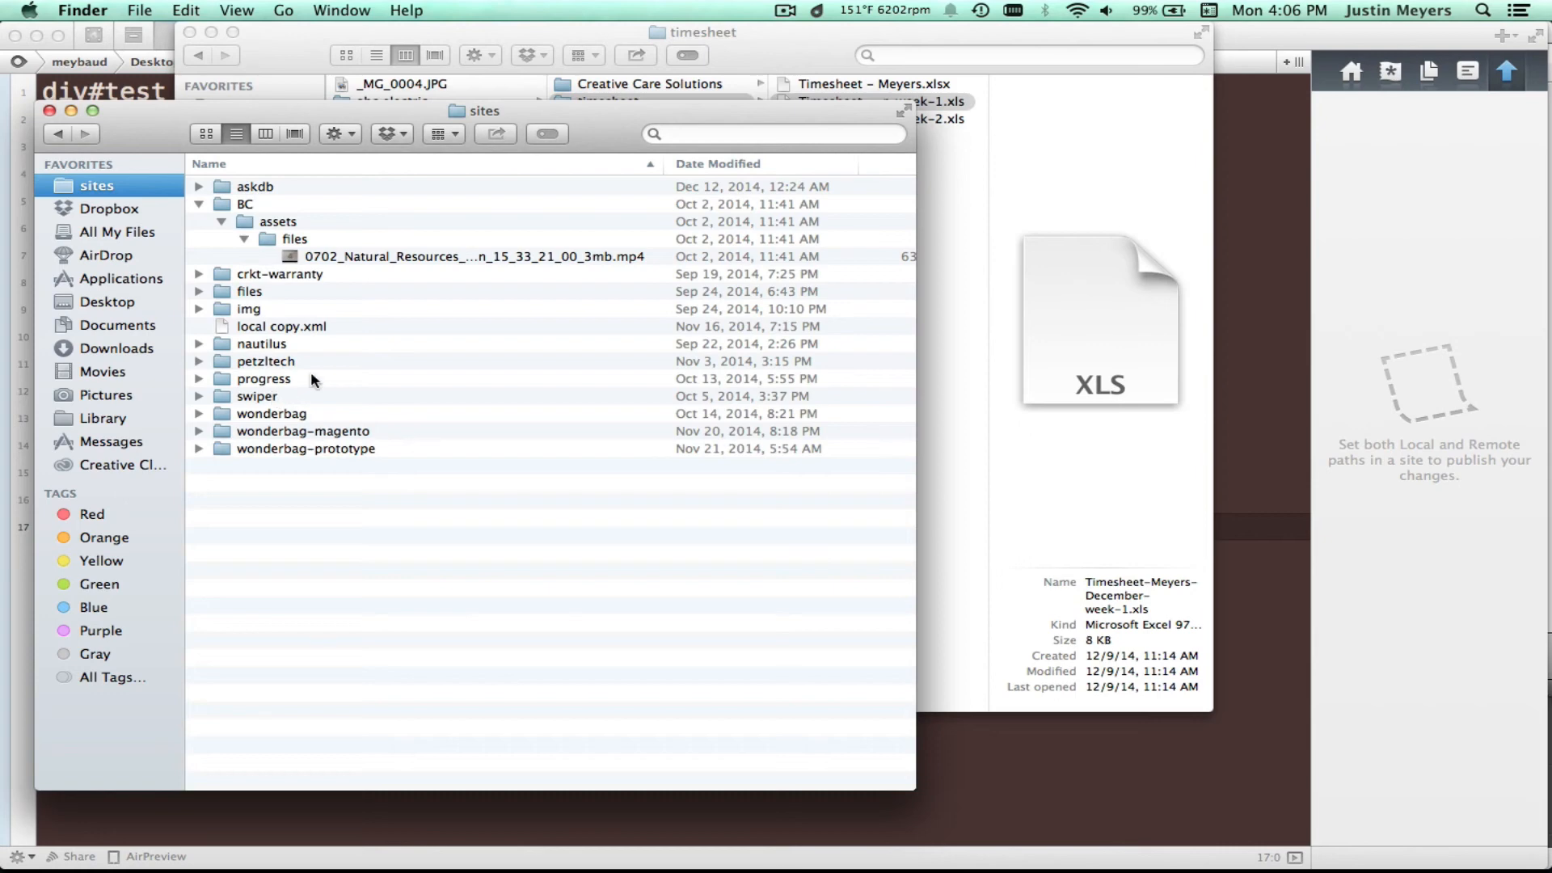
{"action": "left_click", "coordinate": [264, 361]}
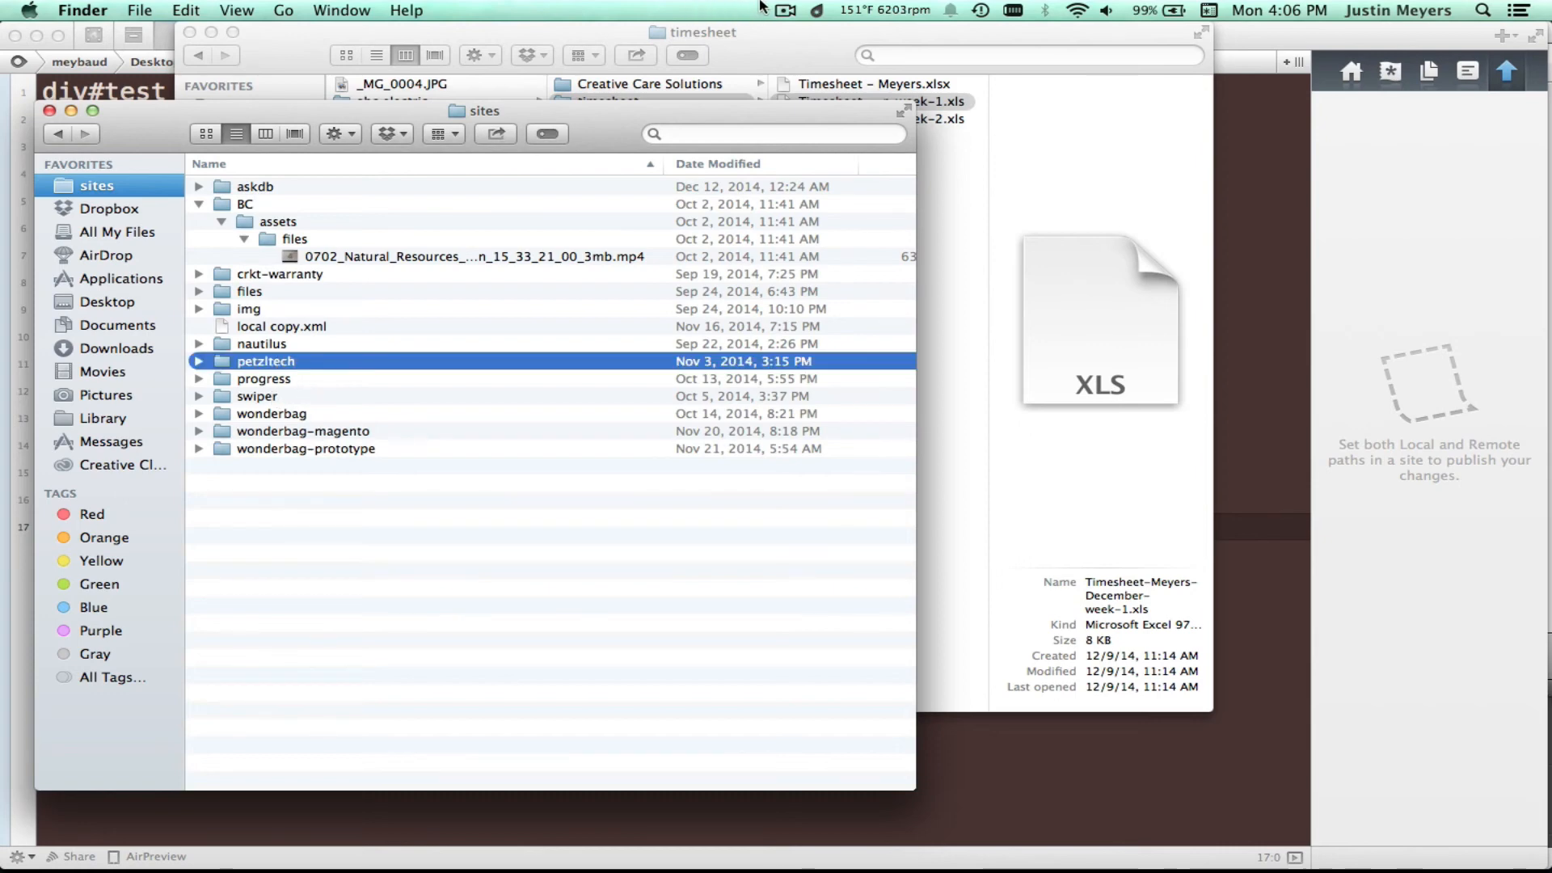
{"action": "left_click", "coordinate": [815, 10]}
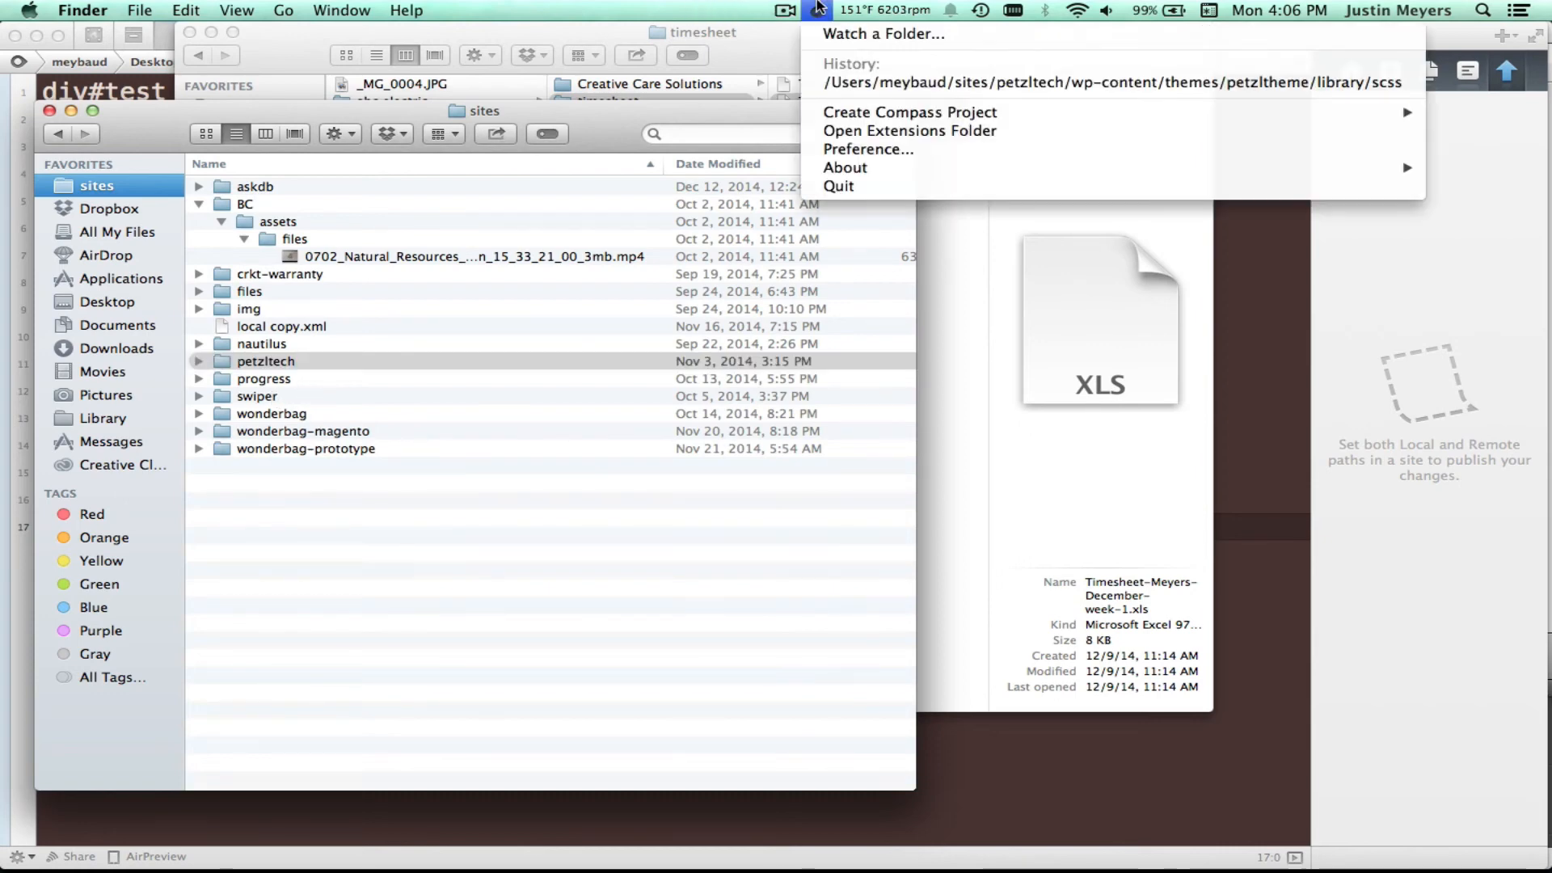
{"action": "mouse_move", "coordinate": [881, 34]}
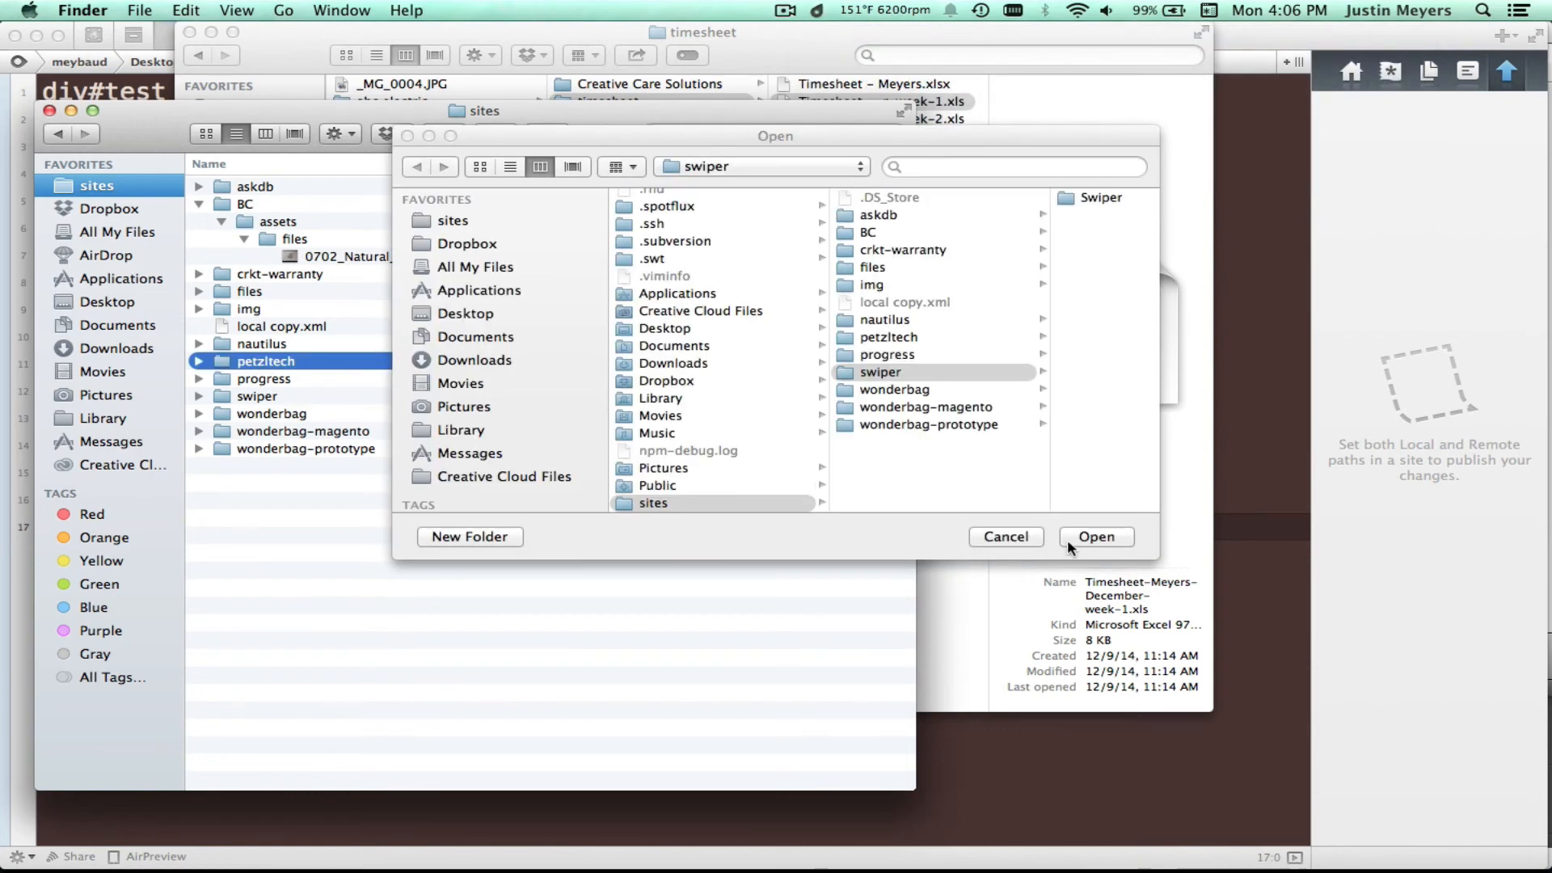
{"action": "left_click", "coordinate": [887, 336]}
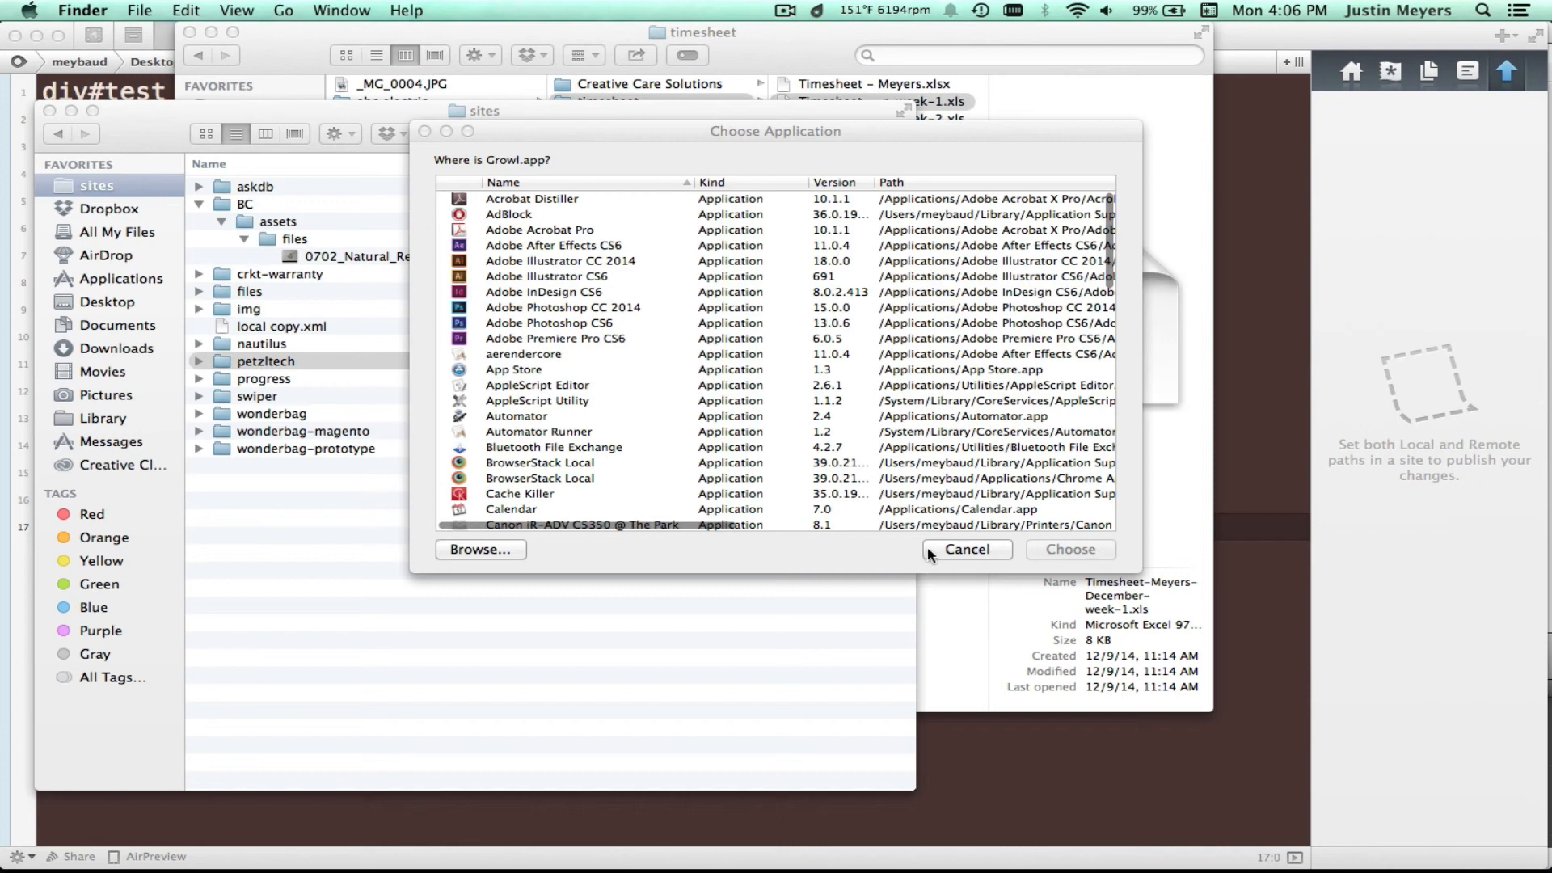
{"action": "mouse_move", "coordinate": [895, 542]}
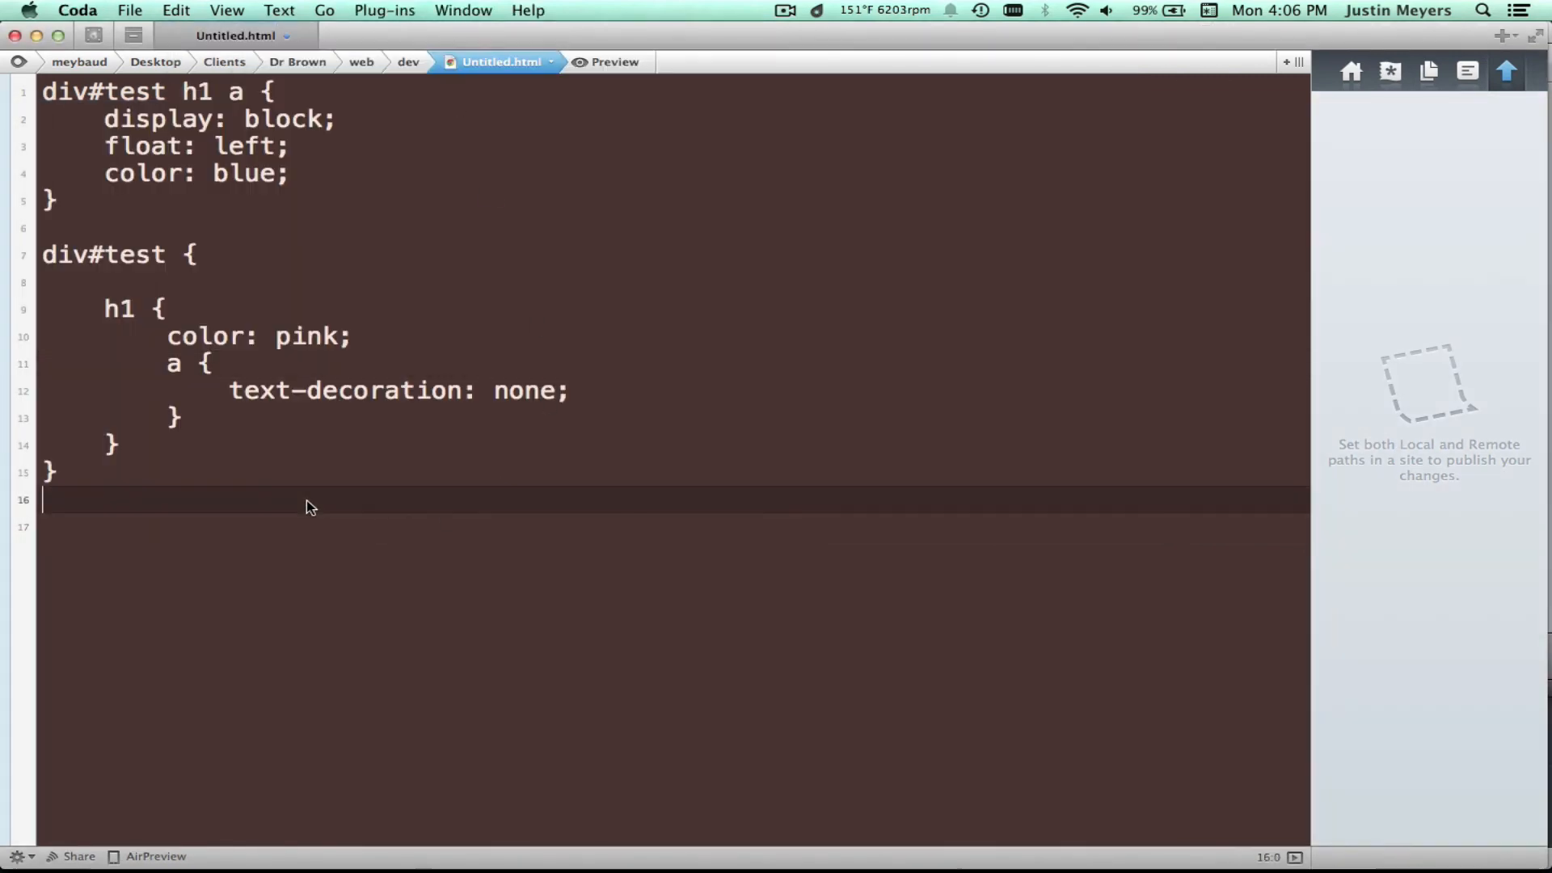
{"action": "left_click", "coordinate": [384, 10]}
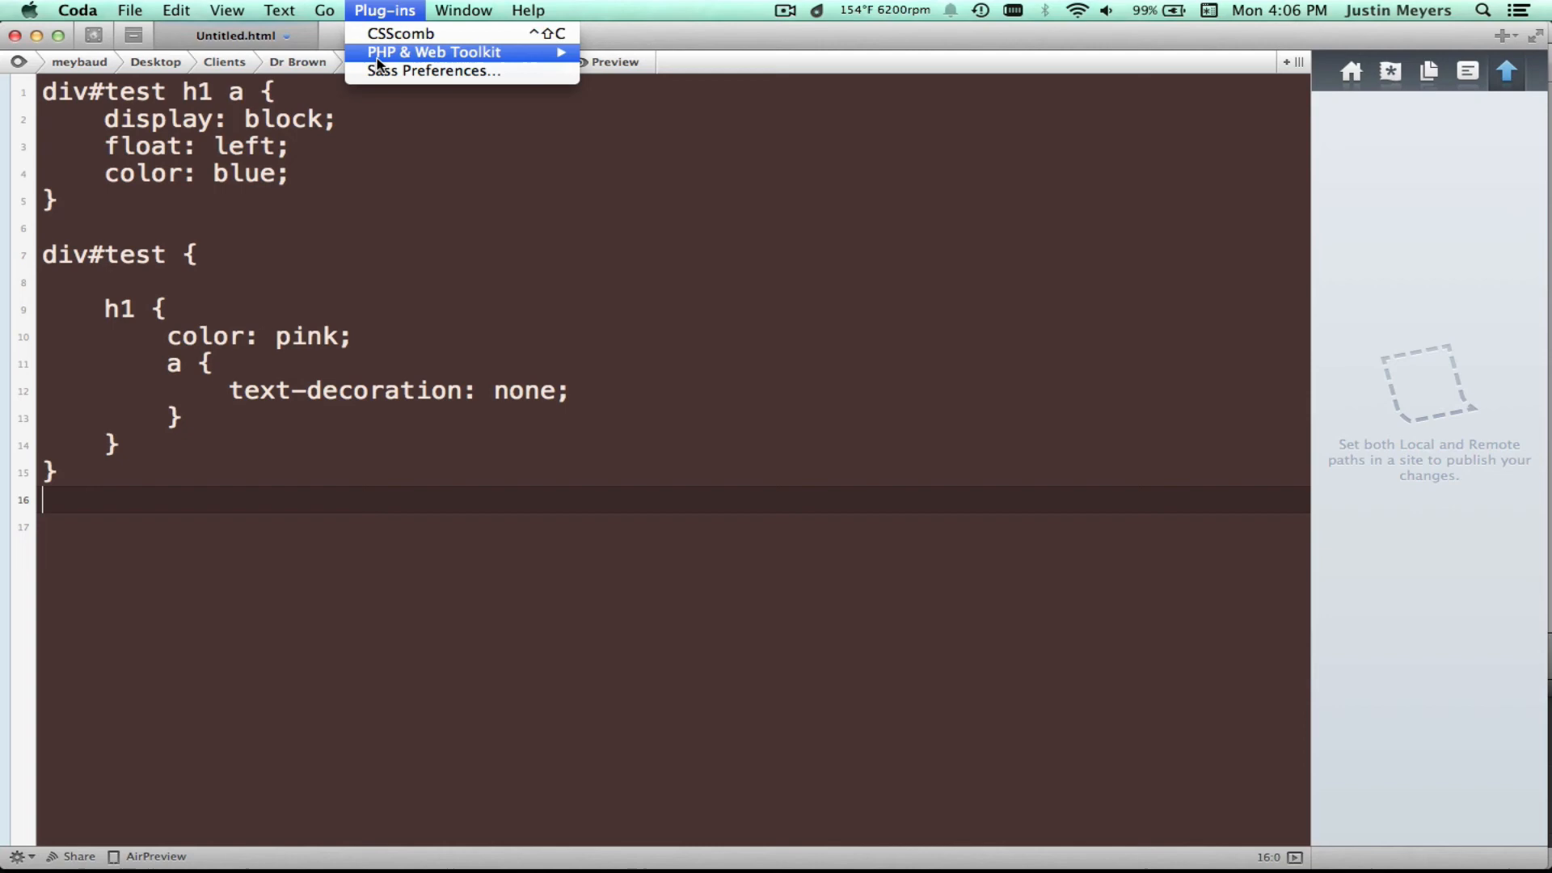
{"action": "mouse_move", "coordinate": [433, 70]}
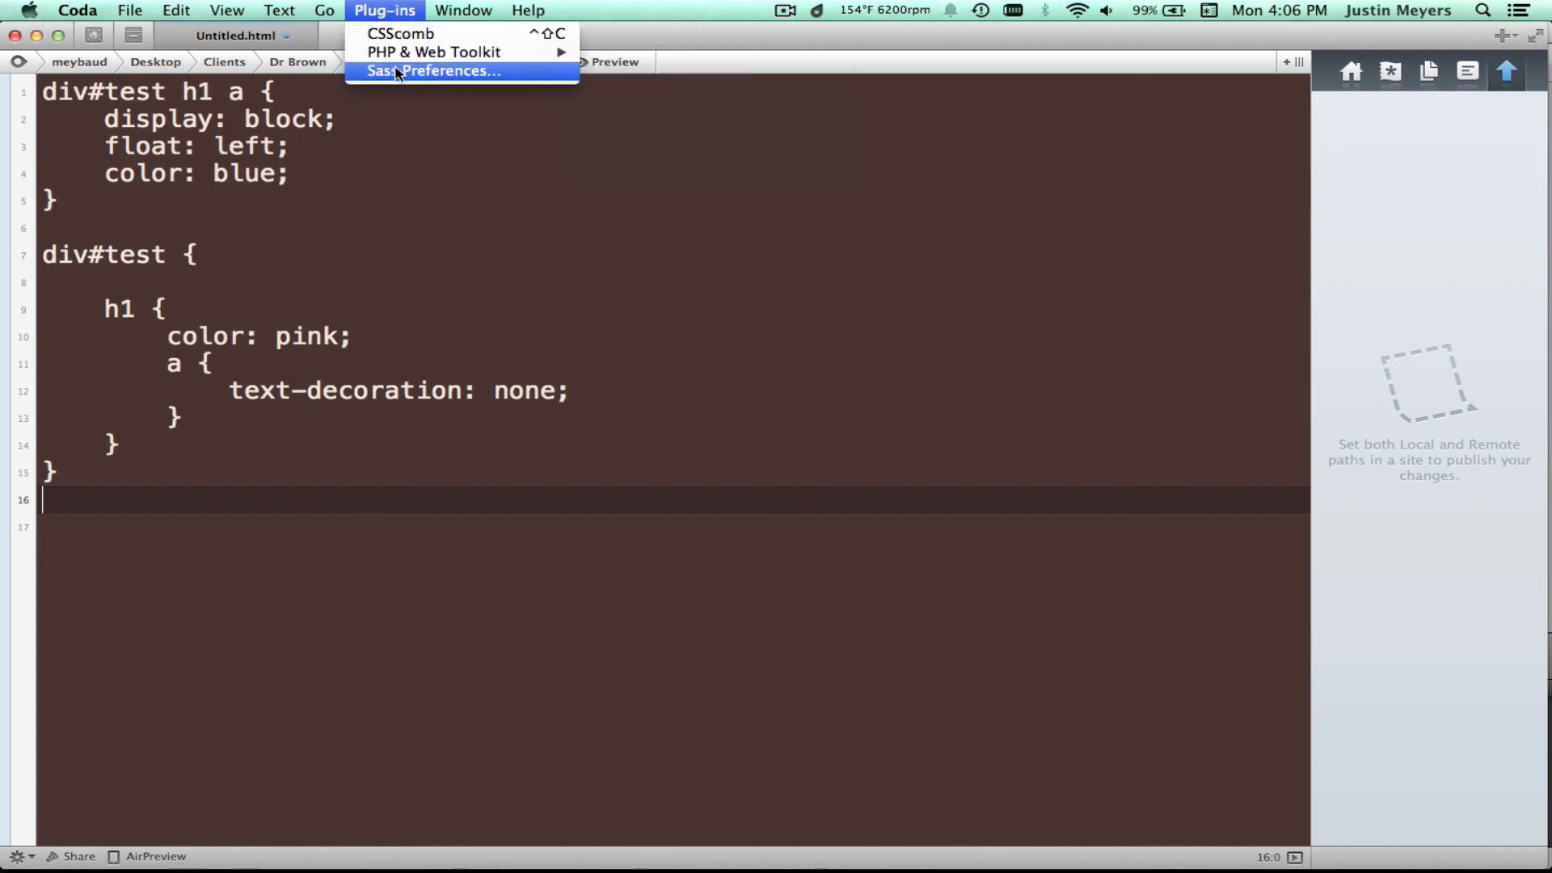
{"action": "mouse_move", "coordinate": [432, 52]}
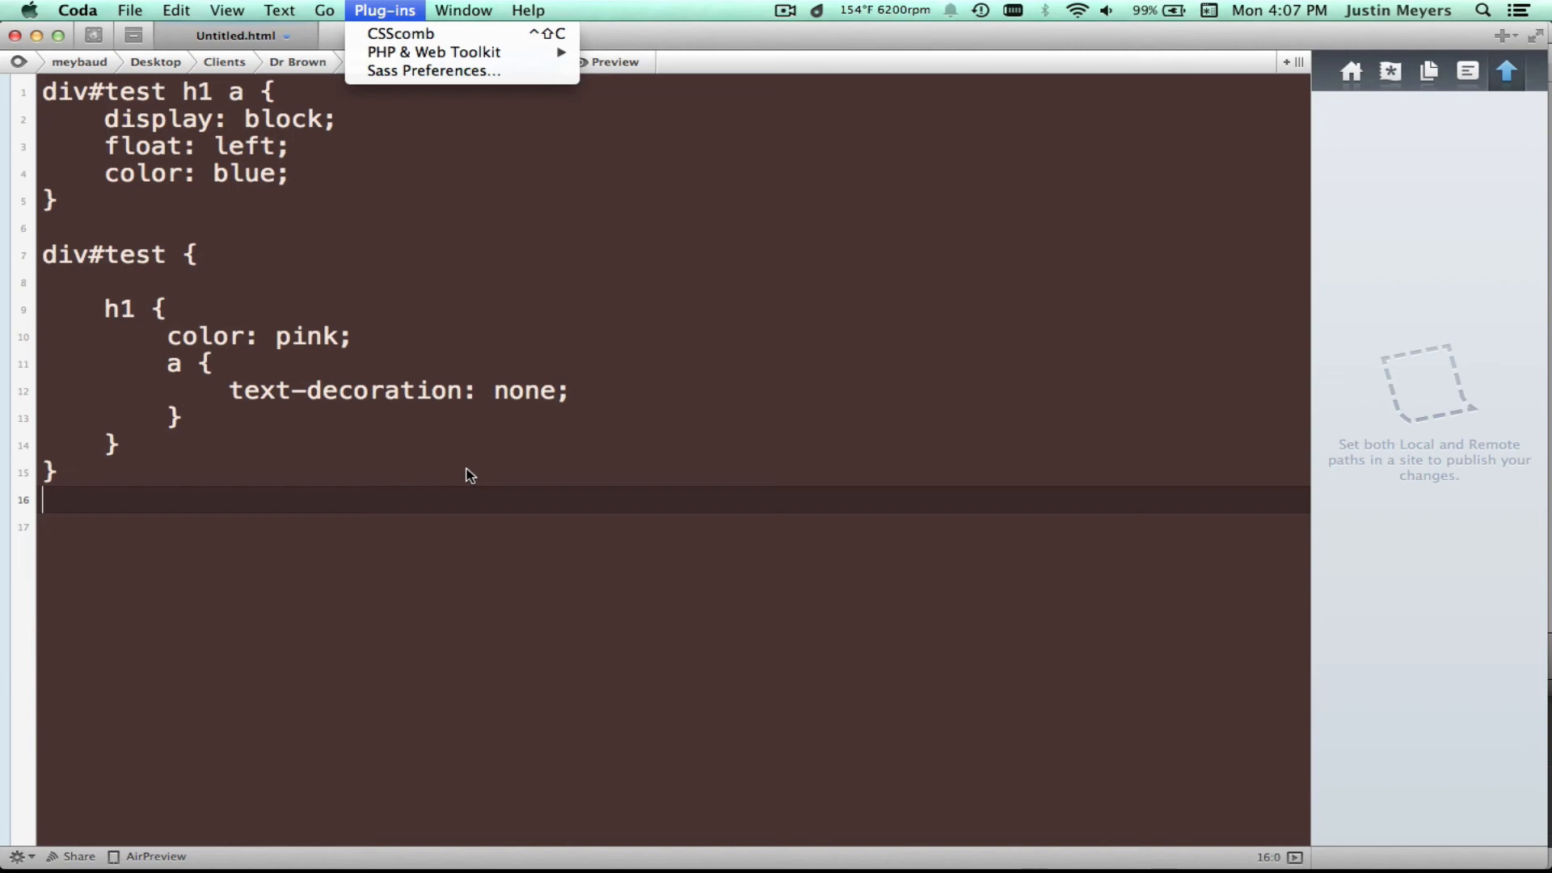
{"action": "left_click", "coordinate": [817, 11]}
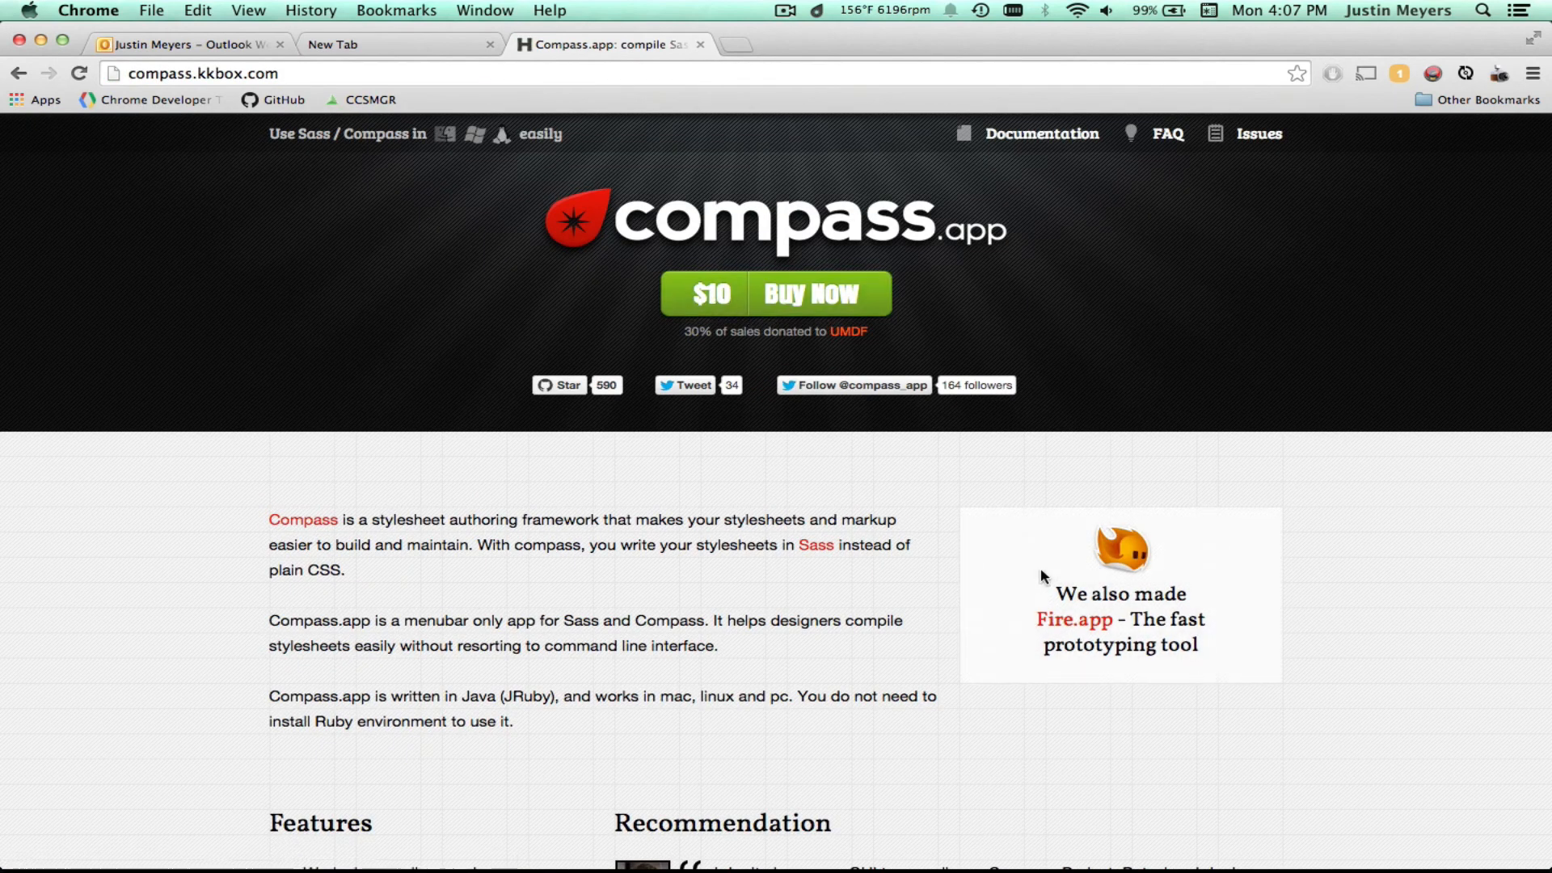
{"action": "mouse_move", "coordinate": [1193, 611]}
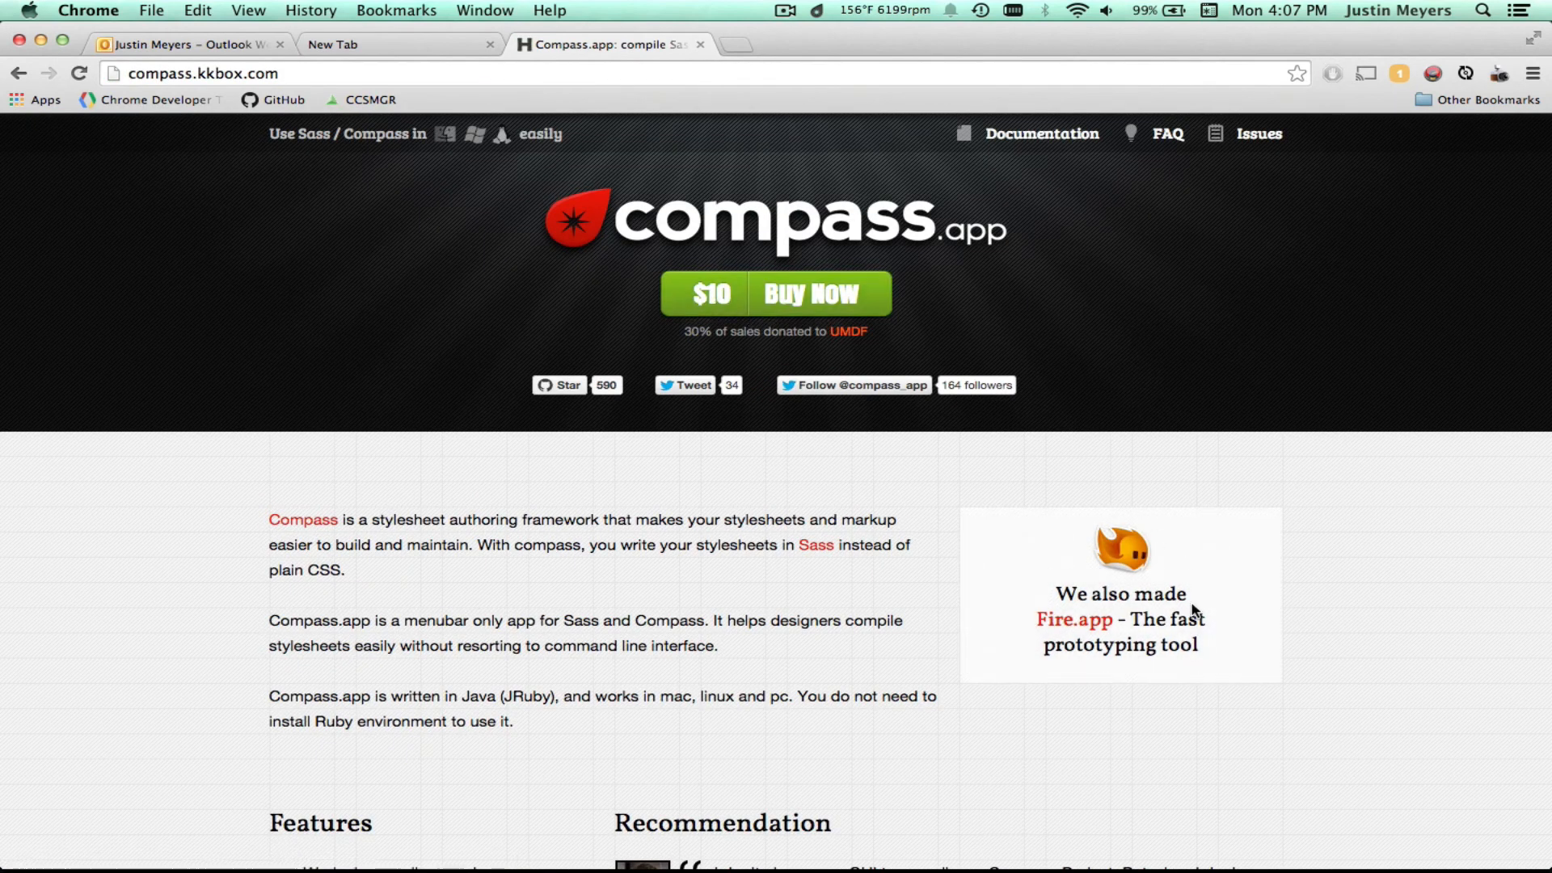
Scroll down the compass.kkbox.com homepage in Chrome
{"action": "scroll", "scroll_direction": "down", "scroll_amount": 3}
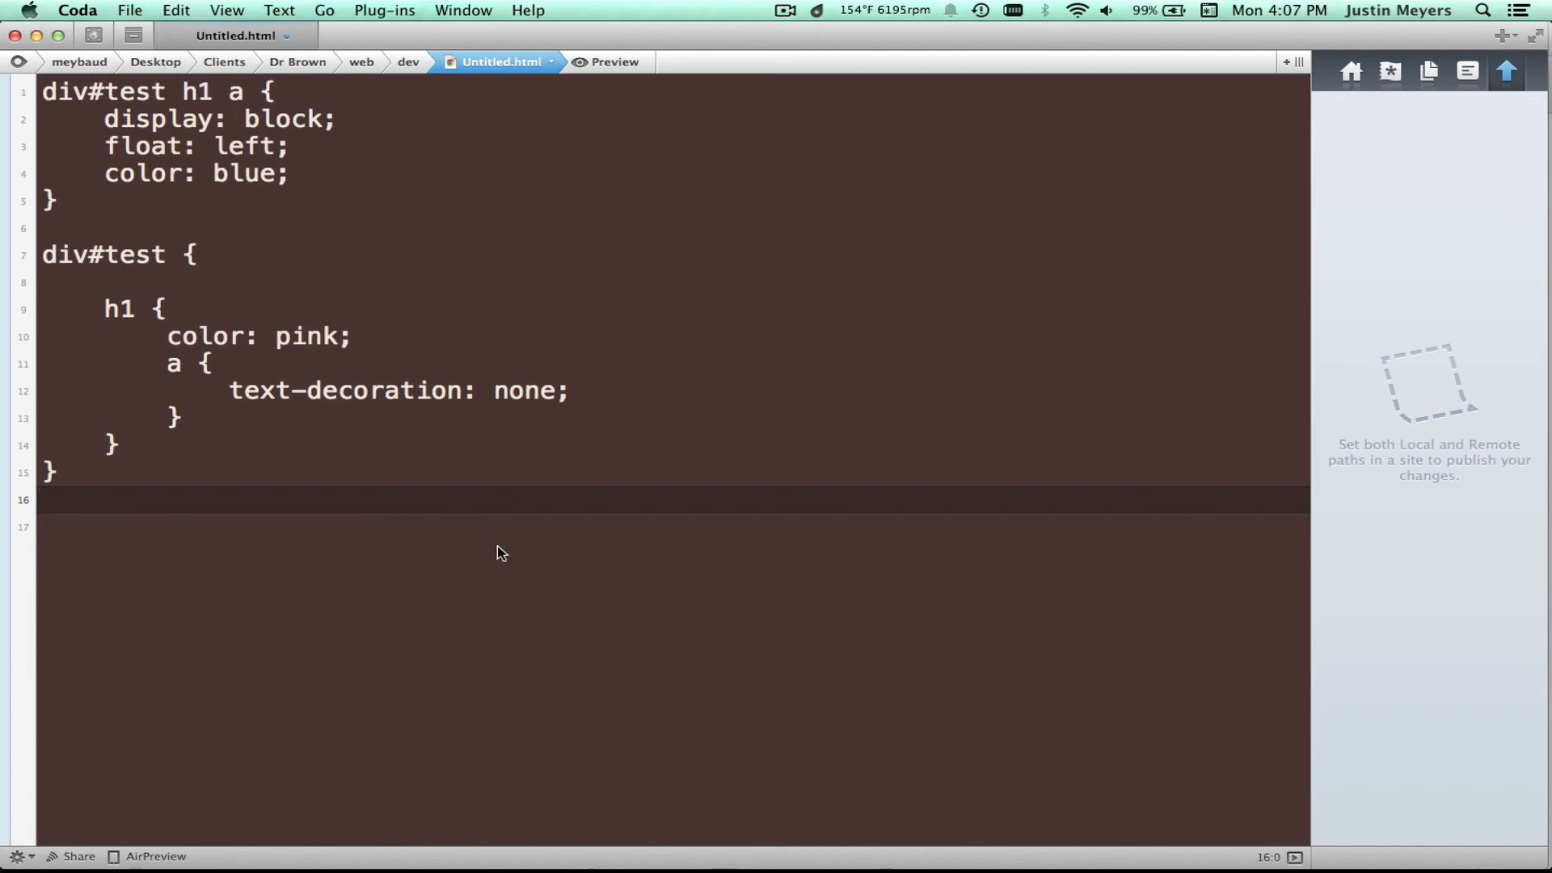
{"action": "mouse_move", "coordinate": [431, 333]}
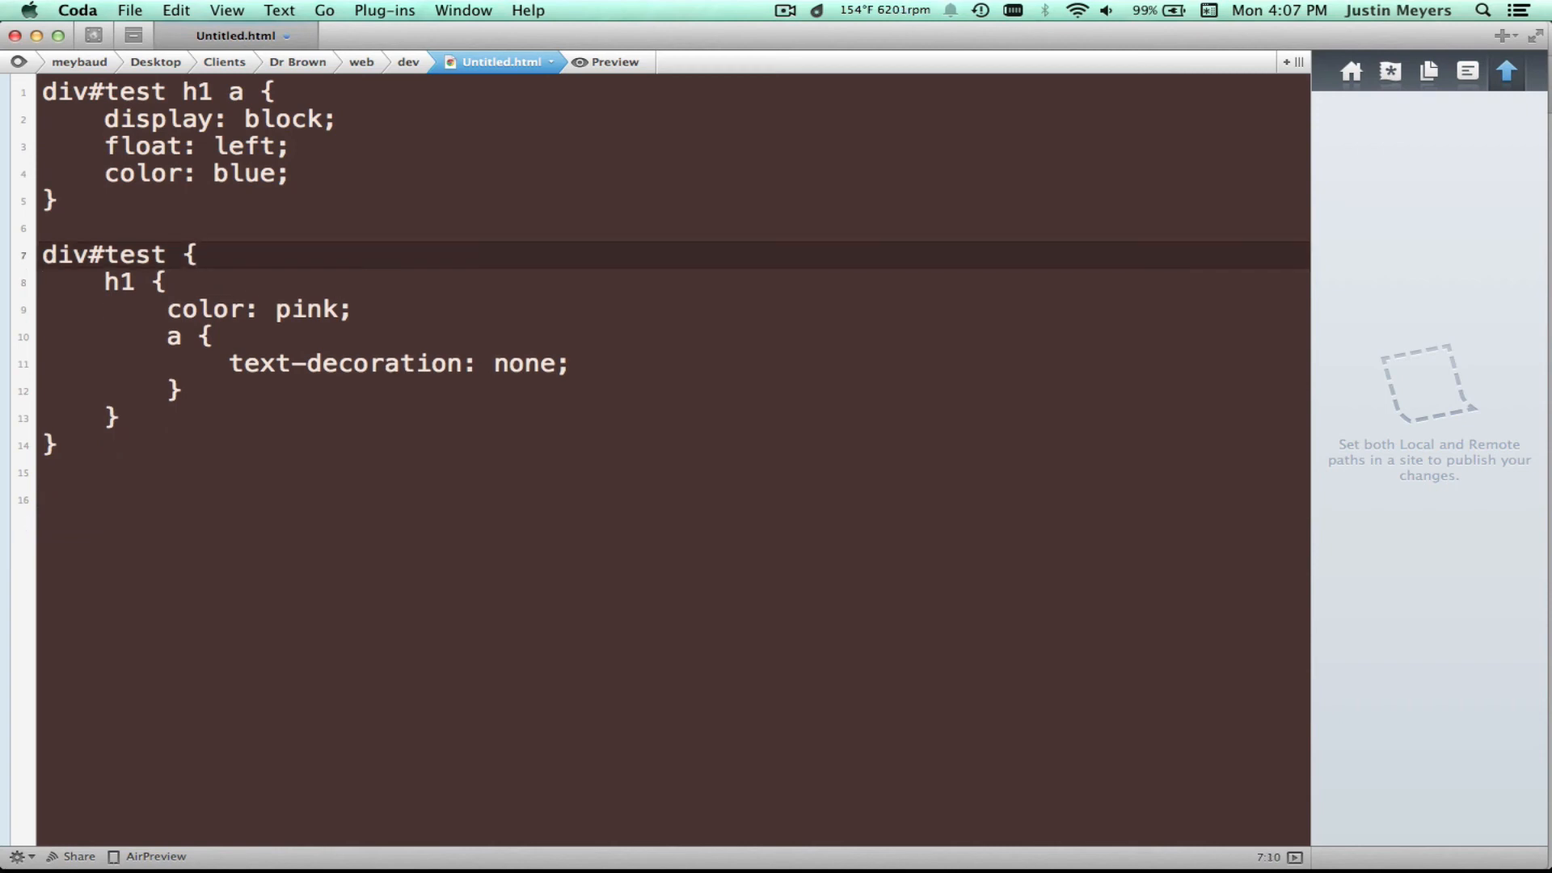
Open and close Compass.app's menu-bar menu, then click into the nested div#test rule
{"action": "left_click", "coordinate": [784, 10]}
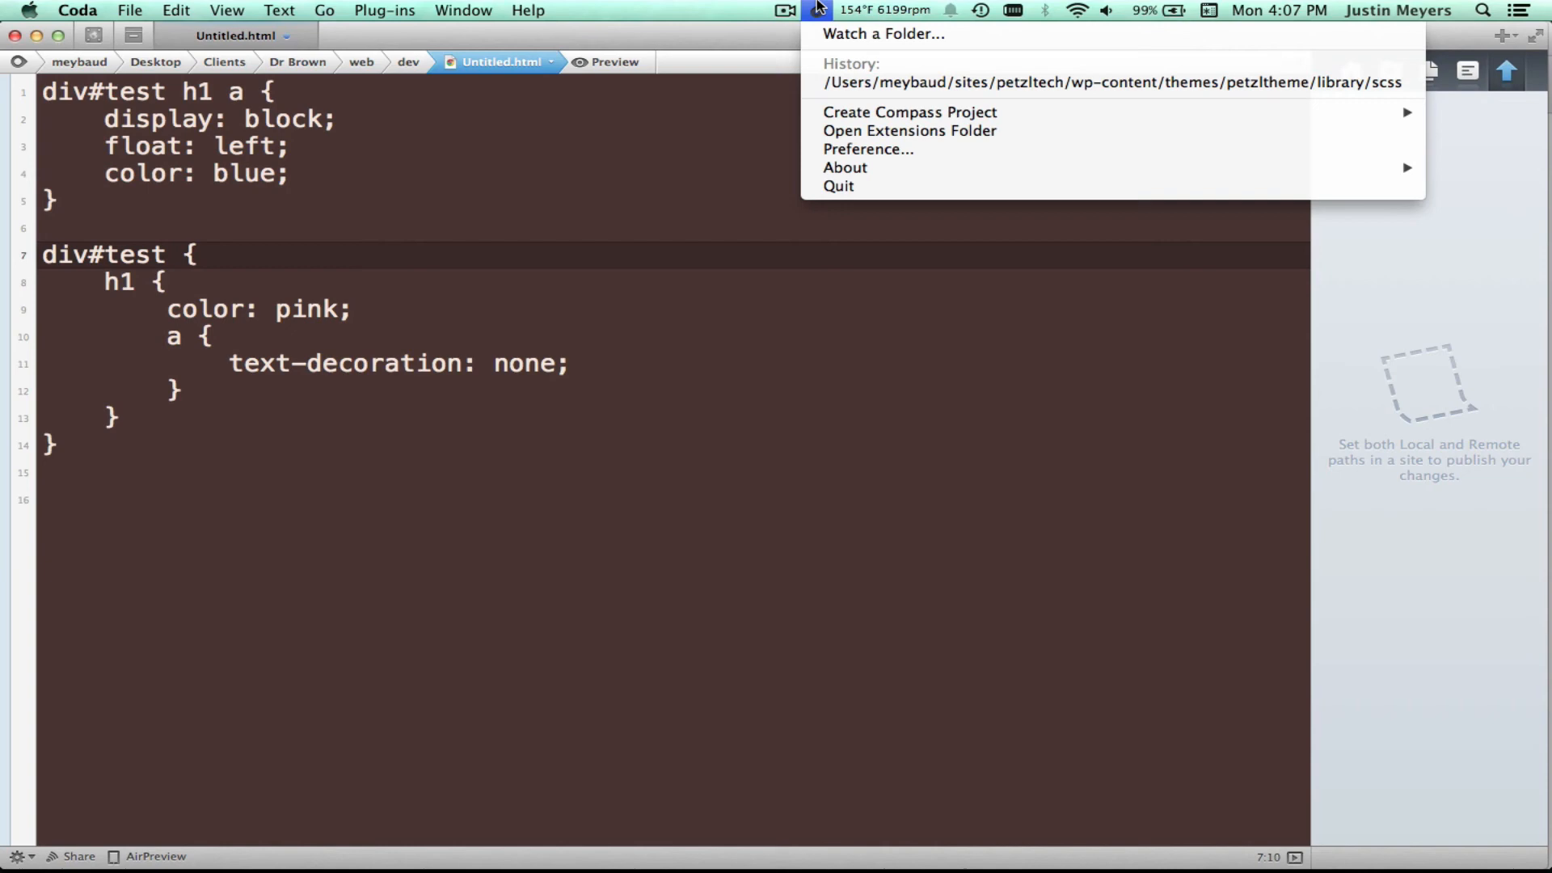
{"action": "left_click", "coordinate": [195, 255]}
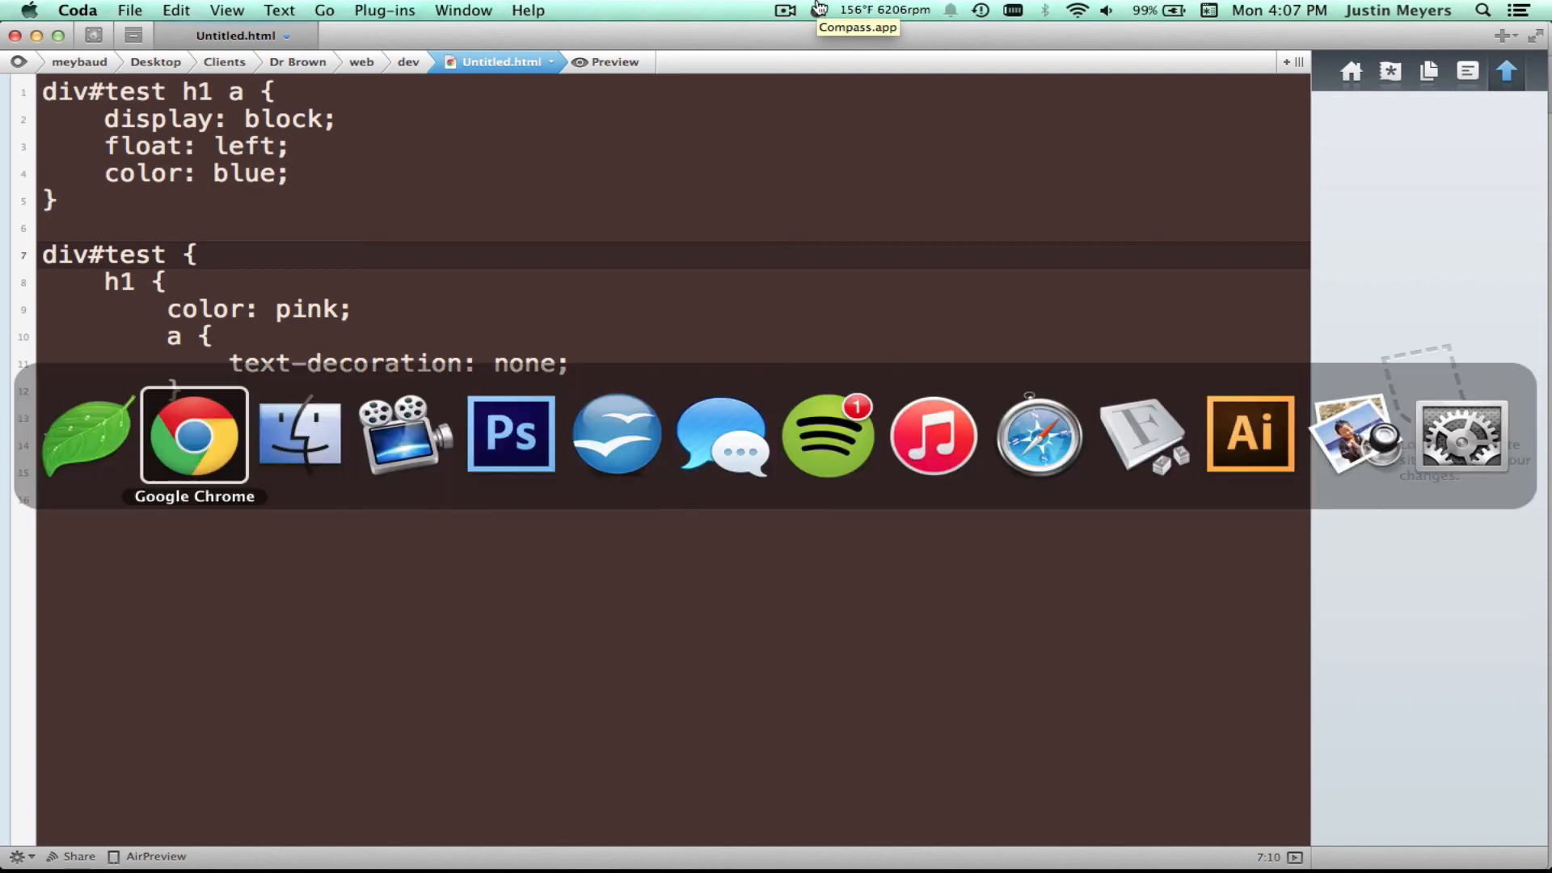
{"action": "left_click", "coordinate": [299, 433]}
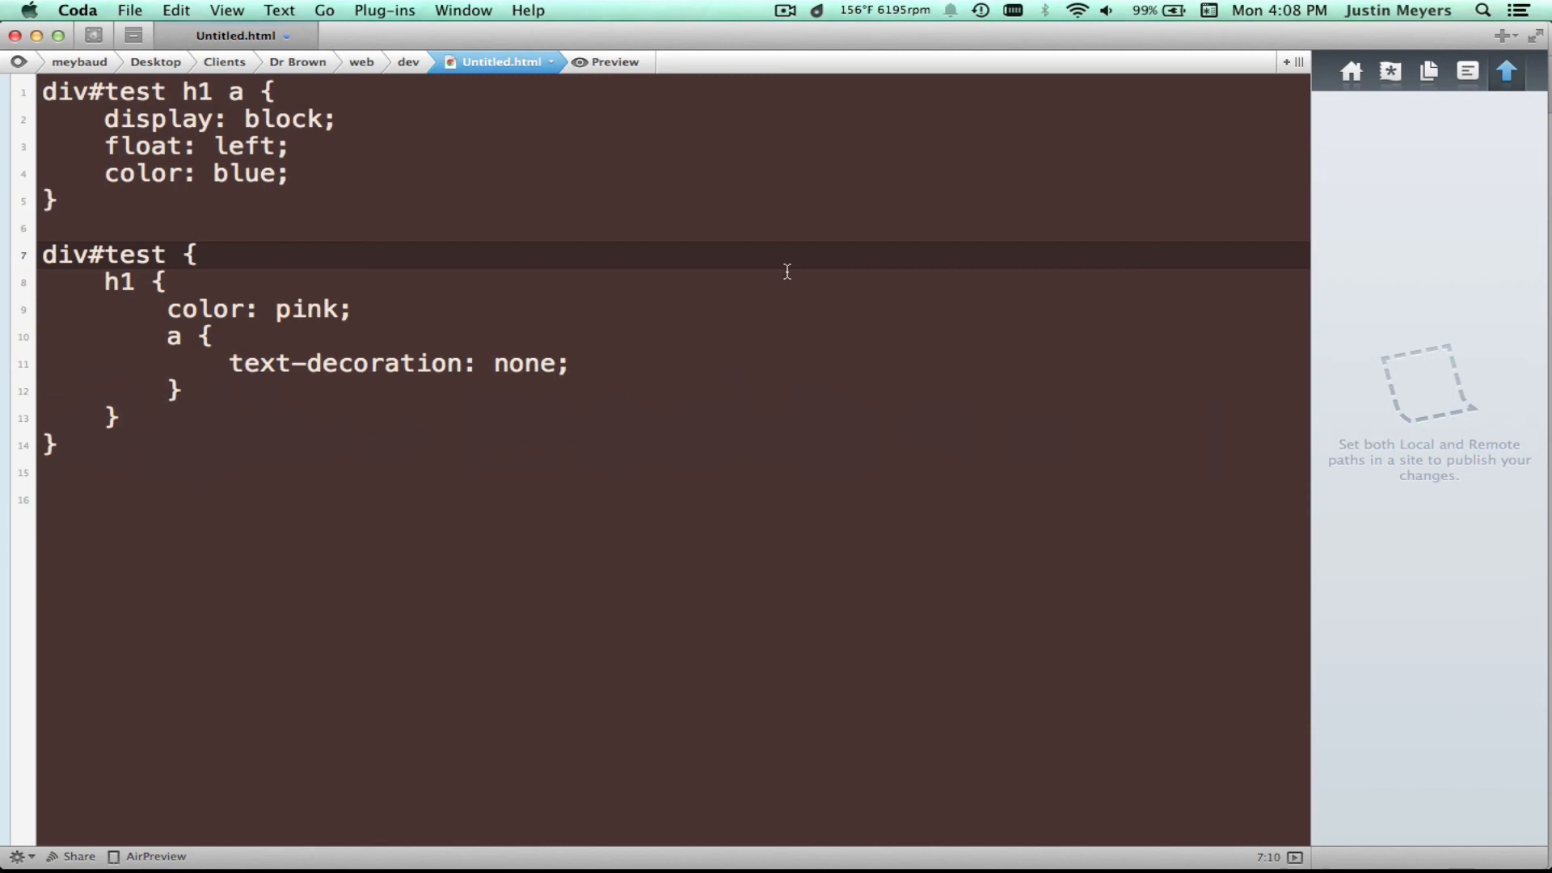
{"action": "left_click", "coordinate": [191, 255]}
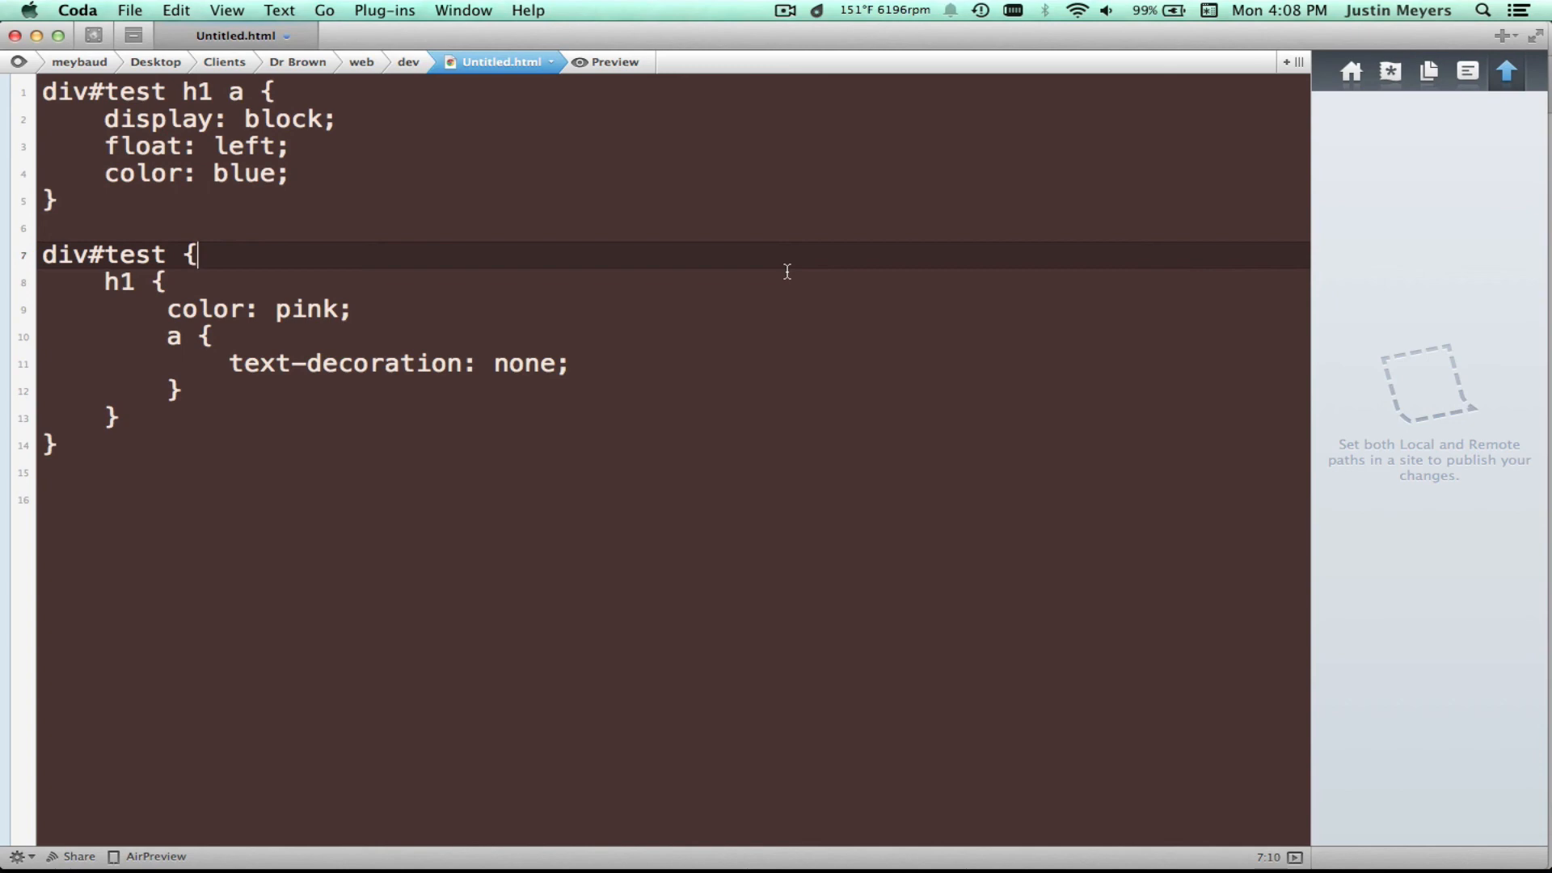
{"action": "mouse_move", "coordinate": [225, 451]}
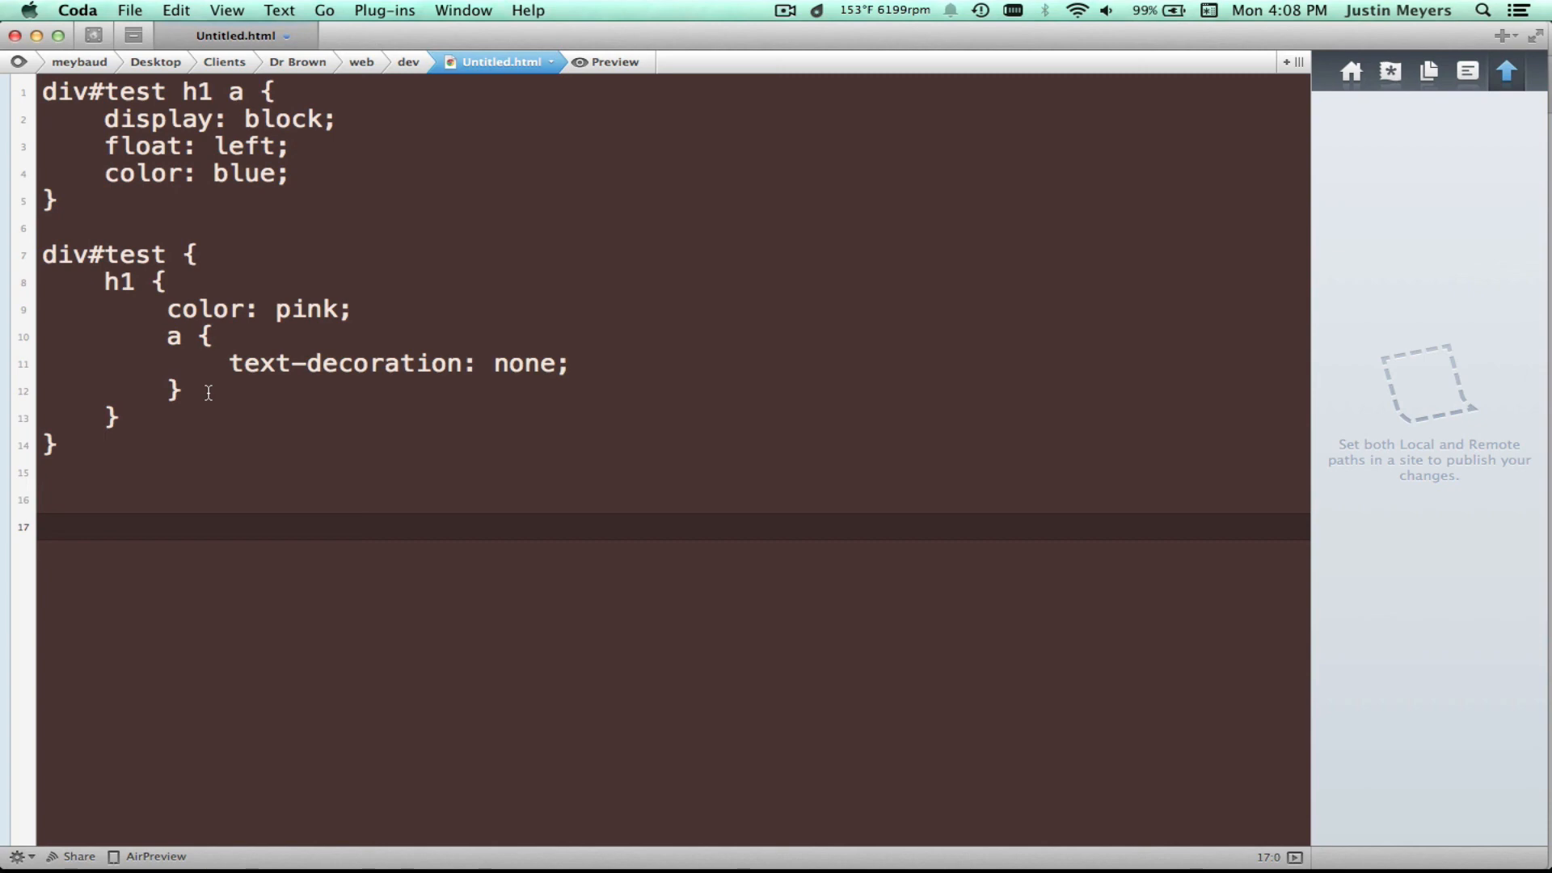
{"action": "type", "text": "a"}
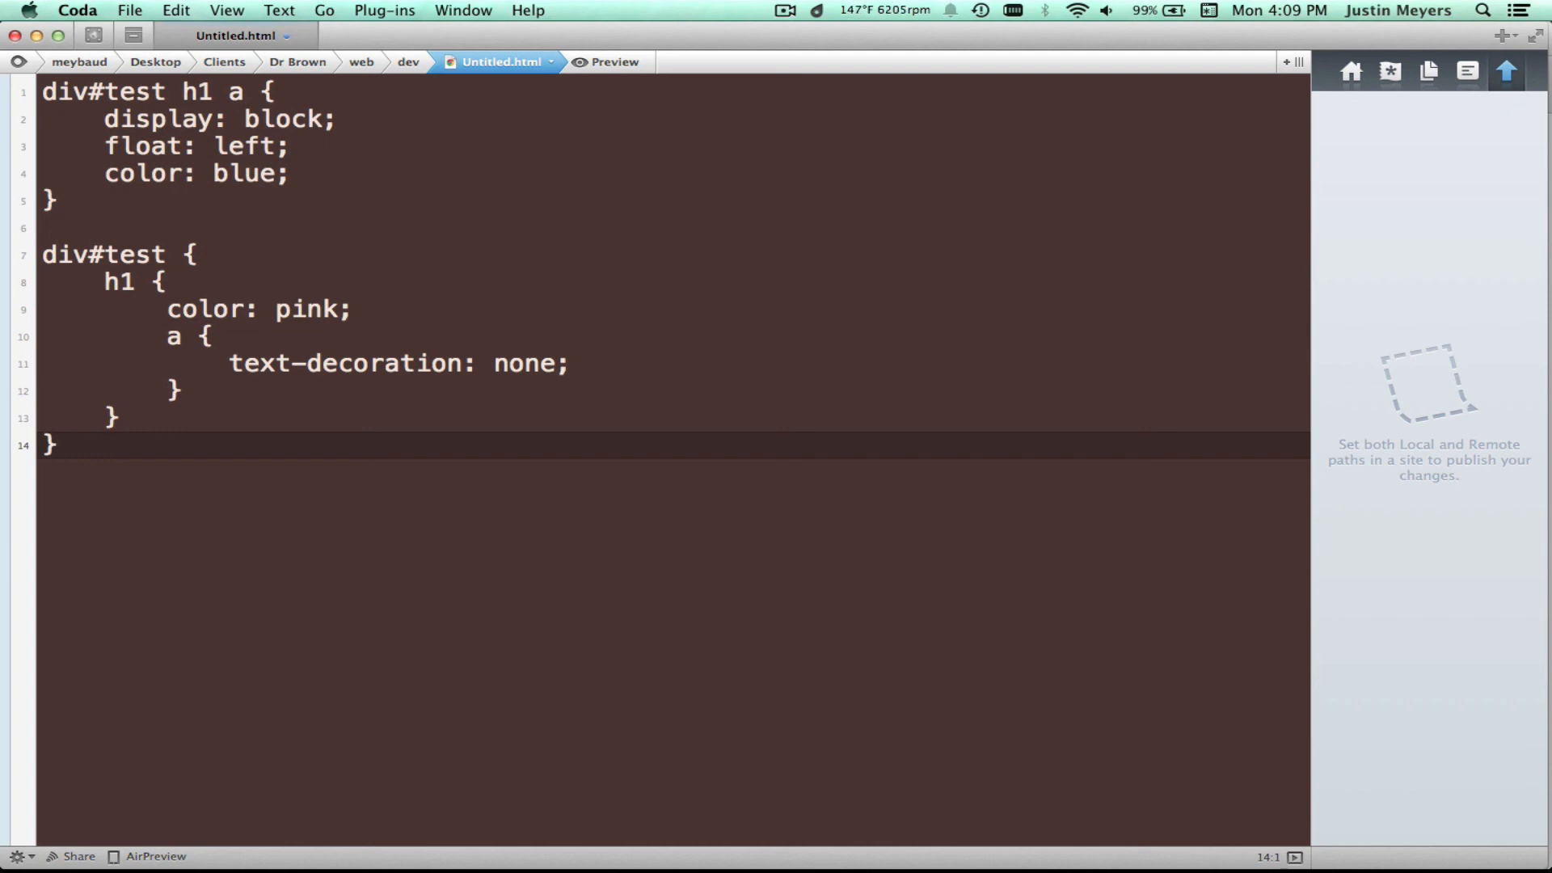
{"action": "left_click", "coordinate": [54, 444]}
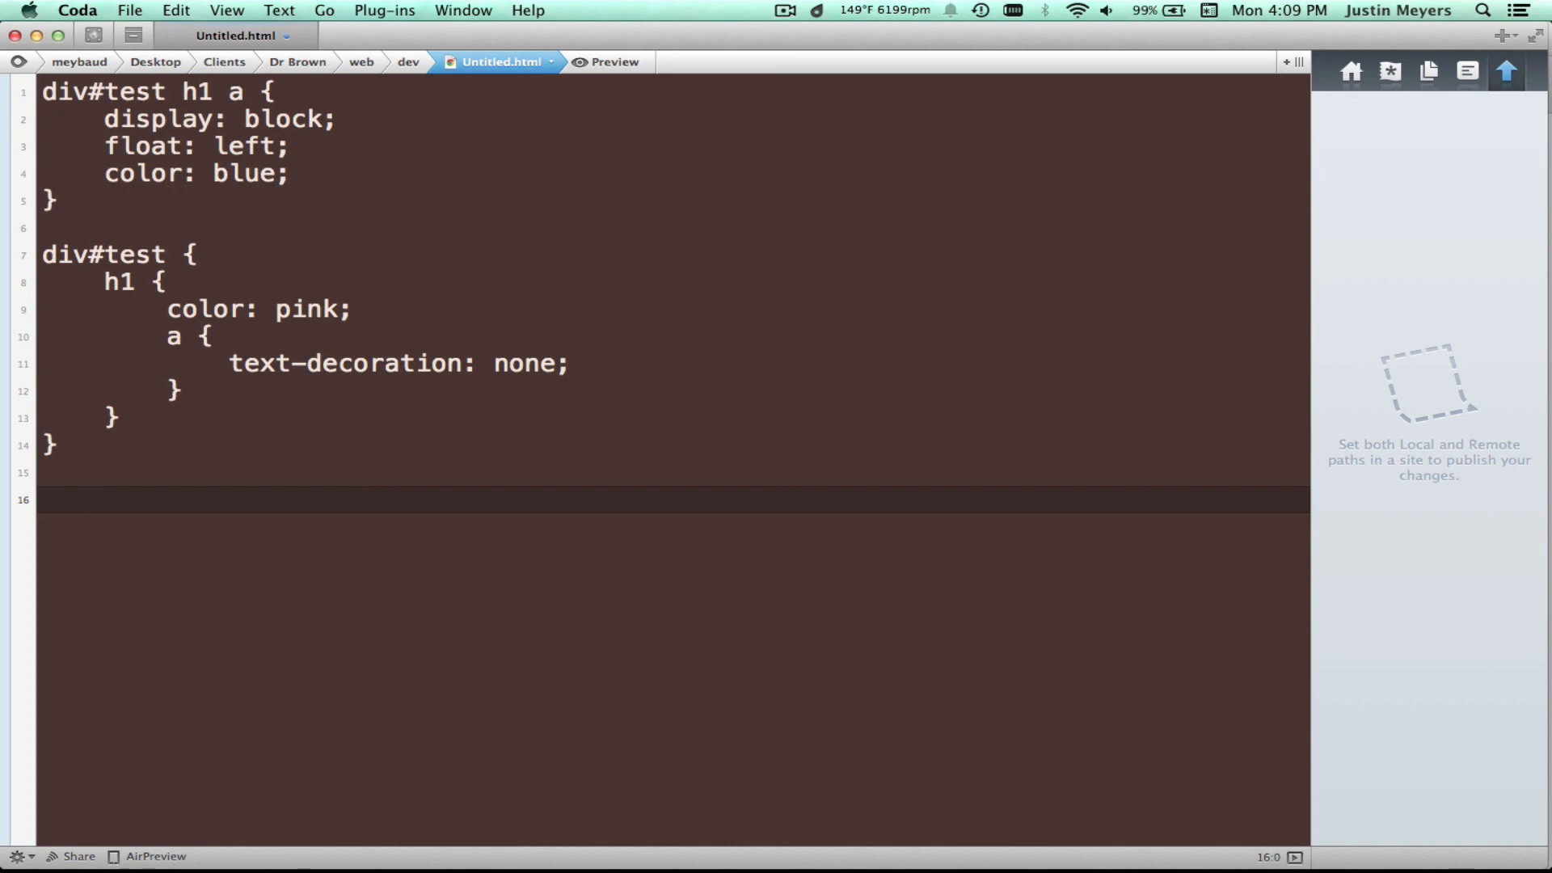
{"action": "left_click", "coordinate": [45, 499]}
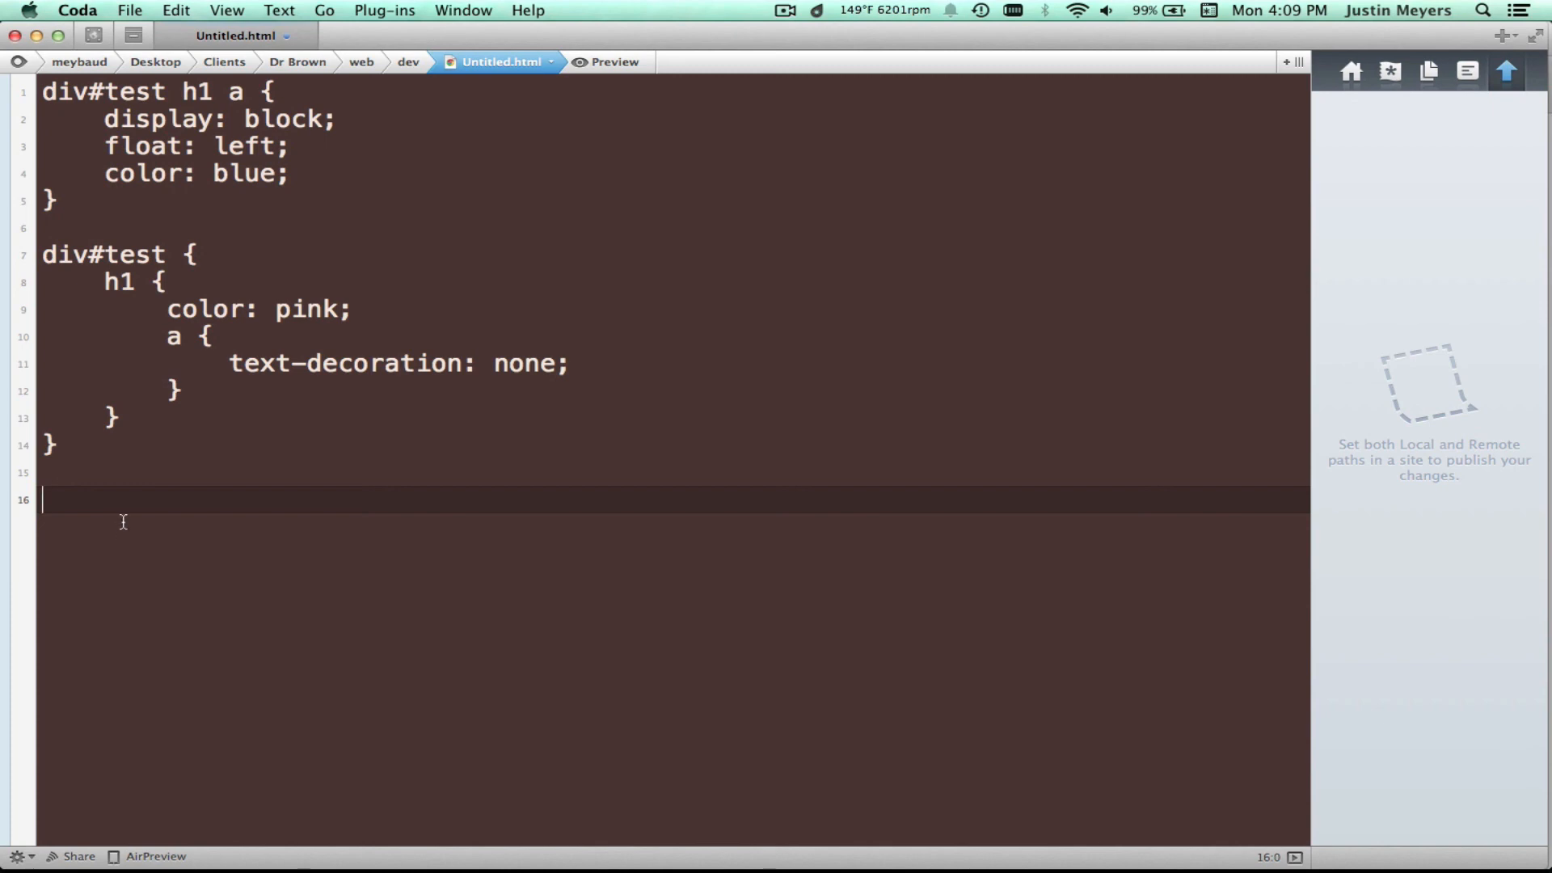
{"action": "key", "text": "backspace"}
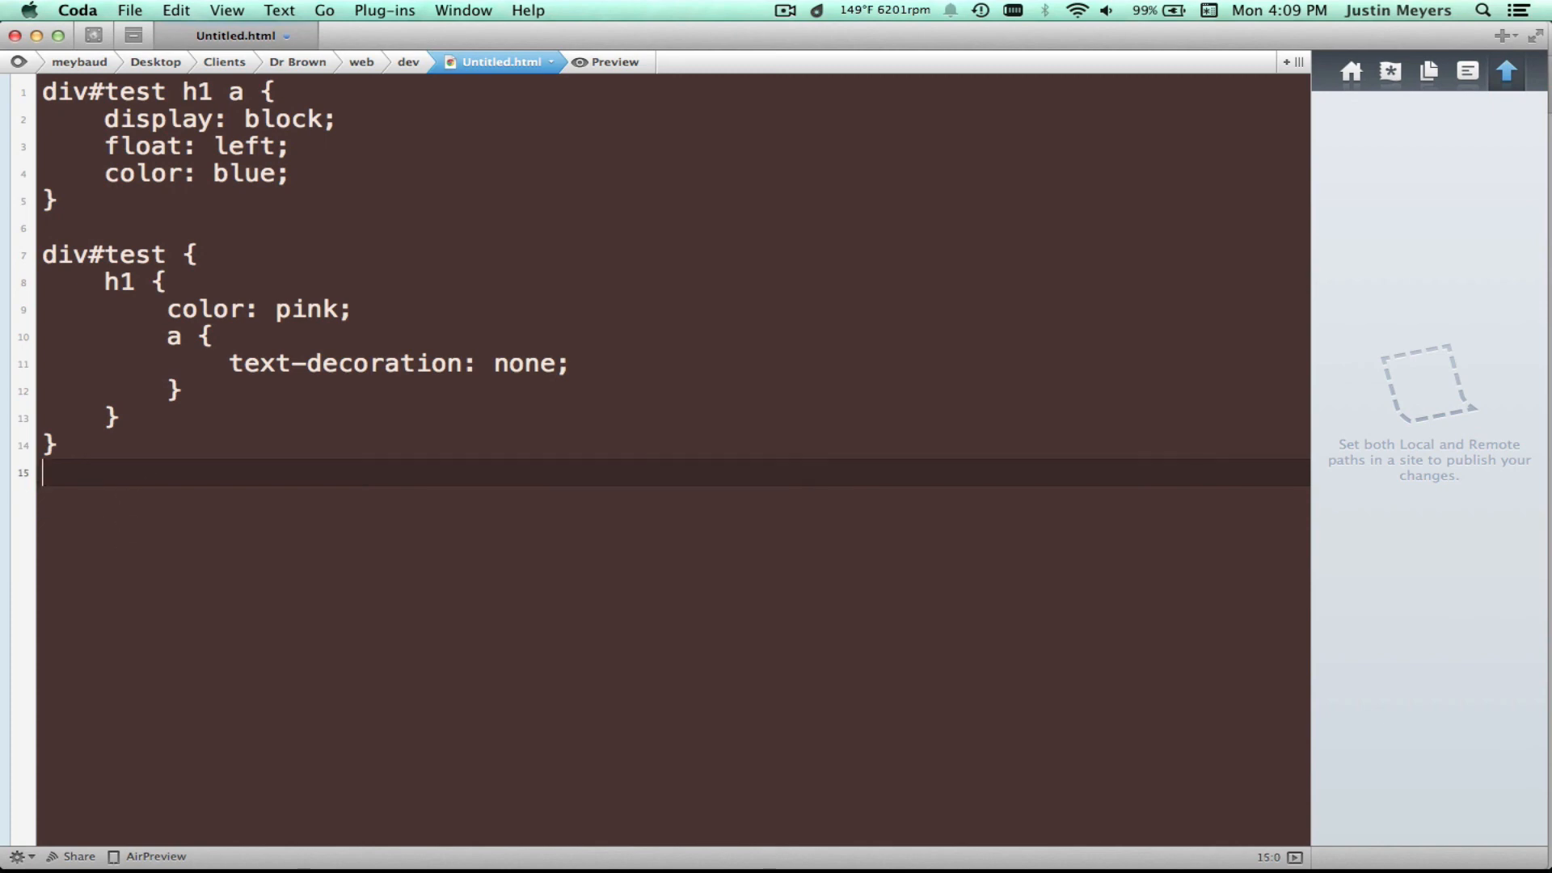